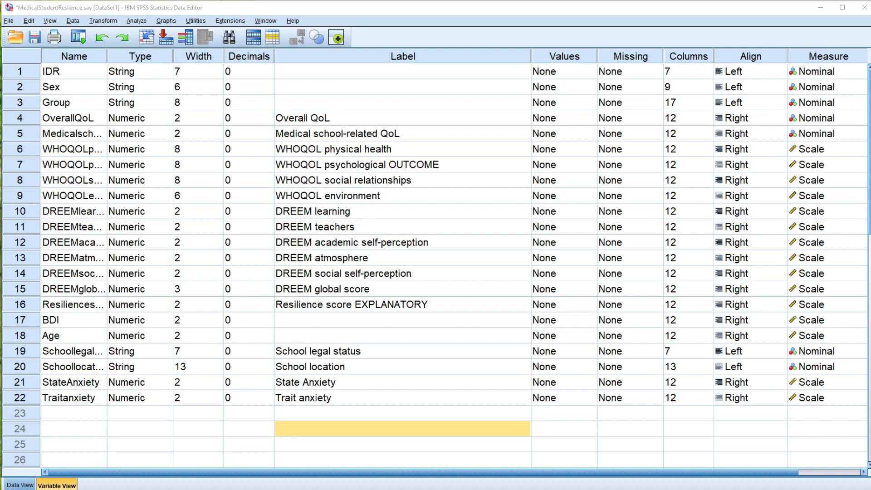
pyautogui.moveTo(288, 151)
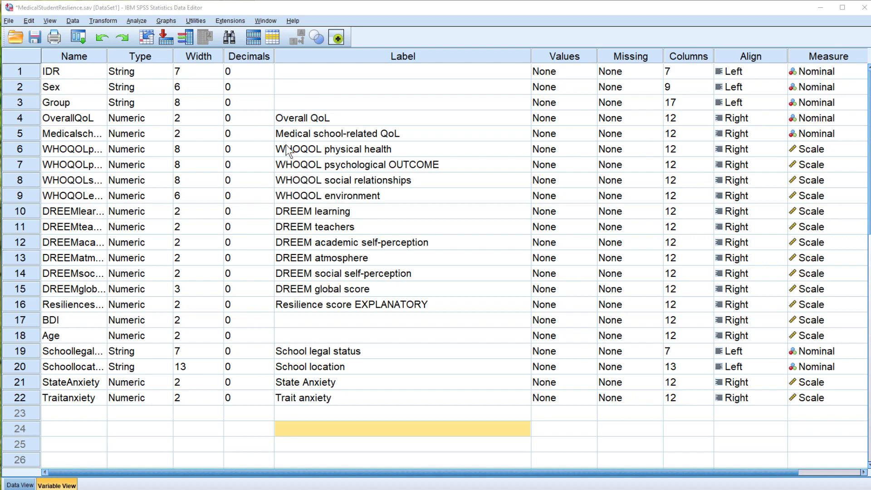
pyautogui.moveTo(307, 174)
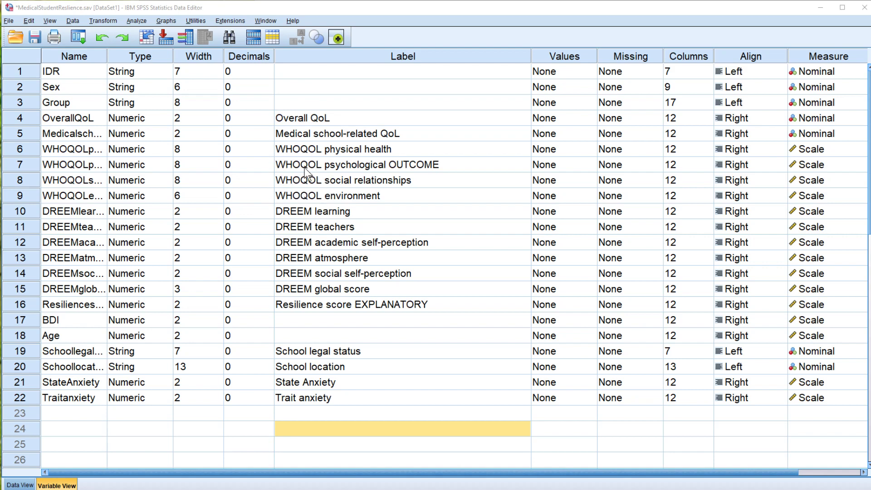
pyautogui.moveTo(361, 172)
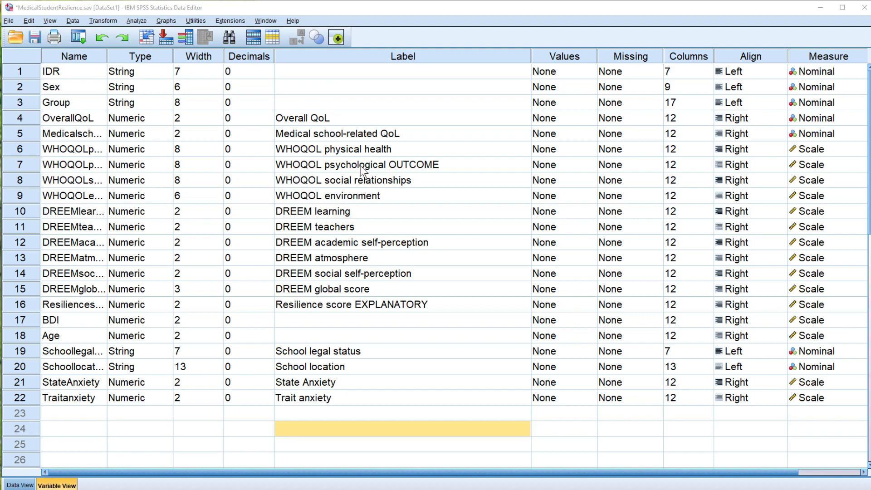
pyautogui.moveTo(382, 188)
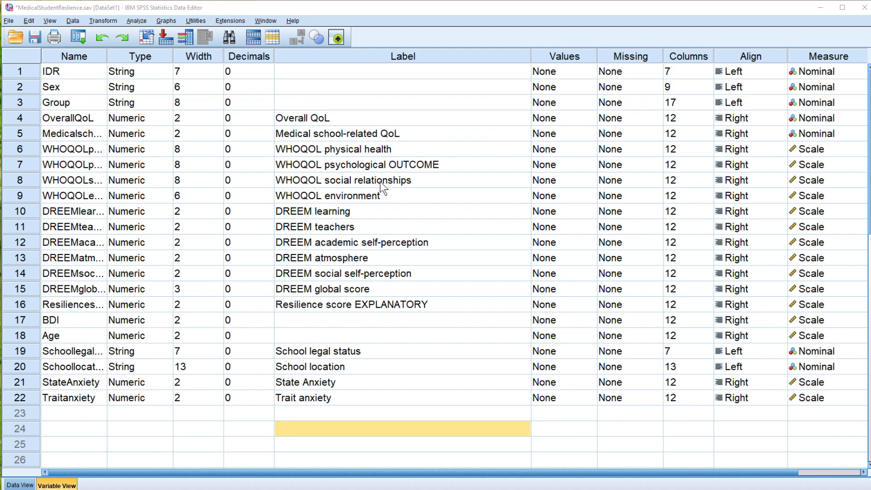
pyautogui.moveTo(420, 175)
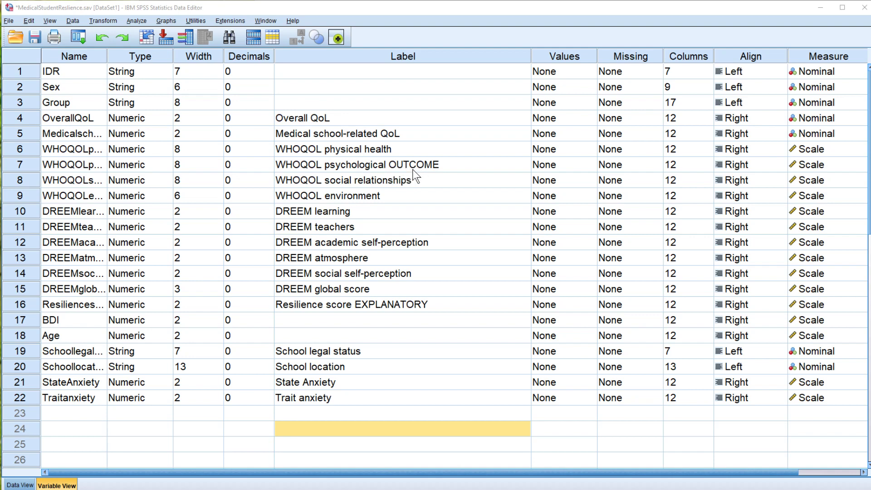
pyautogui.moveTo(369, 314)
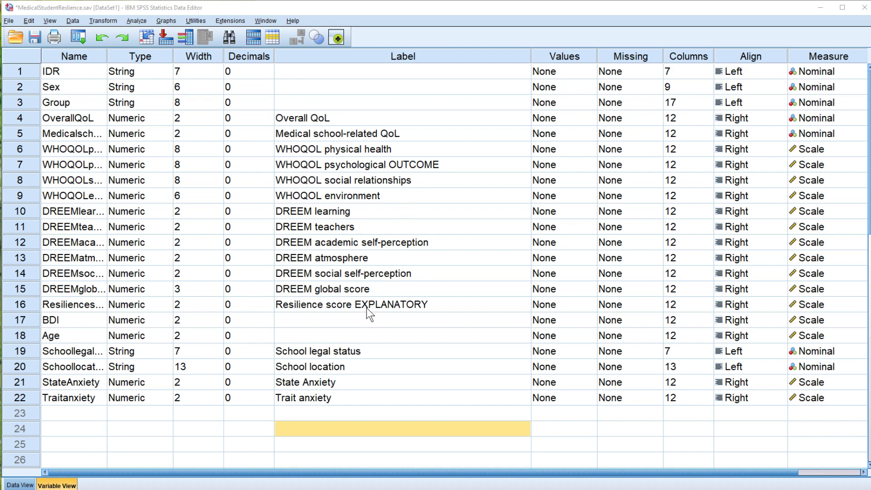
pyautogui.moveTo(360, 314)
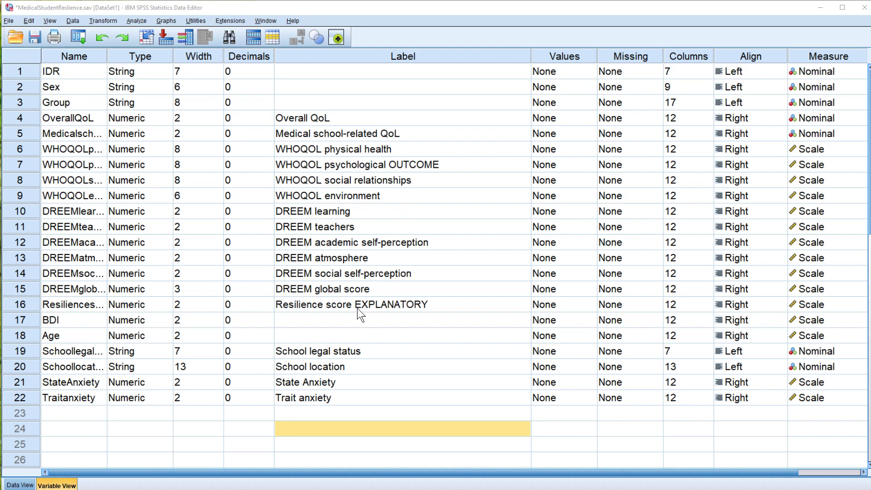
pyautogui.moveTo(380, 311)
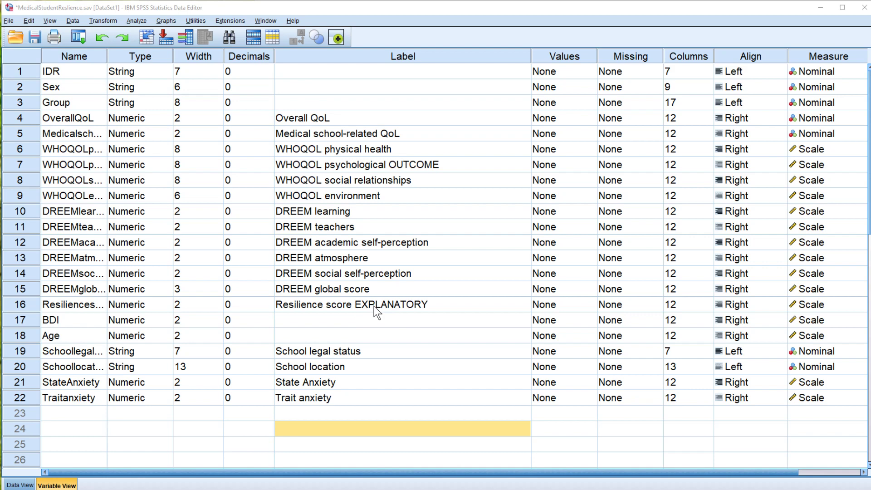
pyautogui.moveTo(326, 354)
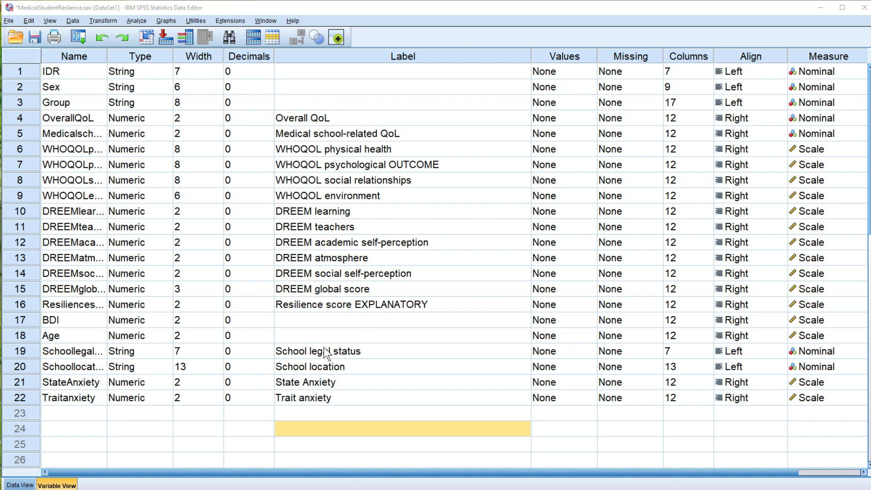
pyautogui.moveTo(325, 354)
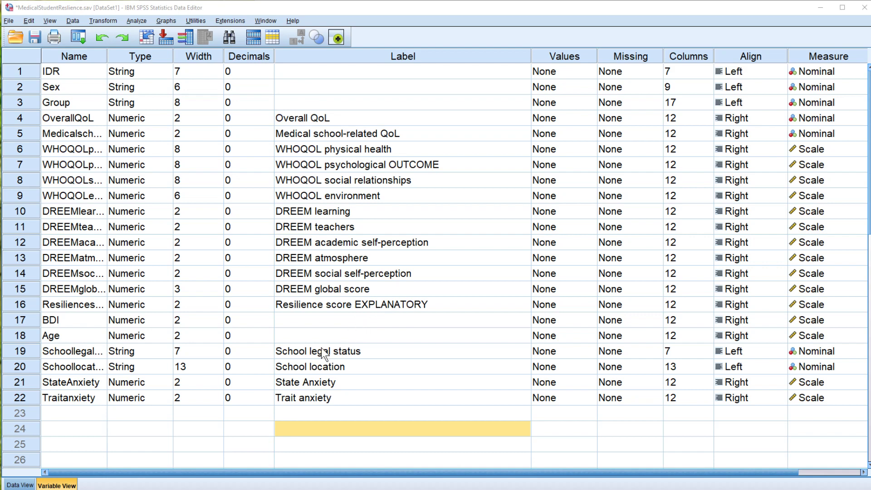
pyautogui.moveTo(301, 384)
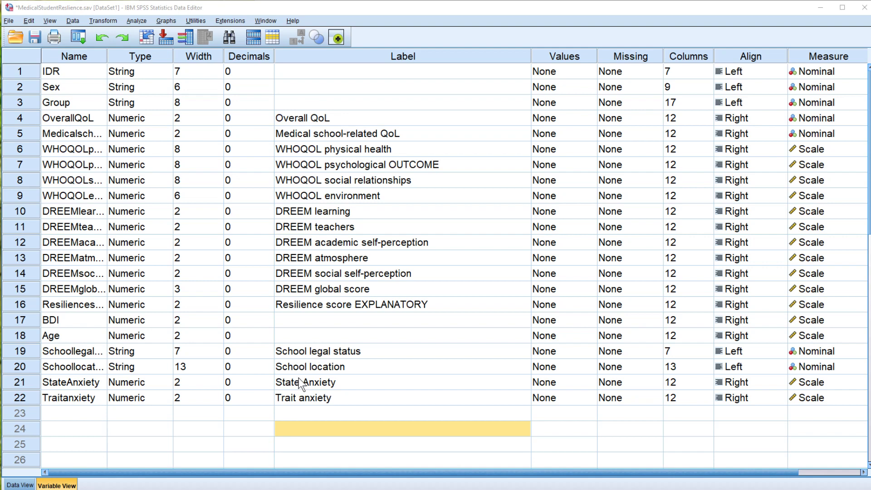
pyautogui.moveTo(304, 360)
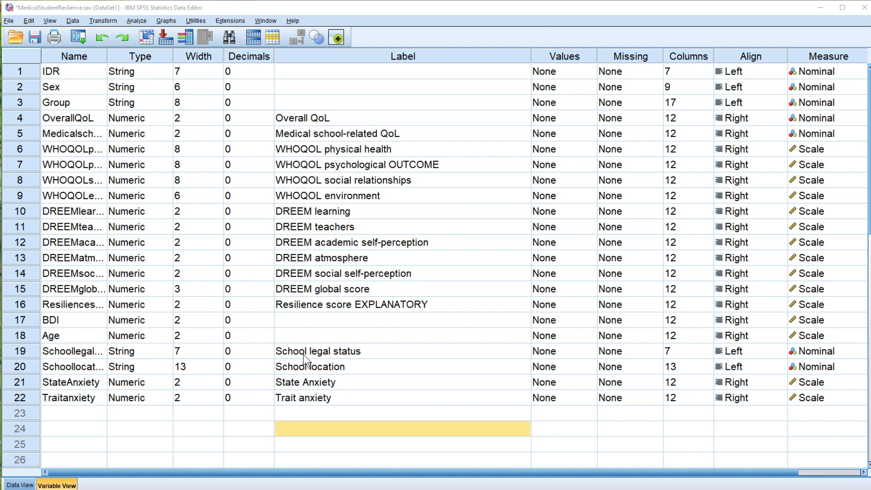
pyautogui.moveTo(216, 373)
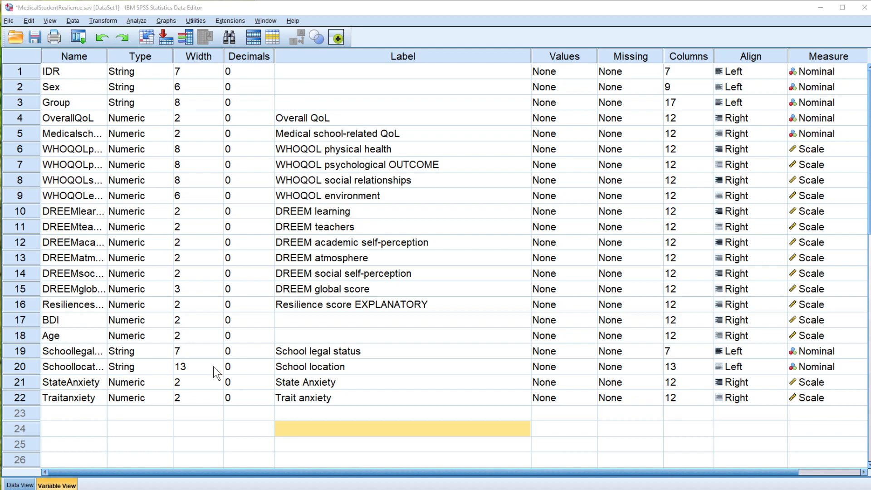
# Switch the Data Editor to Data View to see each student's case values.
pyautogui.click(20, 485)
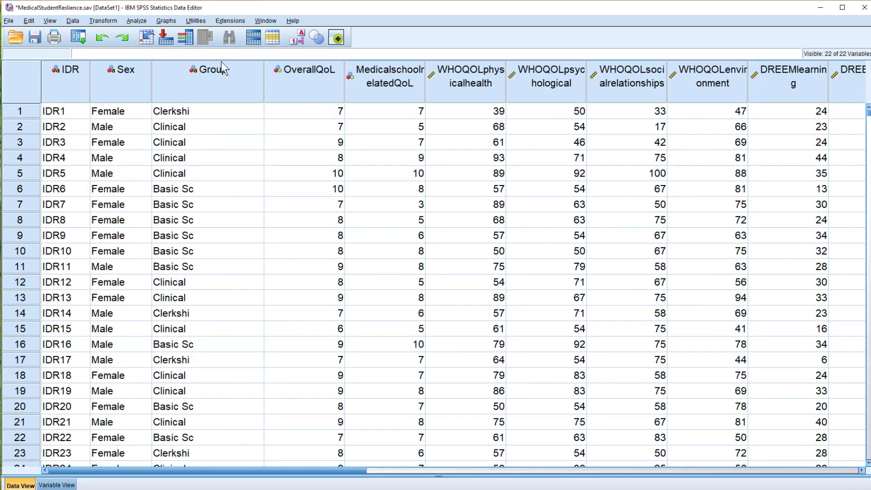
pyautogui.moveTo(144, 168)
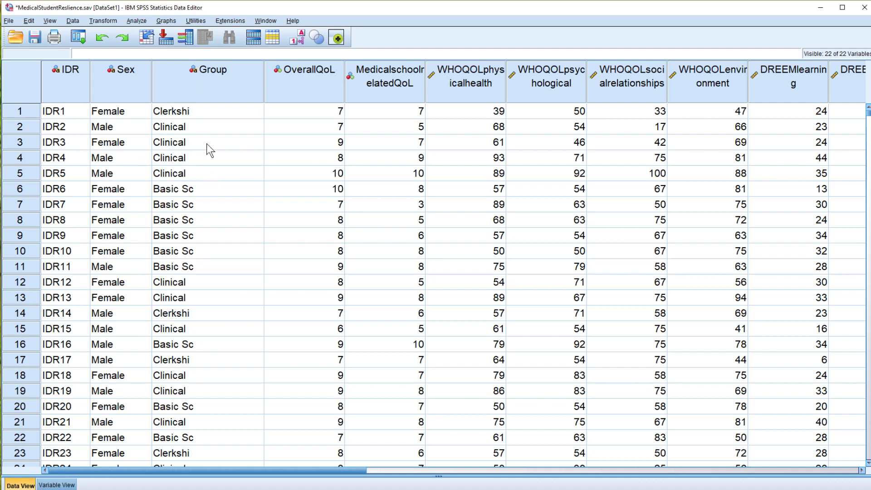
pyautogui.moveTo(212, 223)
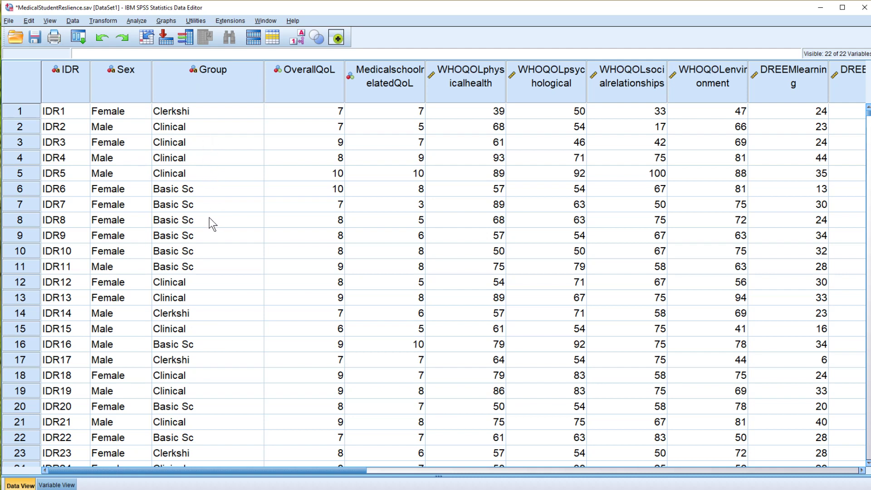
pyautogui.moveTo(196, 165)
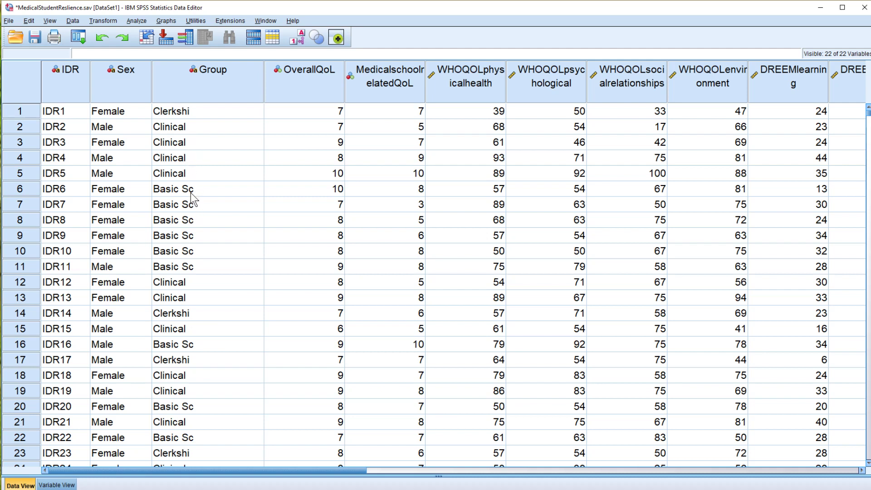
pyautogui.moveTo(186, 175)
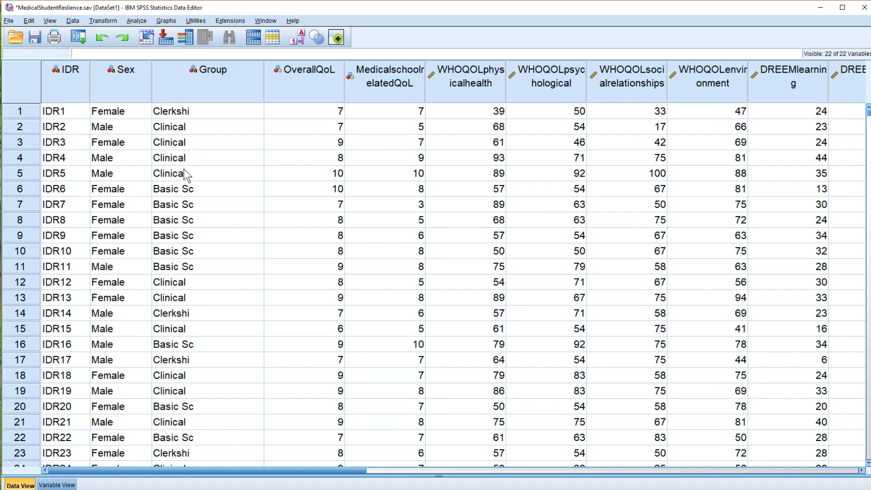
pyautogui.moveTo(236, 246)
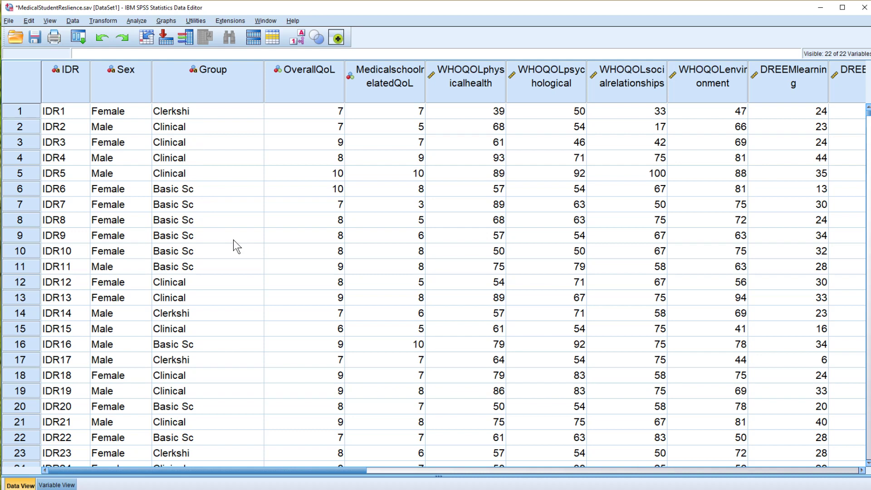
pyautogui.moveTo(273, 488)
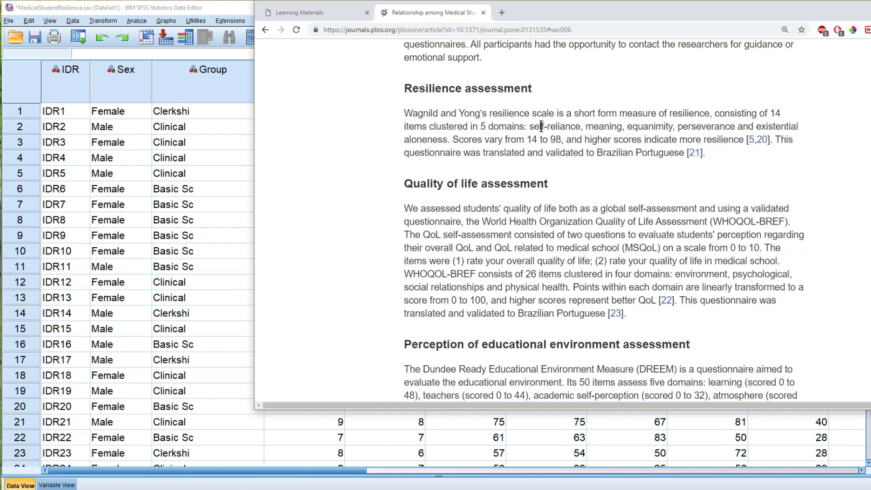
pyautogui.moveTo(498, 247)
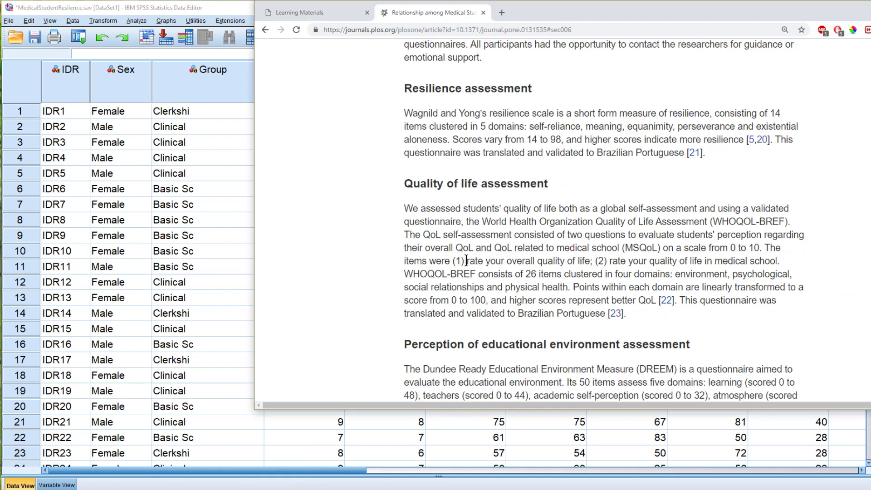
pyautogui.moveTo(505, 211)
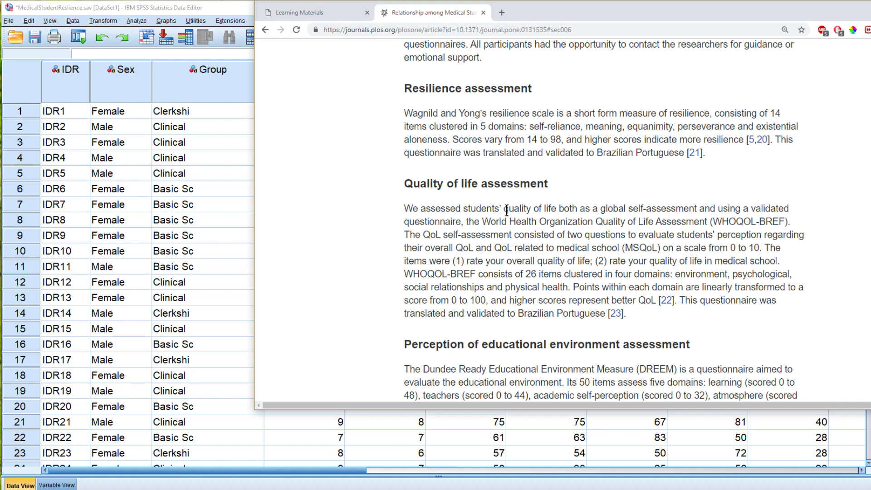
# Scroll the PLOS ONE article down to the Study variables section on score categorisation.
pyautogui.scroll(-3)
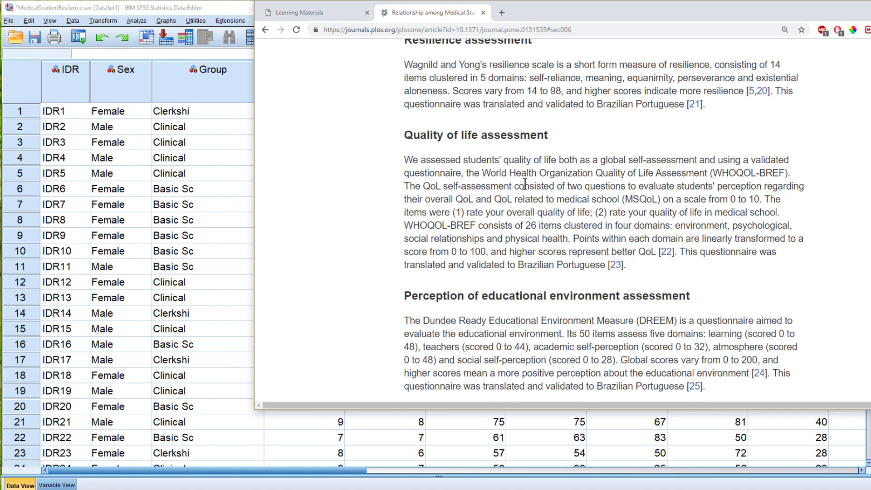
pyautogui.scroll(-3)
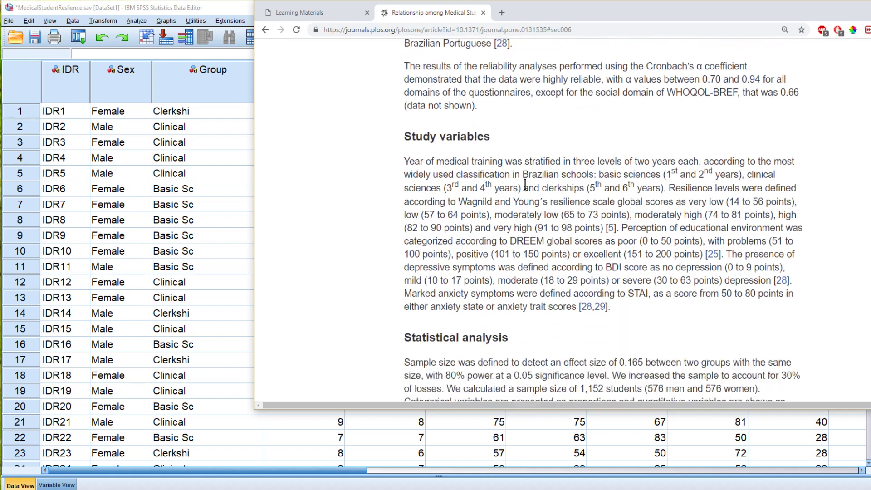
pyautogui.scroll(-3)
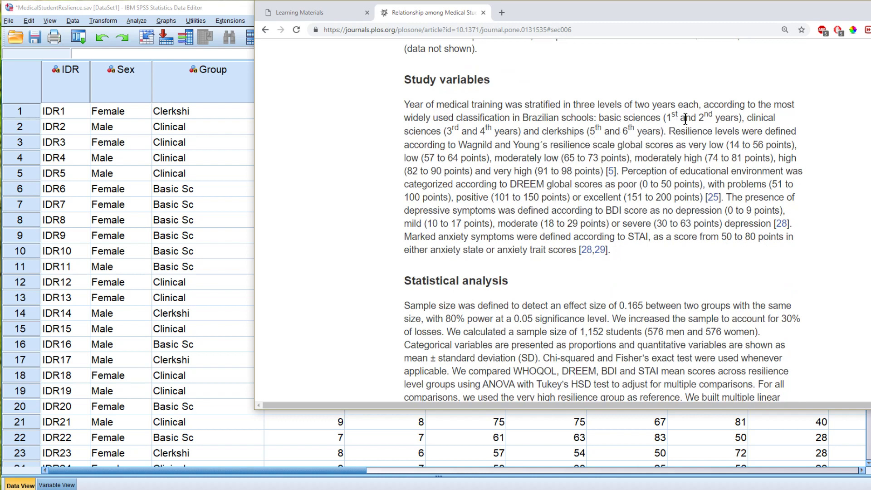
pyautogui.moveTo(476, 134)
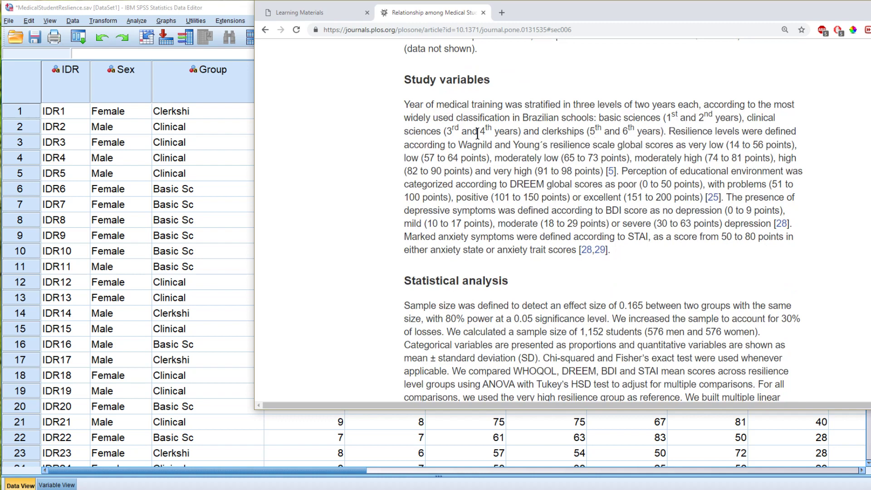
pyautogui.moveTo(579, 146)
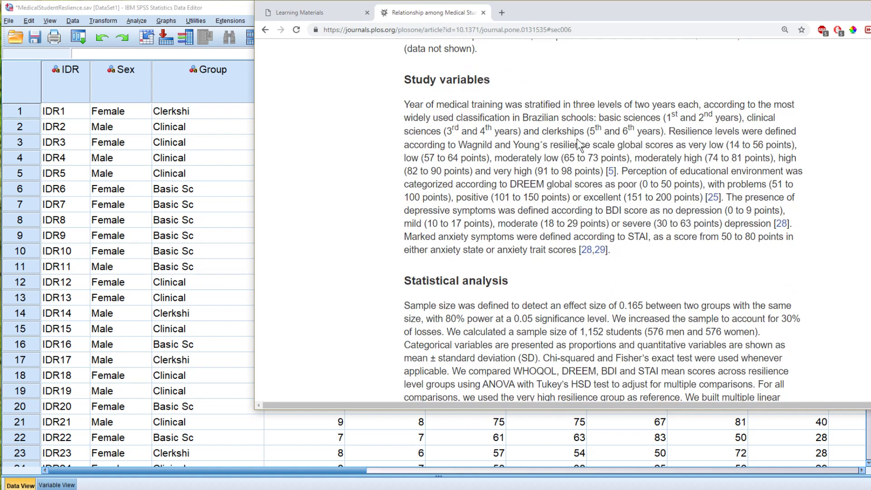
pyautogui.moveTo(619, 136)
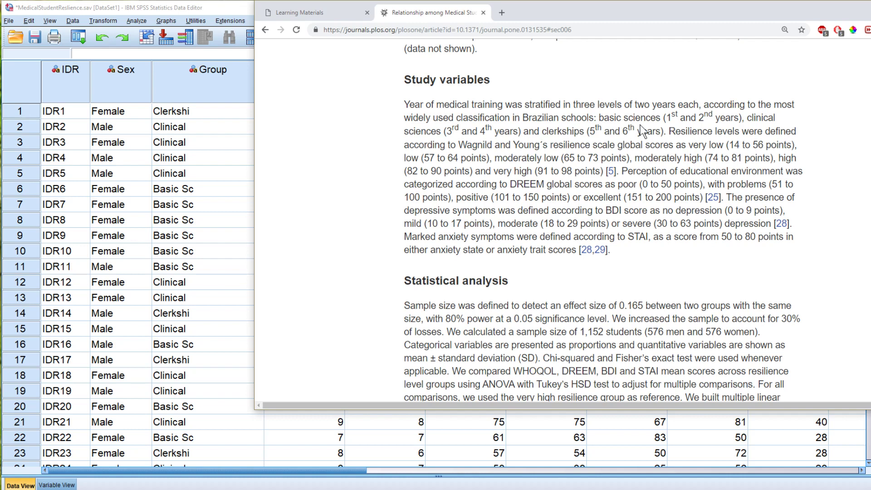
pyautogui.moveTo(467, 137)
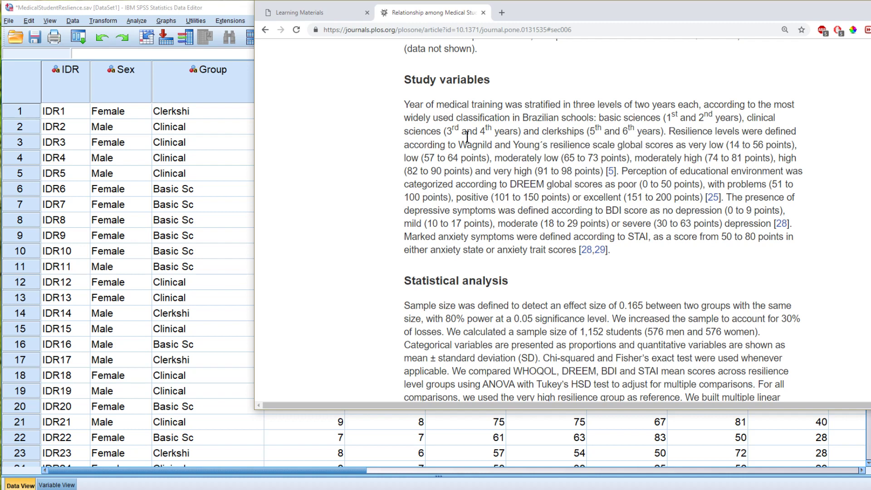
pyautogui.moveTo(246, 207)
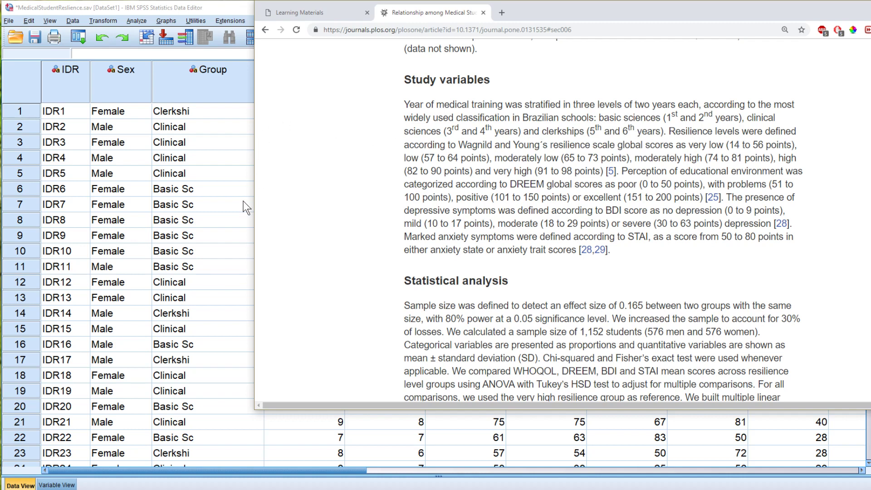
pyautogui.moveTo(230, 216)
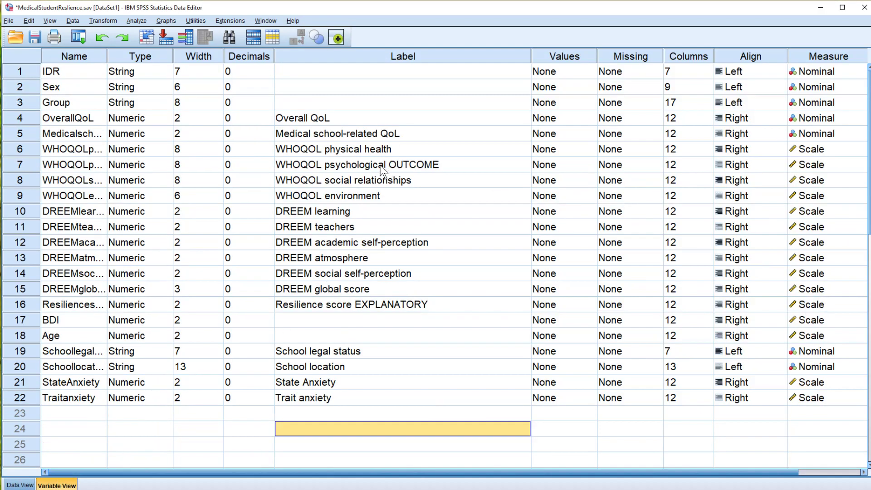
pyautogui.moveTo(285, 183)
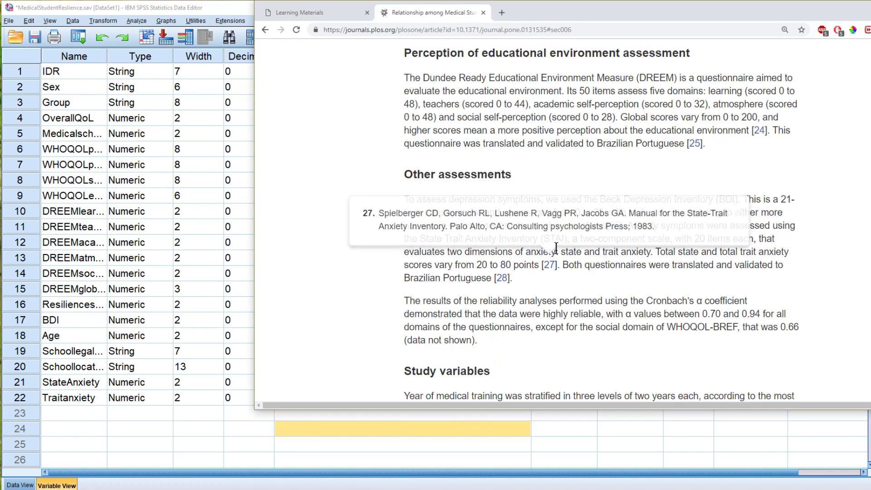
# Scroll the article up to the Resilience and Quality of life assessment sections.
pyautogui.scroll(3)
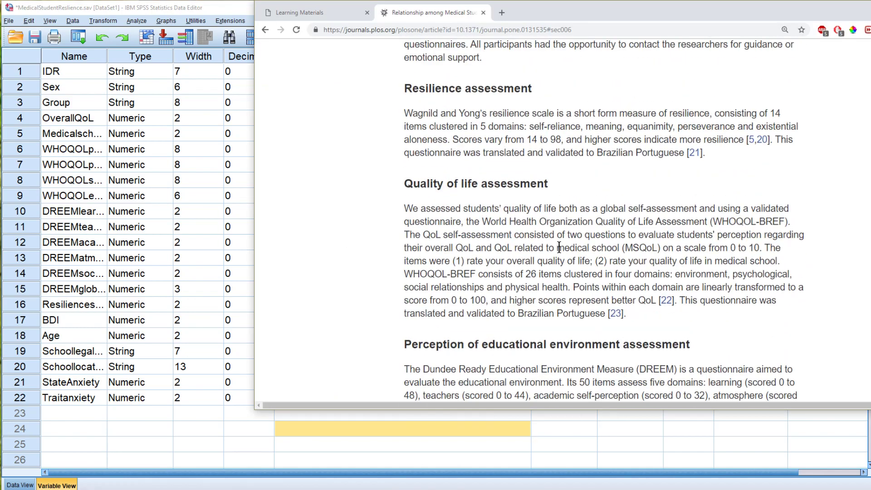
pyautogui.moveTo(628, 261)
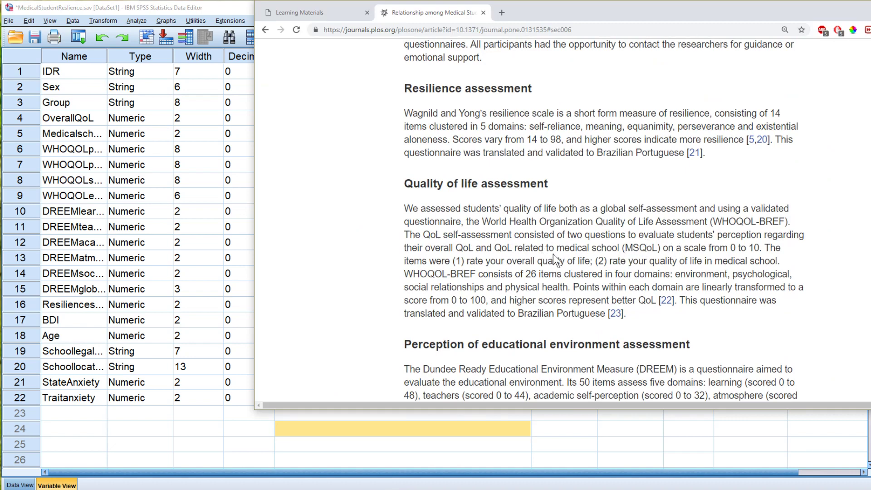
pyautogui.moveTo(590, 299)
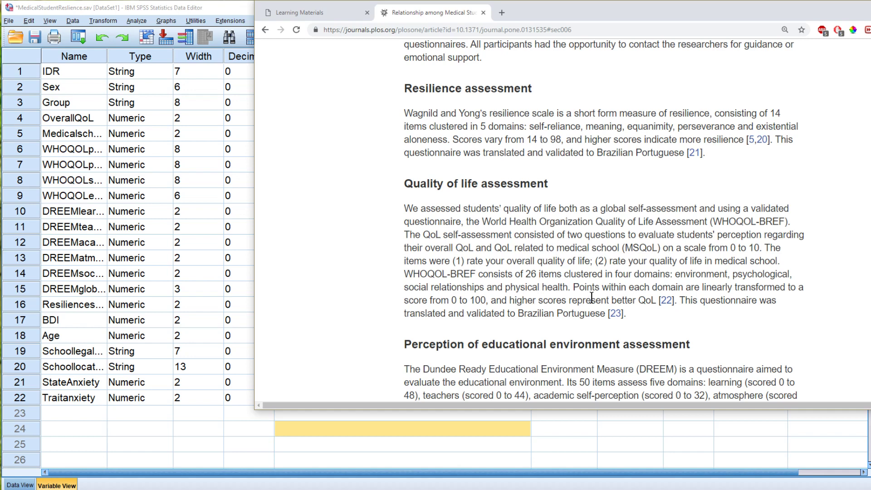
pyautogui.moveTo(431, 300)
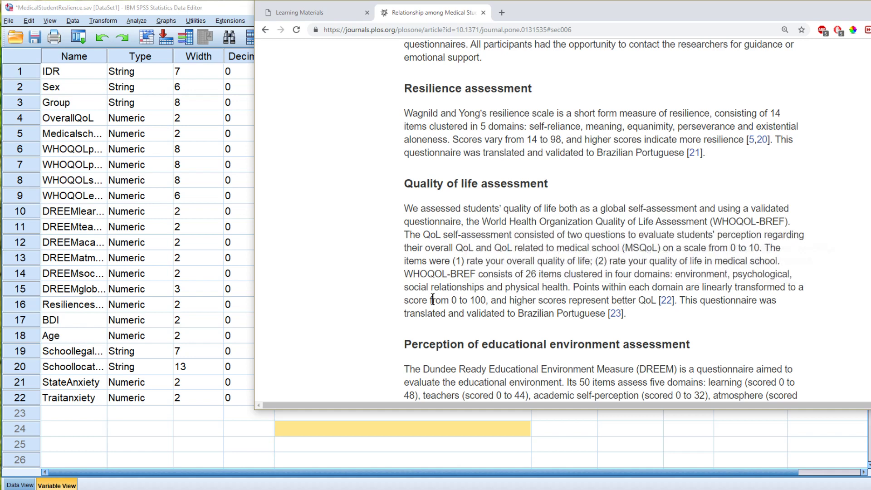
pyautogui.moveTo(584, 309)
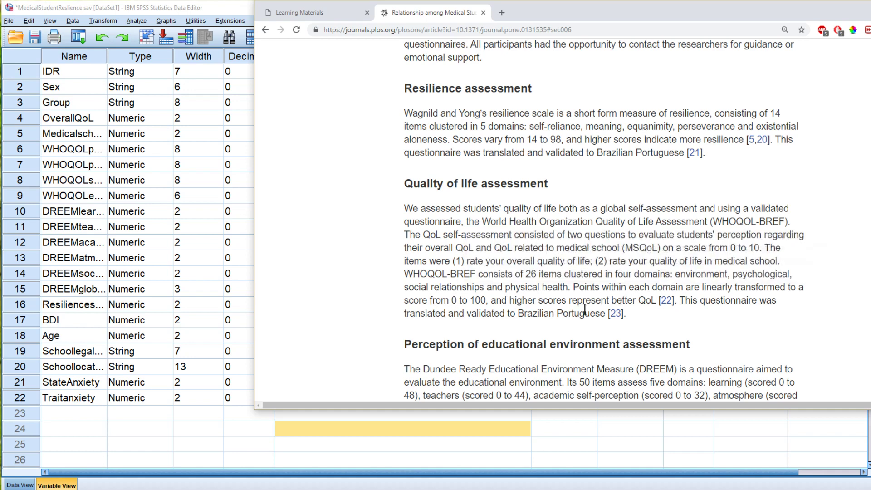
pyautogui.moveTo(628, 306)
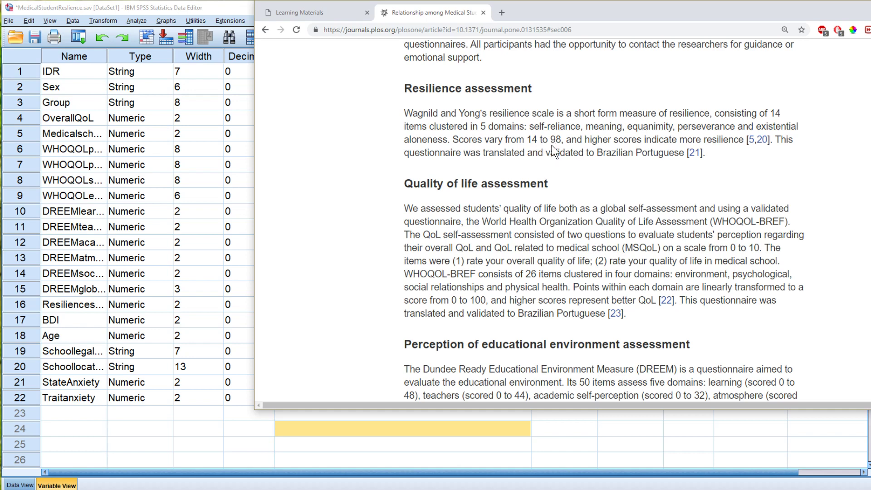
pyautogui.moveTo(549, 129)
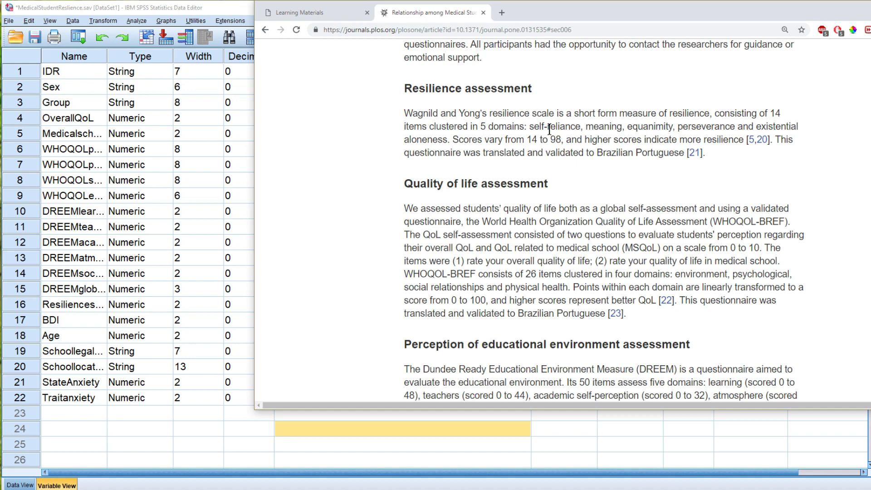
pyautogui.moveTo(712, 127)
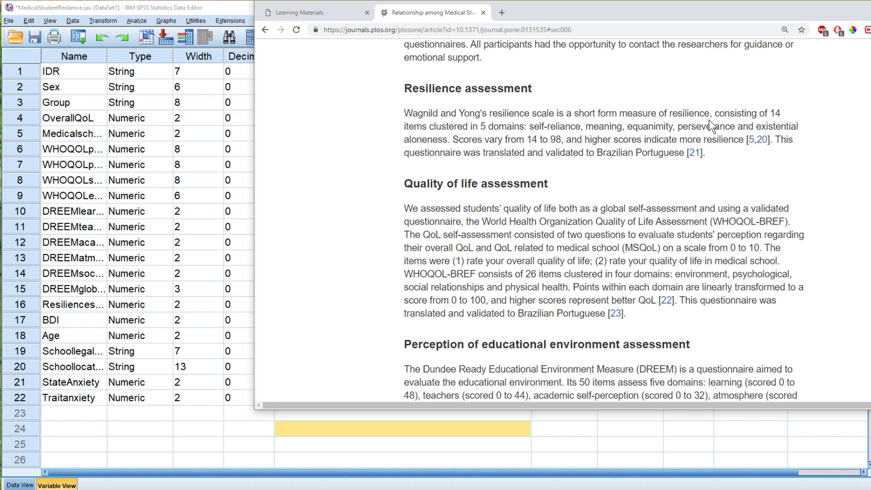
pyautogui.moveTo(535, 136)
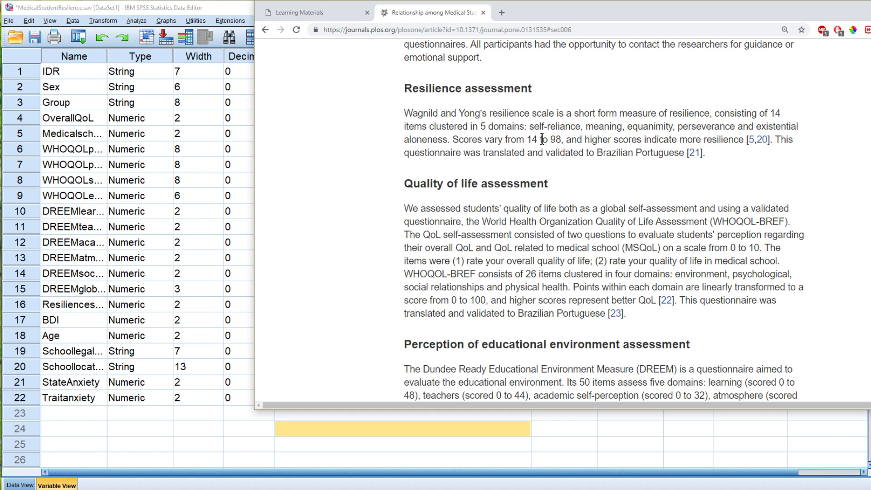
pyautogui.moveTo(599, 302)
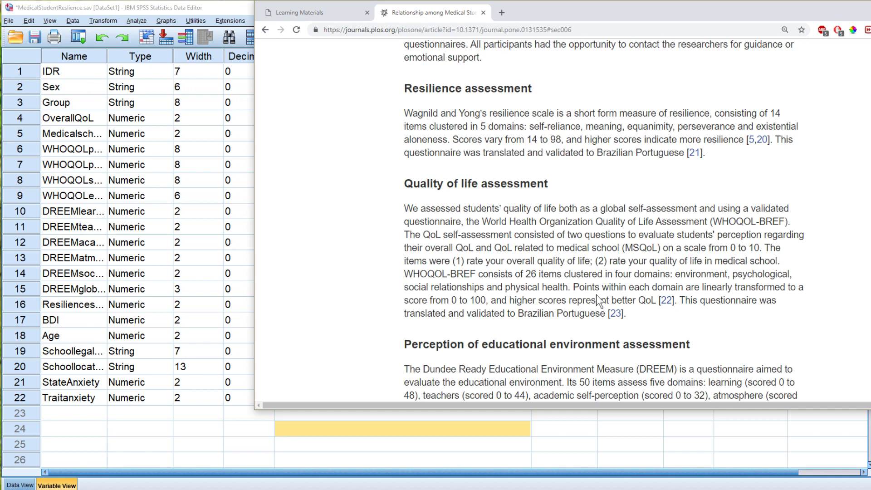
pyautogui.moveTo(652, 171)
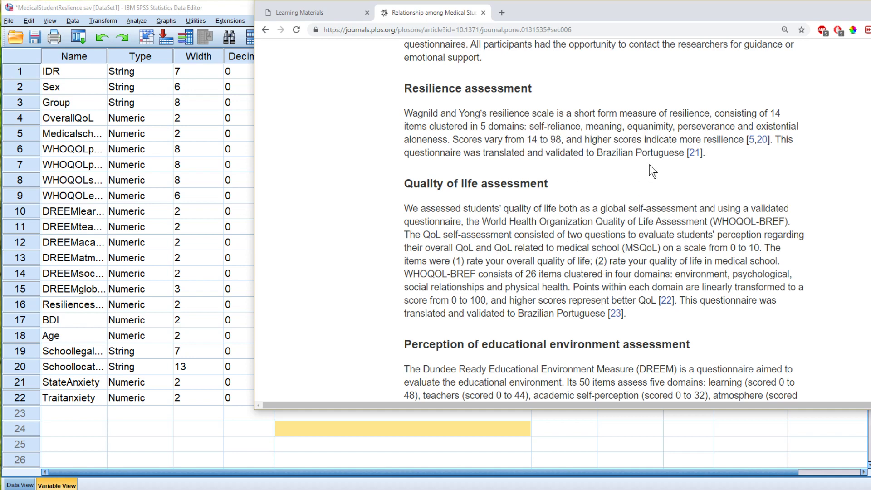
pyautogui.moveTo(683, 141)
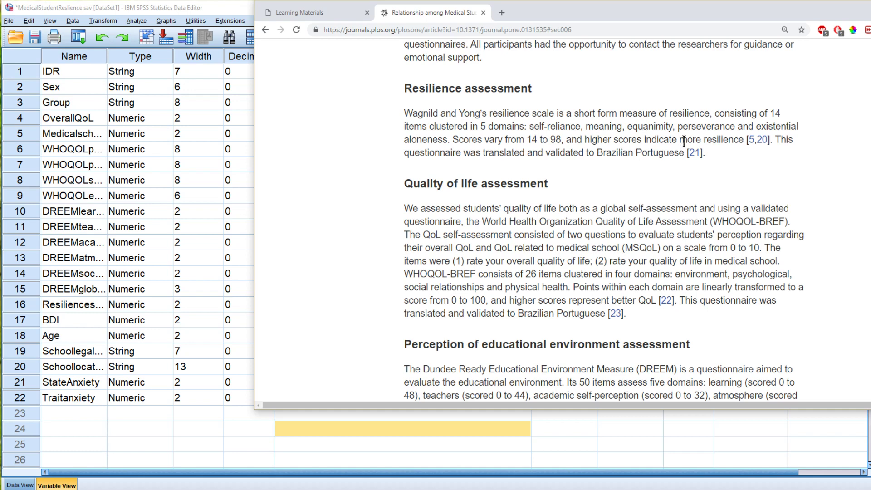
pyautogui.moveTo(549, 139)
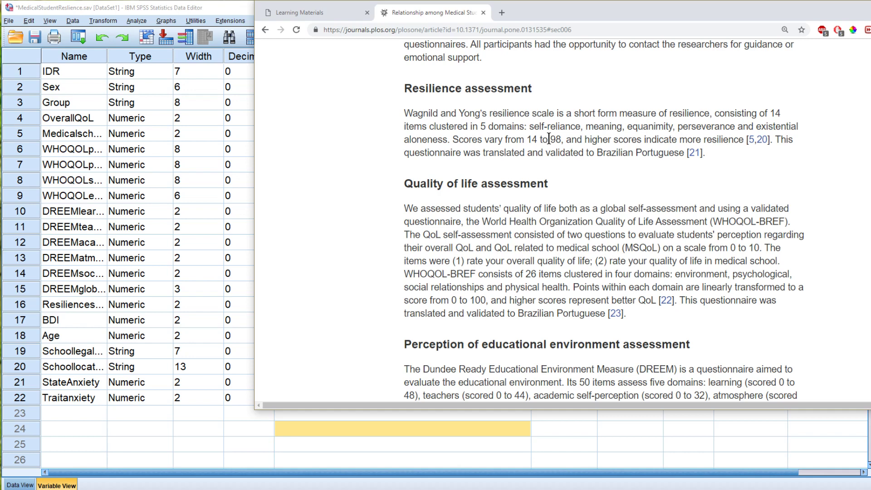
pyautogui.moveTo(485, 250)
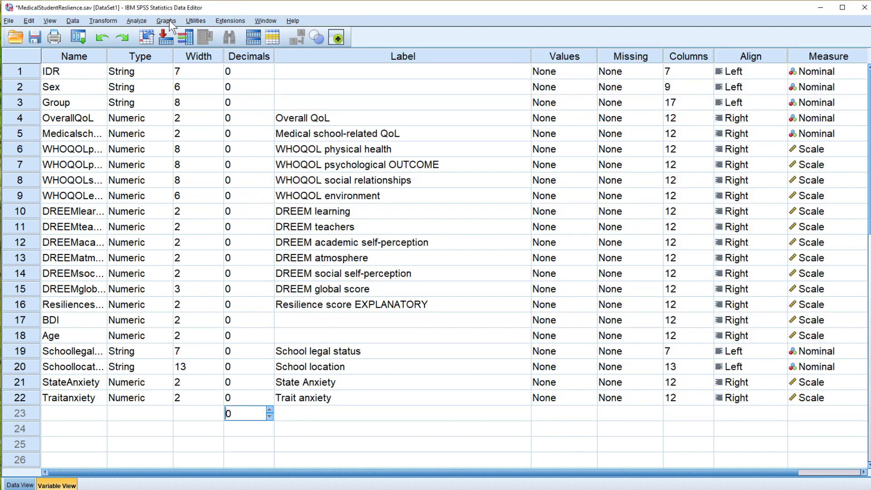
# Start a fresh Chart Builder scatter with WHOQOLpsychological on the vertical axis.
pyautogui.click(166, 20)
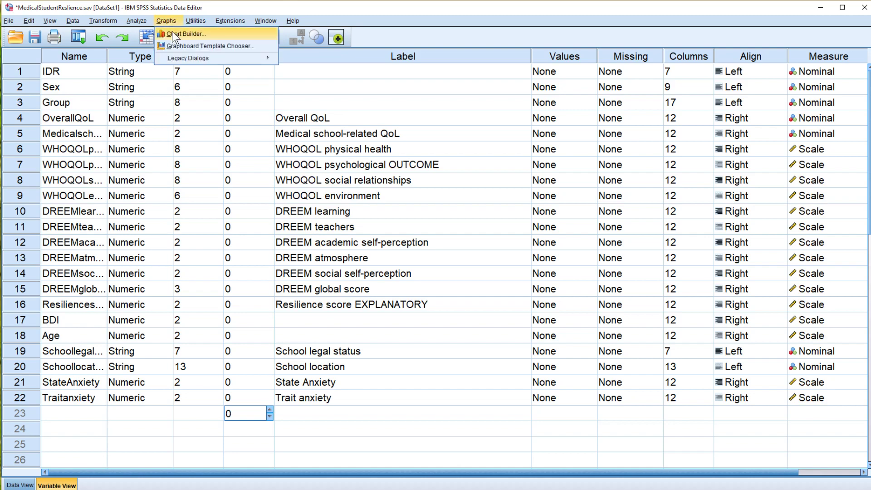
pyautogui.click(186, 34)
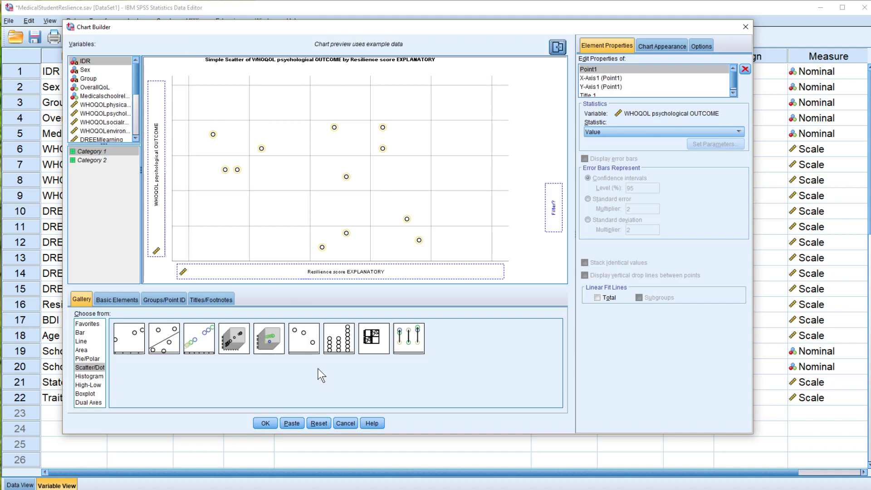
pyautogui.click(318, 423)
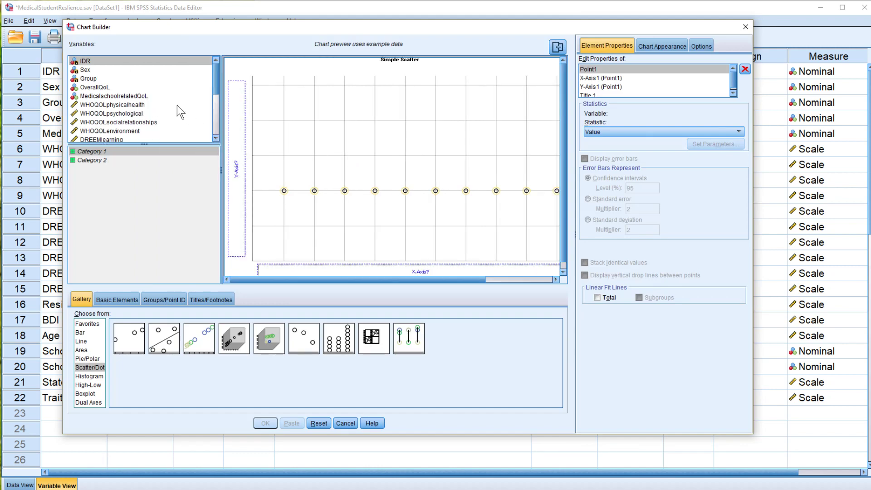
pyautogui.scroll(-3)
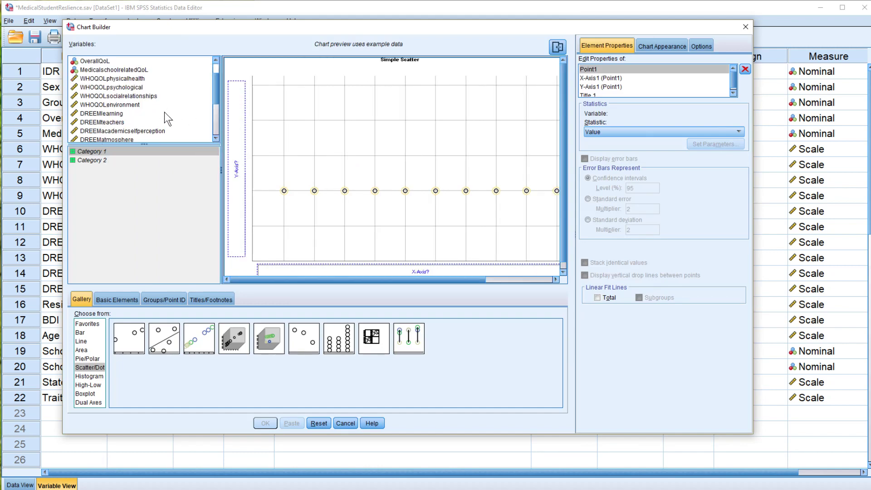
pyautogui.moveTo(144, 135)
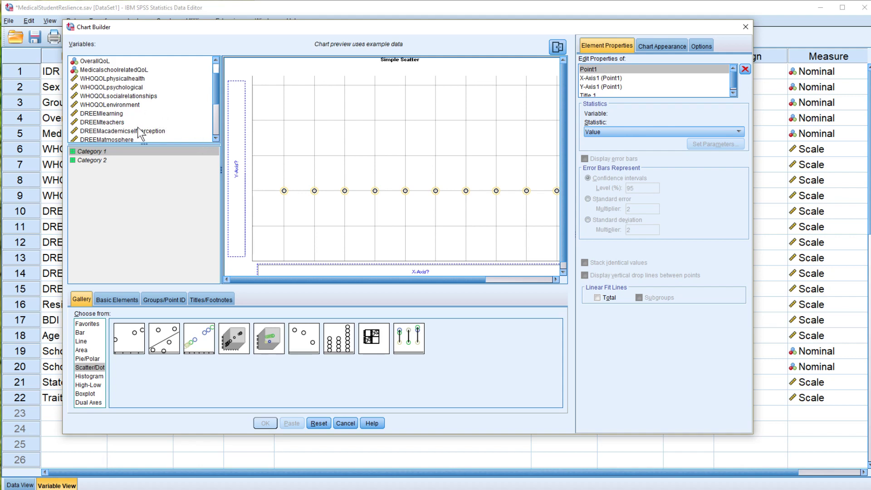
pyautogui.scroll(-3)
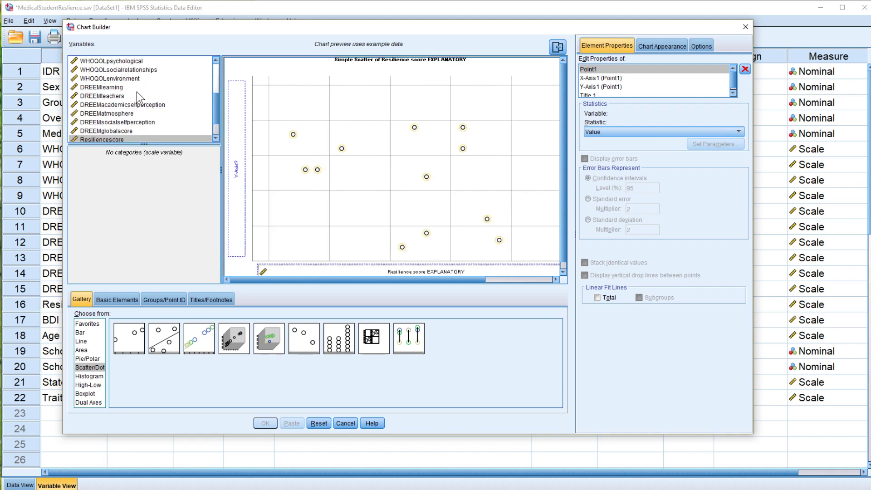
pyautogui.scroll(3)
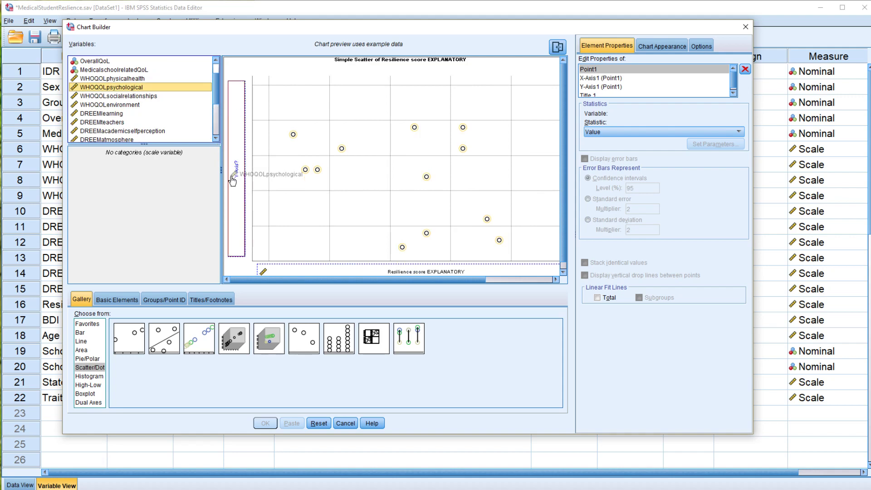
pyautogui.moveTo(128, 87); pyautogui.dragTo(234, 167)
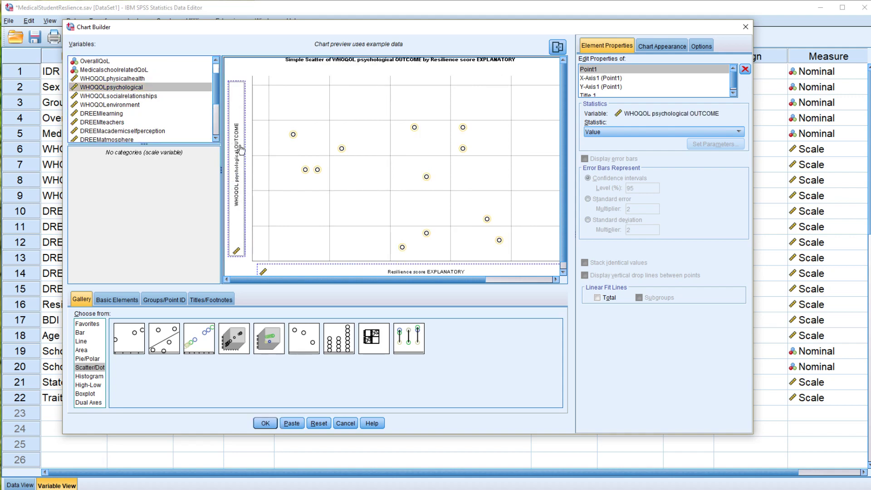
pyautogui.moveTo(262, 253)
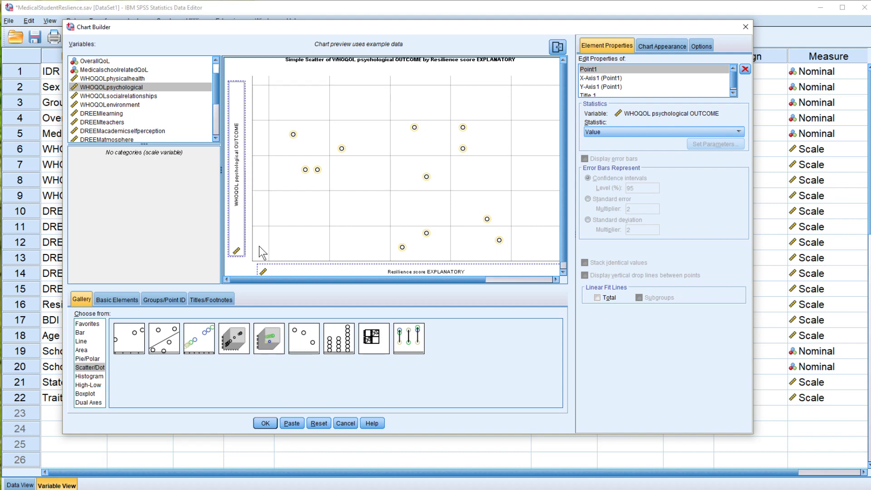
pyautogui.click(264, 423)
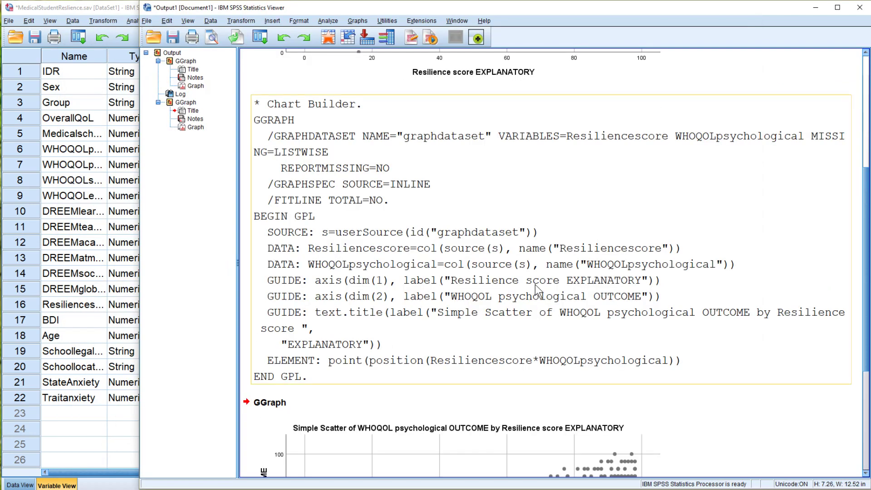
pyautogui.scroll(-3)
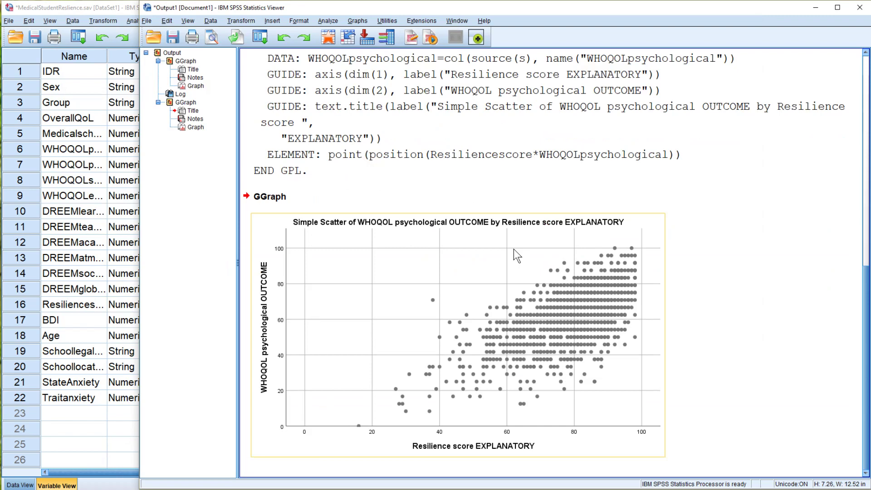
pyautogui.moveTo(512, 406)
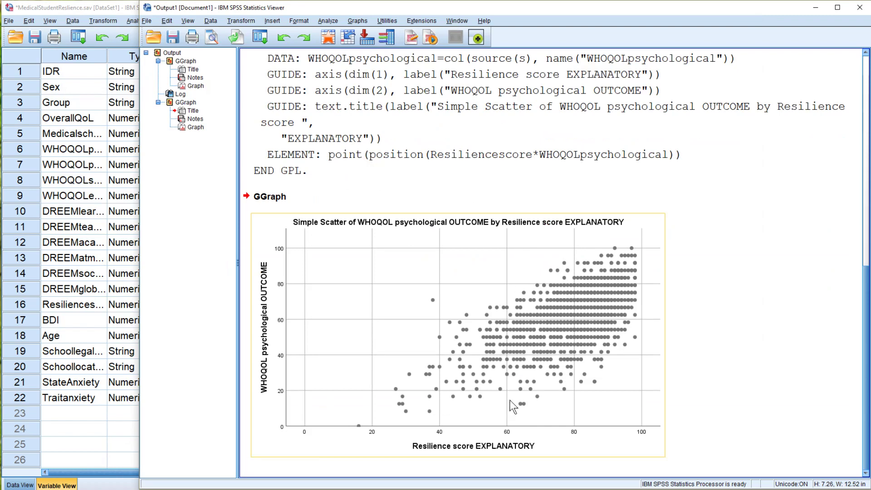
pyautogui.moveTo(598, 329)
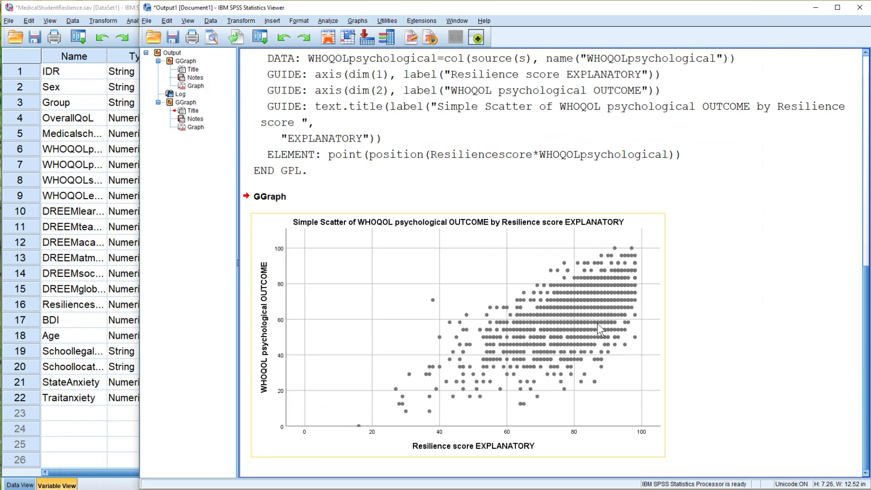
pyautogui.moveTo(489, 349)
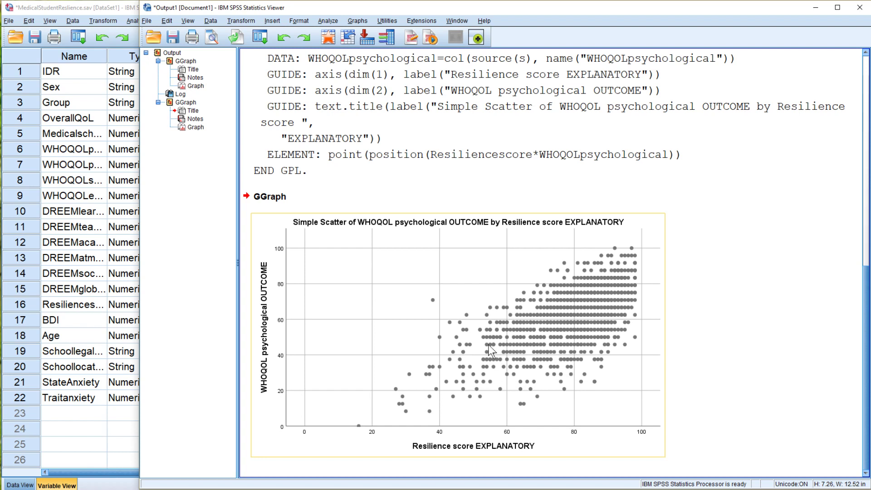
pyautogui.moveTo(435, 378)
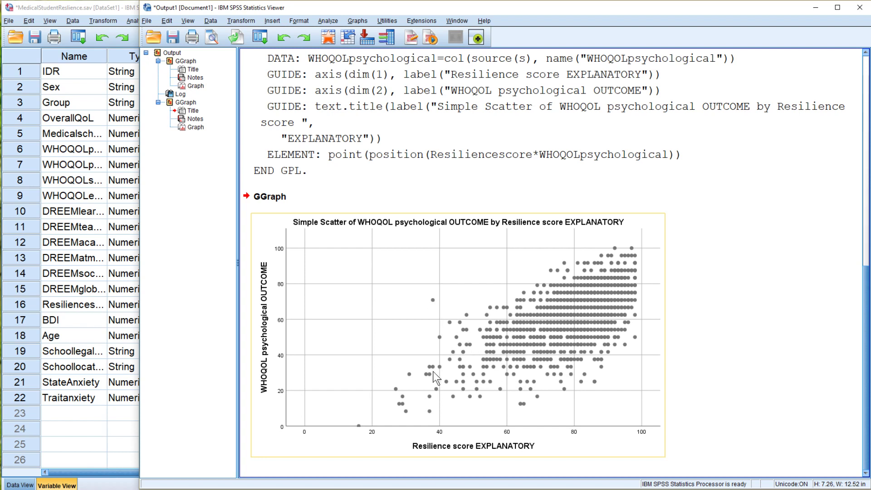
pyautogui.moveTo(361, 433)
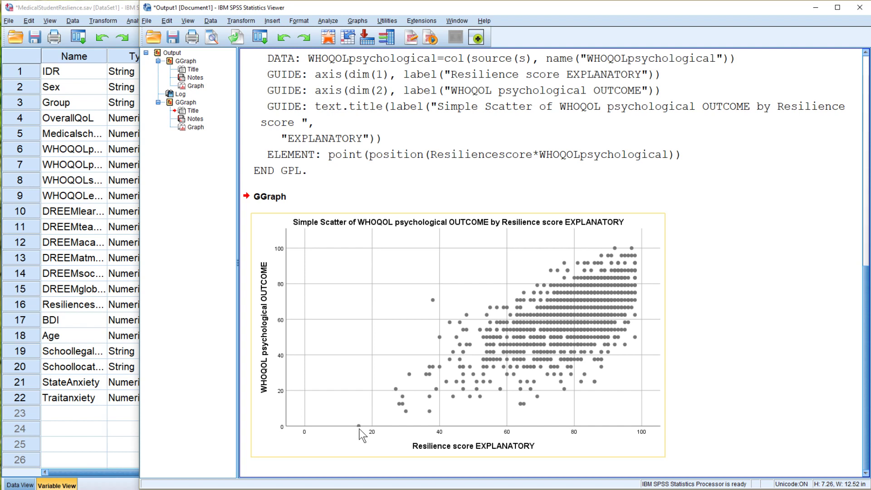
pyautogui.moveTo(361, 433)
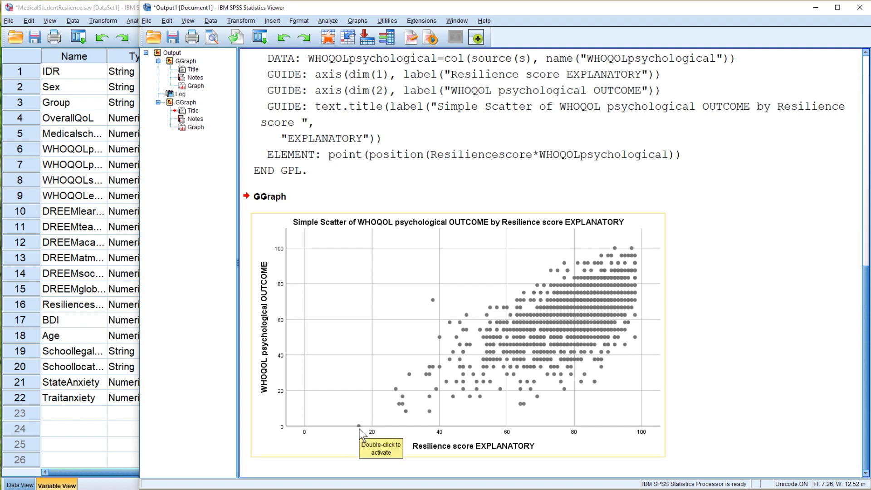
pyautogui.moveTo(305, 413)
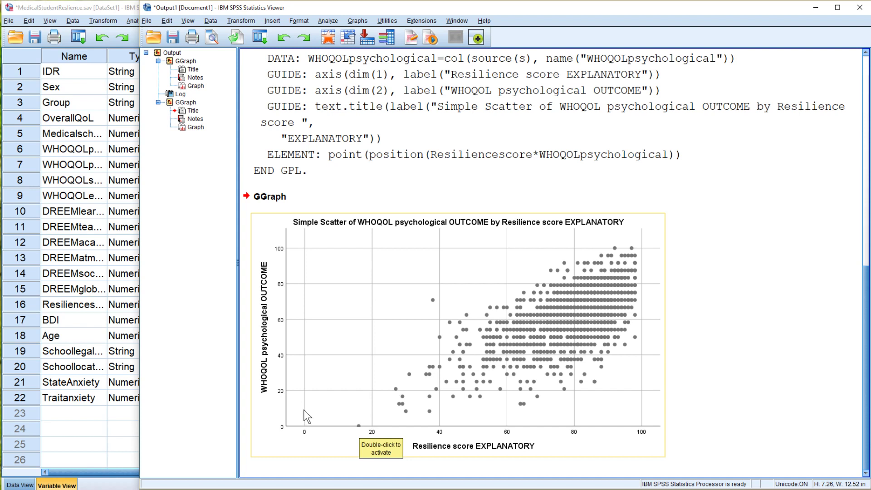
pyautogui.moveTo(361, 432)
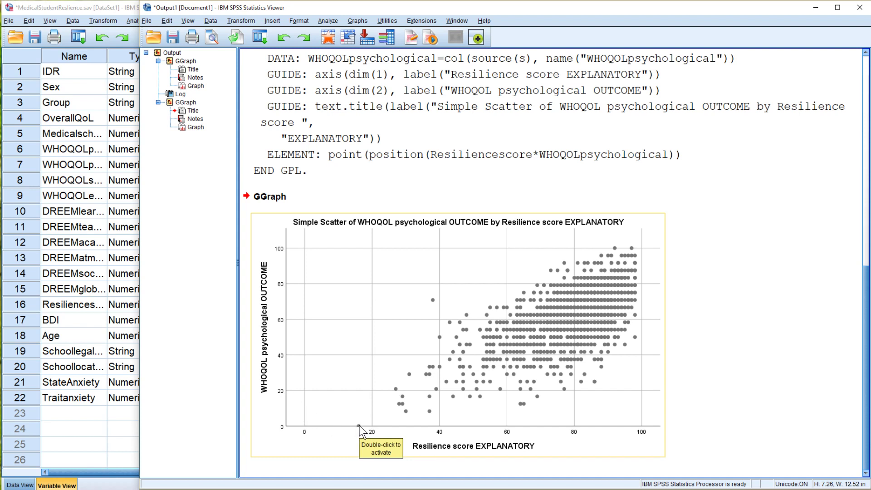
pyautogui.moveTo(590, 332)
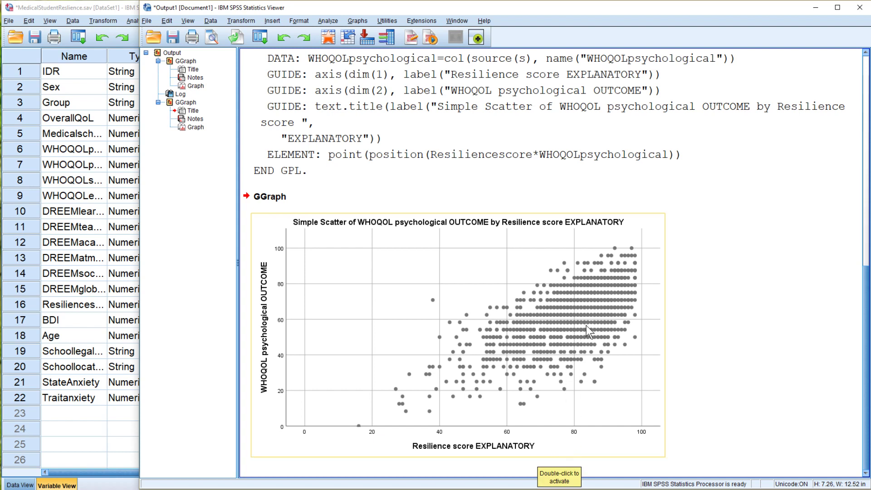
pyautogui.moveTo(640, 307)
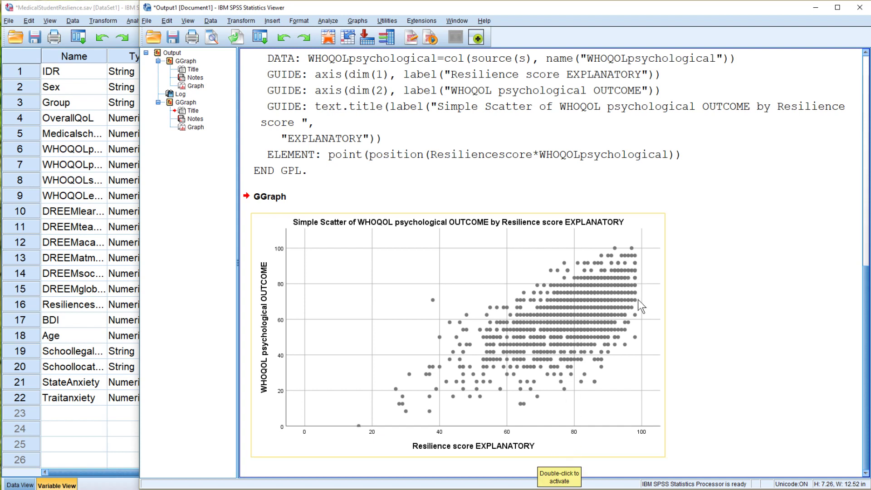
pyautogui.moveTo(641, 280)
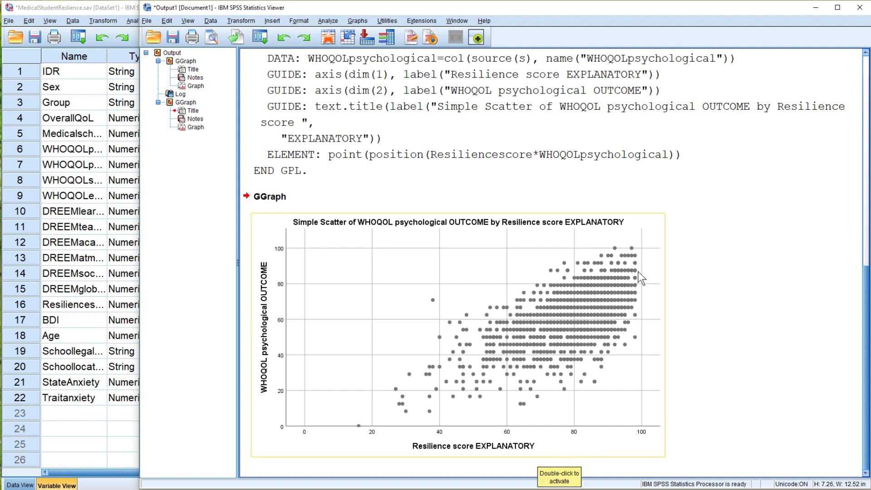
pyautogui.moveTo(603, 348)
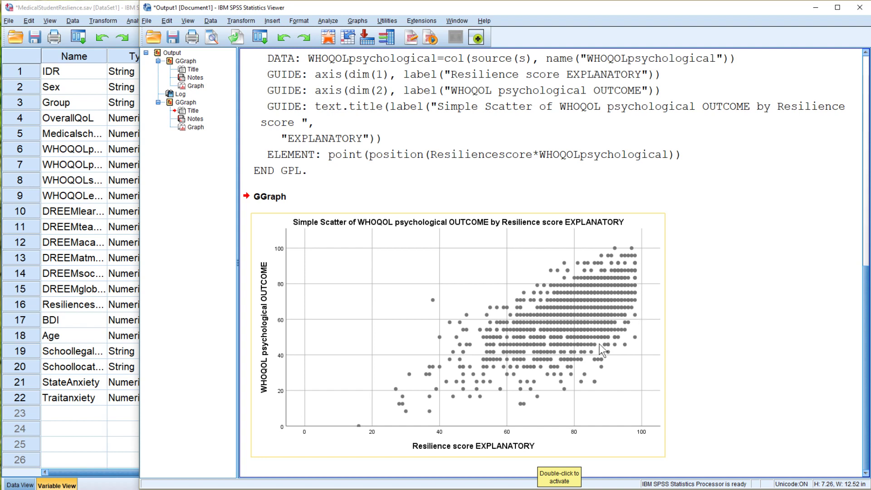
pyautogui.moveTo(394, 419)
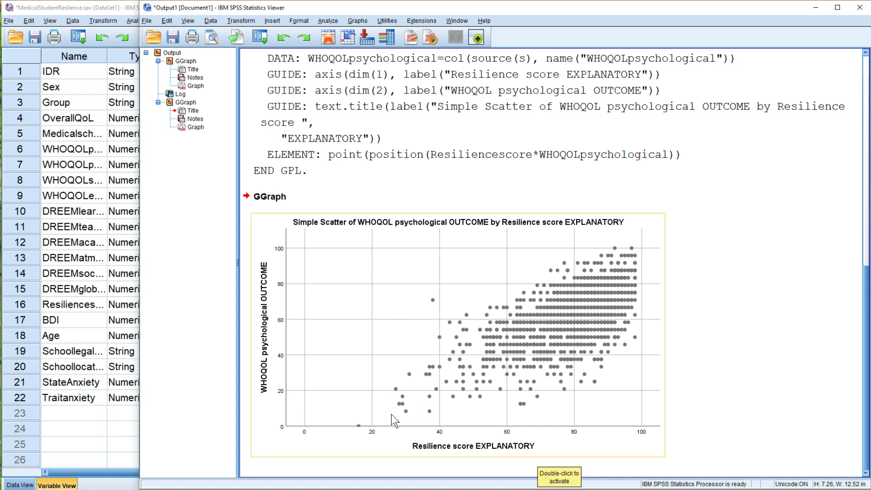
pyautogui.moveTo(354, 429)
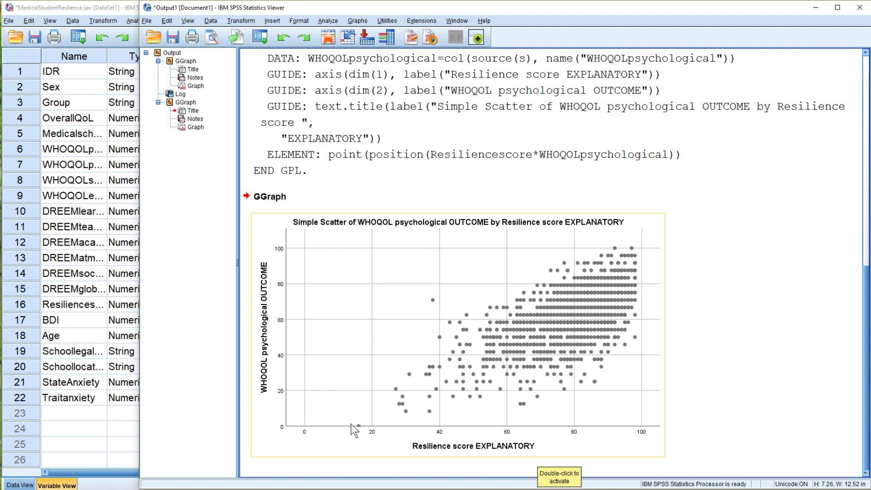
pyautogui.moveTo(493, 356)
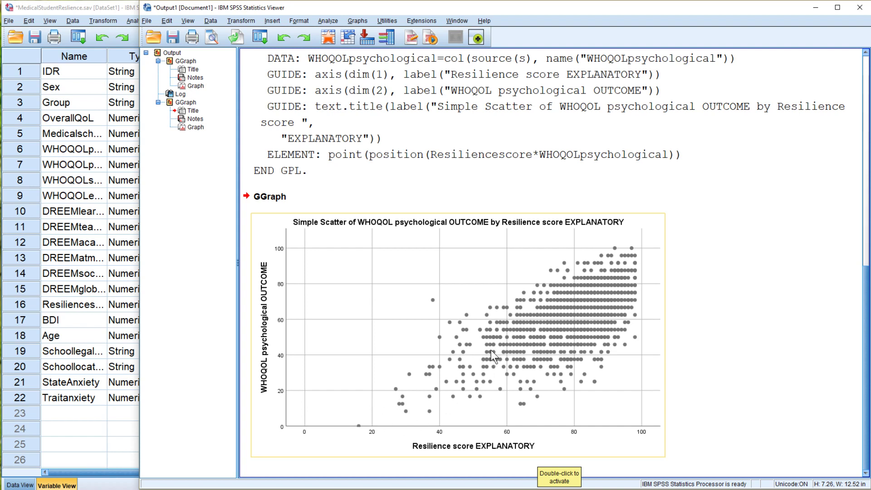
pyautogui.moveTo(554, 347)
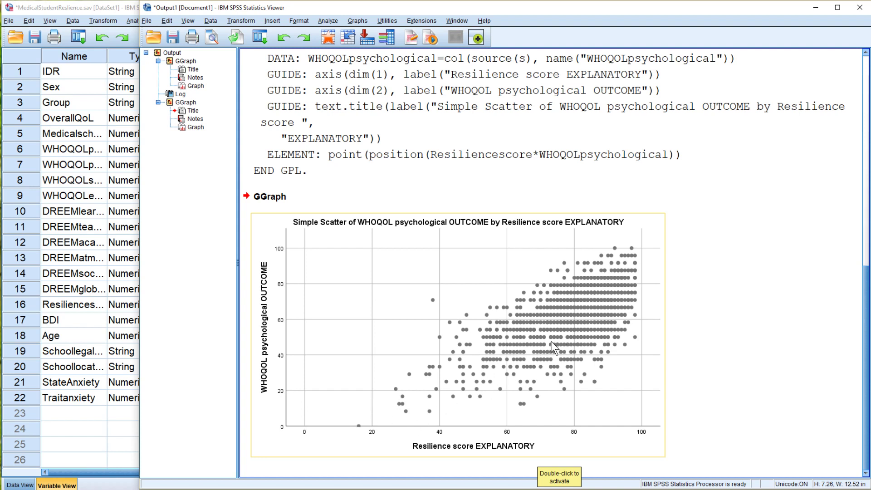
pyautogui.moveTo(535, 341)
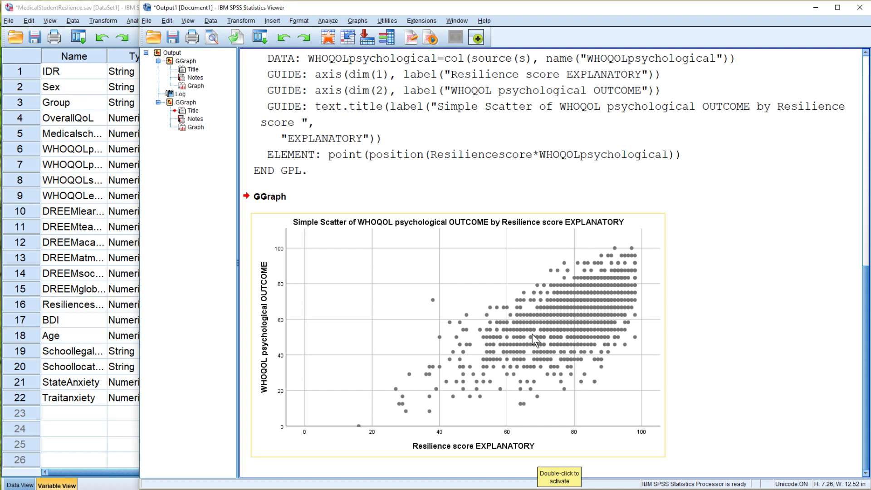
pyautogui.moveTo(315, 381)
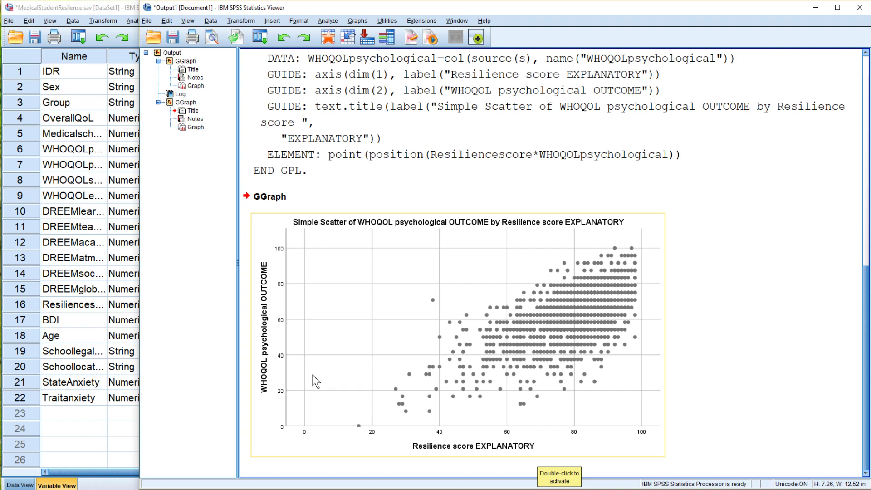
pyautogui.moveTo(303, 371)
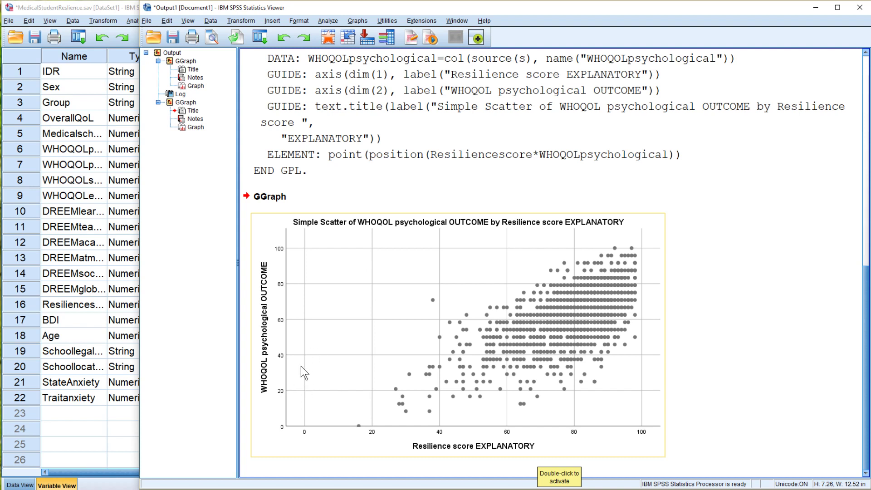
pyautogui.moveTo(306, 377)
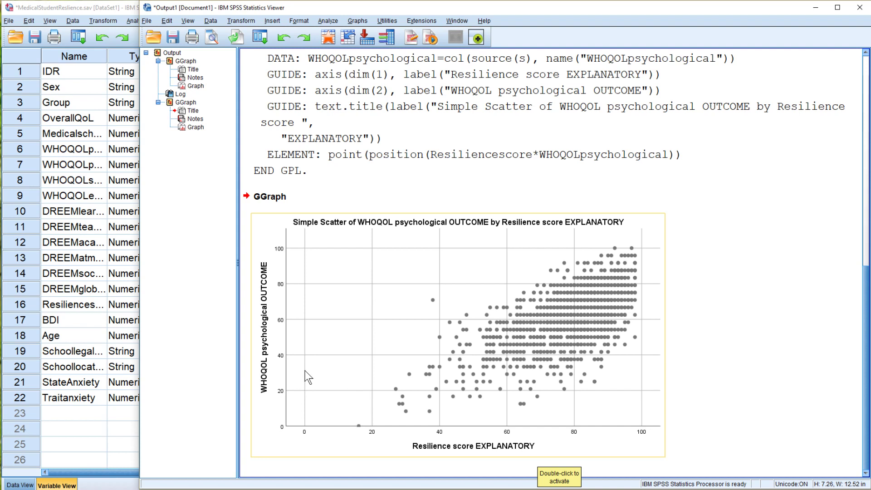
pyautogui.moveTo(291, 371)
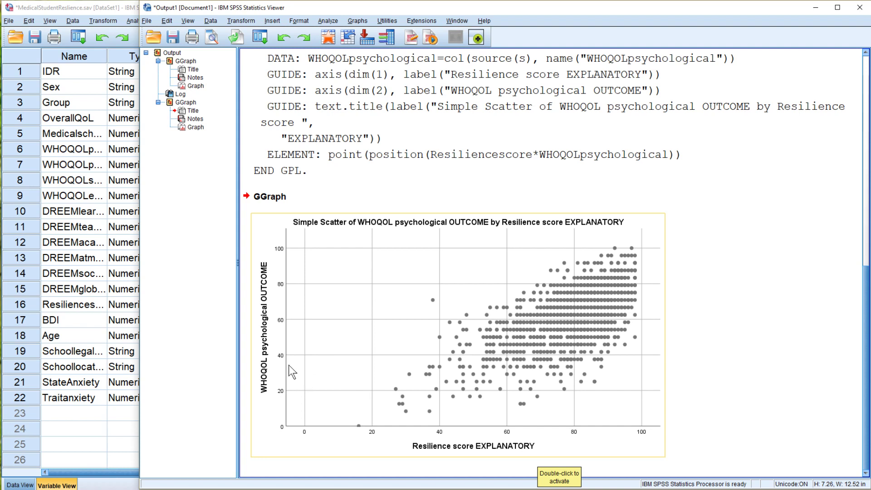
pyautogui.moveTo(310, 372)
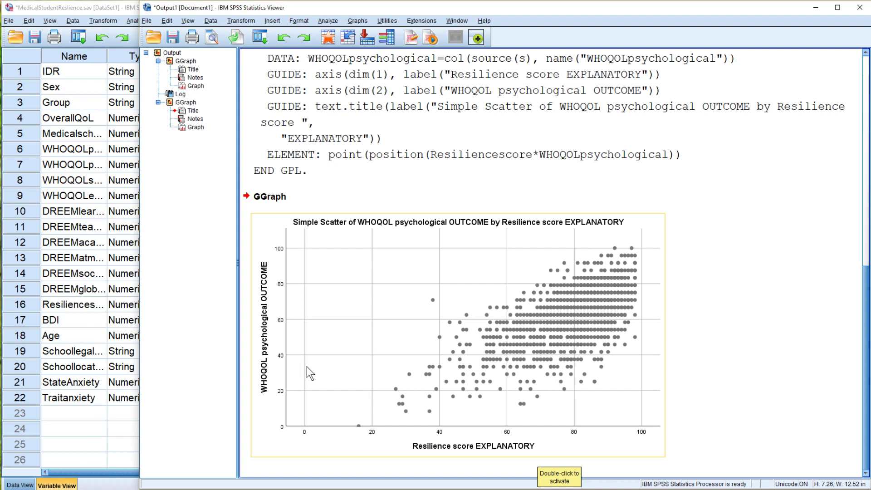
pyautogui.moveTo(338, 414)
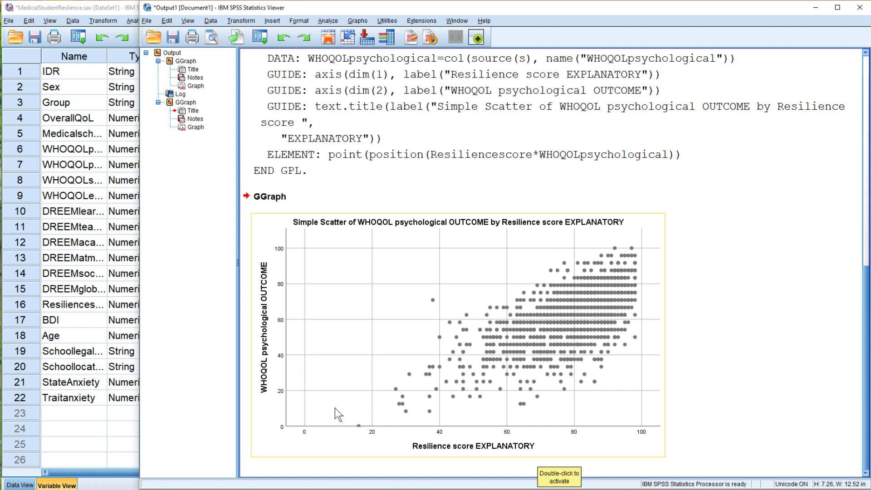
pyautogui.moveTo(561, 330)
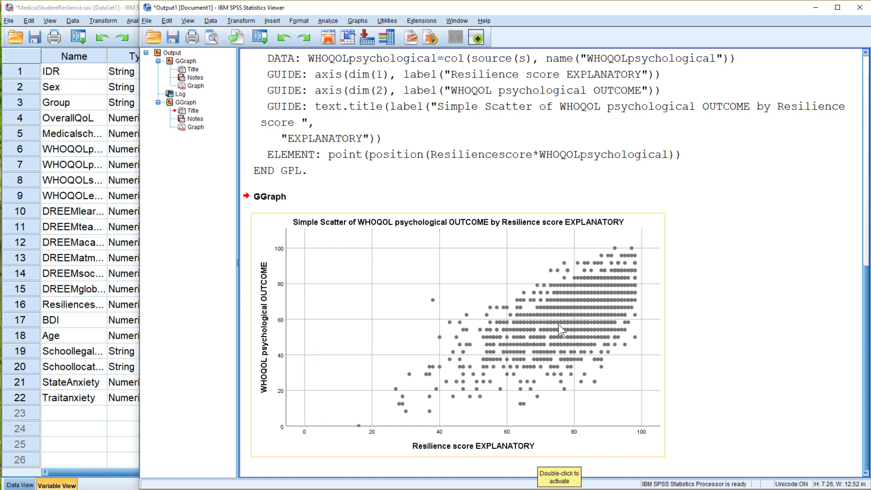
pyautogui.moveTo(595, 294)
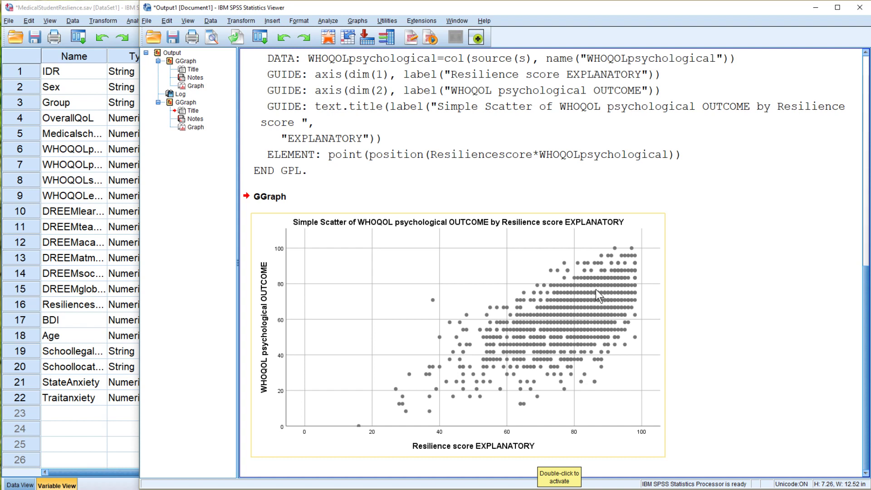
pyautogui.moveTo(610, 293)
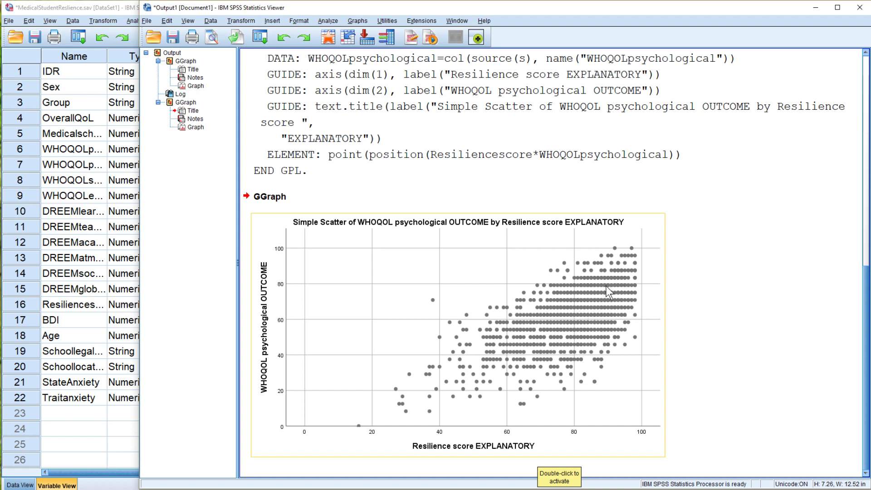
pyautogui.moveTo(594, 300)
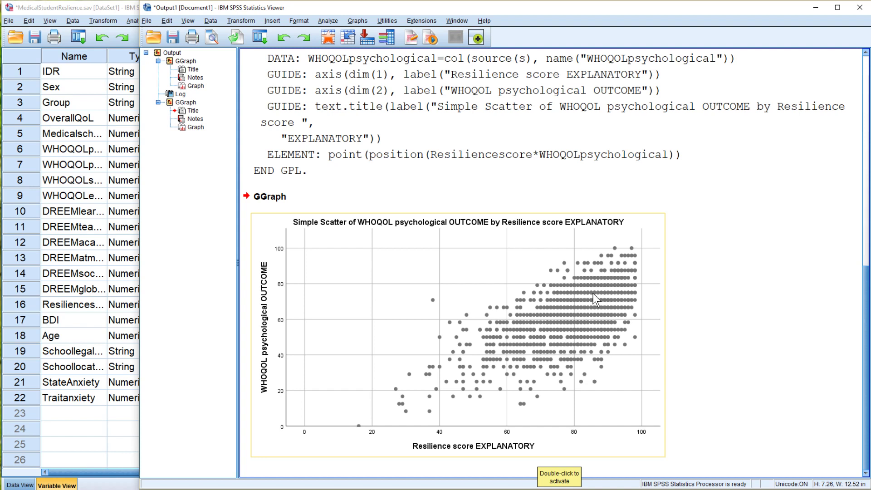
pyautogui.moveTo(553, 276)
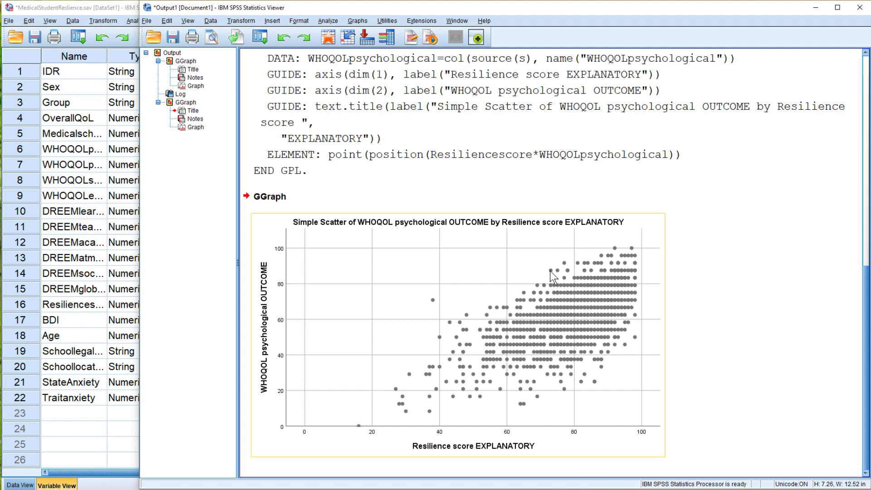
pyautogui.moveTo(534, 257)
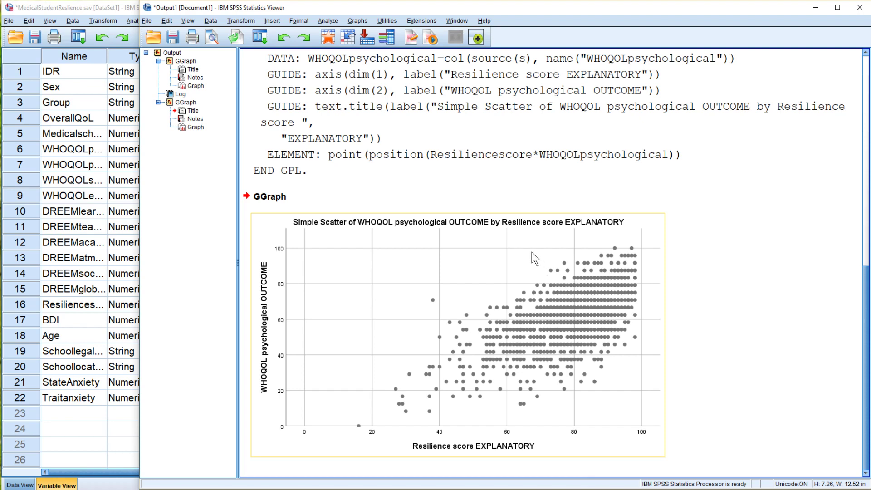
pyautogui.scroll(3)
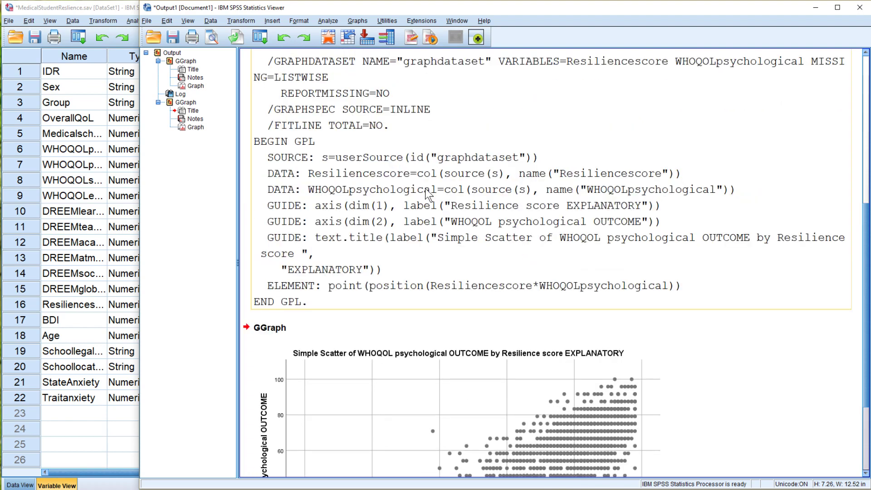
pyautogui.moveTo(430, 251)
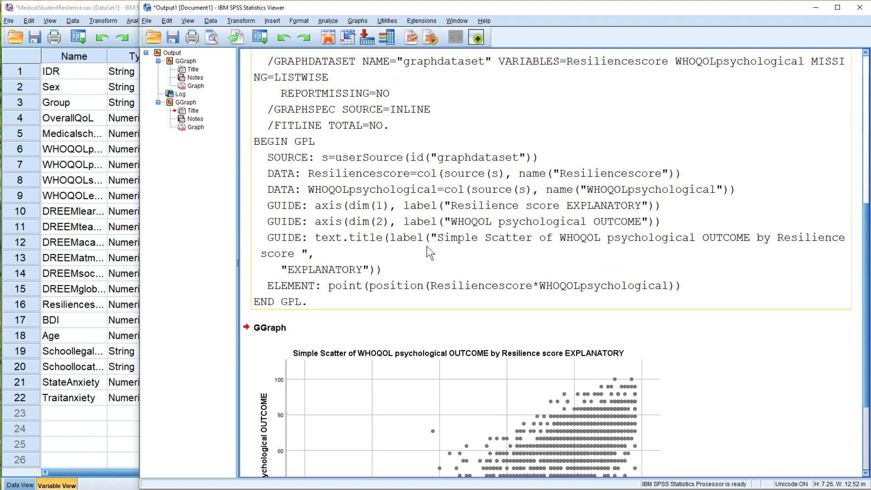
pyautogui.moveTo(476, 276)
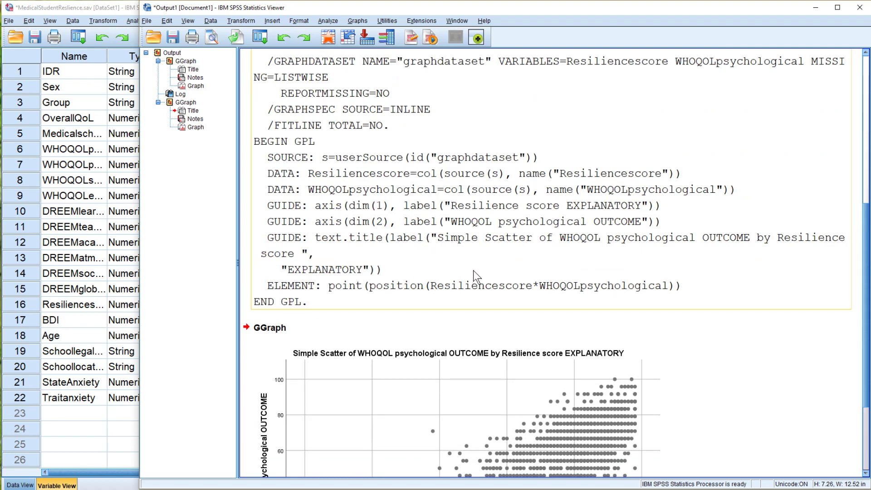
pyautogui.scroll(-3)
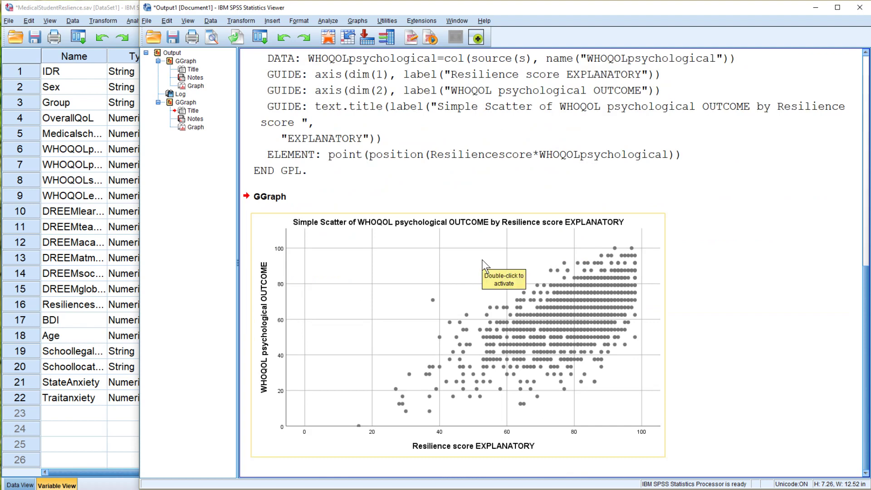
pyautogui.moveTo(481, 231)
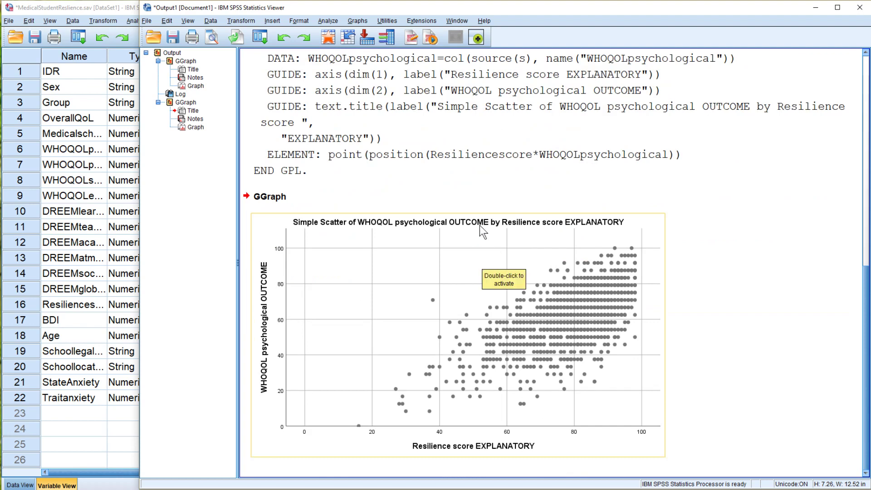
pyautogui.moveTo(517, 372)
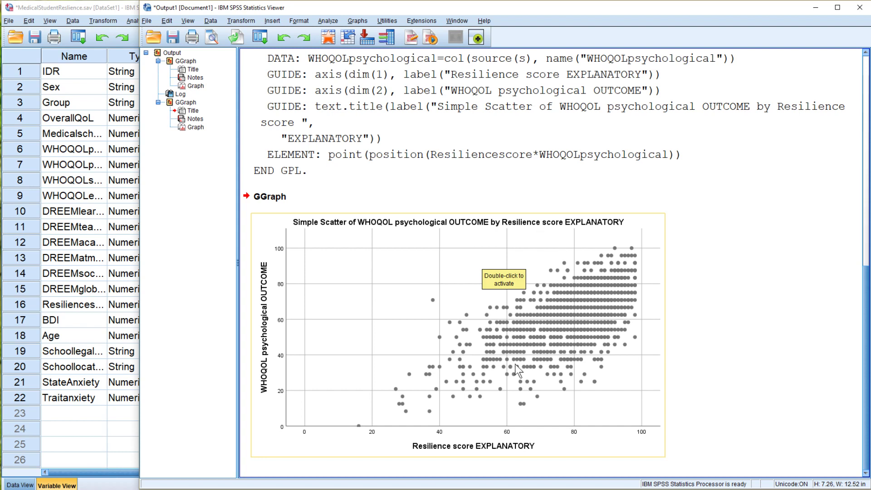
pyautogui.moveTo(471, 359)
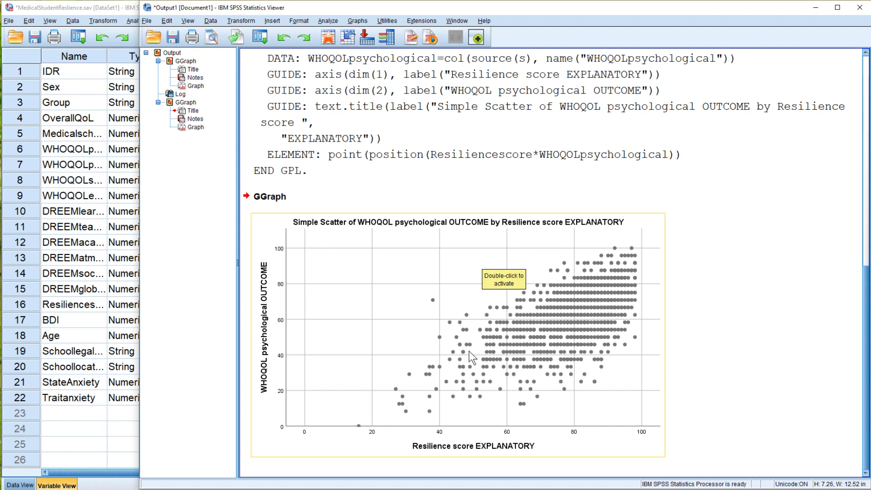
pyautogui.moveTo(515, 349)
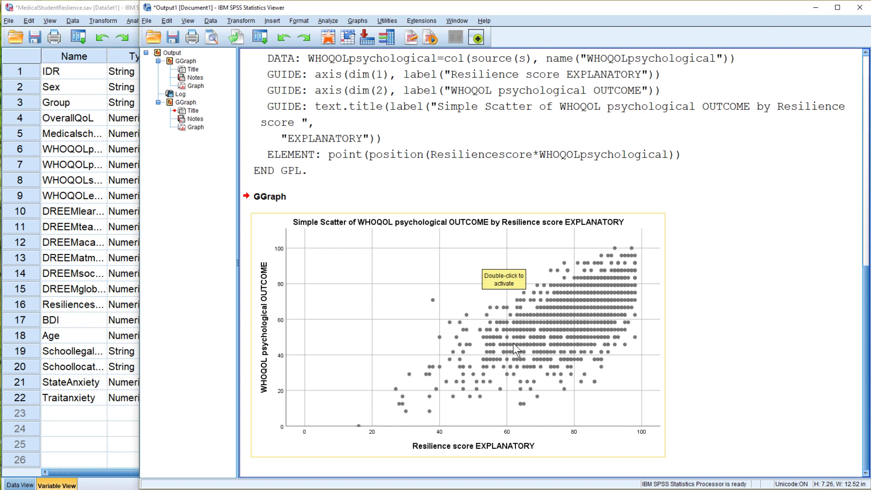
pyautogui.moveTo(517, 343)
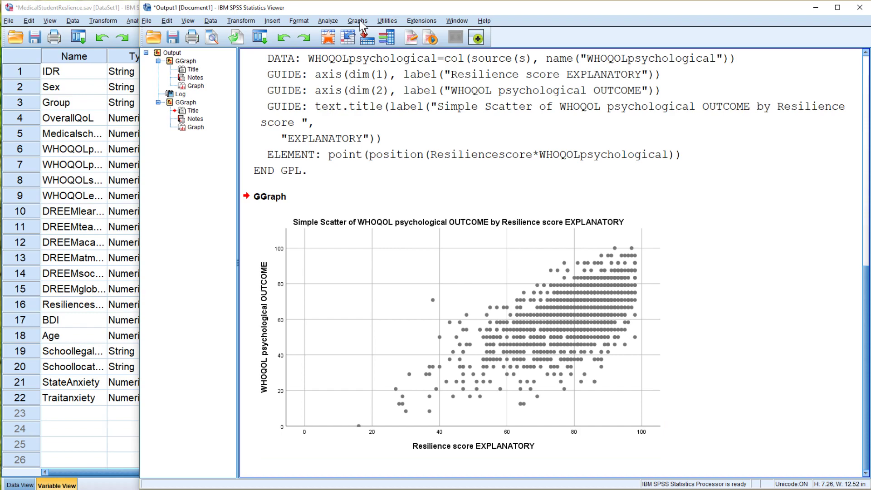
# Colour the resilience versus WHOQOL psychological scatter by Sex and generate it.
pyautogui.click(357, 21)
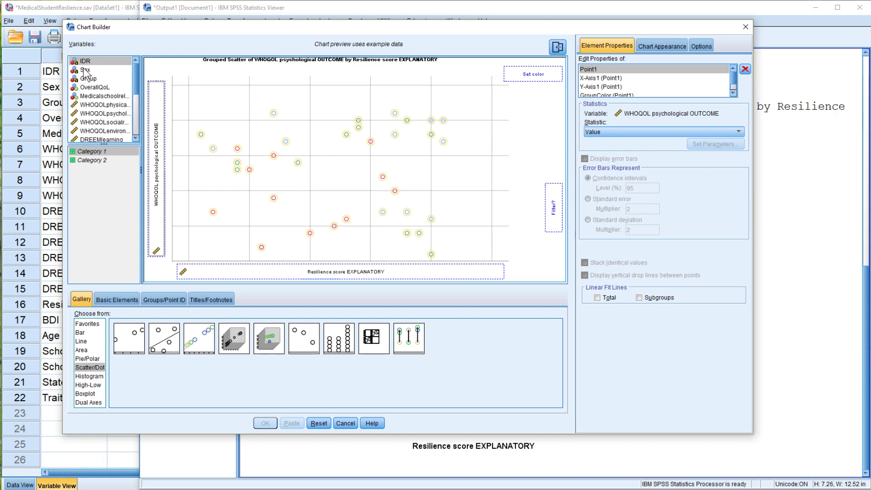
pyautogui.click(87, 69)
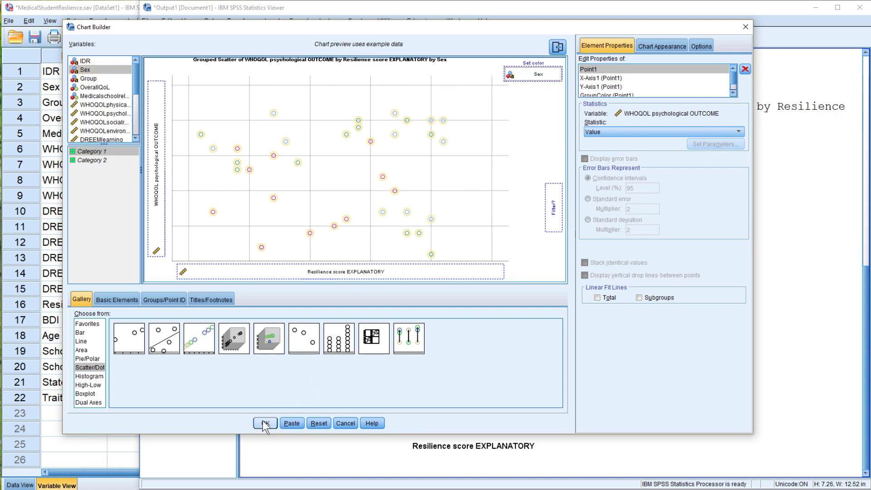
pyautogui.click(264, 423)
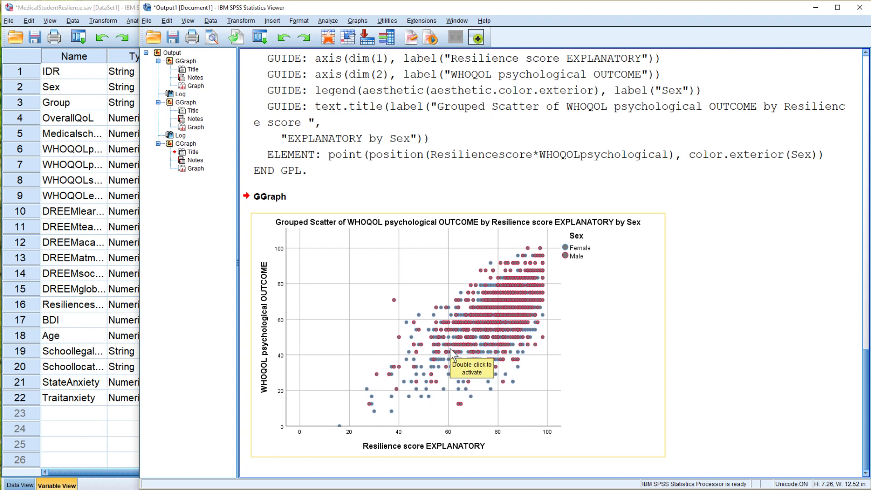
pyautogui.moveTo(452, 354)
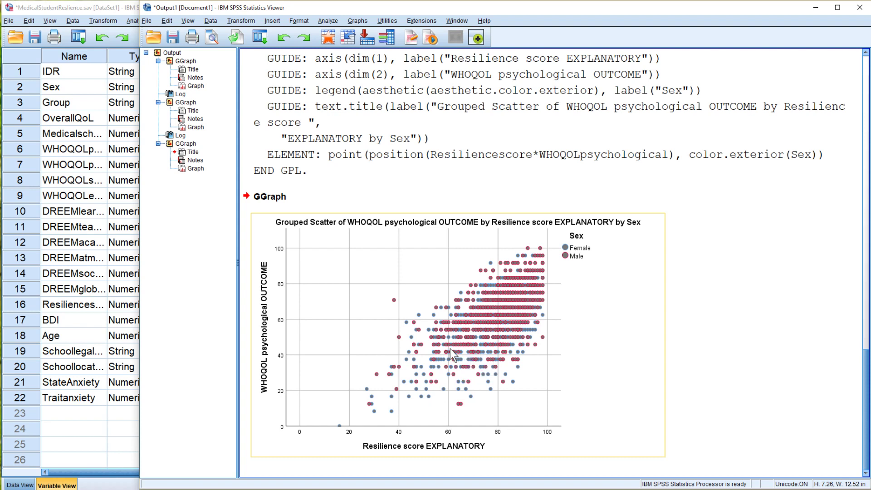
pyautogui.moveTo(423, 393)
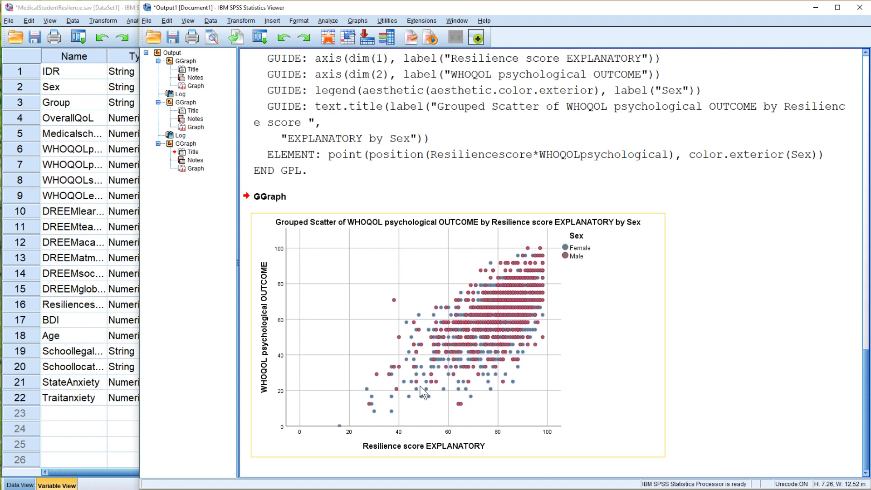
pyautogui.moveTo(569, 264)
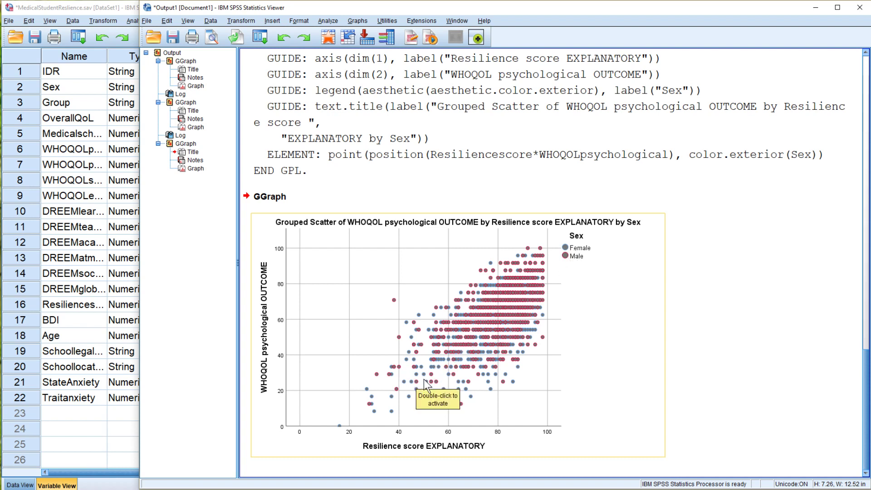
pyautogui.moveTo(525, 317)
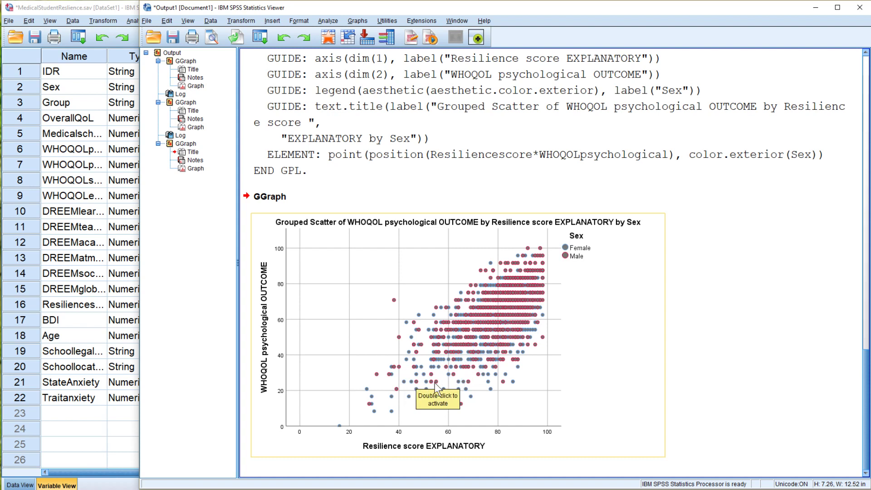
pyautogui.moveTo(508, 308)
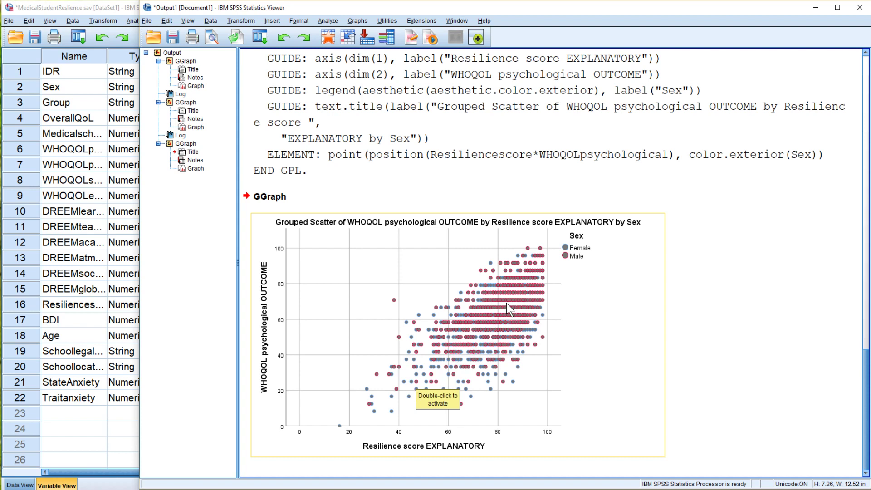
pyautogui.moveTo(484, 373)
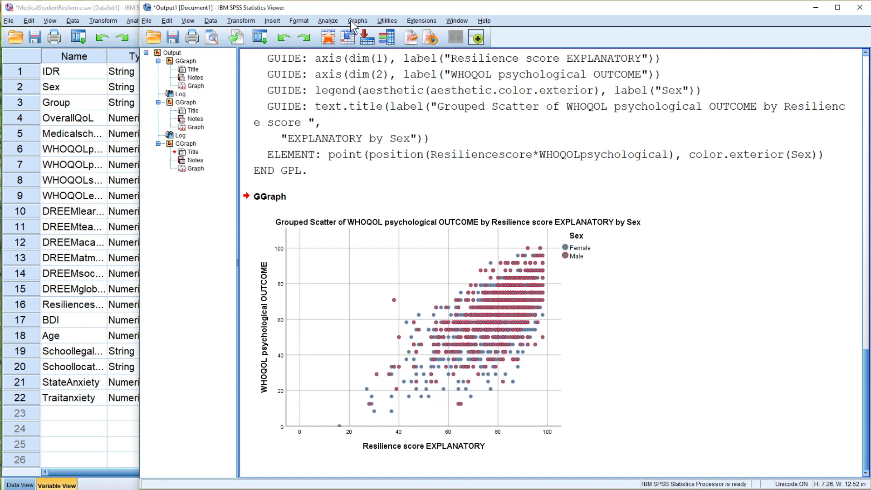
# Regenerate the resilience versus WHOQOL psychological scatter with points coloured by Group.
pyautogui.click(357, 21)
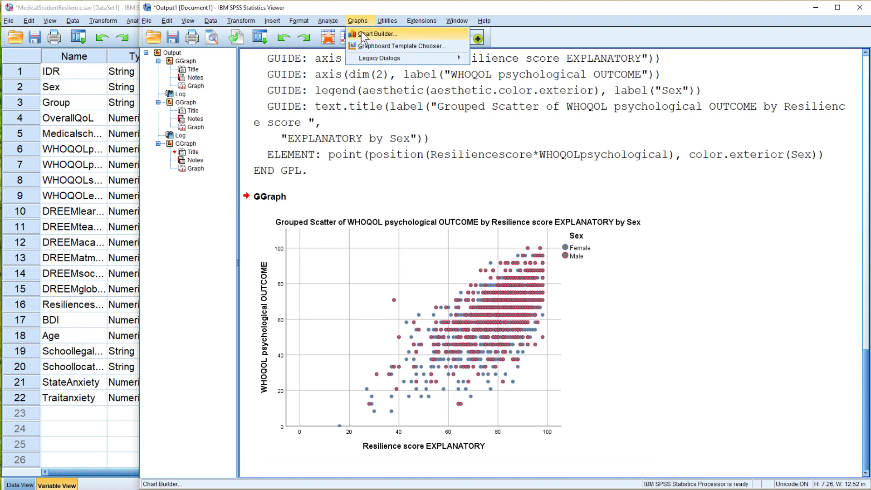
pyautogui.click(379, 34)
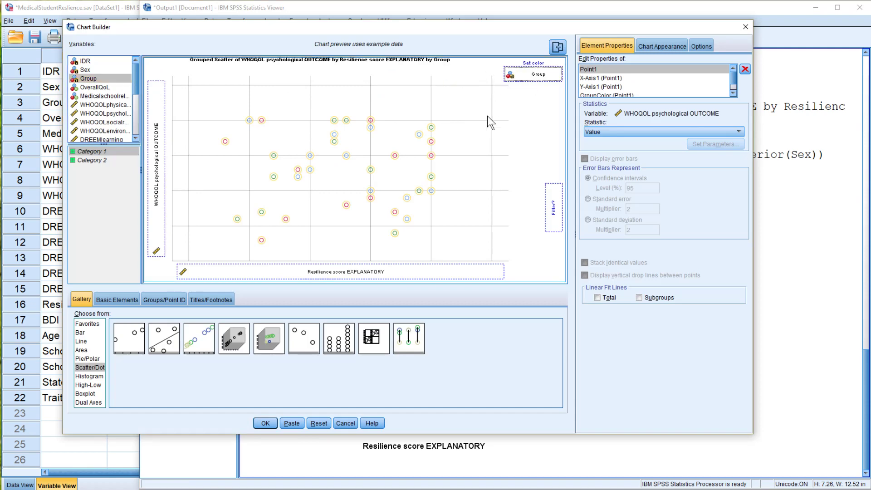
pyautogui.click(265, 423)
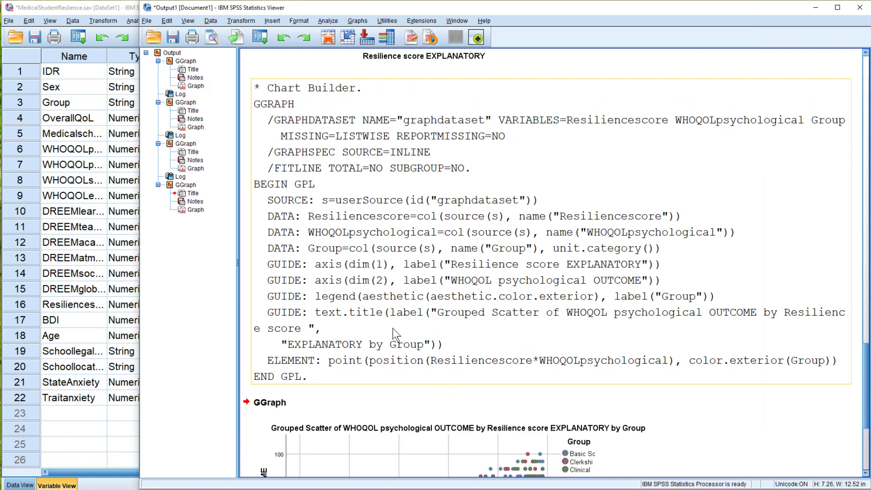
pyautogui.scroll(-3)
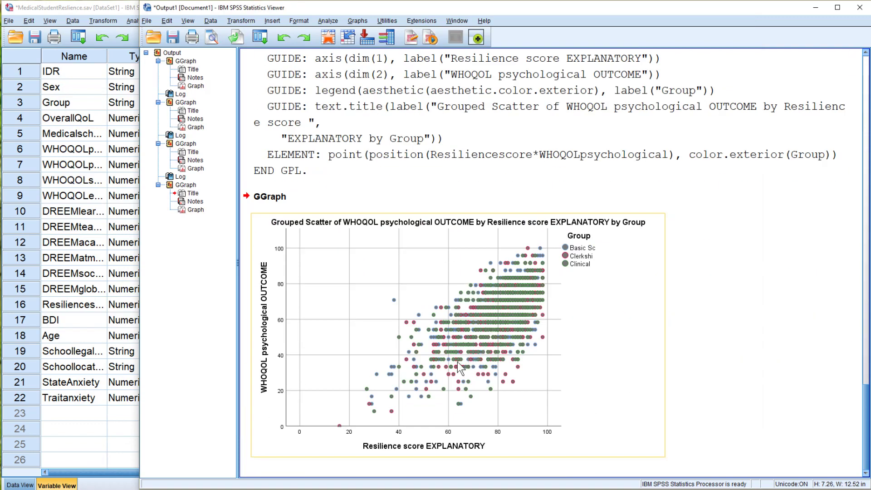
pyautogui.moveTo(466, 346)
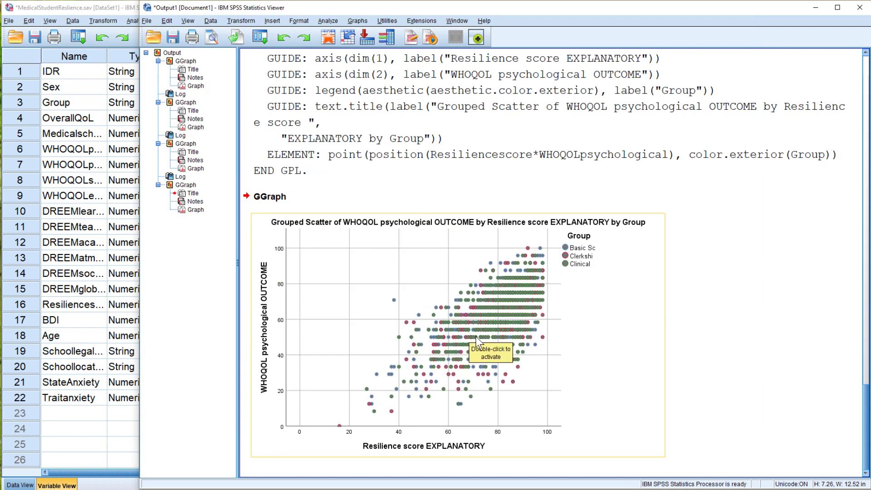
pyautogui.moveTo(492, 295)
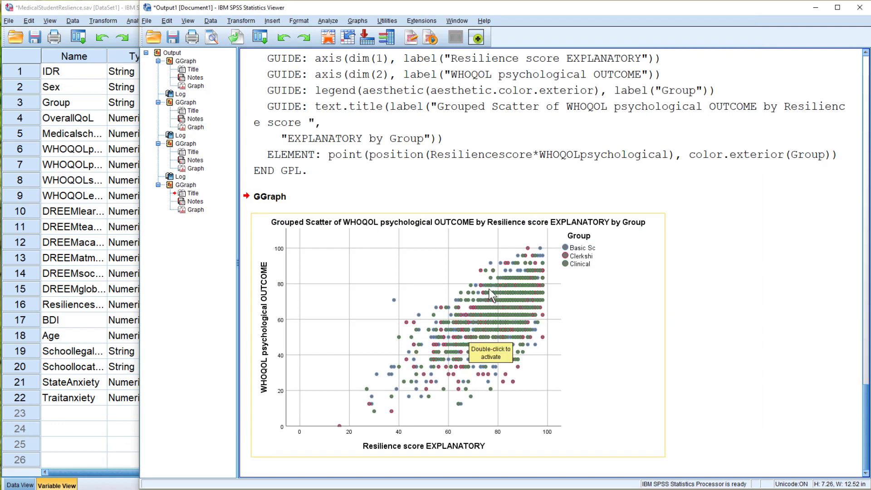
pyautogui.moveTo(528, 286)
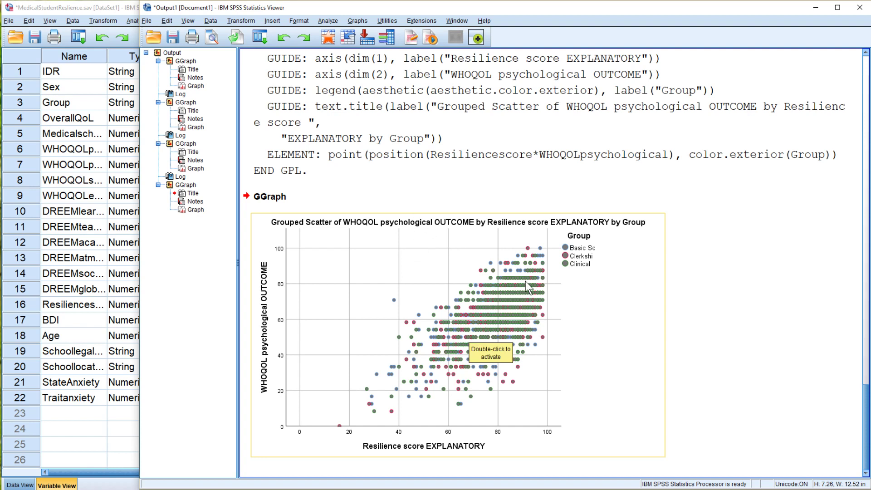
pyautogui.moveTo(512, 358)
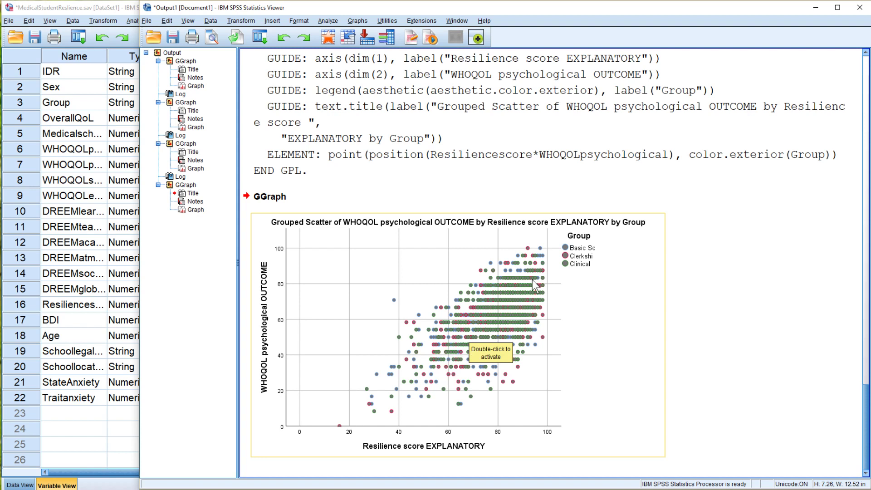
pyautogui.moveTo(477, 356)
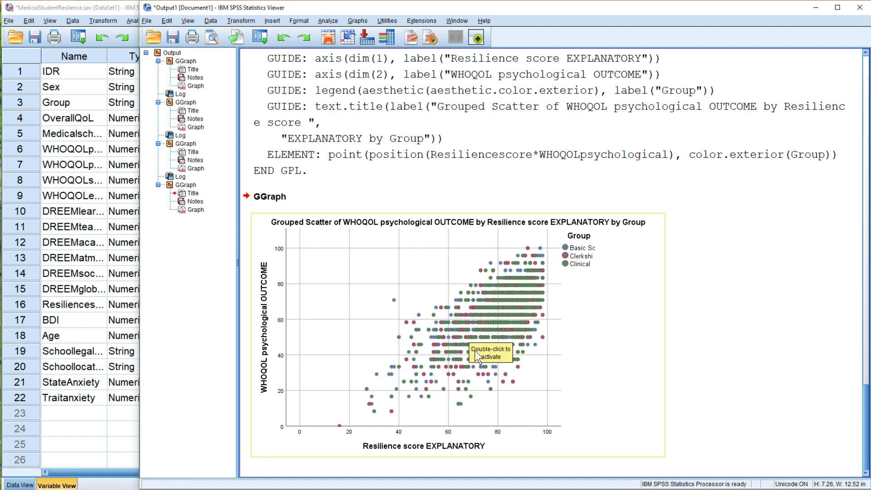
pyautogui.moveTo(361, 372)
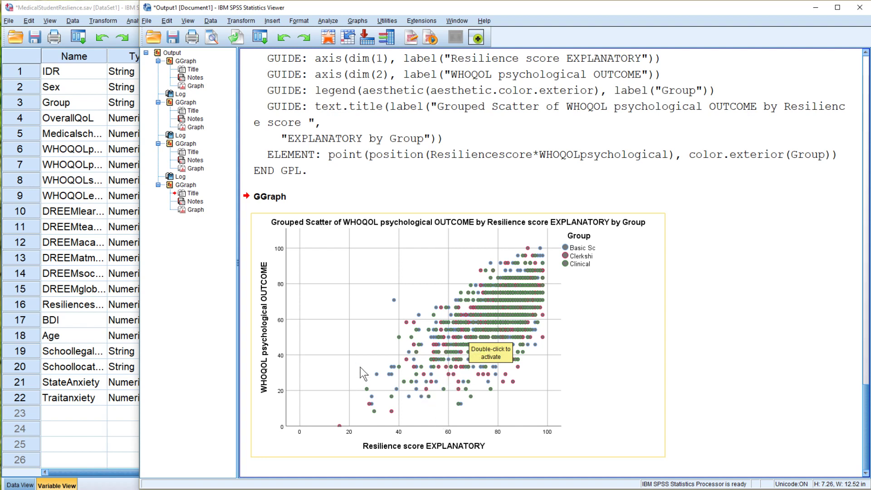
pyautogui.moveTo(432, 457)
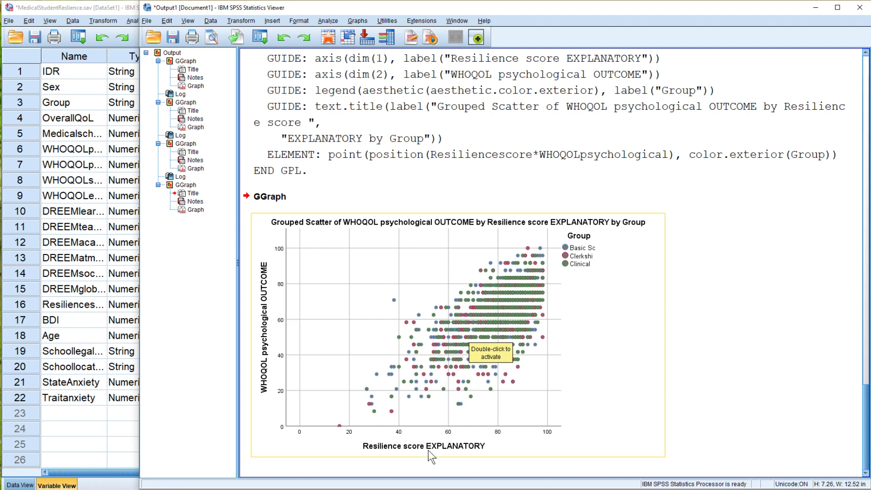
pyautogui.moveTo(601, 295)
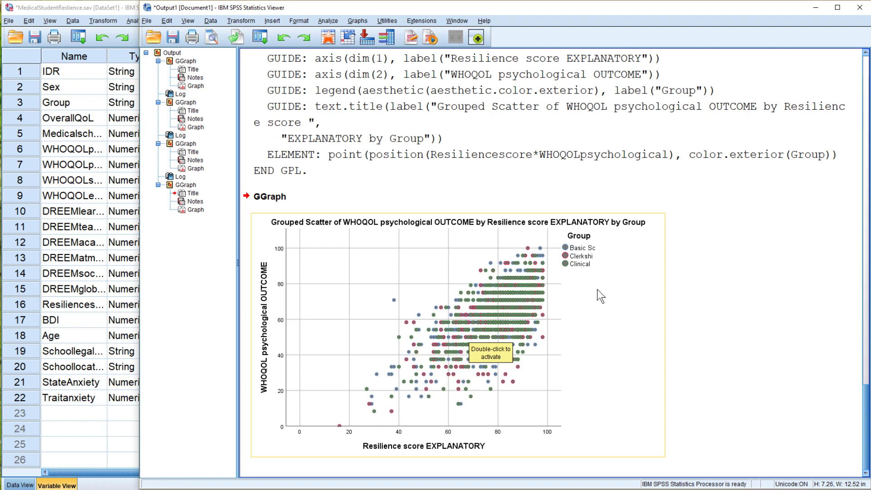
pyautogui.moveTo(579, 280)
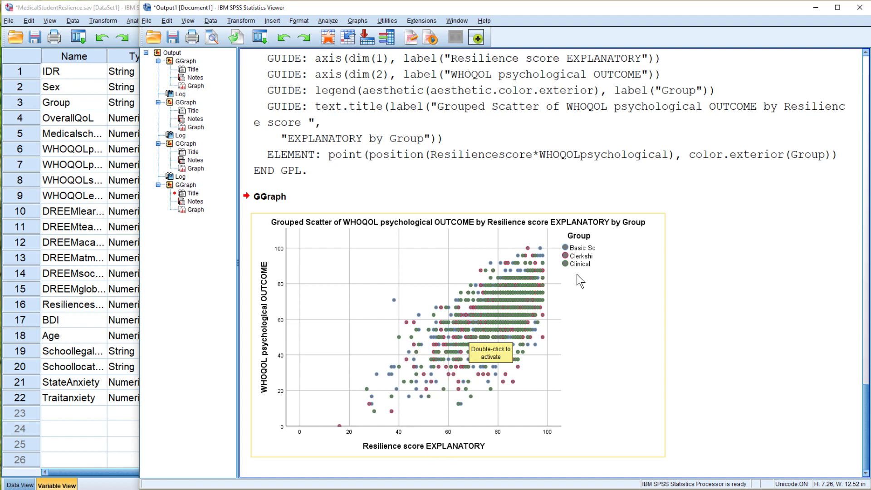
pyautogui.moveTo(595, 267)
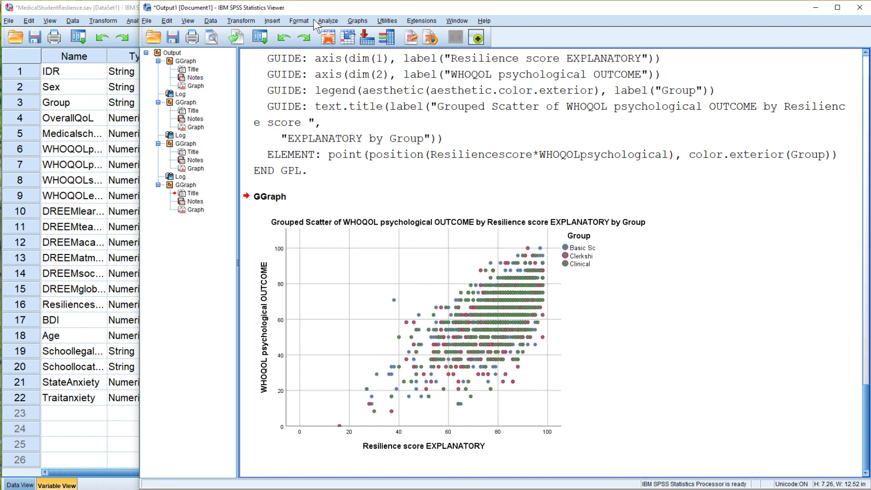
# Open the Analyze > General Linear Model > Univariate dialog.
pyautogui.click(328, 20)
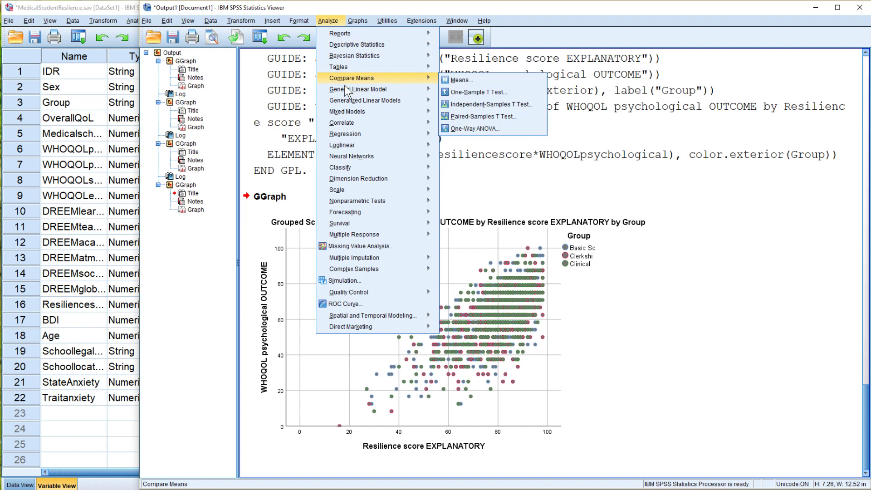
pyautogui.moveTo(364, 99)
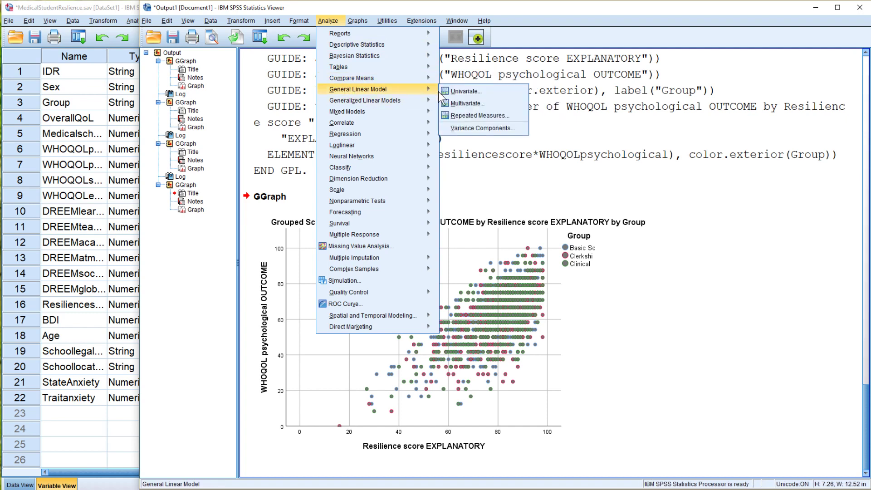
pyautogui.moveTo(466, 91)
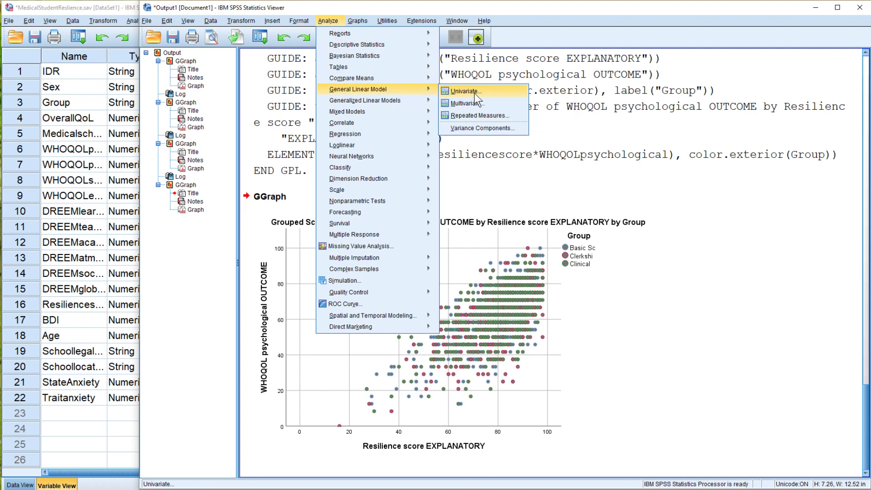
pyautogui.moveTo(486, 95)
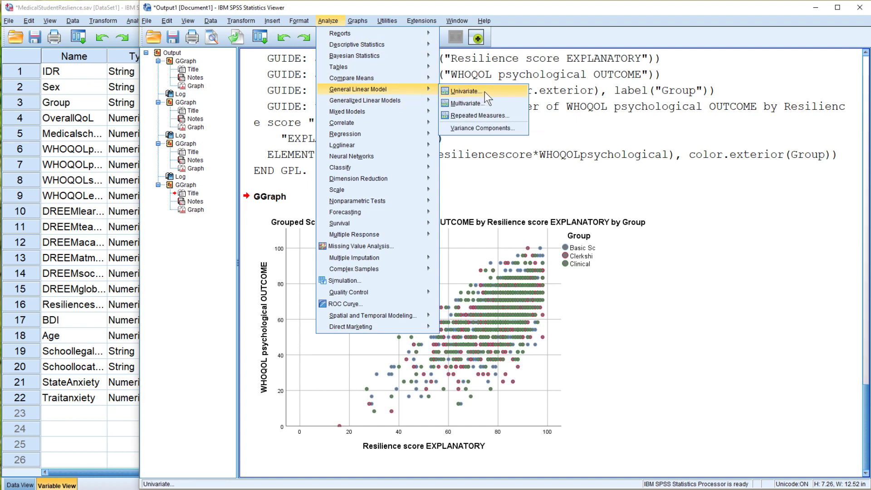
pyautogui.click(465, 90)
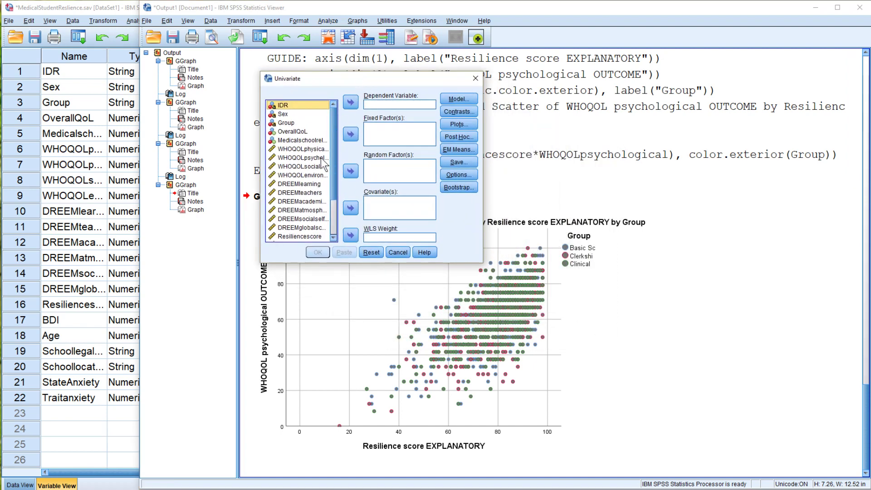
# Set WHOQOLpsychological as dependent, Resiliencescore as covariate, Sex and Group as fixed factors.
pyautogui.click(349, 104)
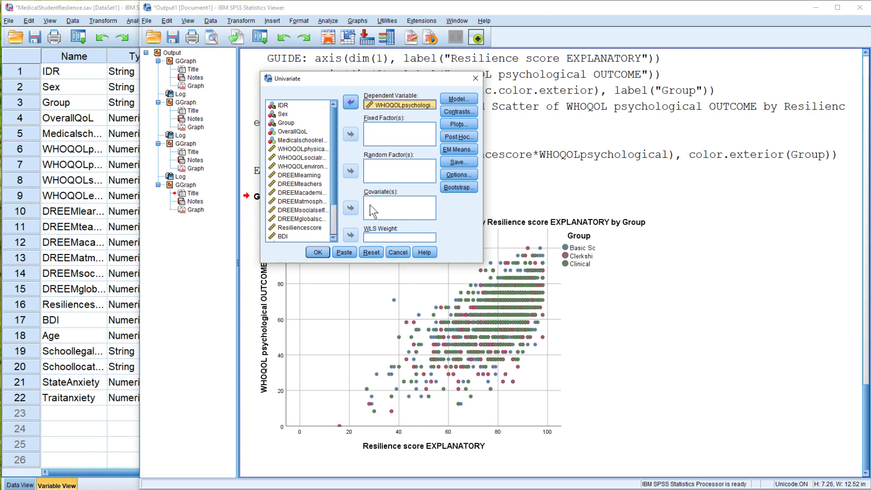
pyautogui.click(299, 226)
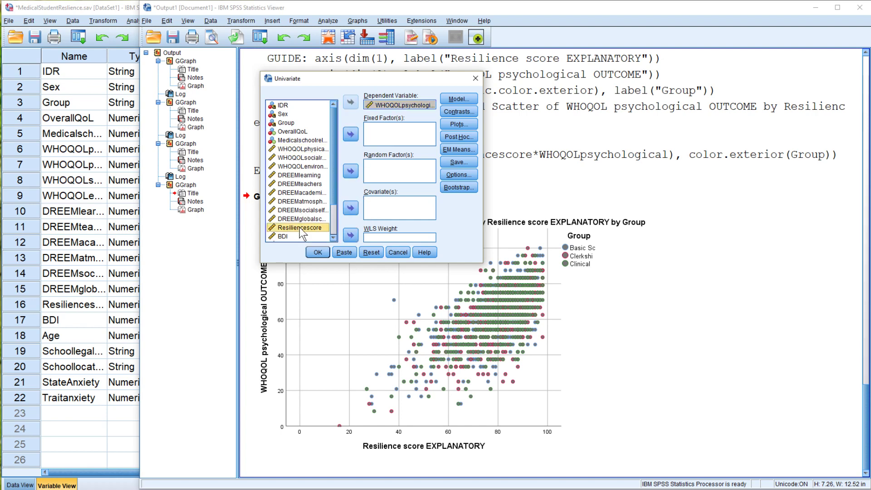
pyautogui.click(349, 208)
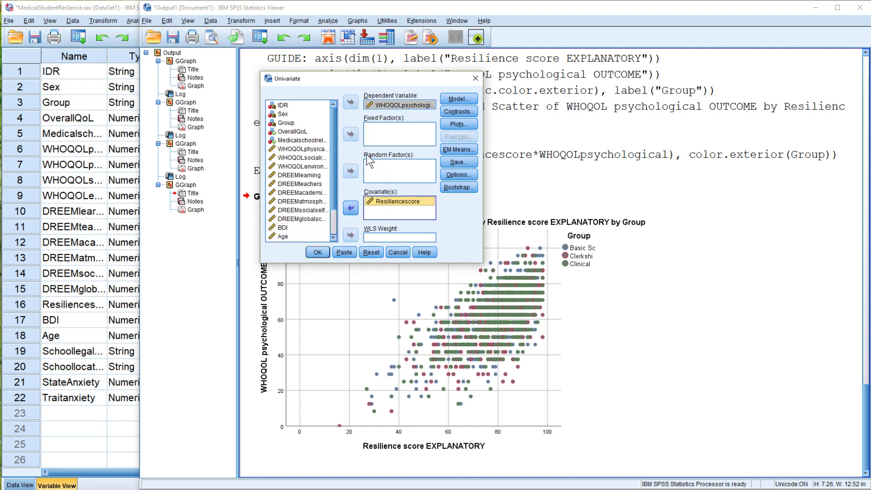
pyautogui.click(284, 113)
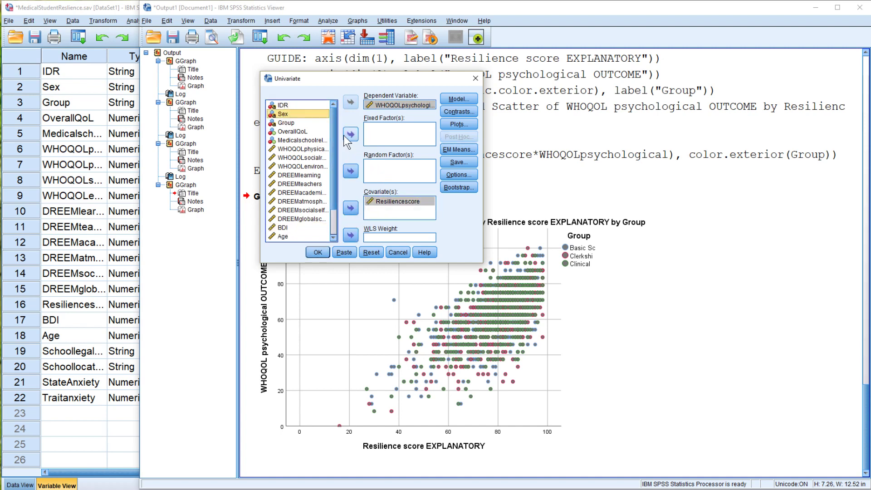
pyautogui.click(349, 136)
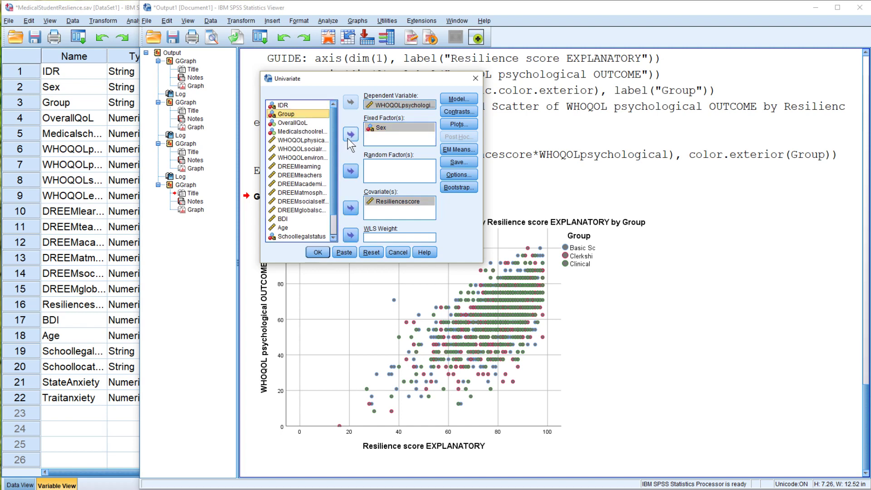
pyautogui.click(350, 134)
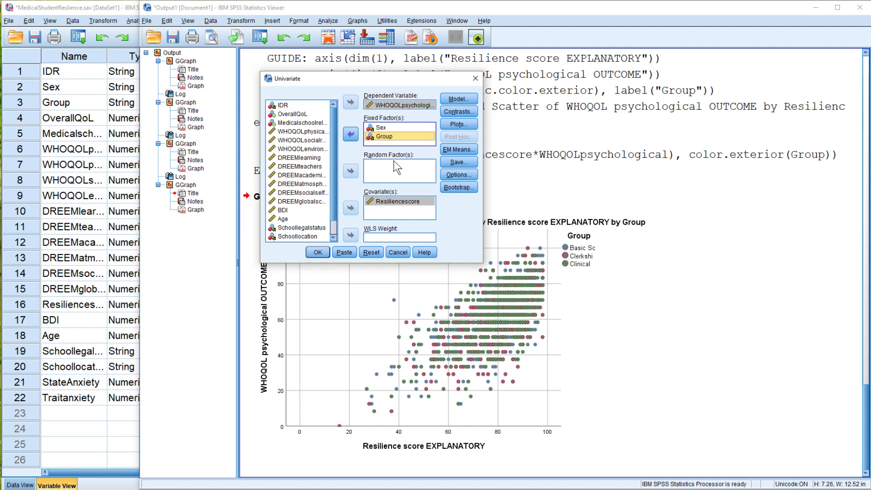
pyautogui.moveTo(388, 174)
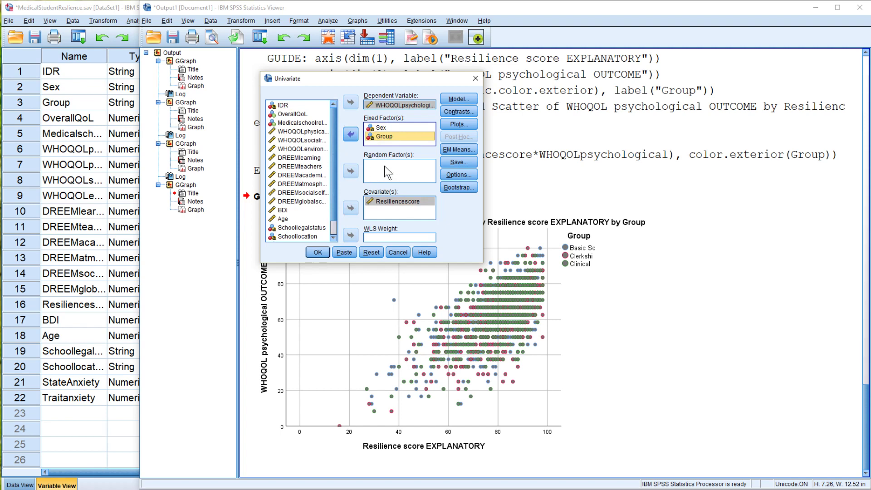
pyautogui.moveTo(392, 175)
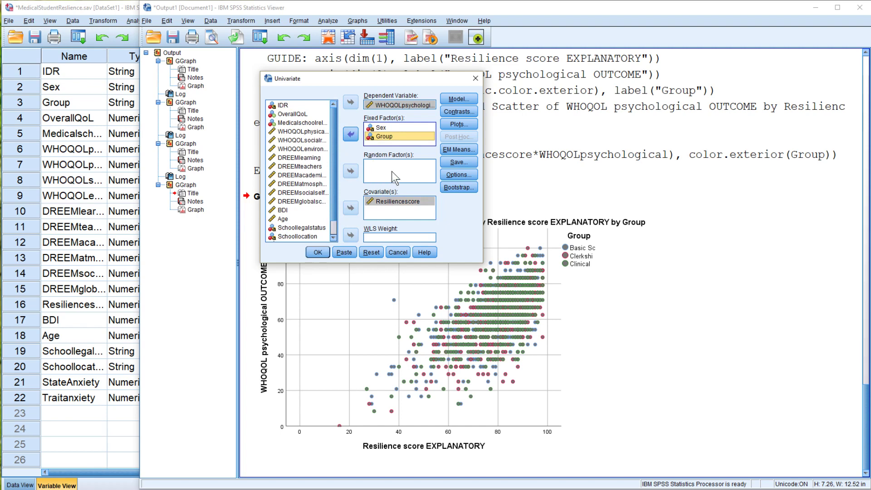
pyautogui.moveTo(387, 168)
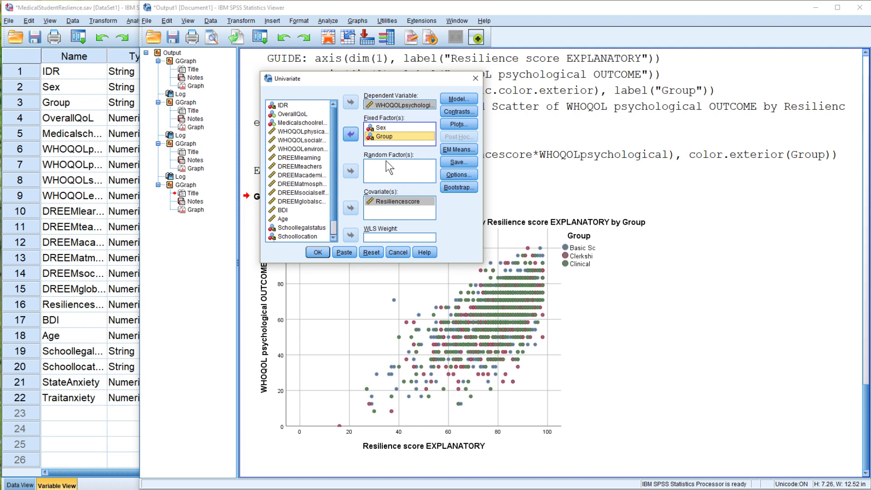
pyautogui.moveTo(385, 105)
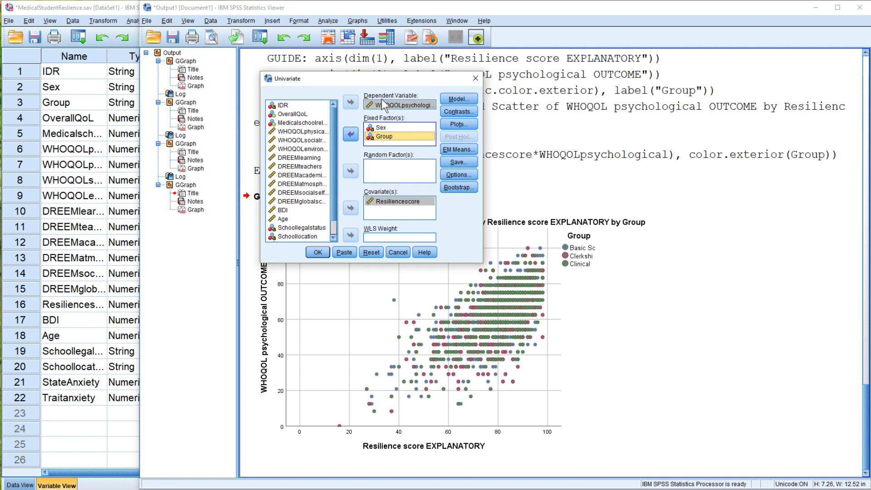
pyautogui.moveTo(342, 213)
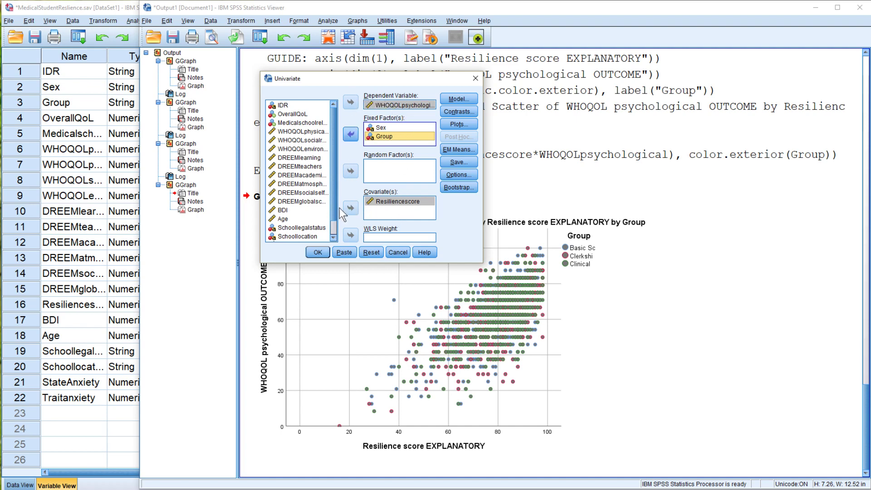
pyautogui.moveTo(317, 251)
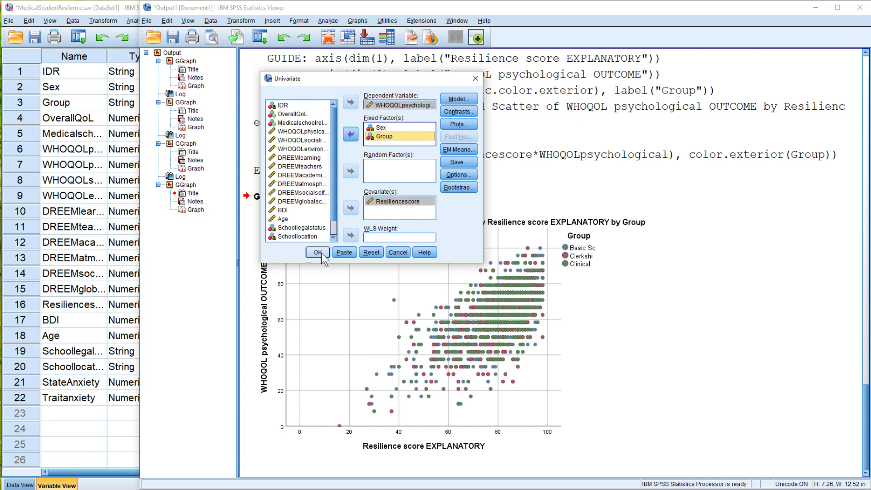
# Run the univariate ANOVA and select the Tests of Between-Subjects Effects table.
pyautogui.click(317, 253)
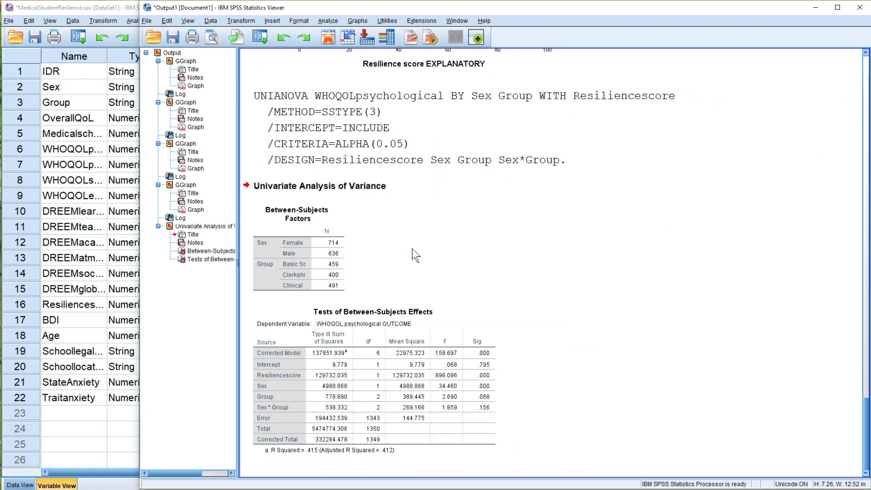
pyautogui.click(344, 353)
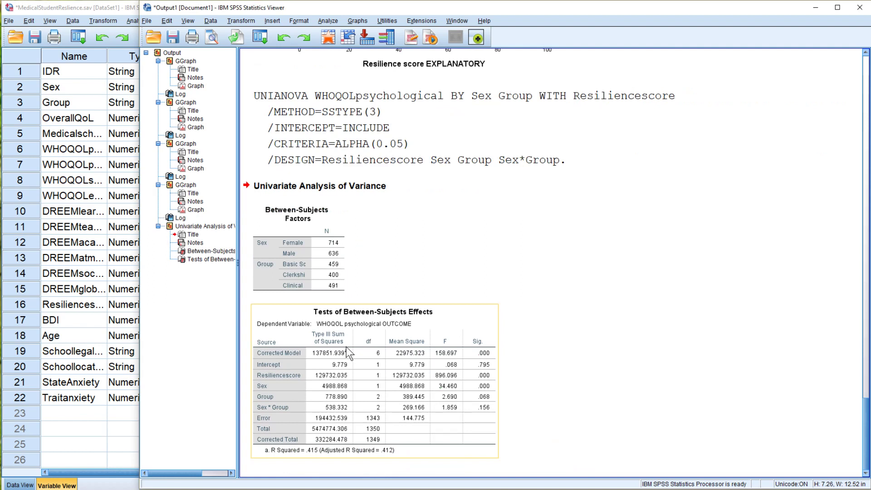
pyautogui.moveTo(348, 403)
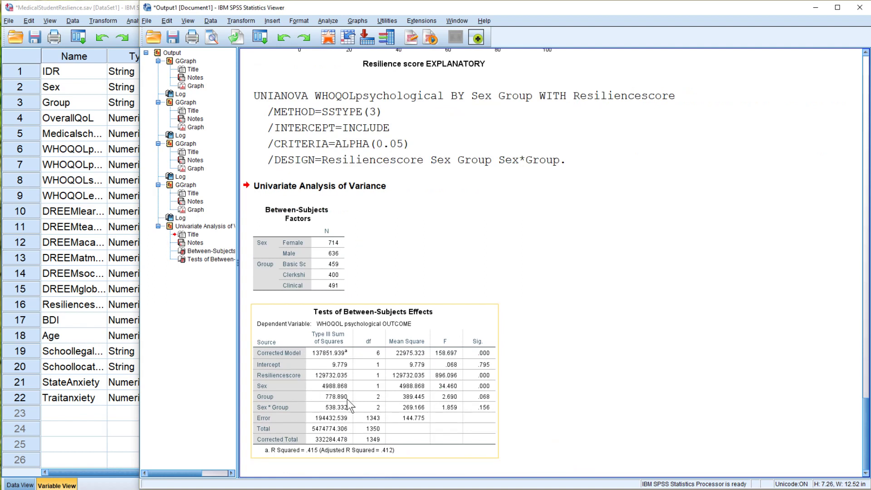
pyautogui.moveTo(452, 368)
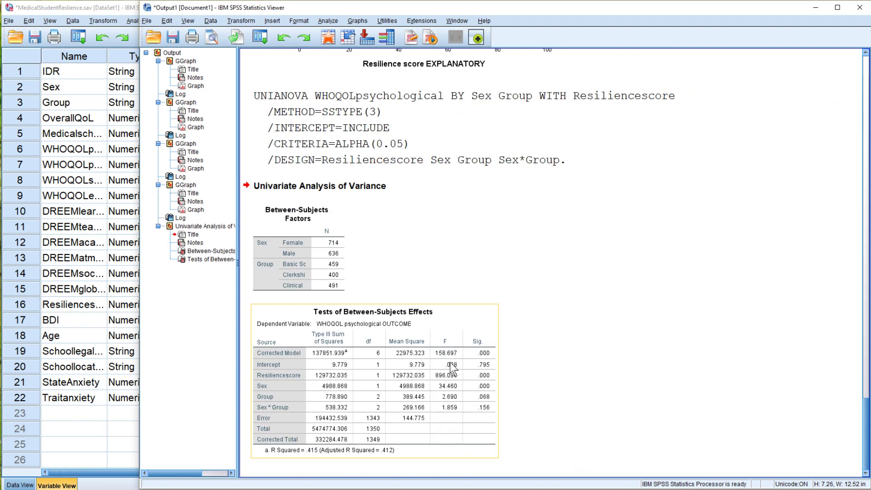
pyautogui.moveTo(478, 390)
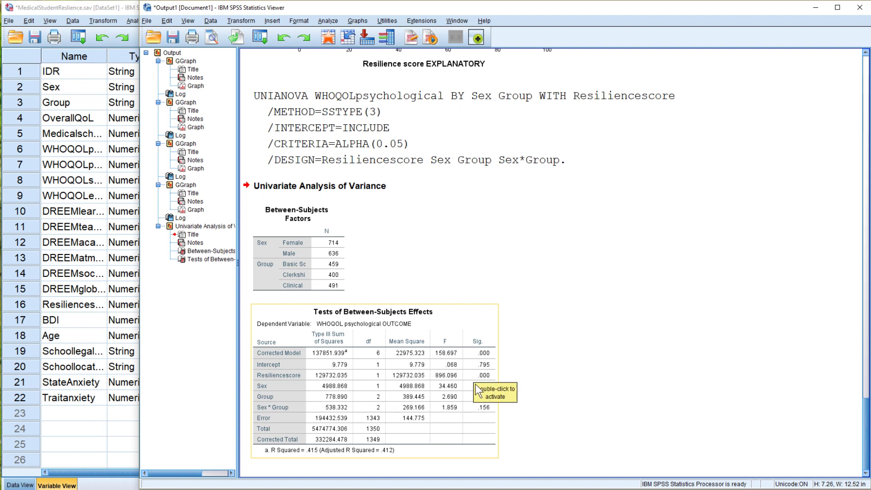
pyautogui.moveTo(535, 418)
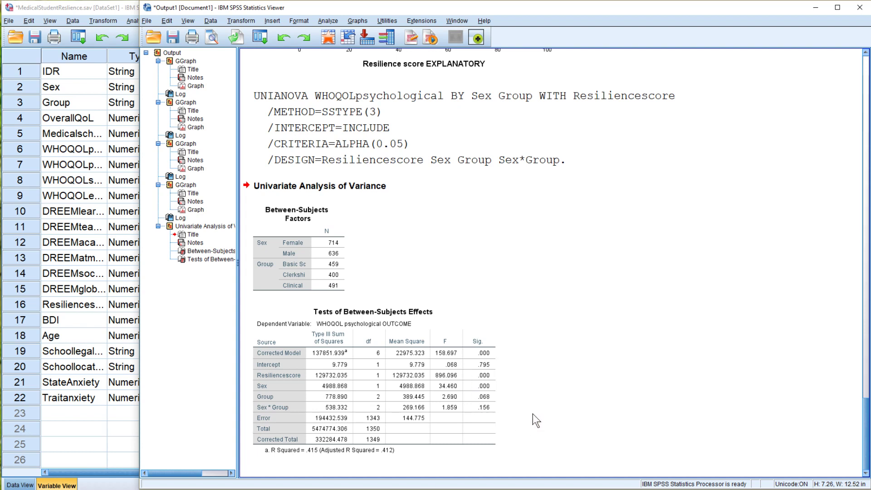
pyautogui.moveTo(527, 410)
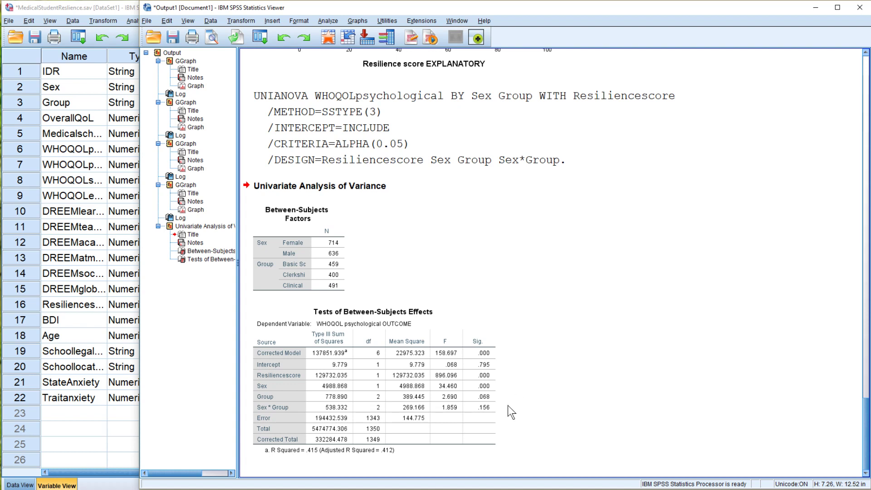
pyautogui.click(353, 358)
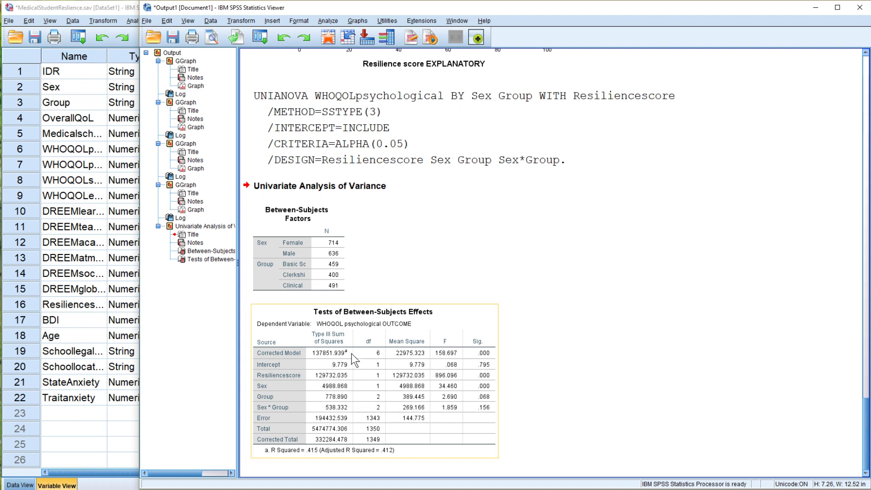
pyautogui.moveTo(354, 410)
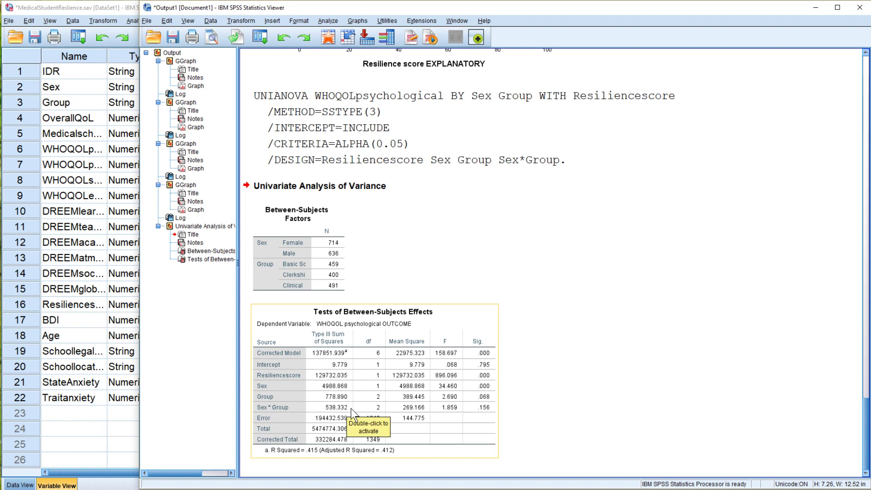
pyautogui.moveTo(347, 415)
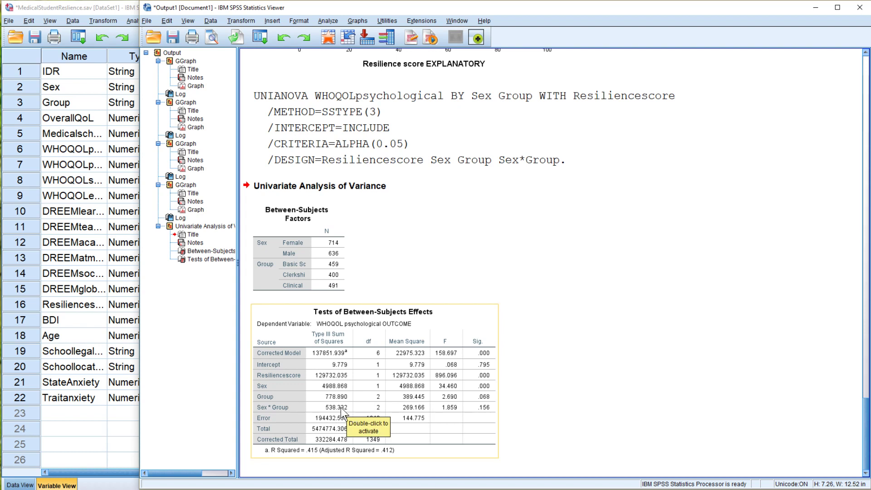
pyautogui.moveTo(471, 382)
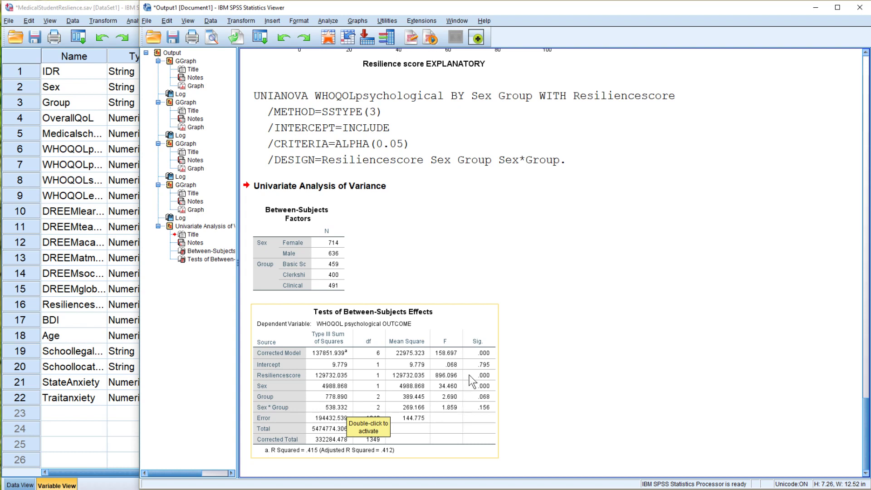
pyautogui.moveTo(304, 364)
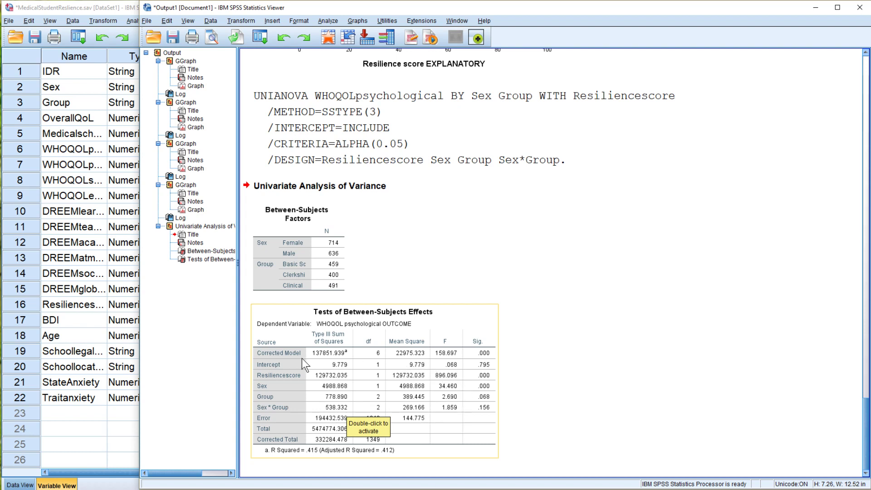
pyautogui.moveTo(487, 372)
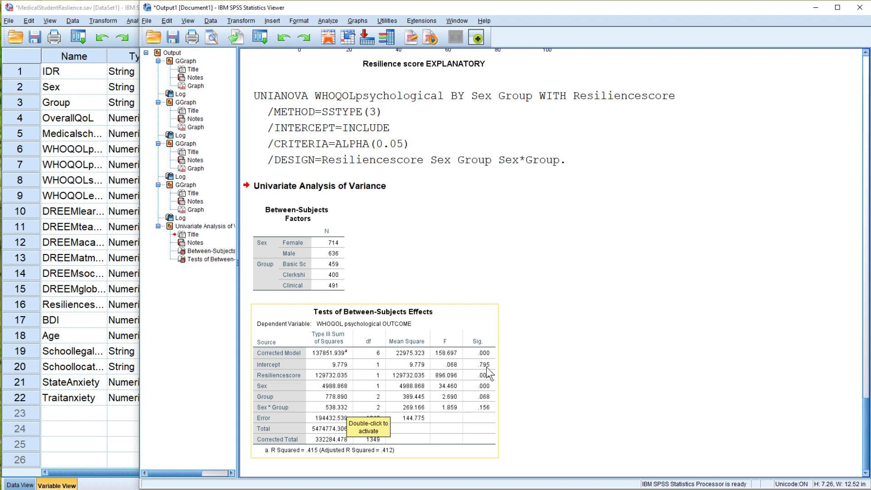
pyautogui.moveTo(493, 381)
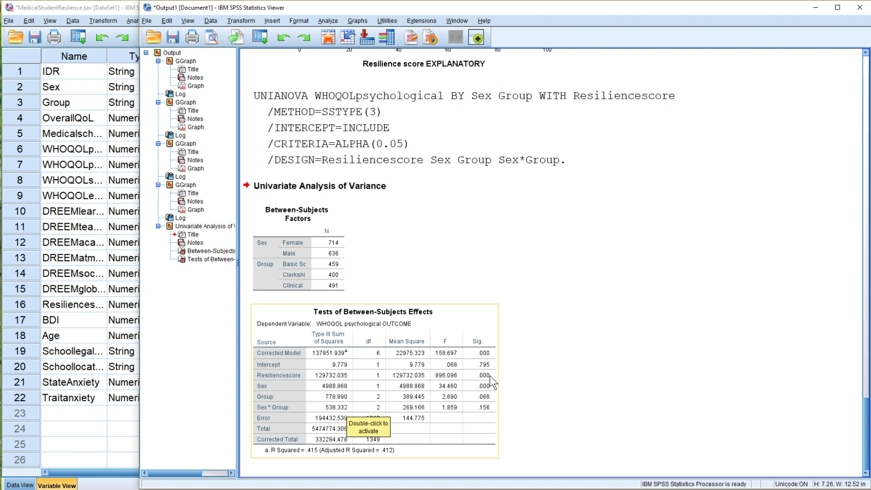
pyautogui.moveTo(491, 389)
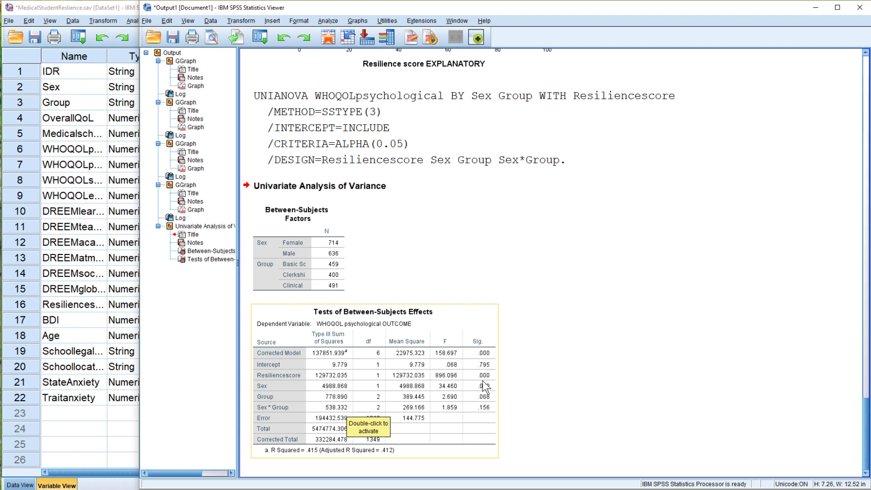
pyautogui.moveTo(491, 404)
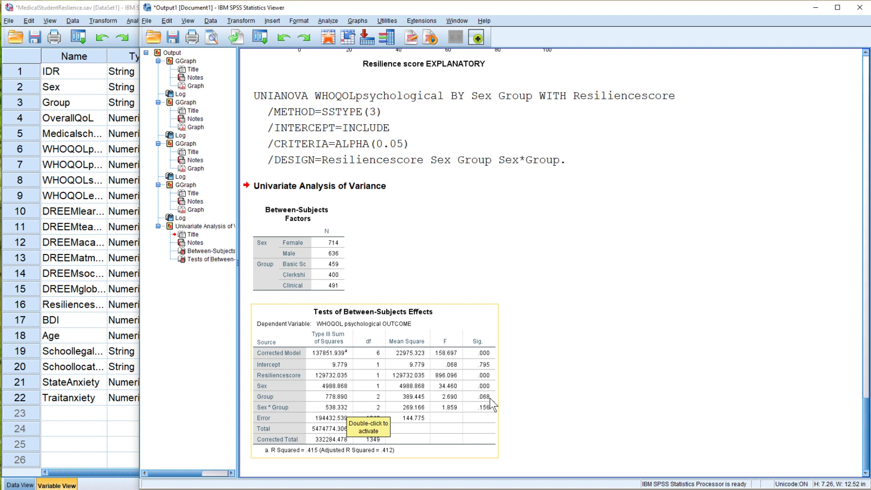
pyautogui.moveTo(491, 407)
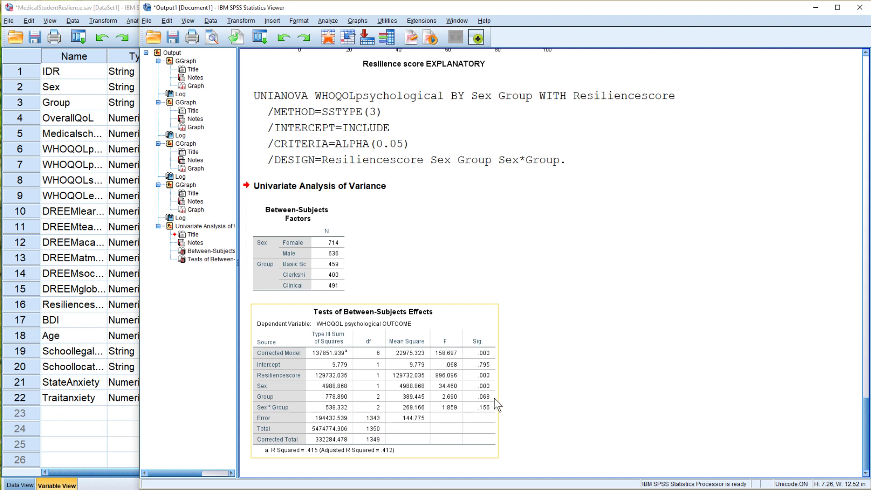
pyautogui.moveTo(439, 408)
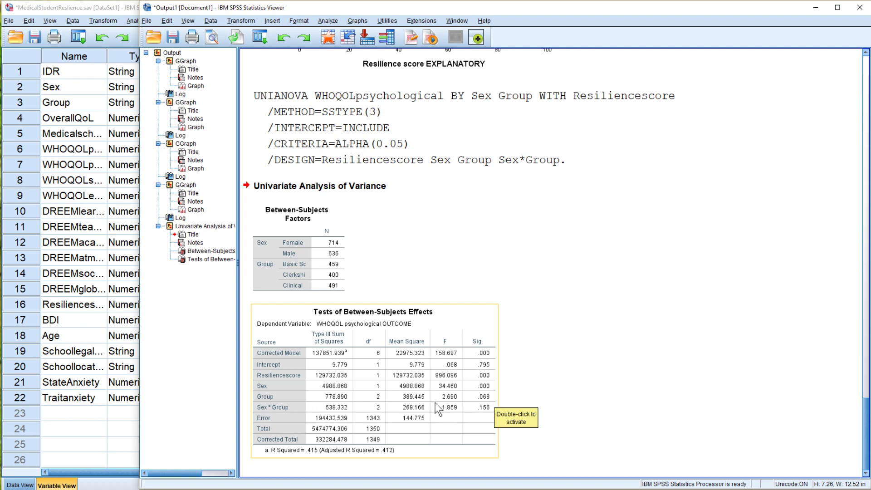
pyautogui.moveTo(482, 415)
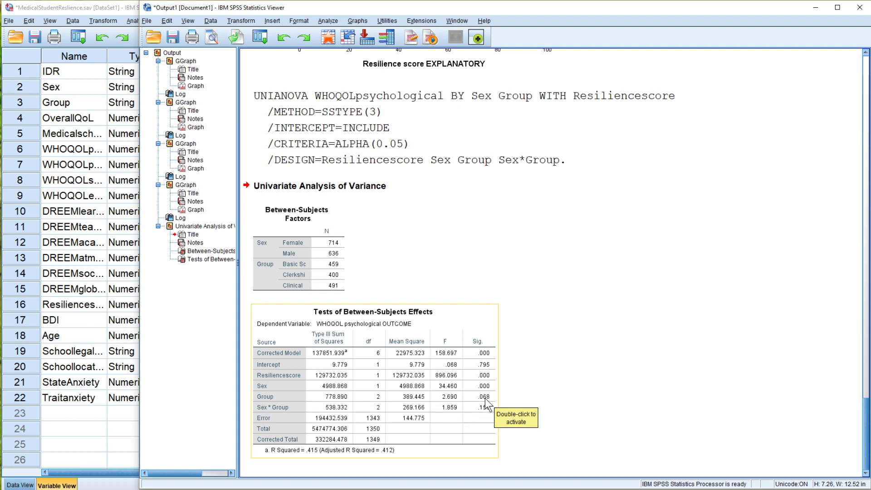
pyautogui.moveTo(484, 415)
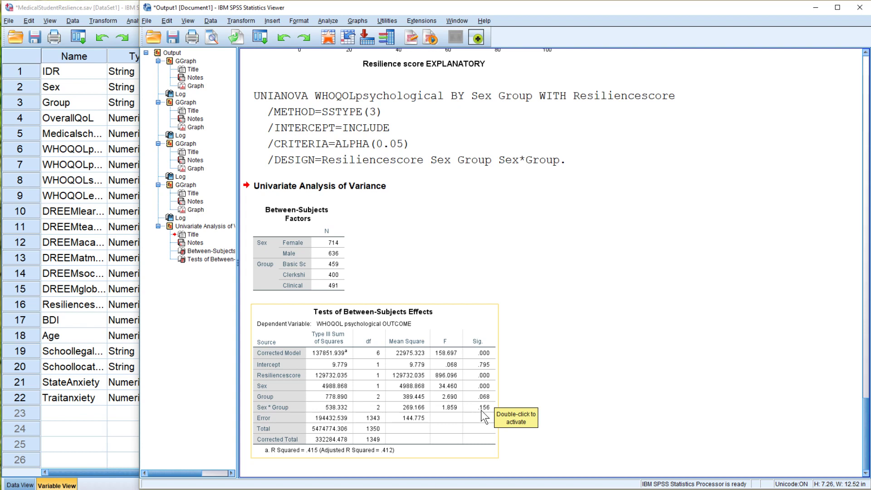
pyautogui.moveTo(273, 413)
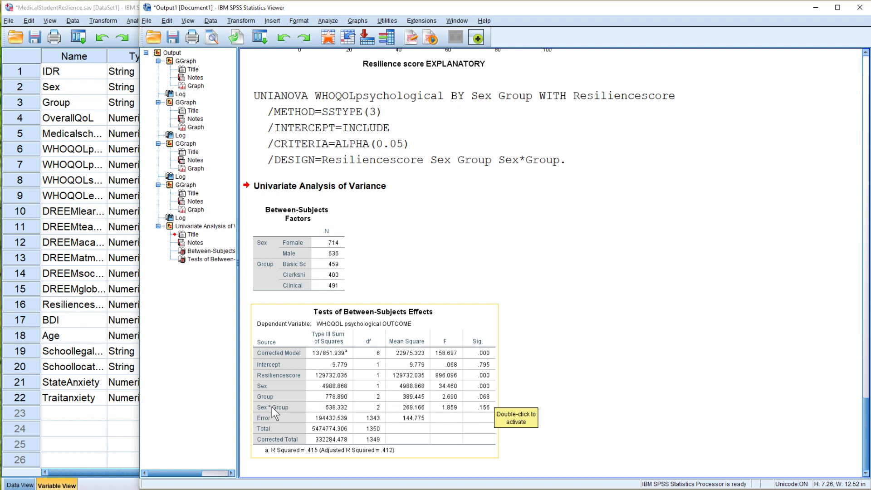
pyautogui.moveTo(482, 418)
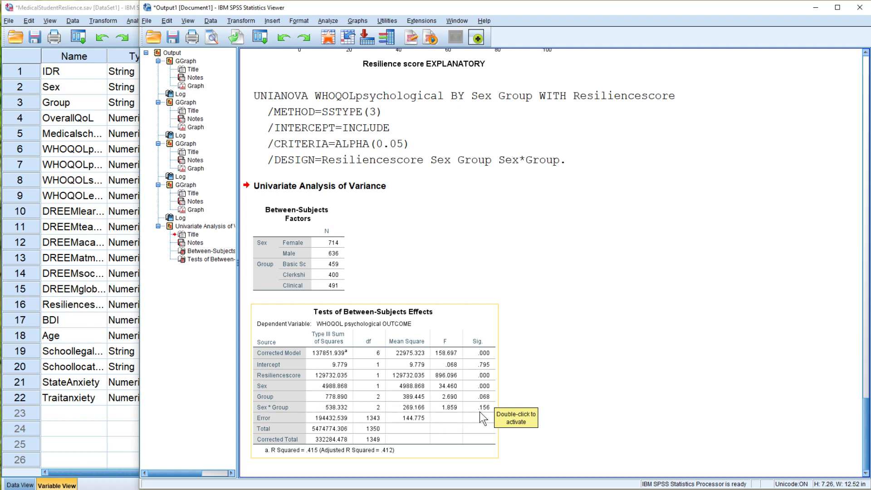
pyautogui.moveTo(292, 459)
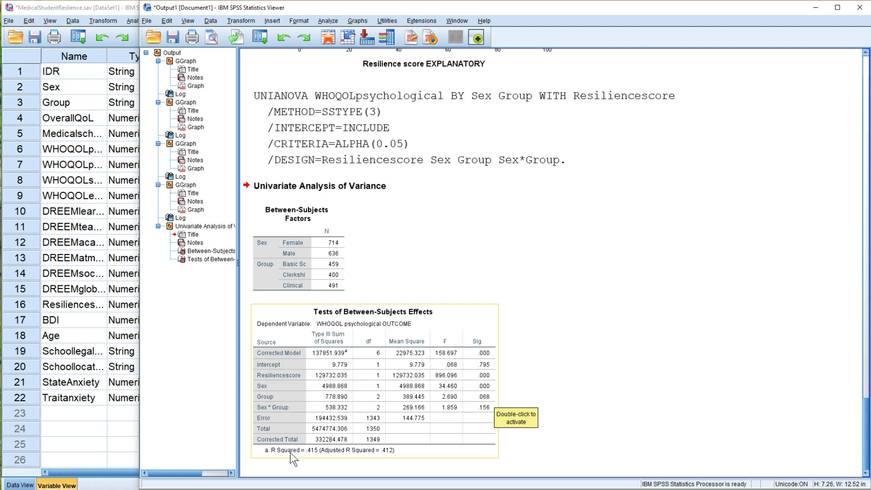
pyautogui.moveTo(314, 462)
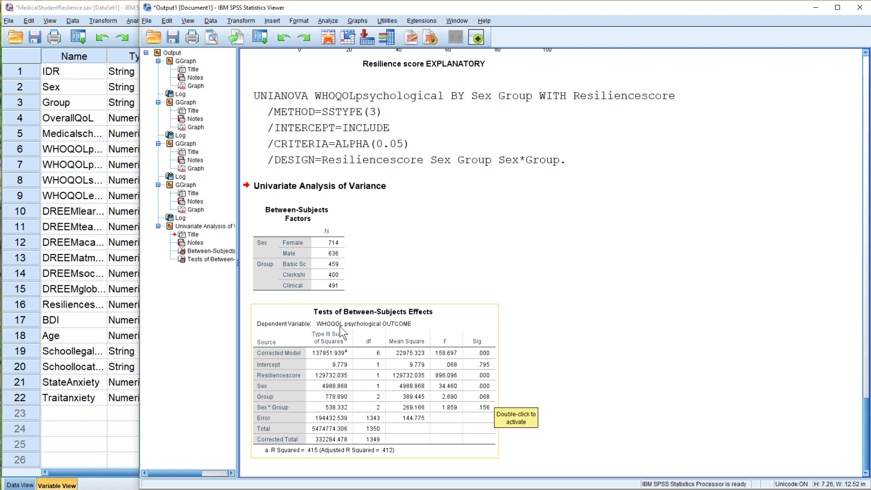
pyautogui.moveTo(330, 394)
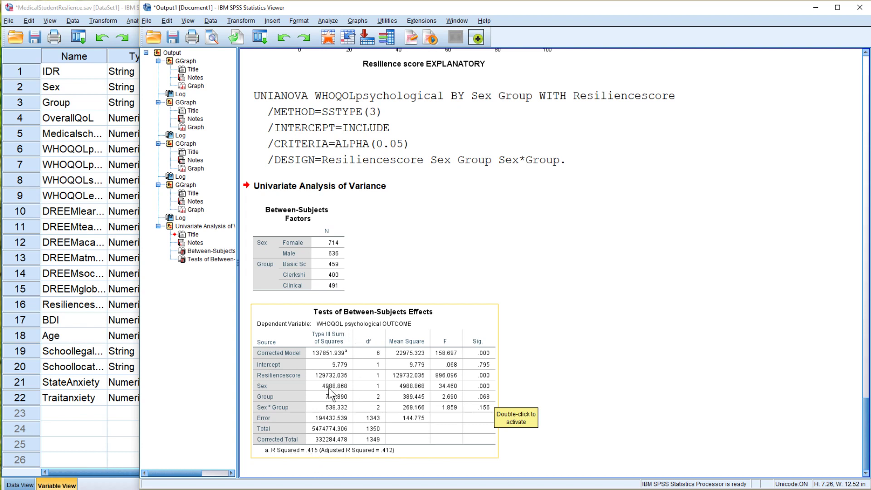
pyautogui.moveTo(293, 423)
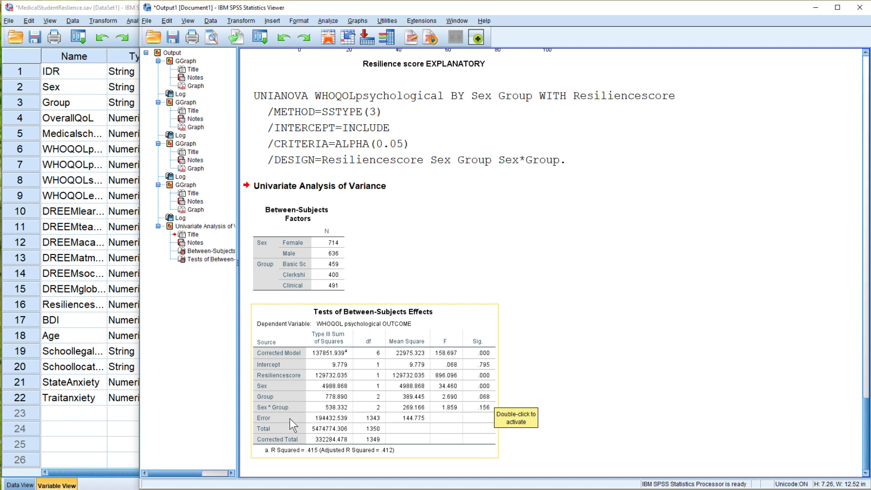
pyautogui.moveTo(302, 383)
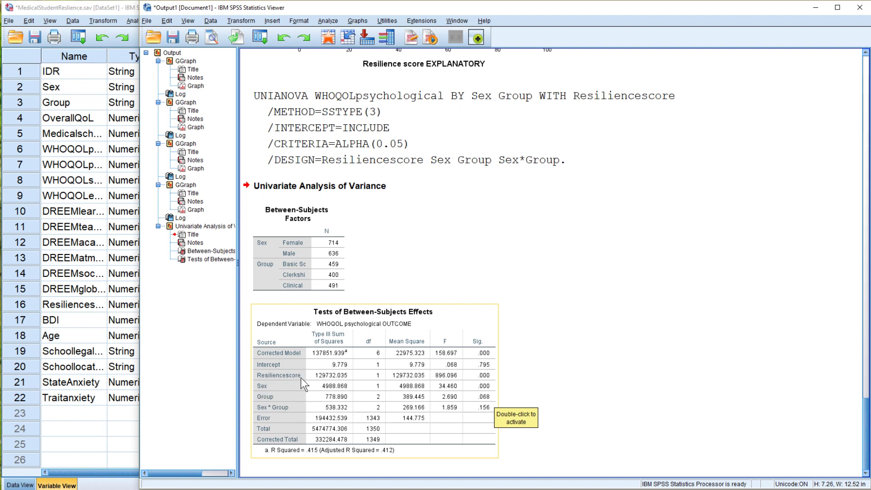
pyautogui.moveTo(316, 333)
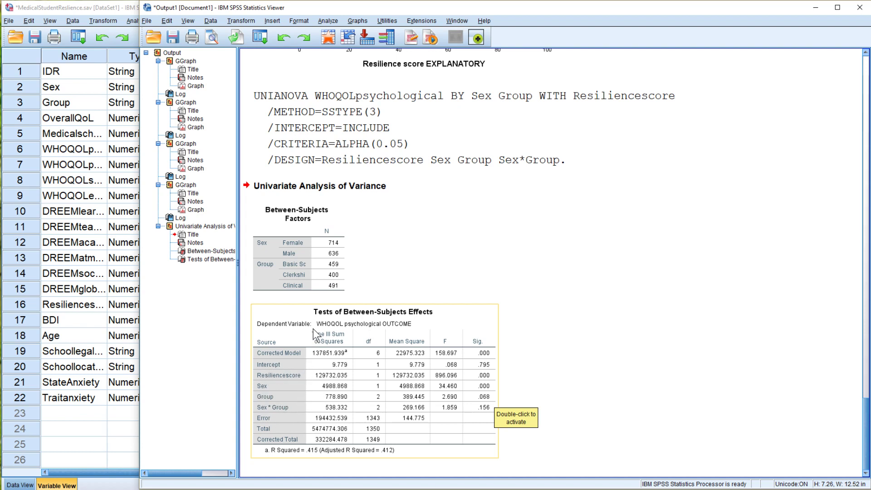
pyautogui.moveTo(322, 260)
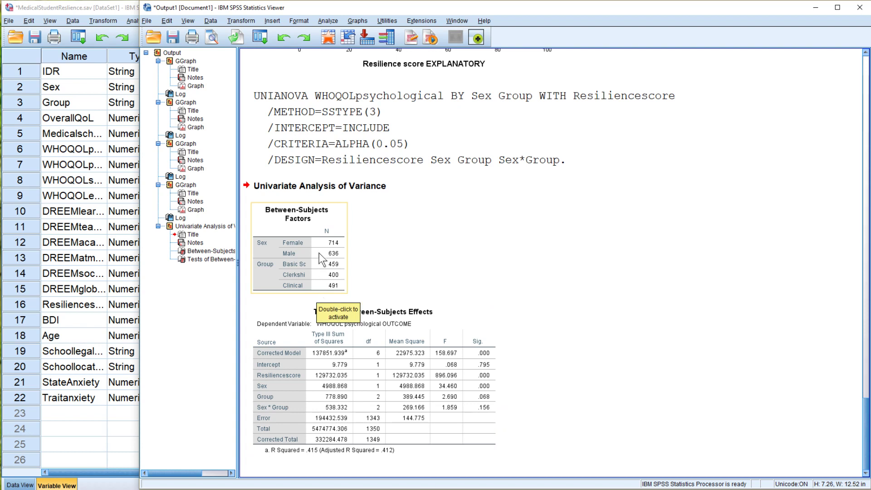
pyautogui.moveTo(334, 250)
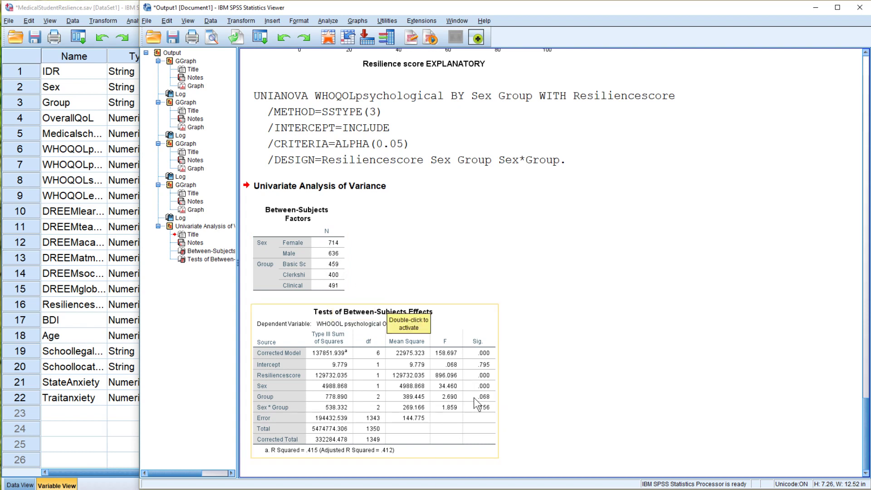
pyautogui.moveTo(339, 255)
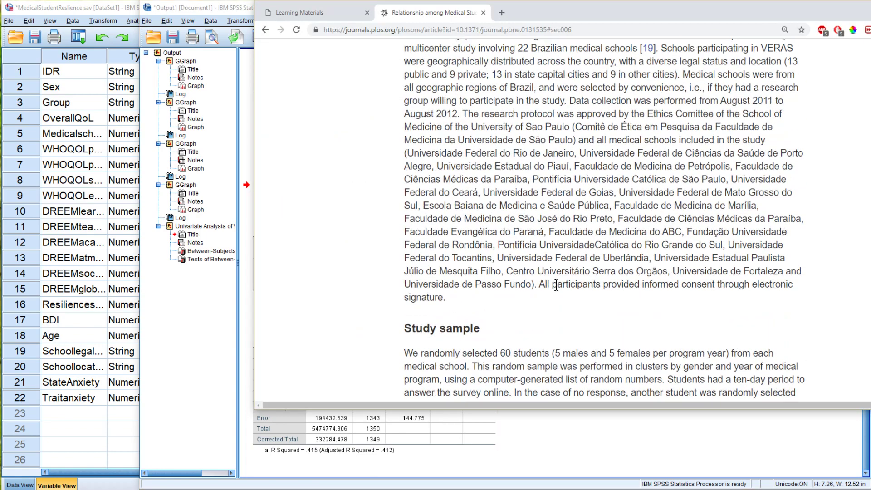
# Scroll the article to Study sample and right-click the randomly-selected-students phrase.
pyautogui.scroll(-3)
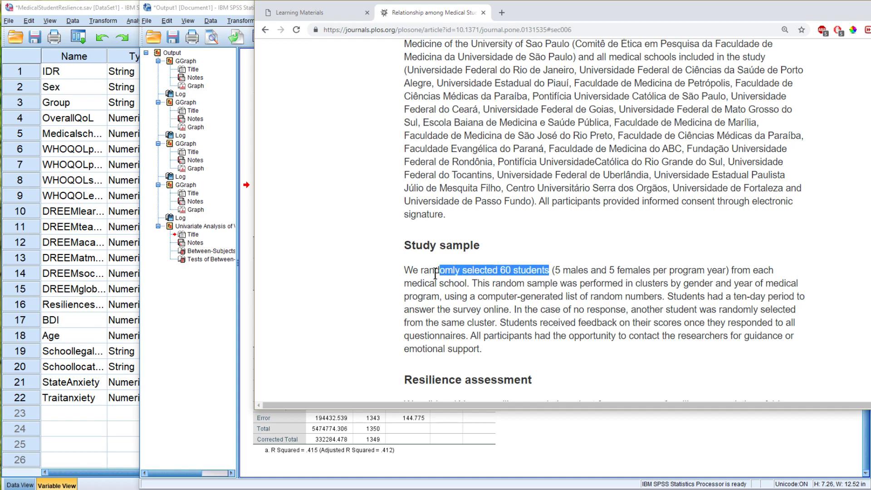
pyautogui.rightClick(544, 247)
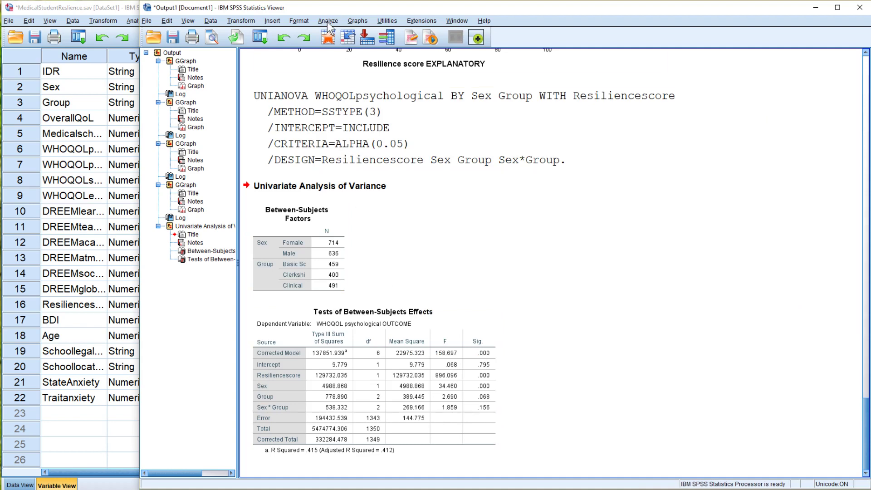
# Reopen the Univariate dialog with WHOQOL psychological, Sex, Group and Resiliencescore still assigned.
pyautogui.click(327, 20)
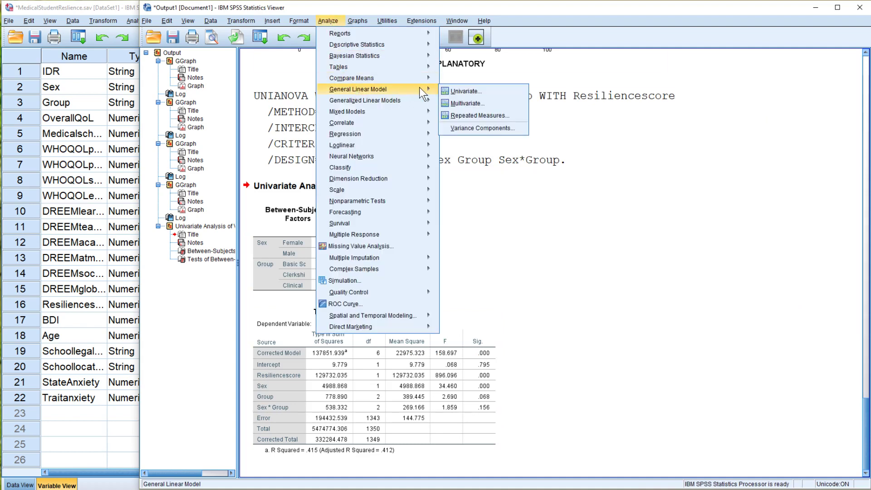
pyautogui.click(466, 92)
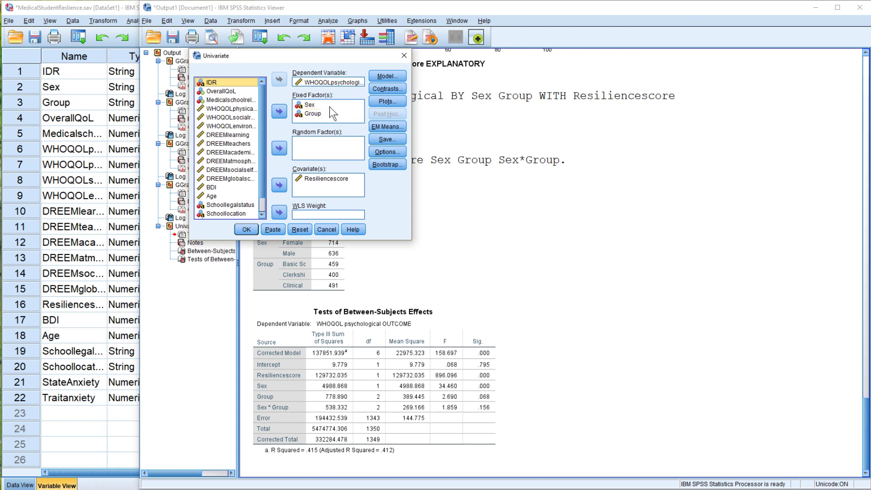
pyautogui.moveTo(313, 121)
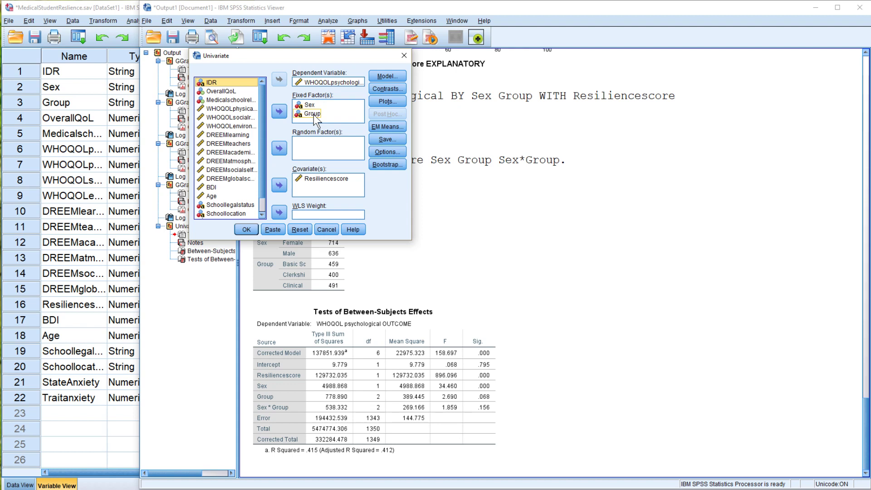
pyautogui.moveTo(317, 117)
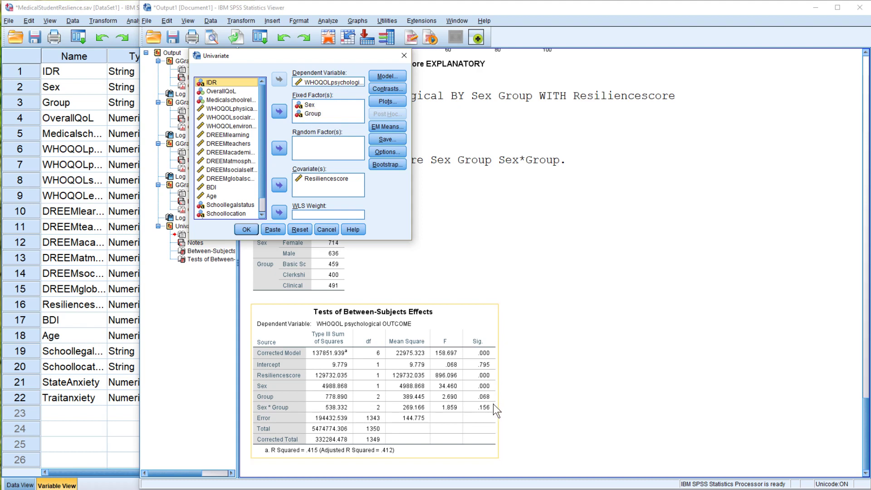
pyautogui.moveTo(387, 101)
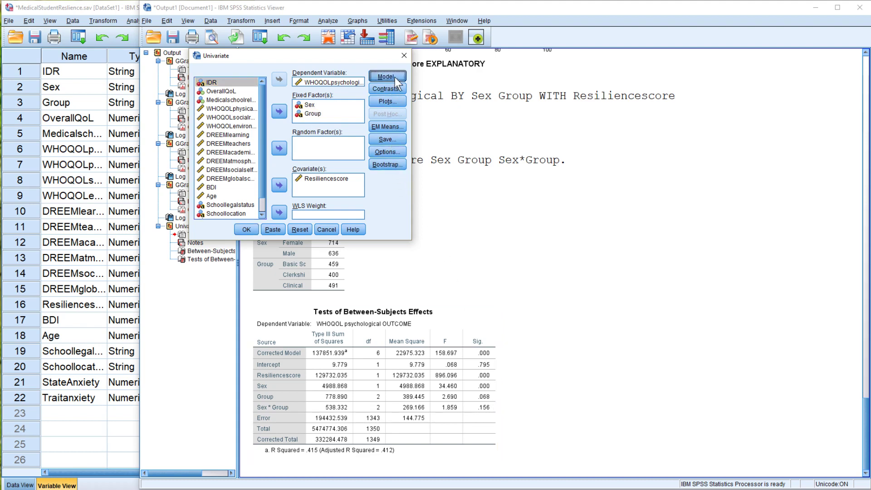
# Build a custom model with Sex, Group and Resiliencescore as main effects, without interaction.
pyautogui.click(387, 76)
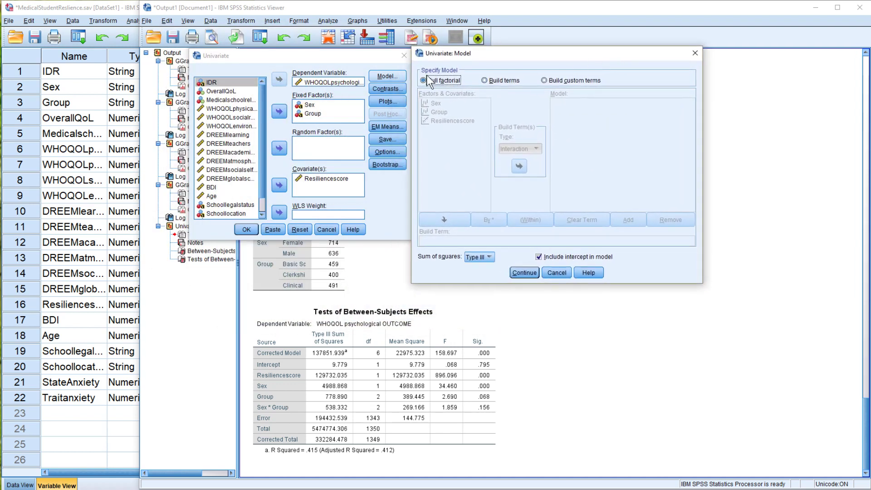
pyautogui.moveTo(441, 87)
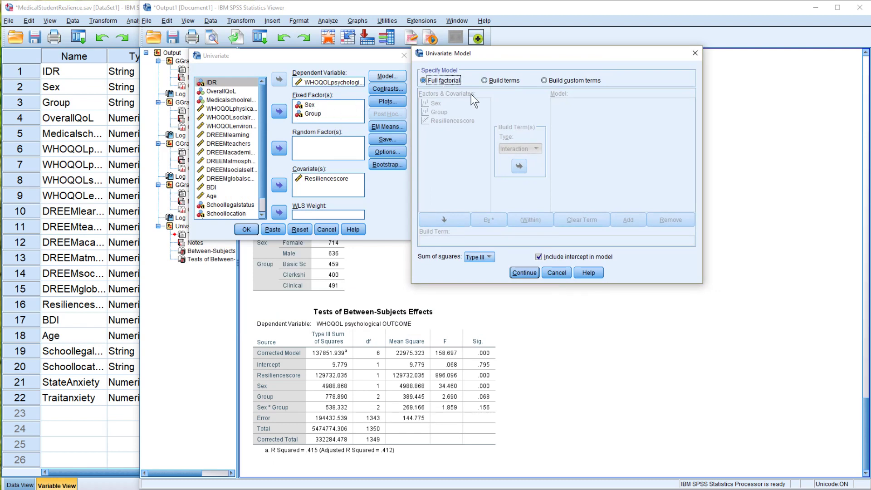
pyautogui.click(484, 80)
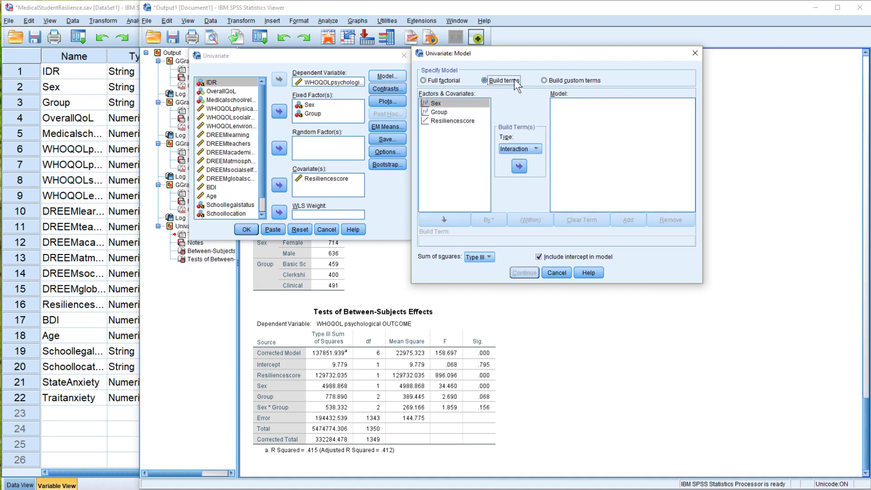
pyautogui.moveTo(464, 124)
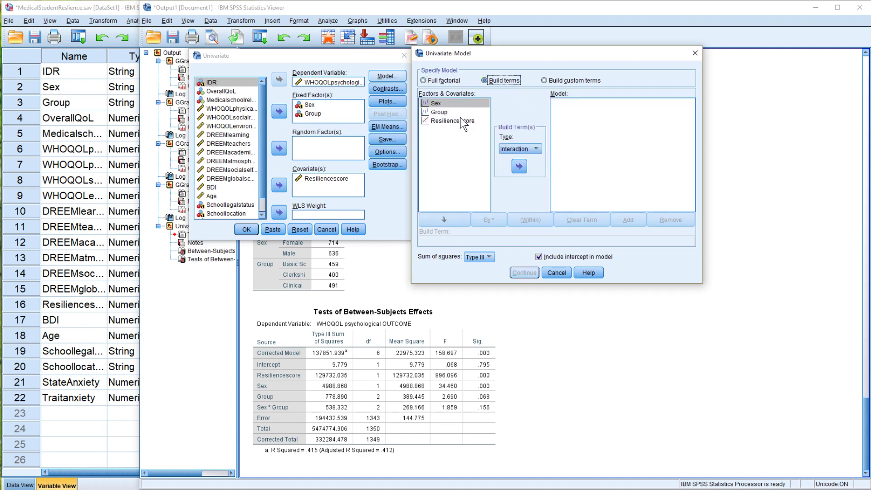
pyautogui.click(450, 121)
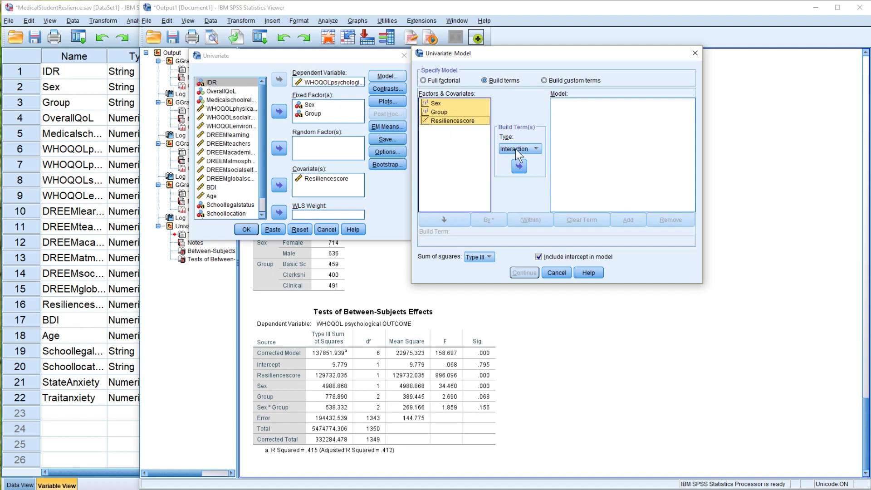
pyautogui.click(518, 149)
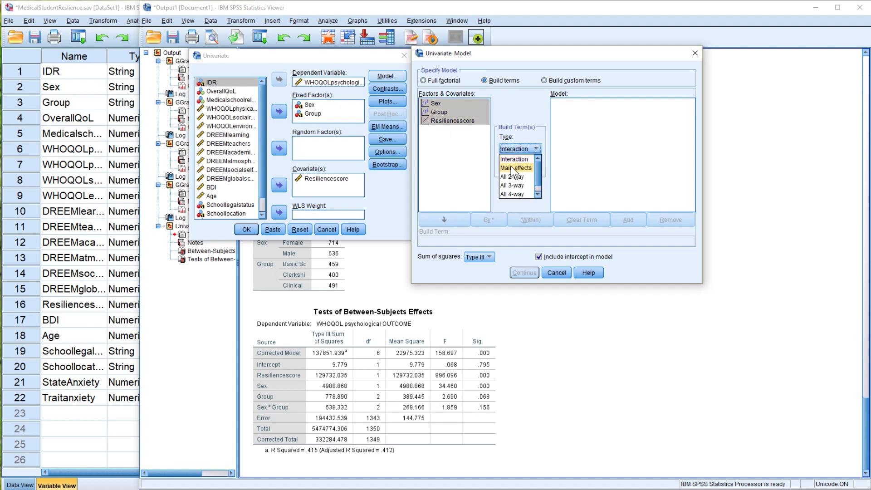
pyautogui.click(515, 168)
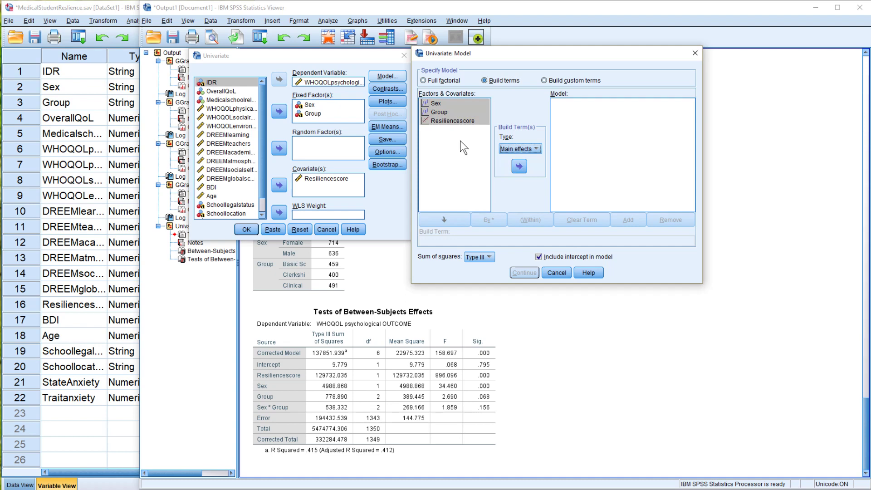
pyautogui.click(519, 166)
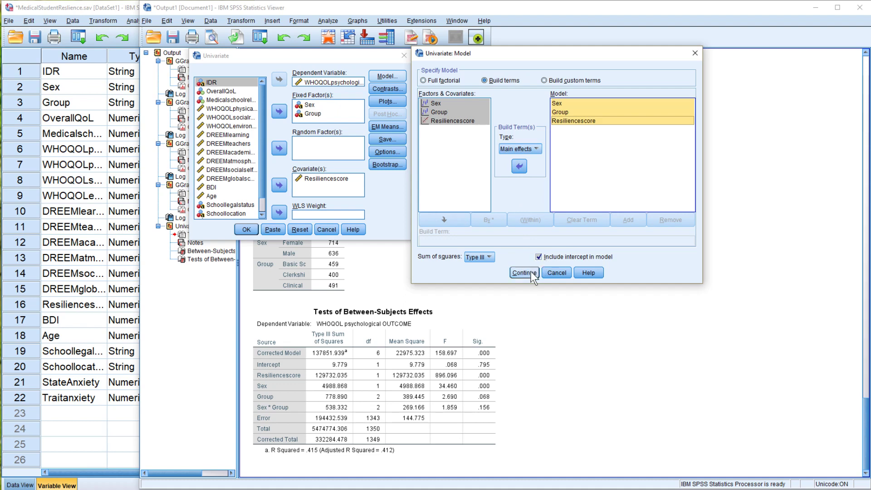
pyautogui.click(522, 272)
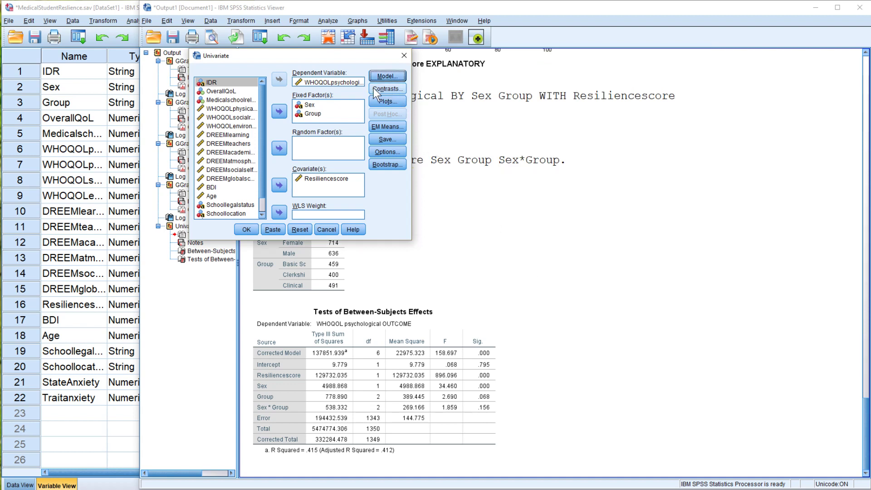
pyautogui.moveTo(373, 125)
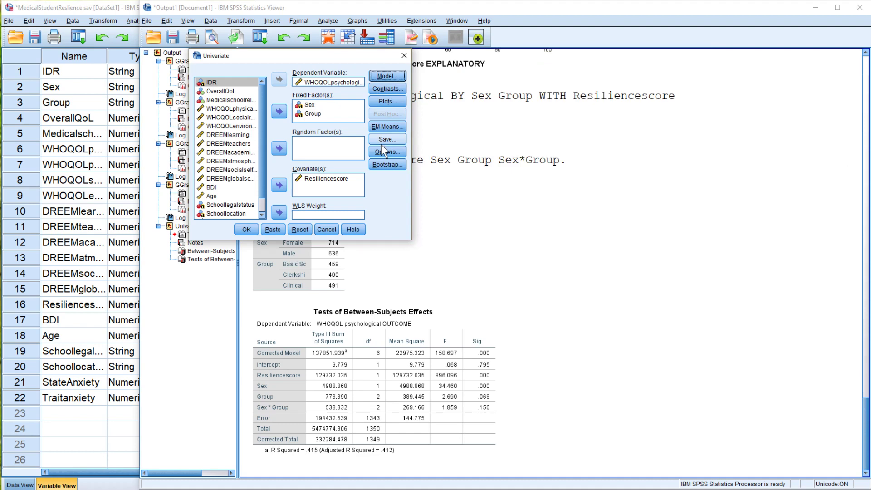
# Tick Parameter estimates in the Univariate Options and confirm.
pyautogui.click(386, 151)
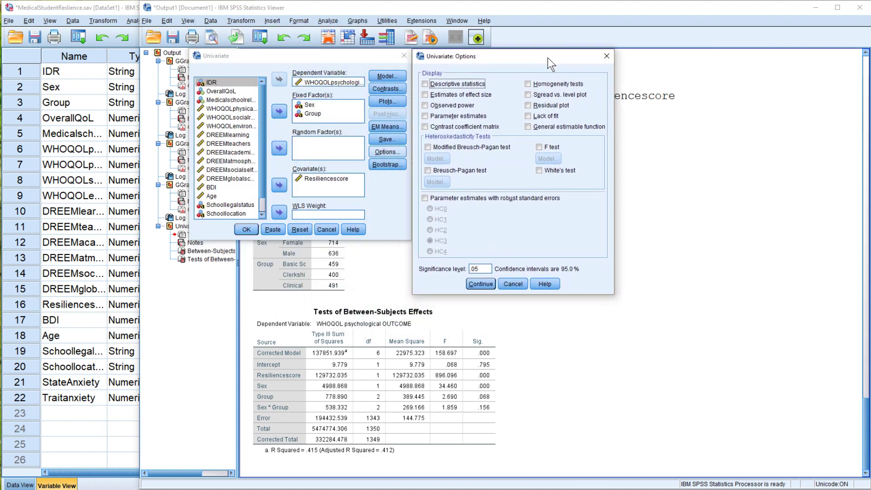
pyautogui.click(425, 116)
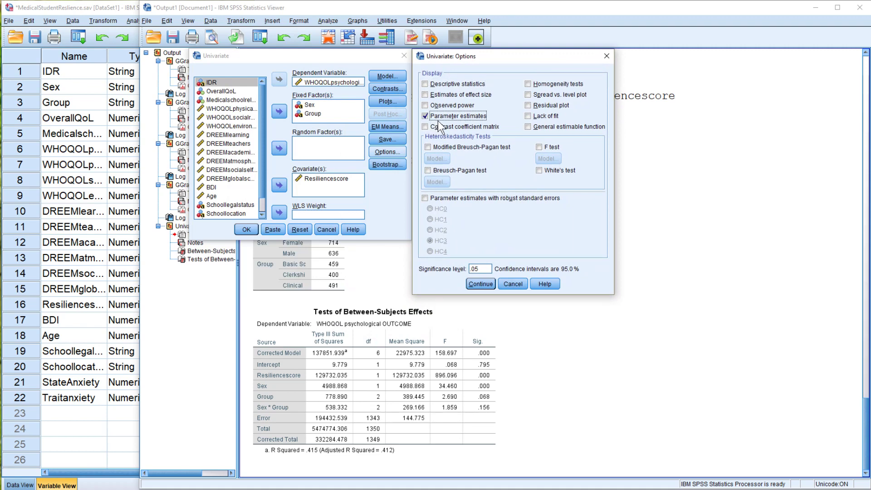
pyautogui.moveTo(464, 127)
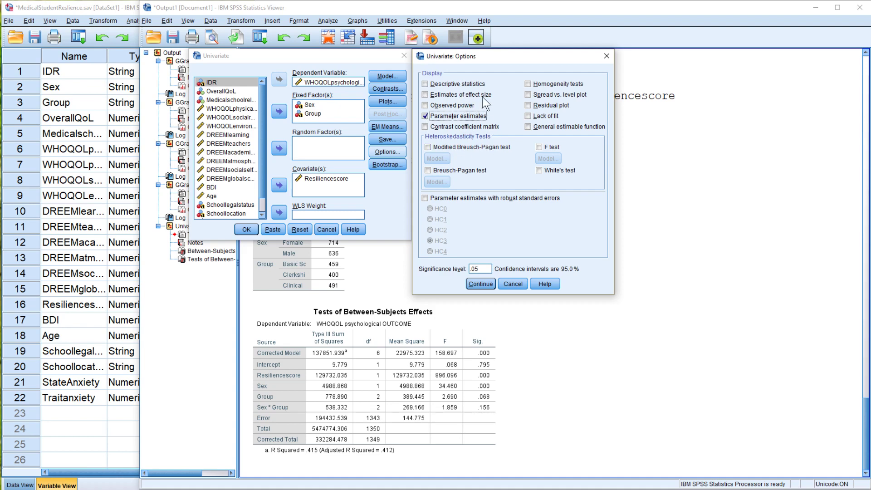
pyautogui.moveTo(463, 100)
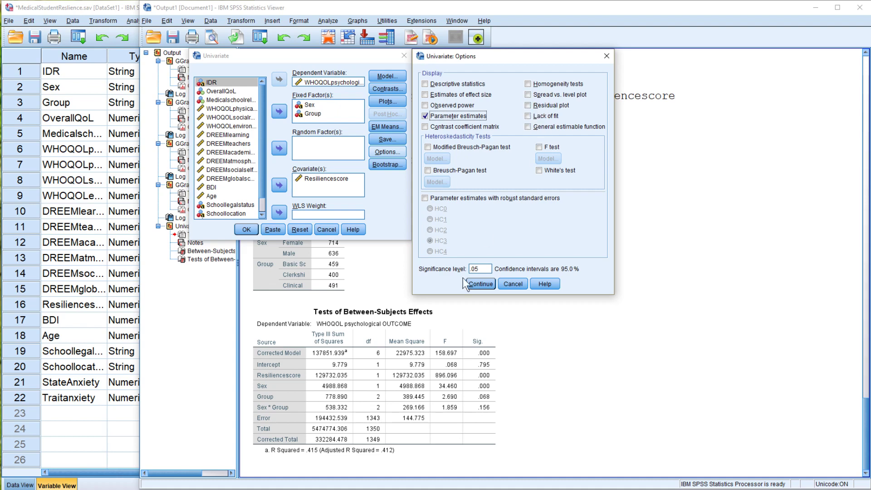
pyautogui.moveTo(473, 255)
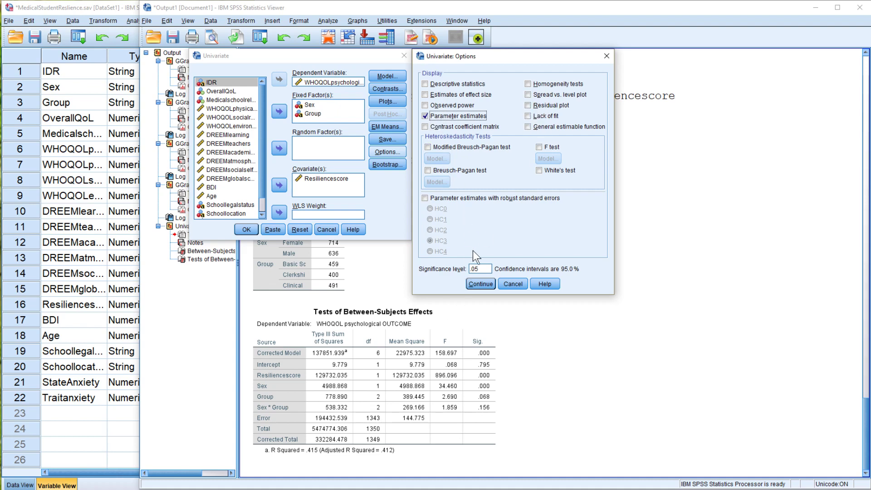
pyautogui.click(480, 283)
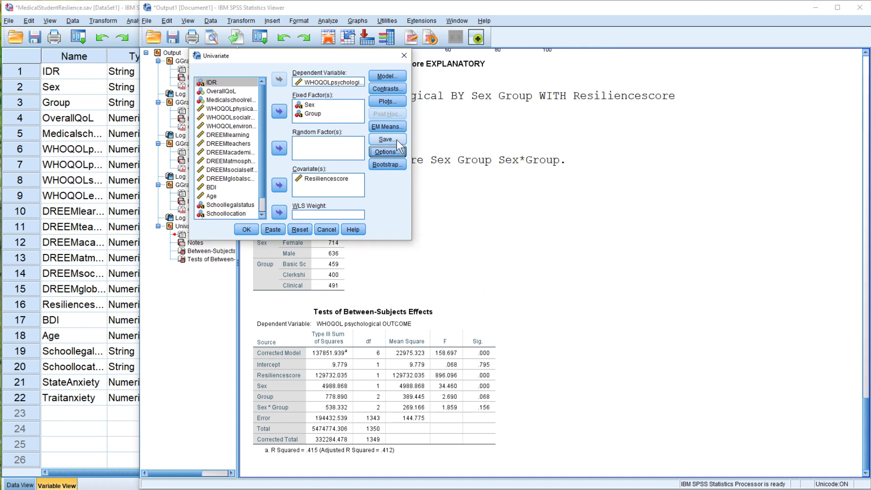
# Save unstandardized predicted values and residuals as new variables.
pyautogui.click(386, 139)
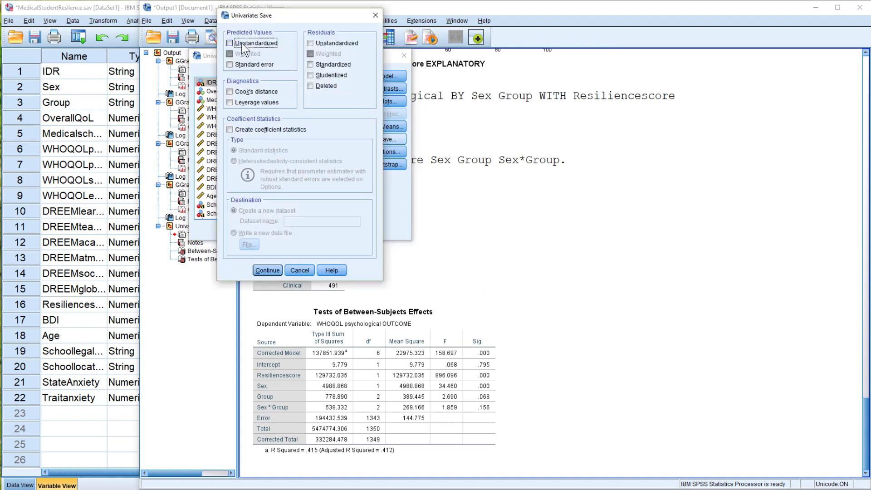
pyautogui.click(229, 44)
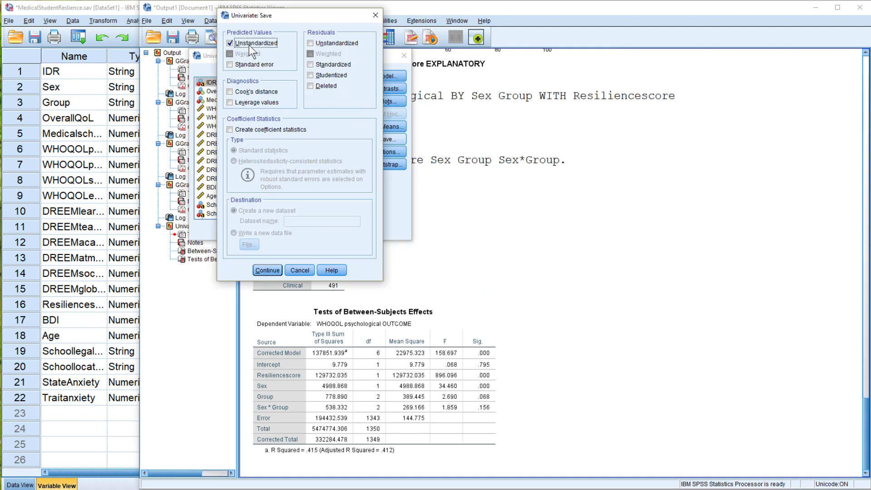
pyautogui.moveTo(324, 54)
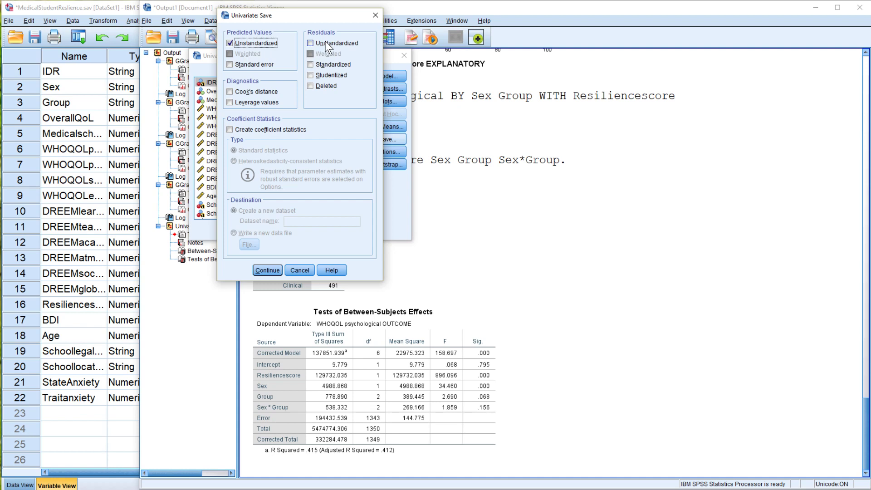
pyautogui.click(312, 43)
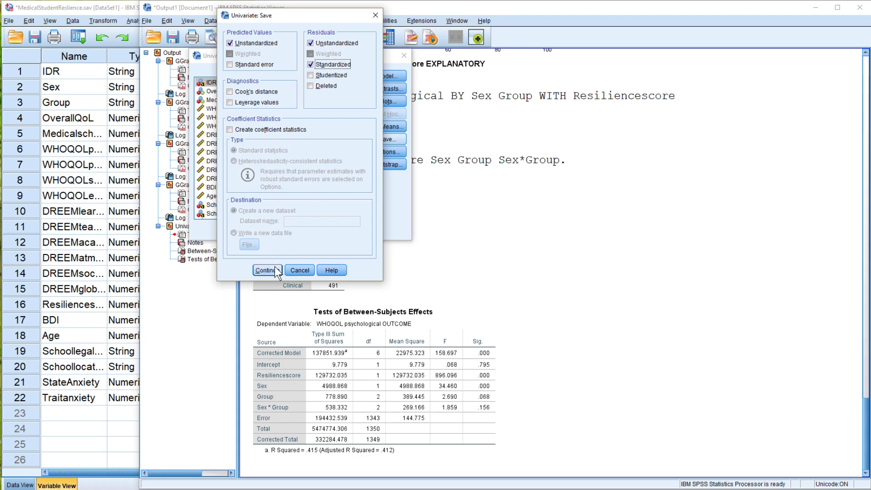
pyautogui.click(266, 270)
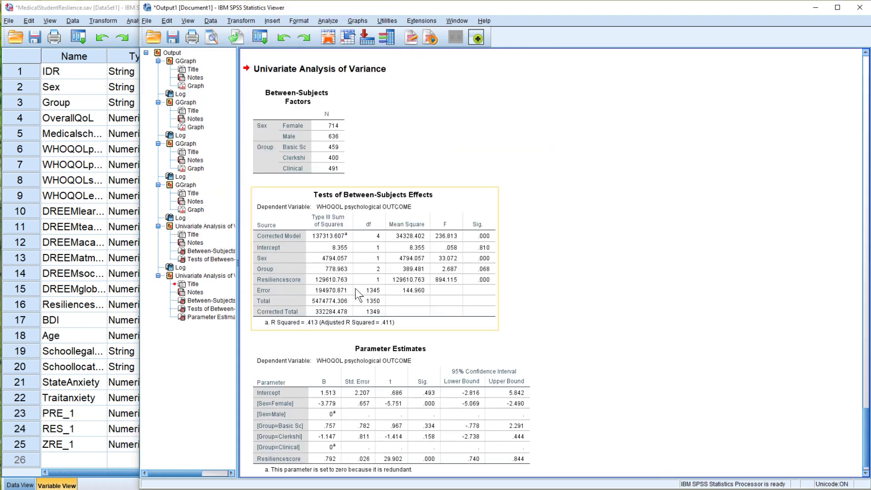
pyautogui.moveTo(400, 237)
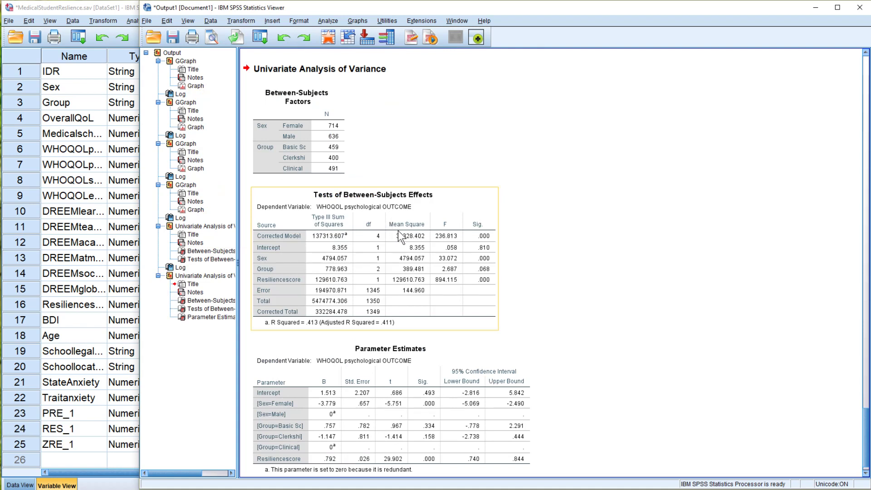
pyautogui.moveTo(424, 247)
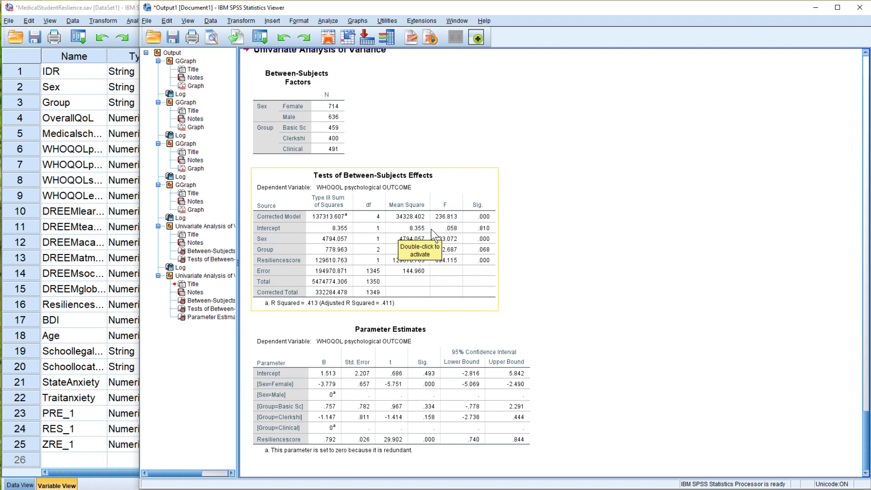
pyautogui.moveTo(420, 261)
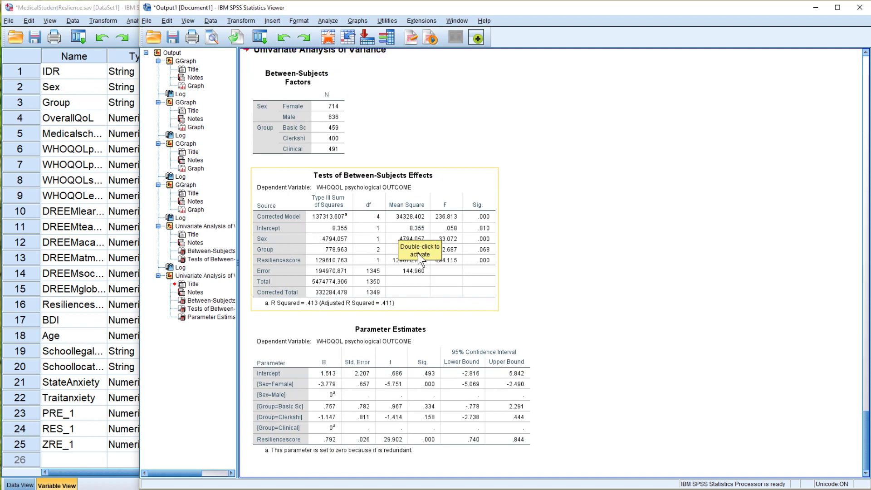
pyautogui.moveTo(322, 408)
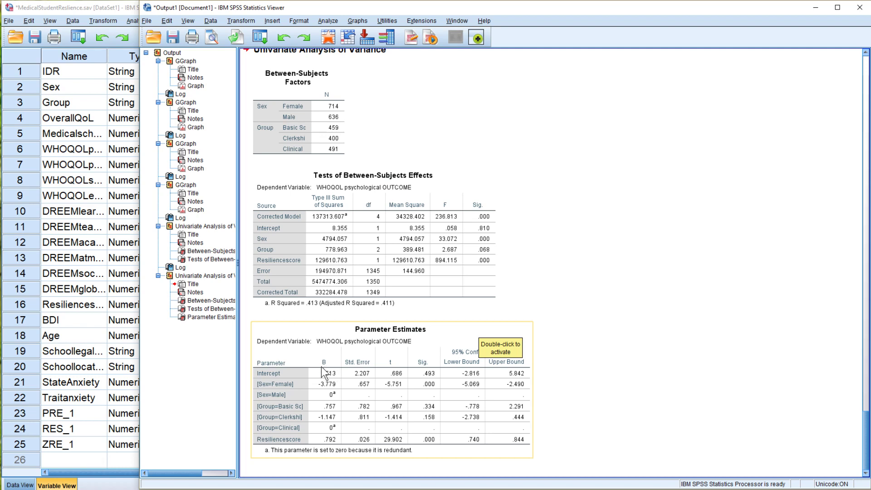
pyautogui.moveTo(327, 385)
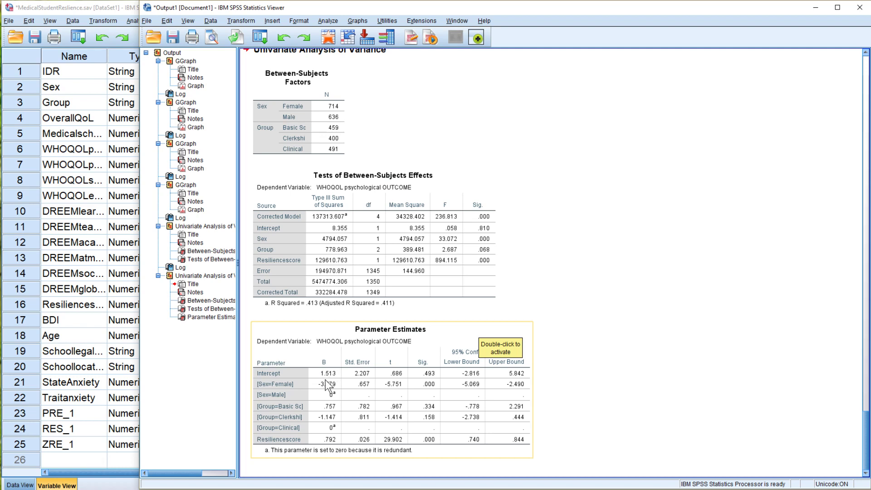
pyautogui.moveTo(322, 372)
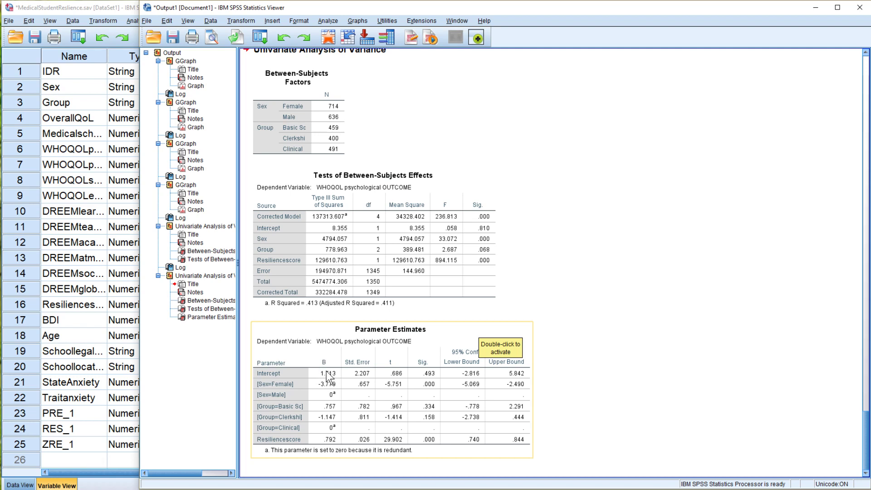
pyautogui.moveTo(327, 394)
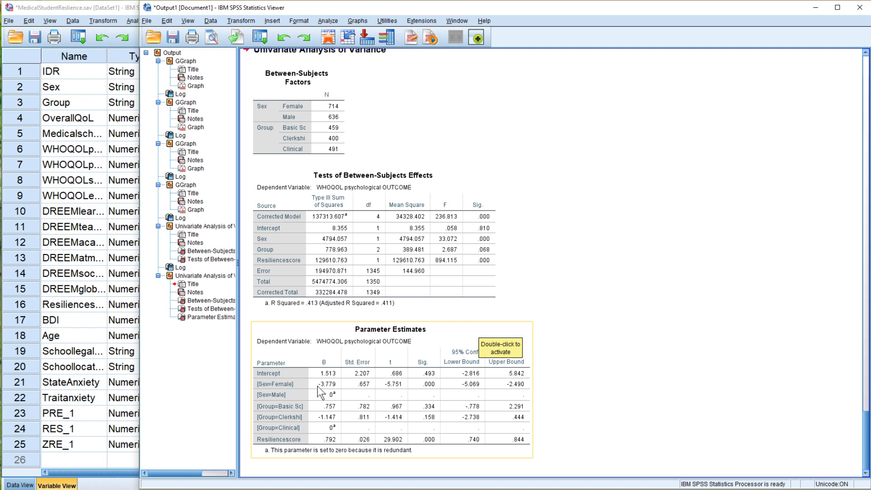
pyautogui.moveTo(321, 393)
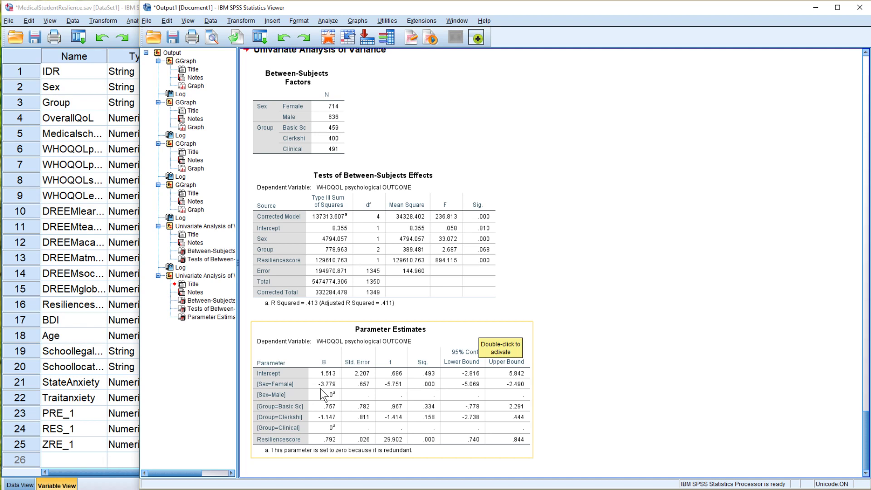
pyautogui.moveTo(345, 385)
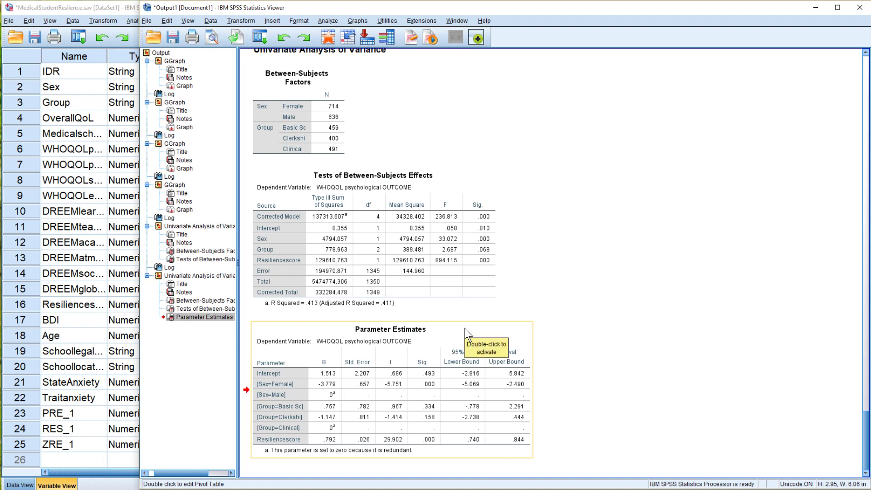
pyautogui.moveTo(478, 262)
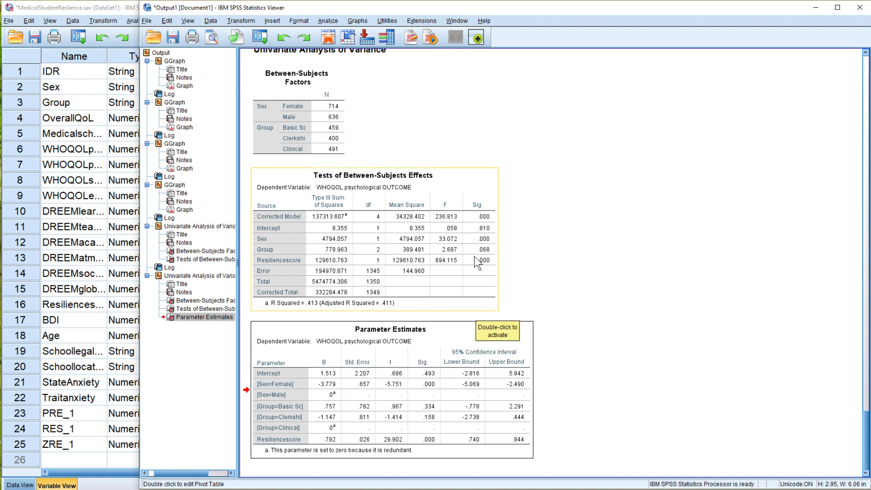
pyautogui.moveTo(486, 245)
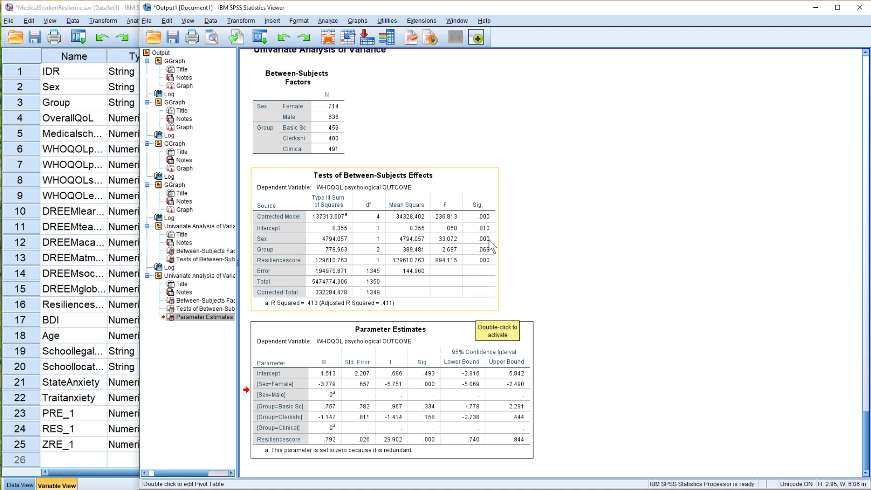
pyautogui.moveTo(491, 266)
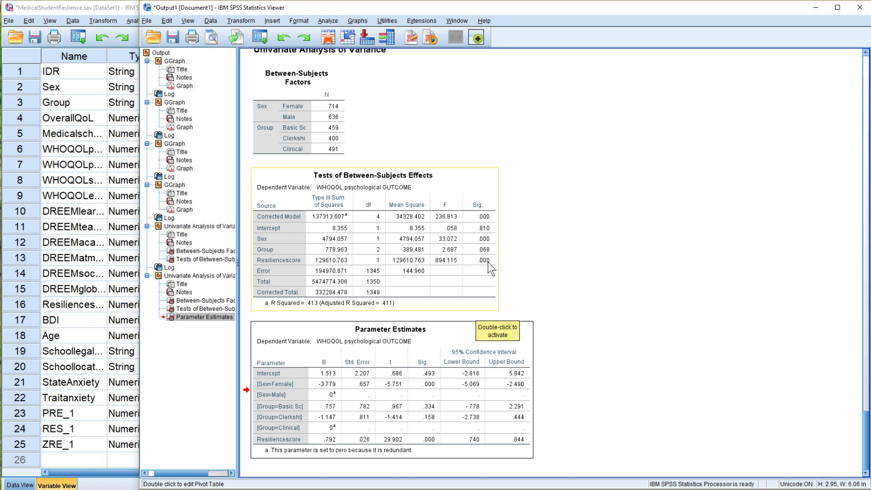
pyautogui.moveTo(481, 255)
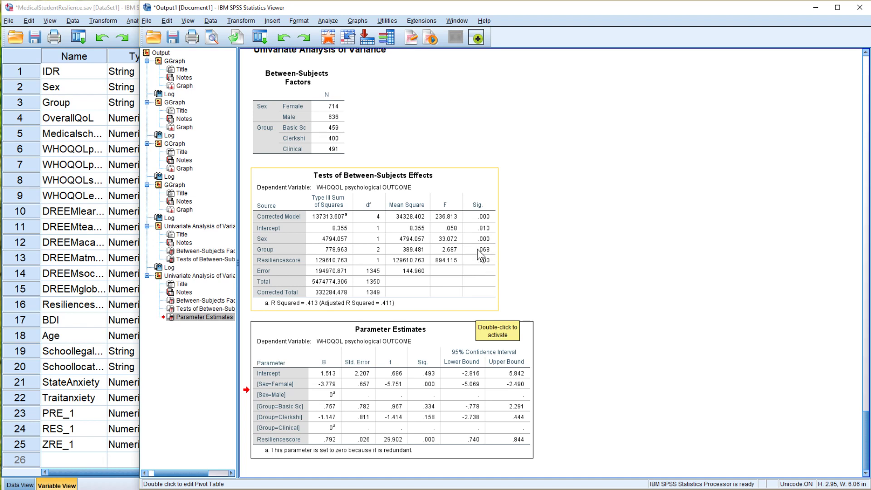
pyautogui.moveTo(489, 257)
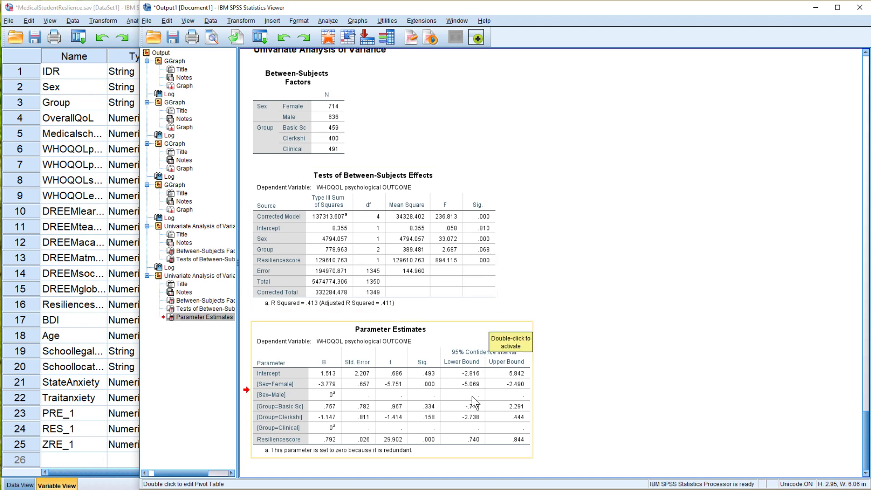
pyautogui.moveTo(439, 418)
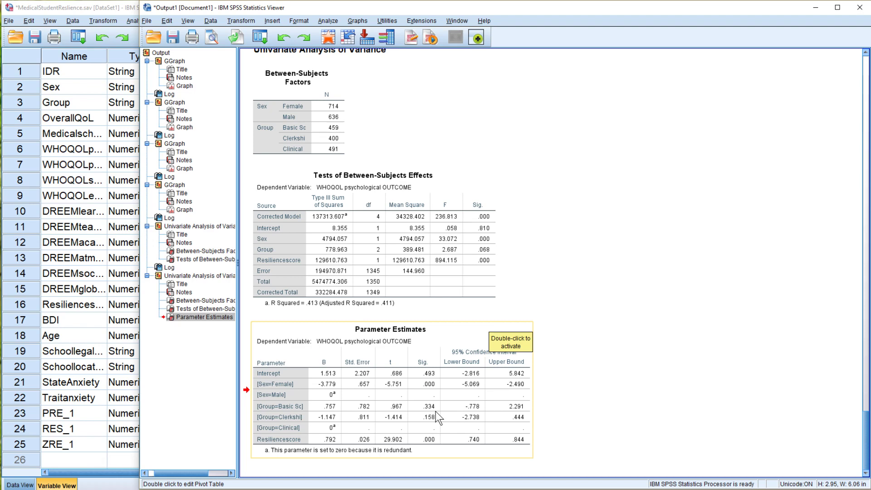
# Review the main-effects results (R squared .413) and open the Analyze menu.
pyautogui.click(327, 21)
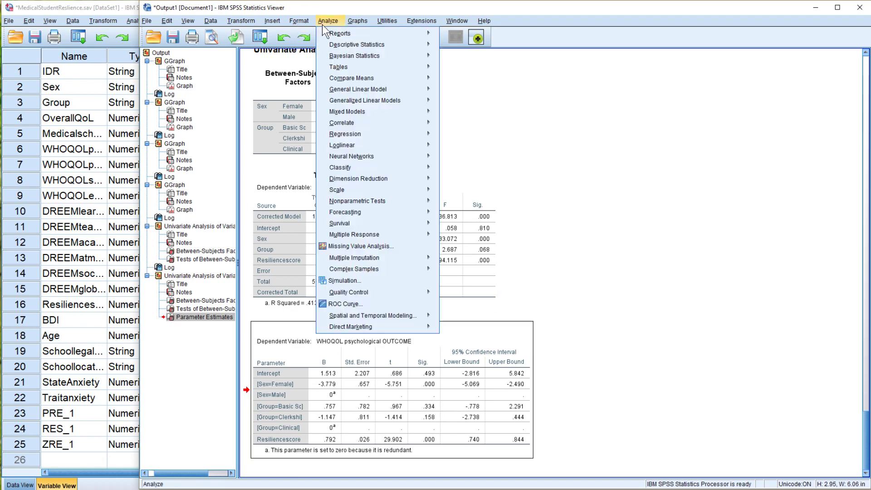
pyautogui.moveTo(356, 89)
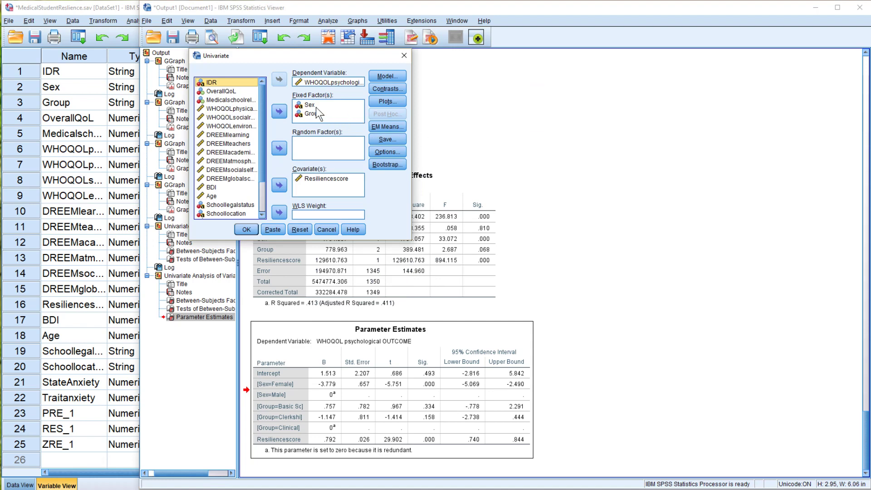
# Move Group out of Fixed Factor(s) and rerun the analysis with Sex only.
pyautogui.click(279, 112)
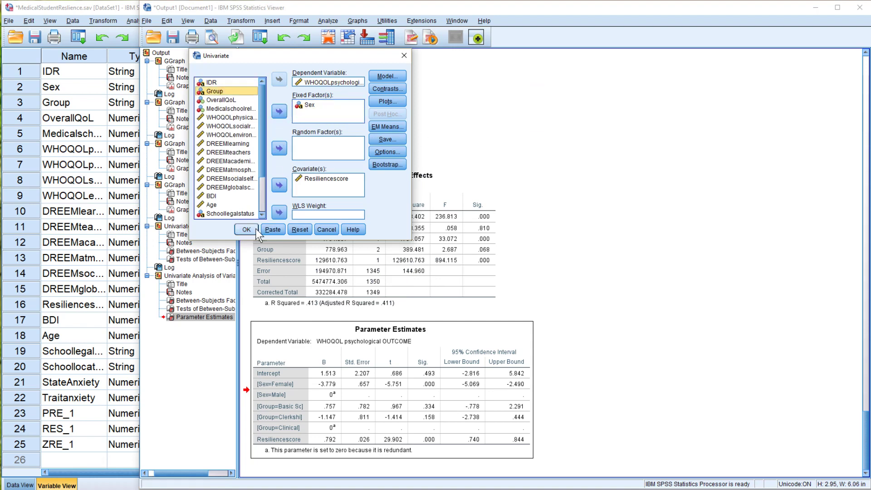
pyautogui.click(245, 229)
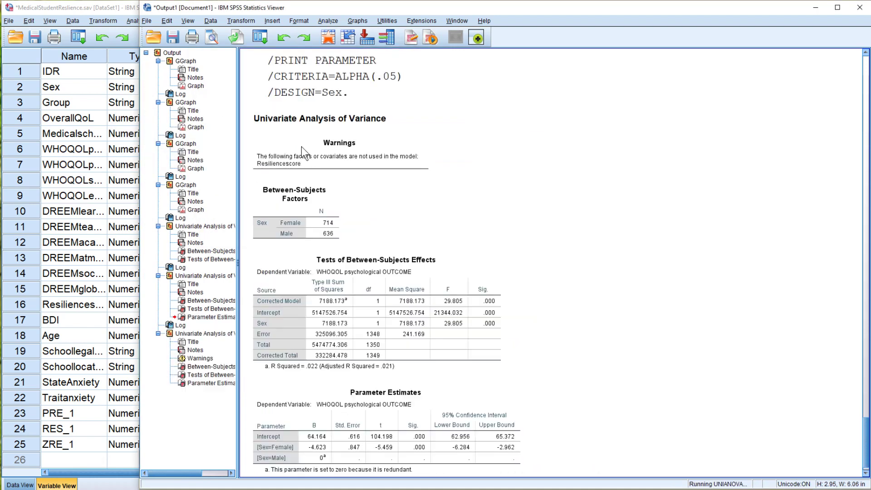
# Inspect the Sex-only Tests of Between-Subjects Effects table, then open the Analyze menu.
pyautogui.click(375, 259)
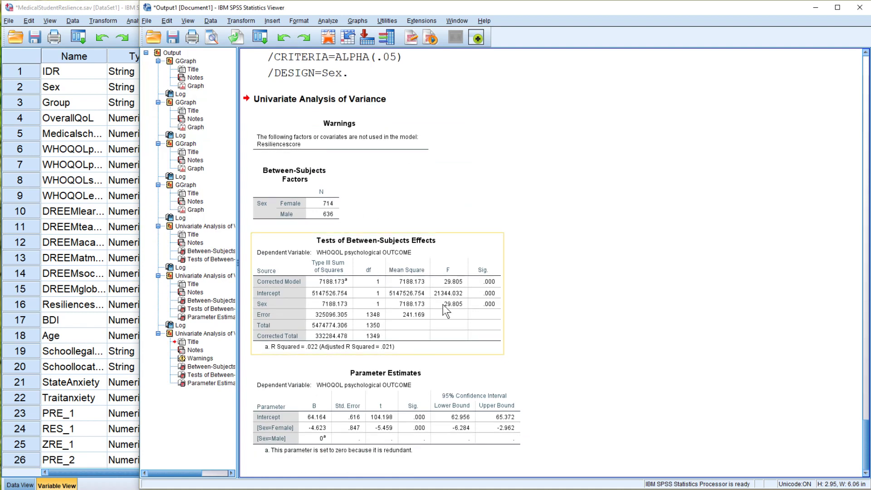
pyautogui.moveTo(448, 309)
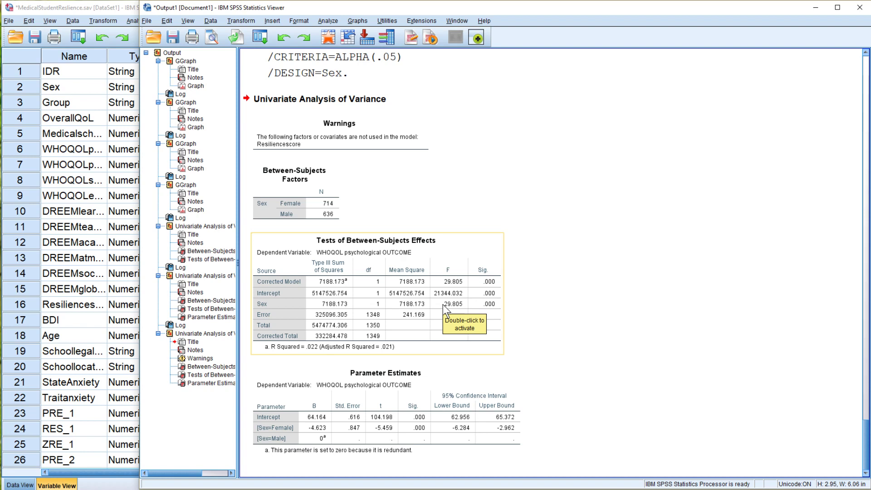
pyautogui.moveTo(413, 242)
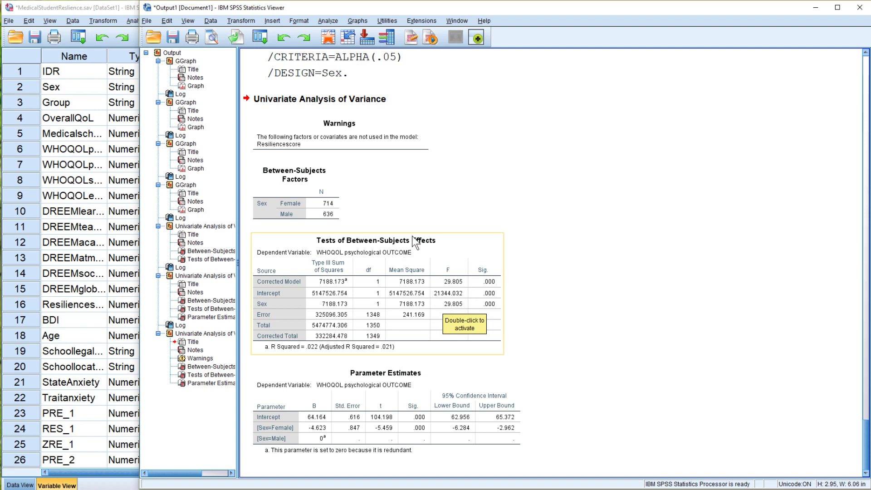
pyautogui.click(327, 20)
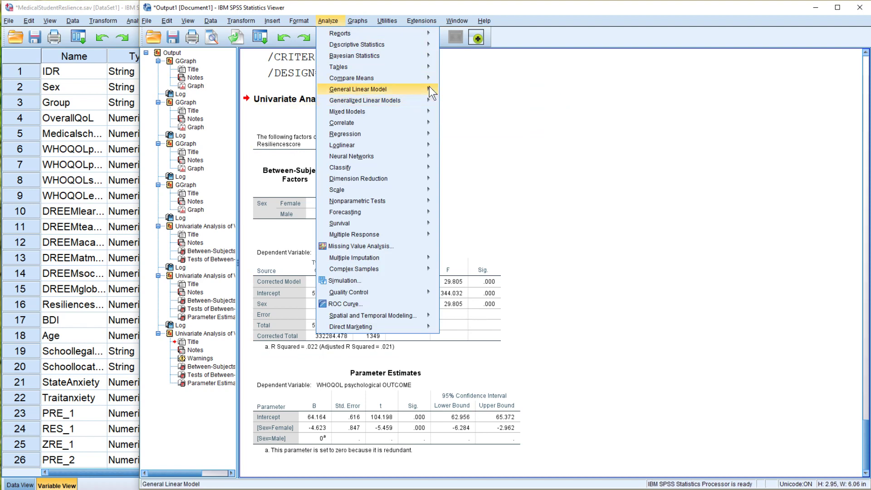
# Add Resiliencescore as a main effect alongside Sex and rerun the univariate analysis.
pyautogui.click(355, 89)
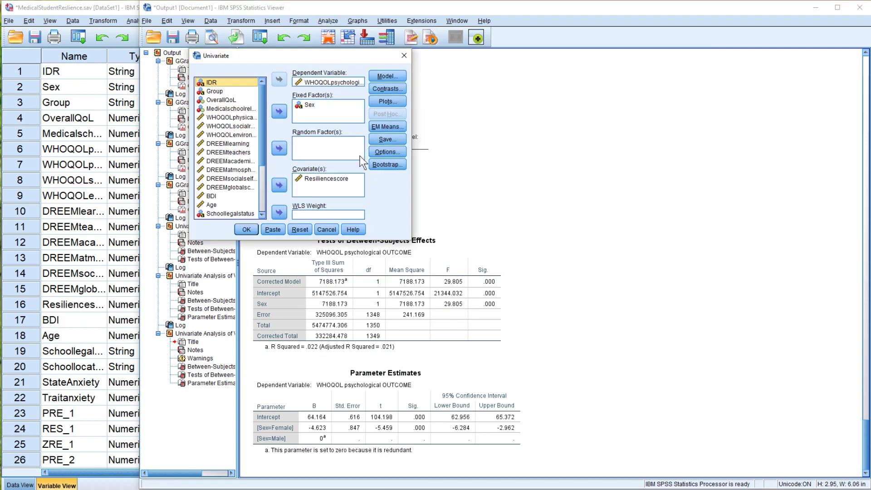
pyautogui.click(386, 76)
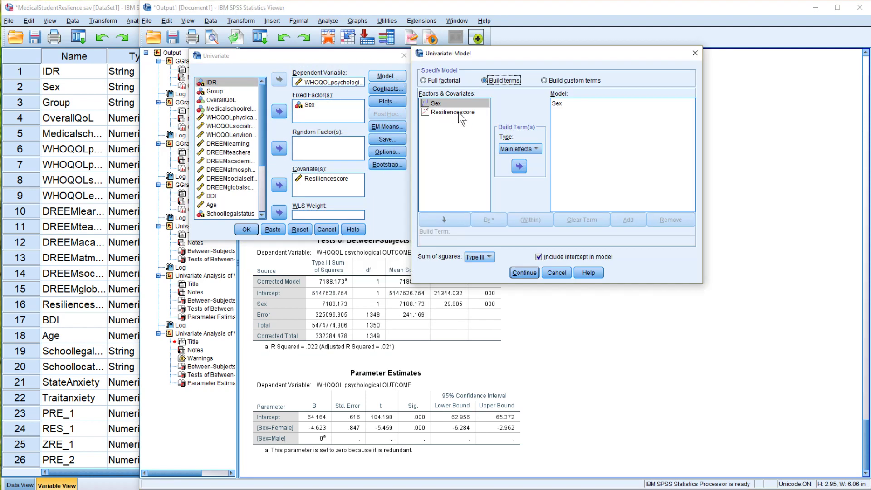
pyautogui.click(456, 112)
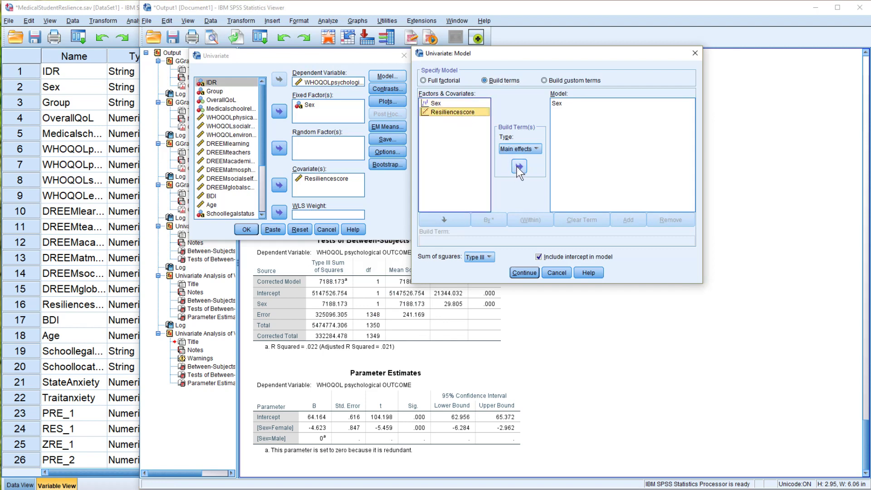
pyautogui.click(519, 166)
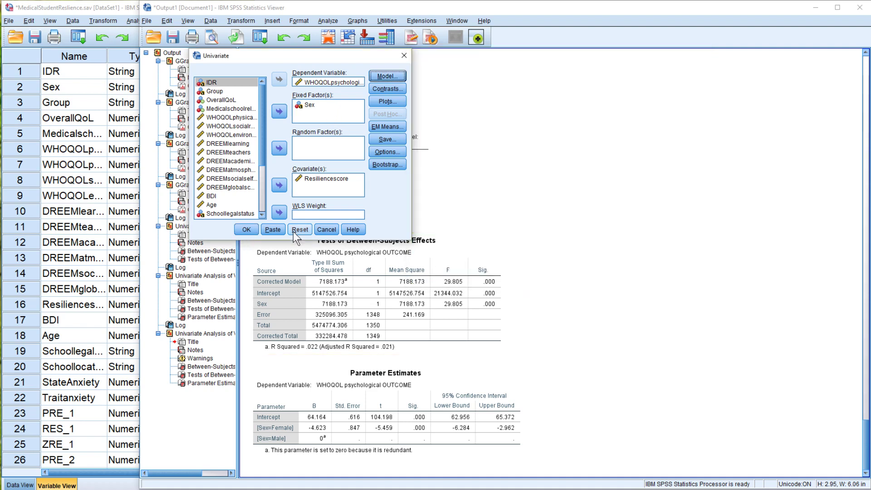
pyautogui.click(246, 229)
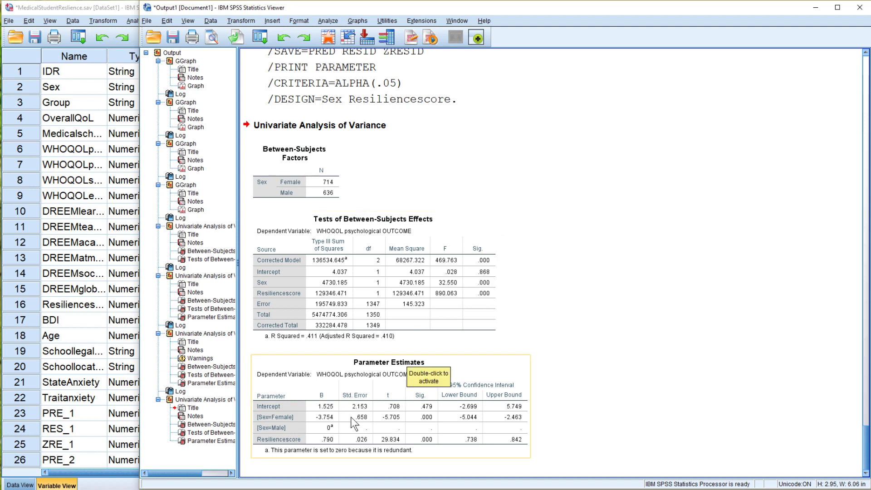
pyautogui.moveTo(364, 440)
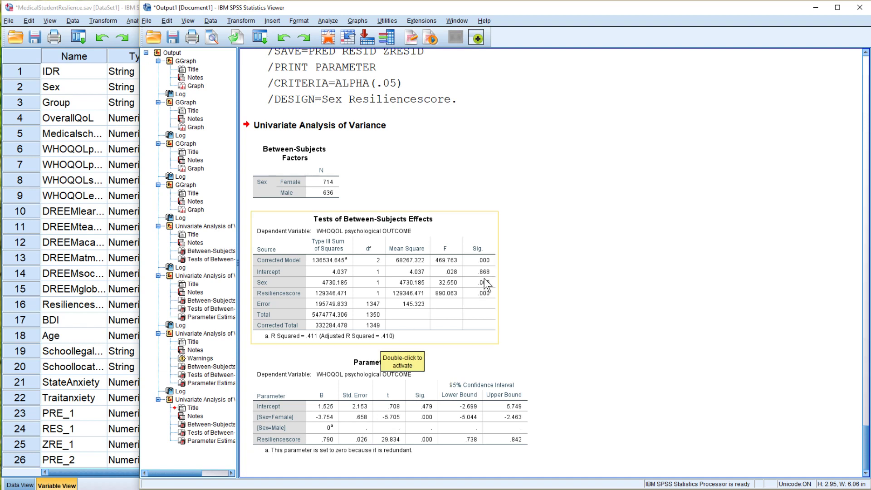
pyautogui.moveTo(482, 282)
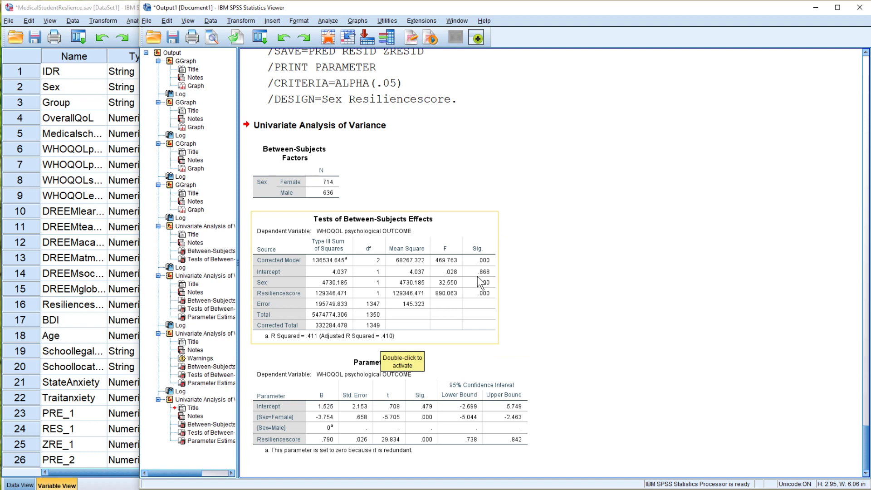
pyautogui.moveTo(316, 349)
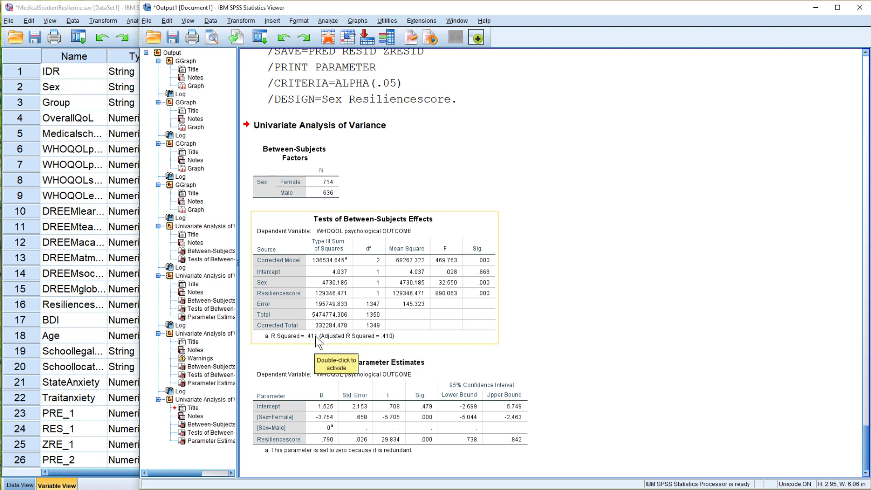
pyautogui.moveTo(312, 345)
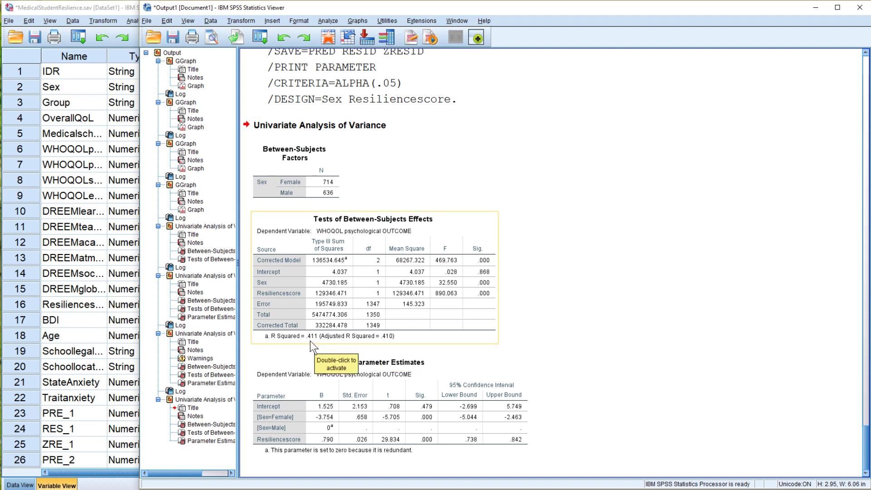
pyautogui.moveTo(321, 346)
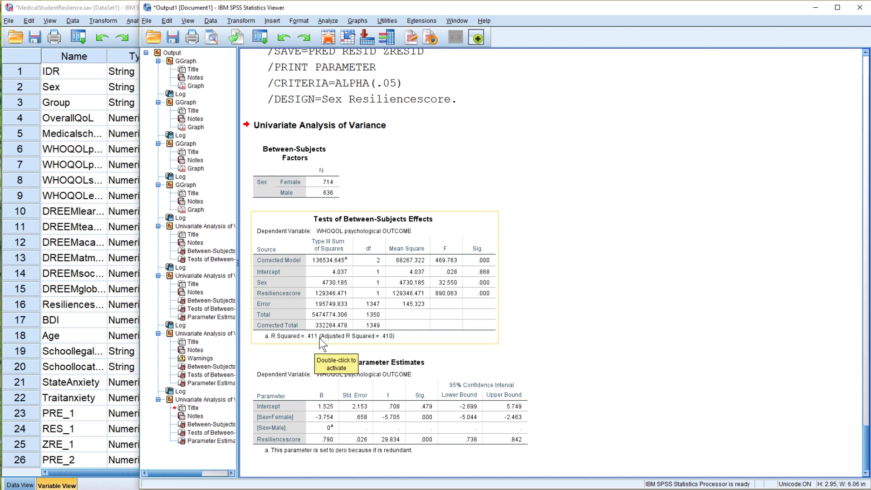
pyautogui.moveTo(512, 173)
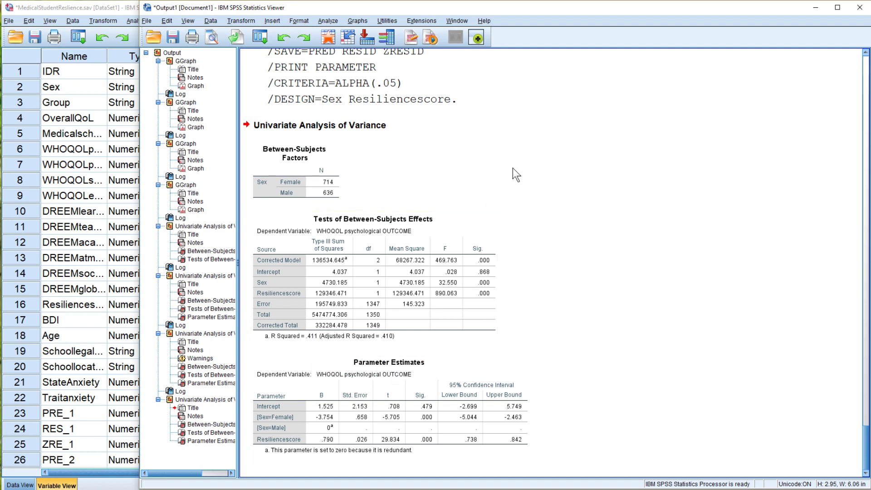
pyautogui.moveTo(573, 282)
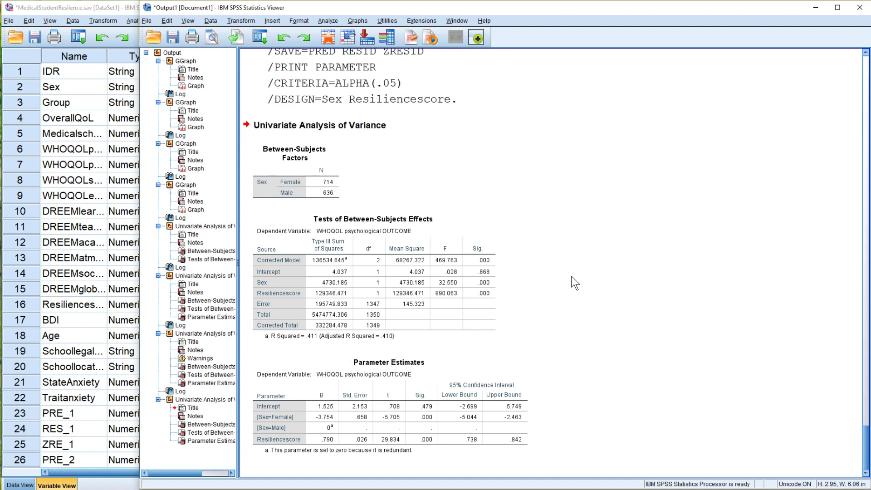
pyautogui.click(353, 406)
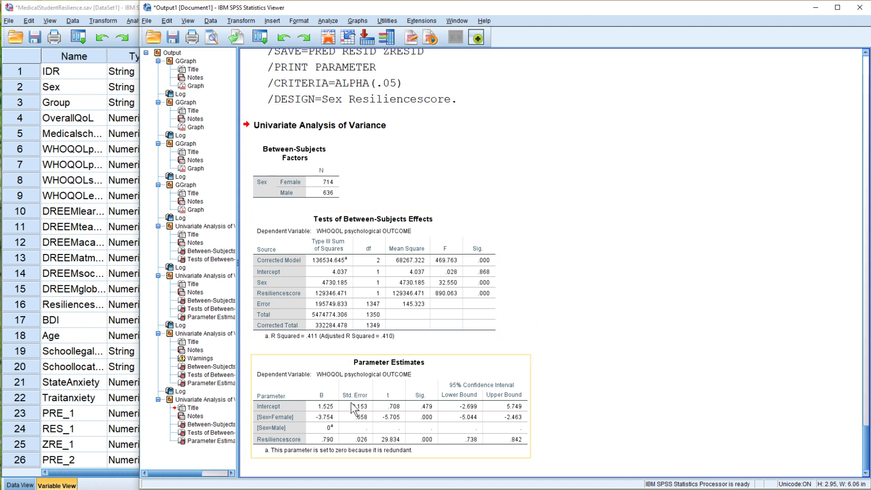
pyautogui.moveTo(331, 437)
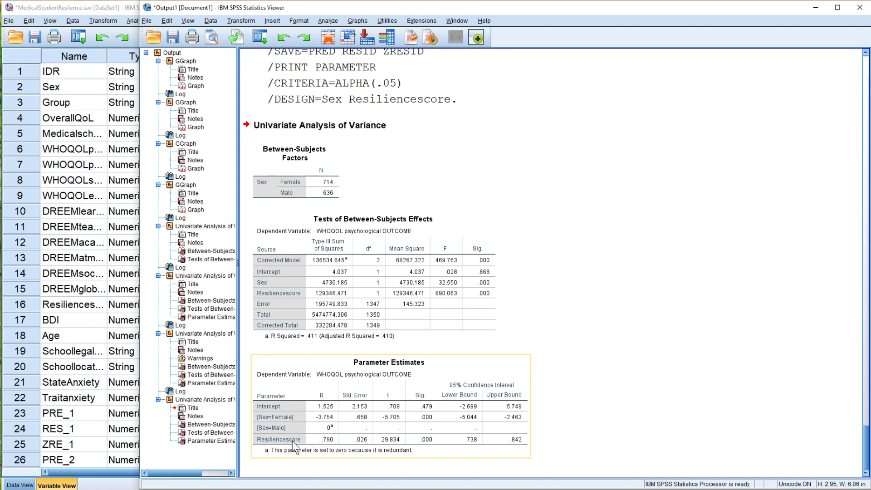
pyautogui.moveTo(329, 445)
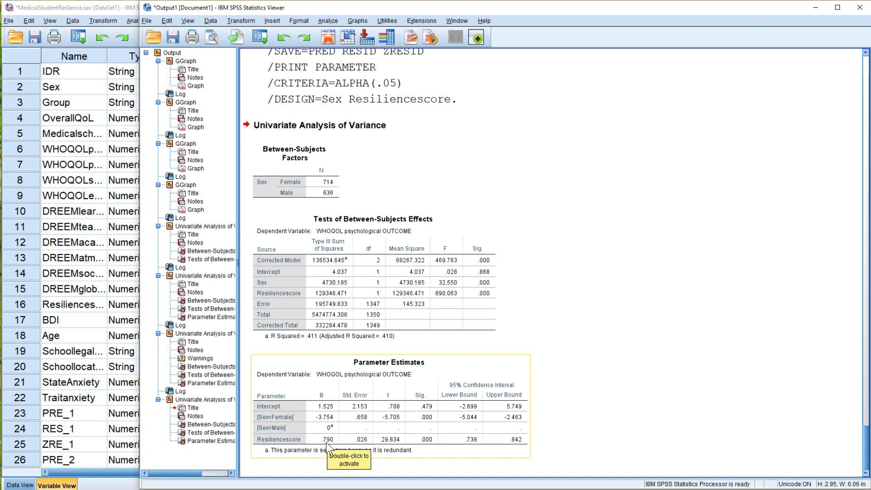
pyautogui.moveTo(304, 447)
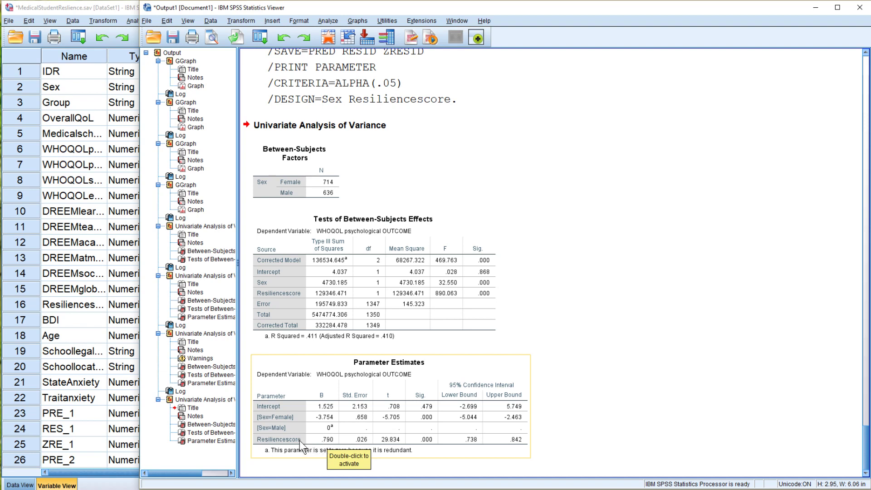
pyautogui.moveTo(327, 450)
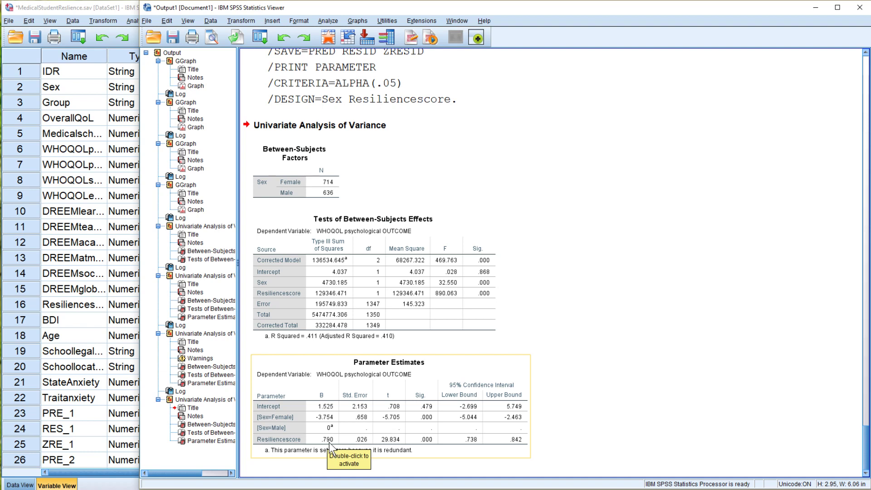
pyautogui.moveTo(331, 428)
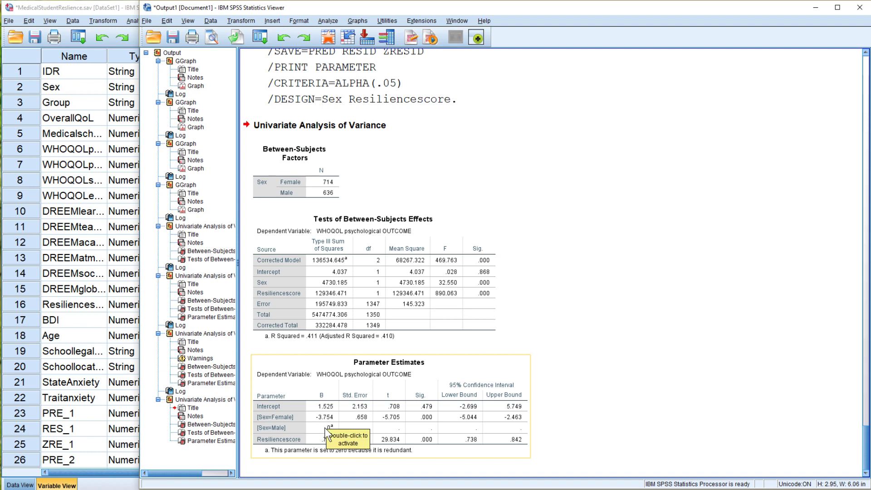
pyautogui.moveTo(316, 432)
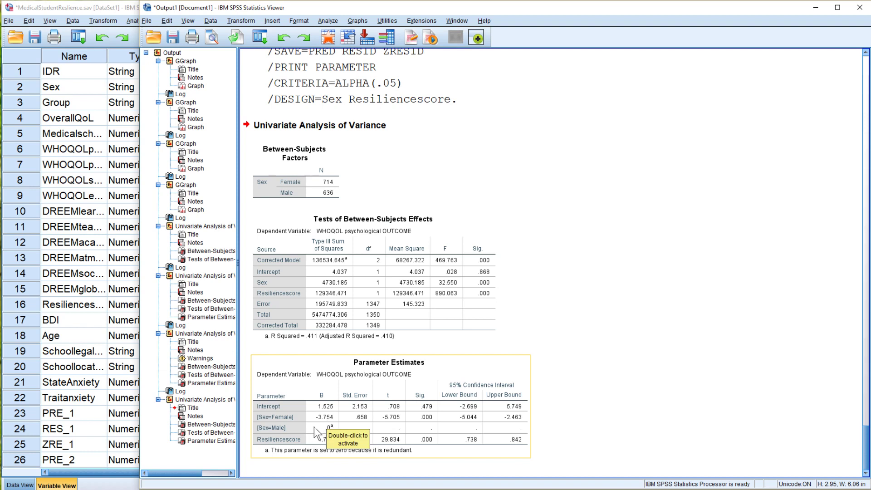
pyautogui.moveTo(316, 433)
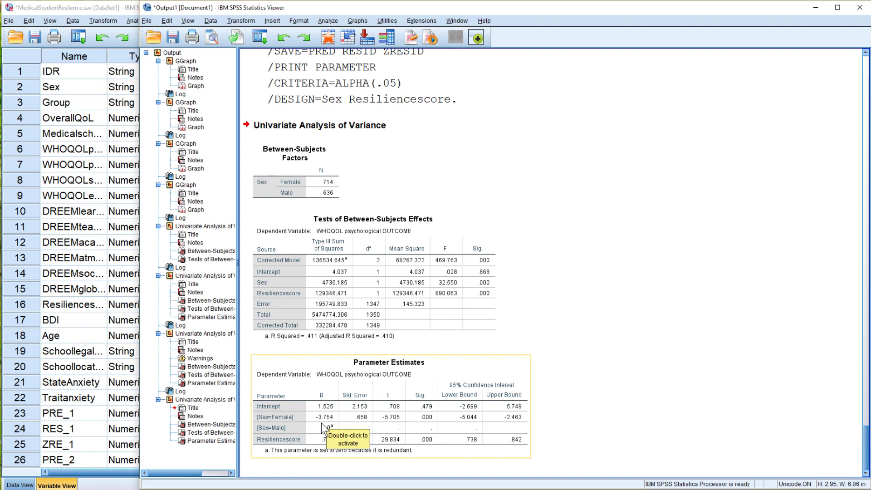
pyautogui.moveTo(326, 430)
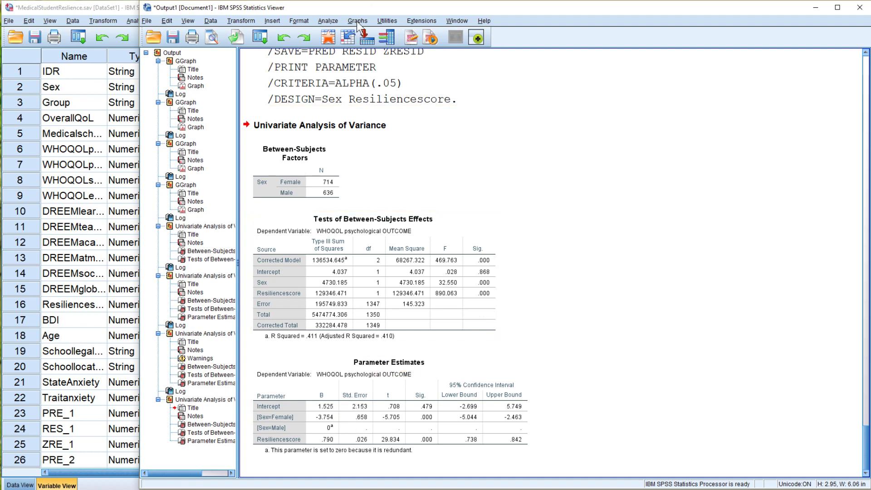
# Reset Chart Builder and create a simple error bar chart of WHOQOL psychological OUTCOME by Sex.
pyautogui.click(357, 20)
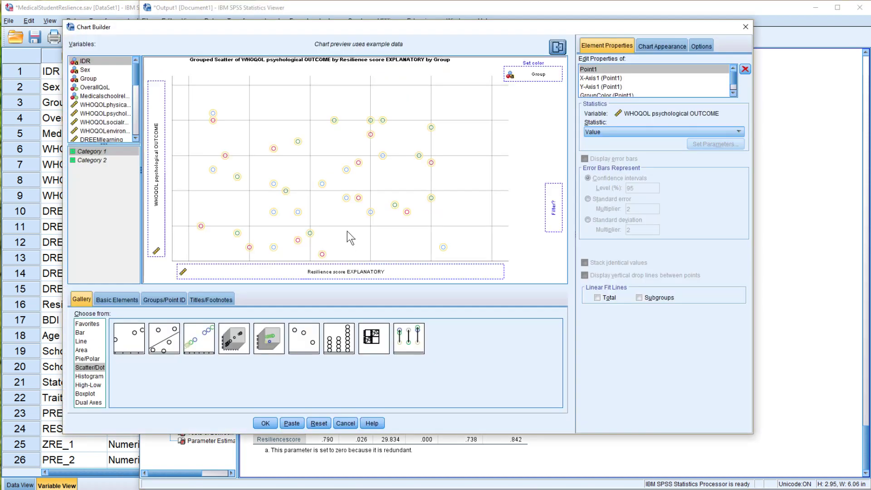
pyautogui.moveTo(356, 319)
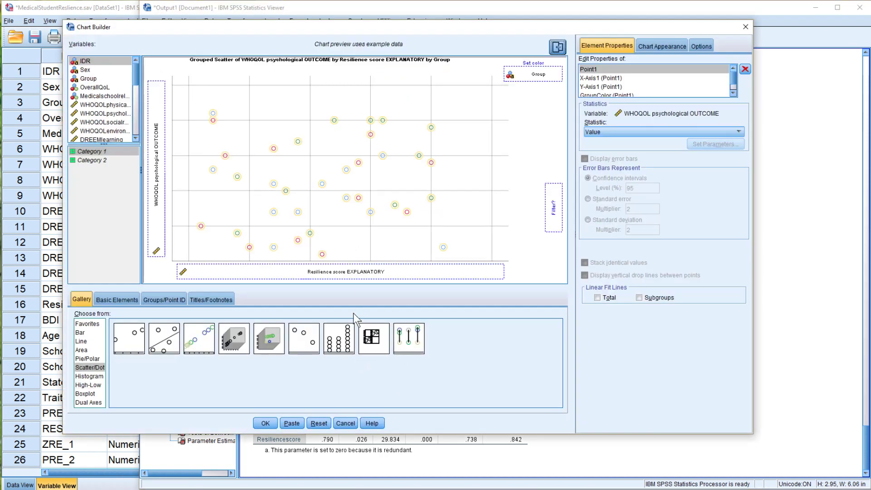
pyautogui.moveTo(327, 417)
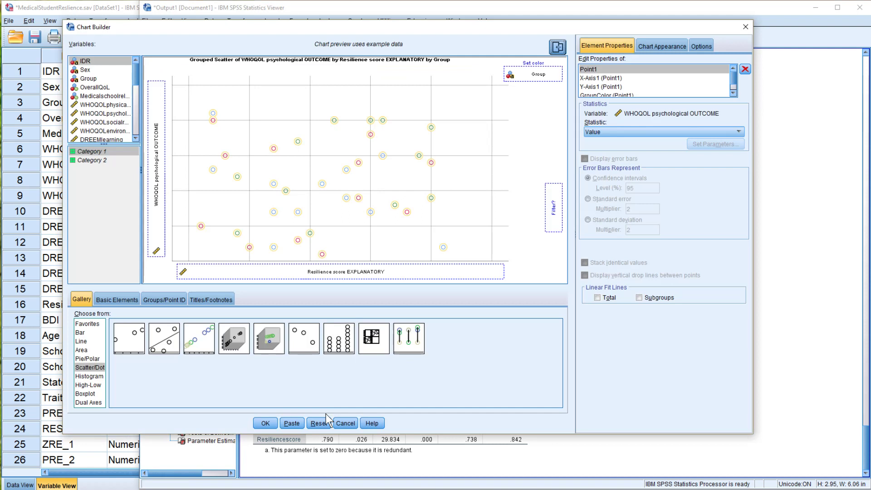
pyautogui.click(320, 422)
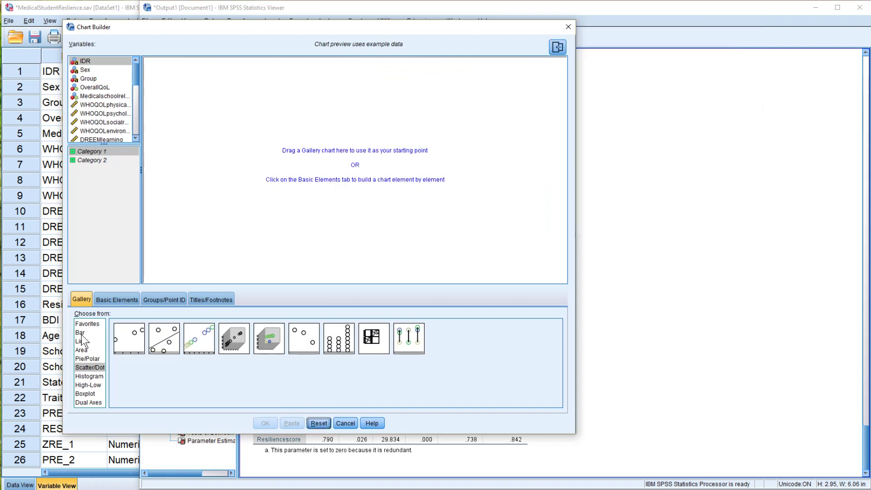
pyautogui.click(80, 332)
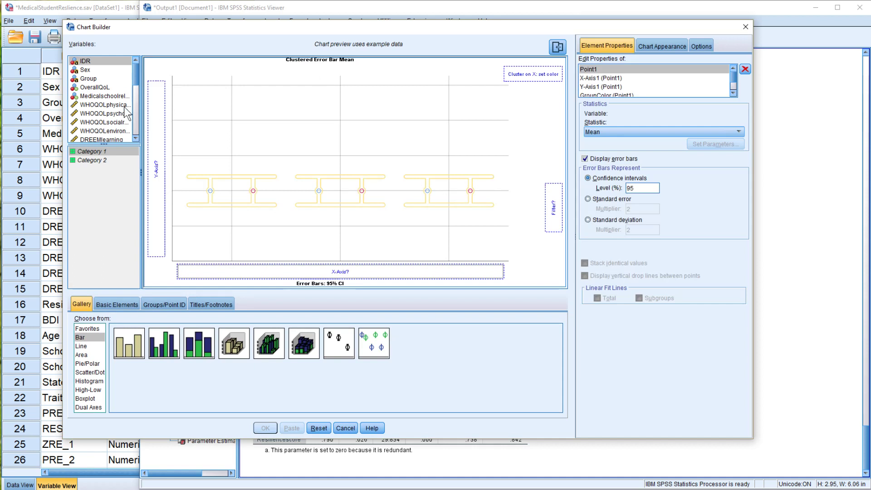
pyautogui.moveTo(104, 113); pyautogui.dragTo(157, 176)
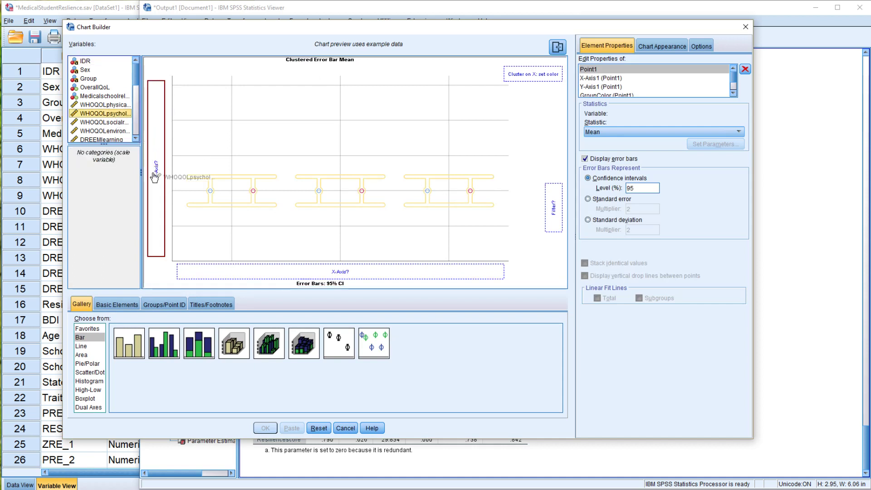
pyautogui.moveTo(103, 114); pyautogui.dragTo(158, 167)
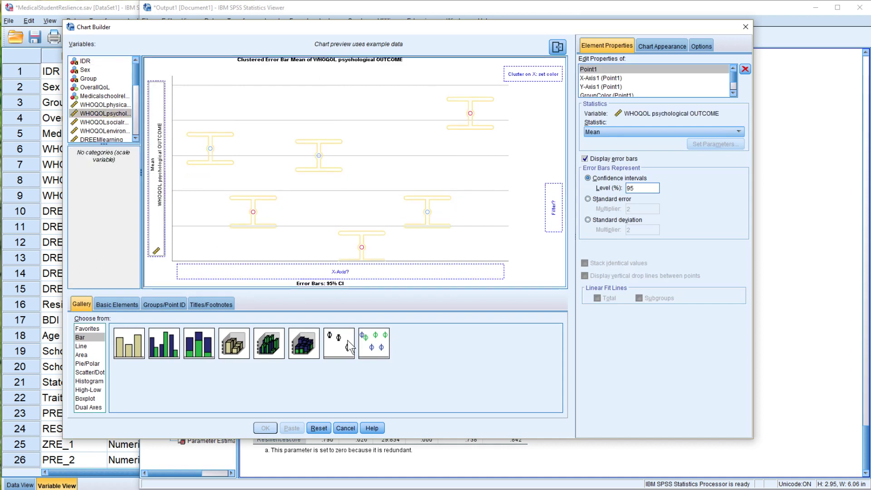
pyautogui.click(339, 343)
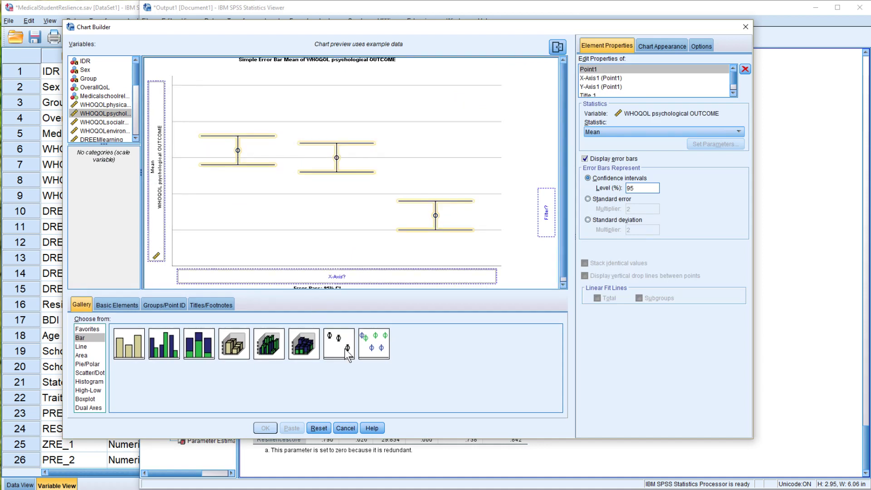
pyautogui.moveTo(92, 75)
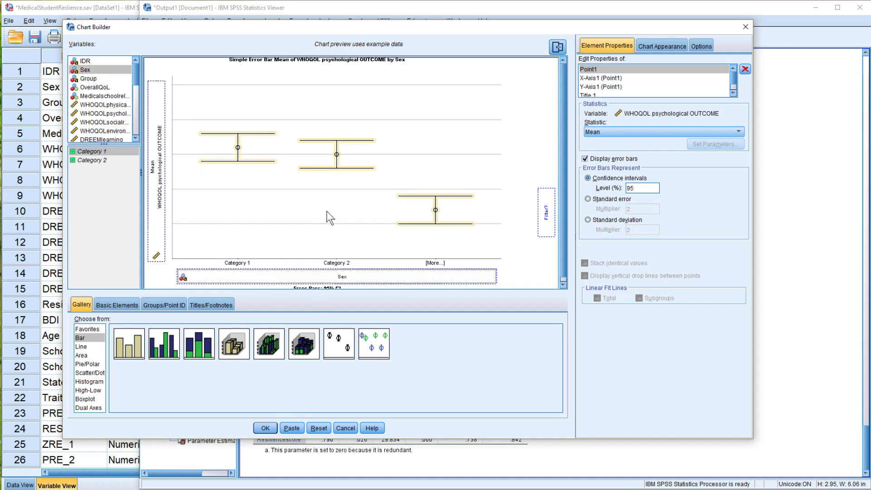
pyautogui.moveTo(316, 239)
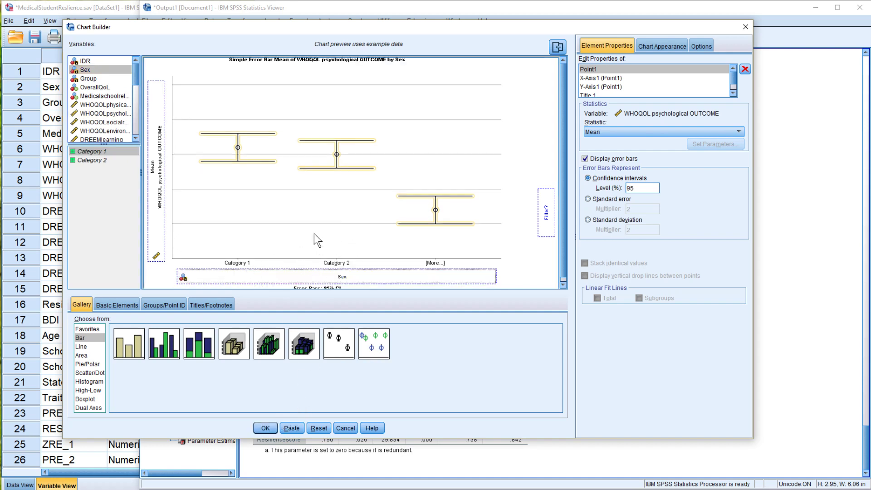
pyautogui.moveTo(298, 272)
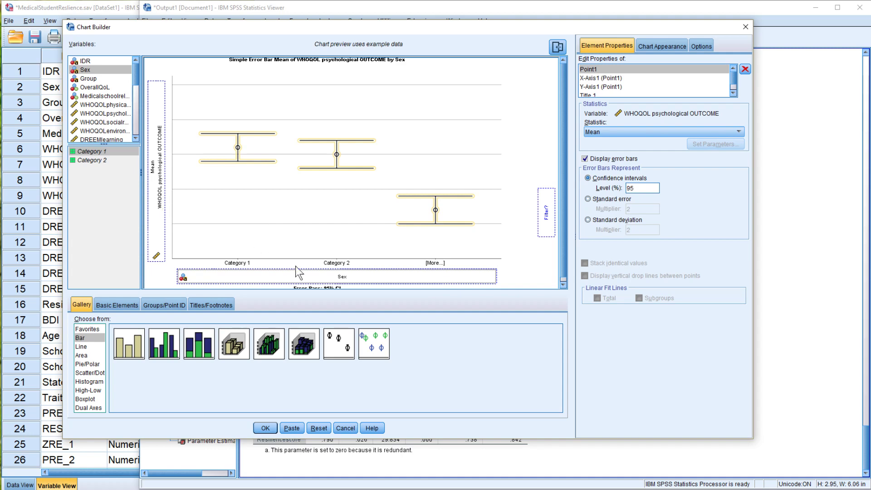
pyautogui.click(291, 427)
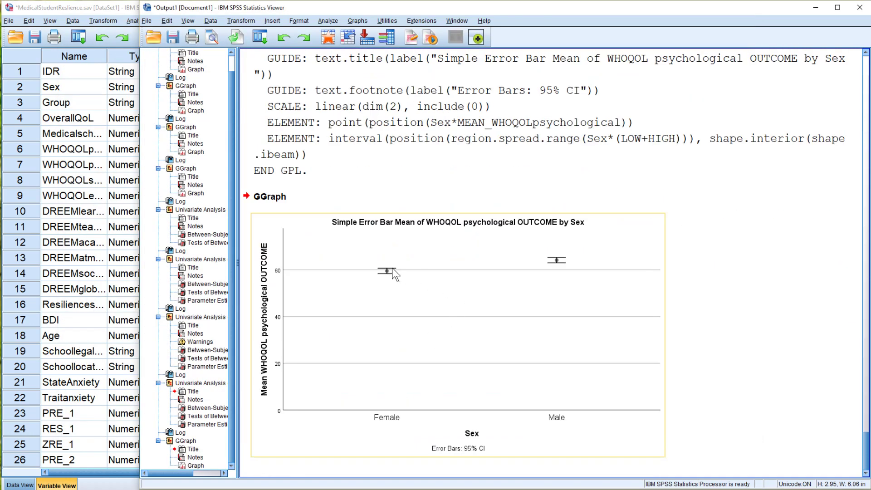
pyautogui.moveTo(302, 294)
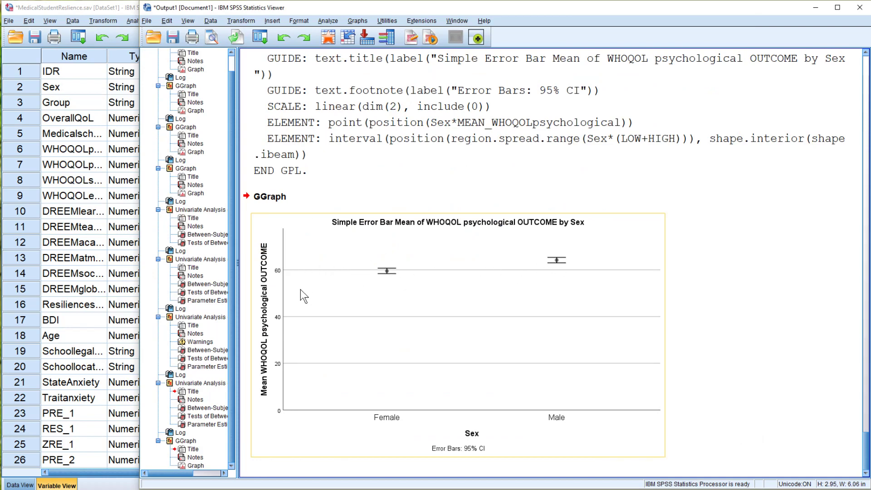
pyautogui.moveTo(373, 335)
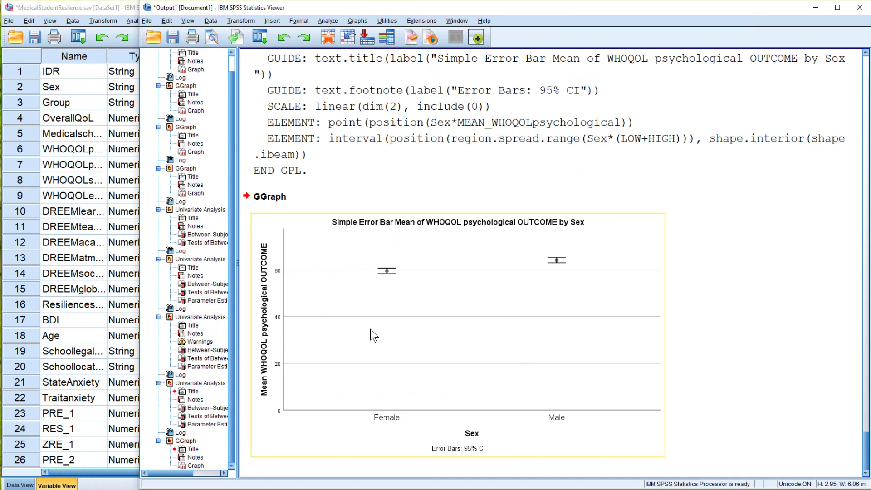
pyautogui.moveTo(289, 328)
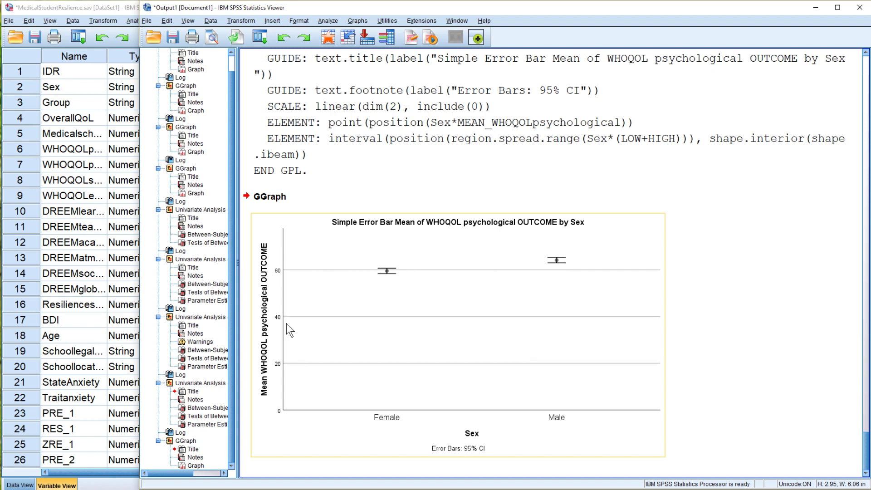
pyautogui.moveTo(287, 417)
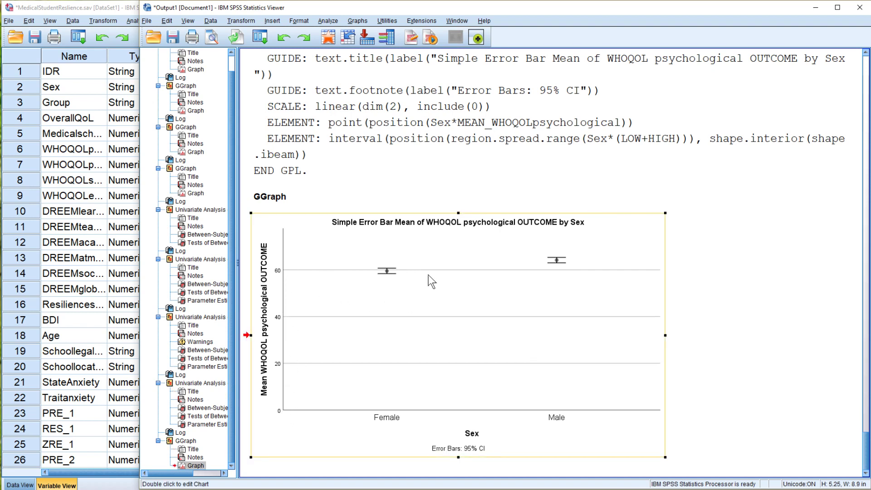
pyautogui.moveTo(391, 245)
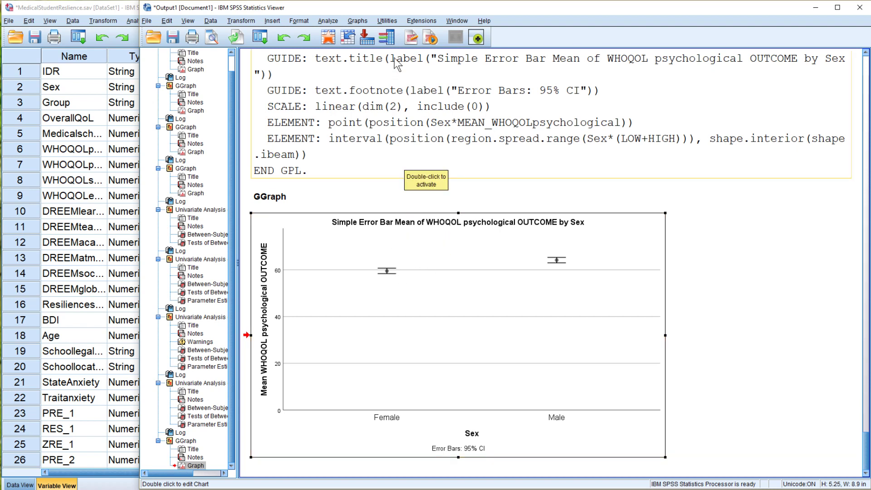
# Create a clustered error bar chart of WHOQOL psychological by Sex, clustered on Group.
pyautogui.click(357, 20)
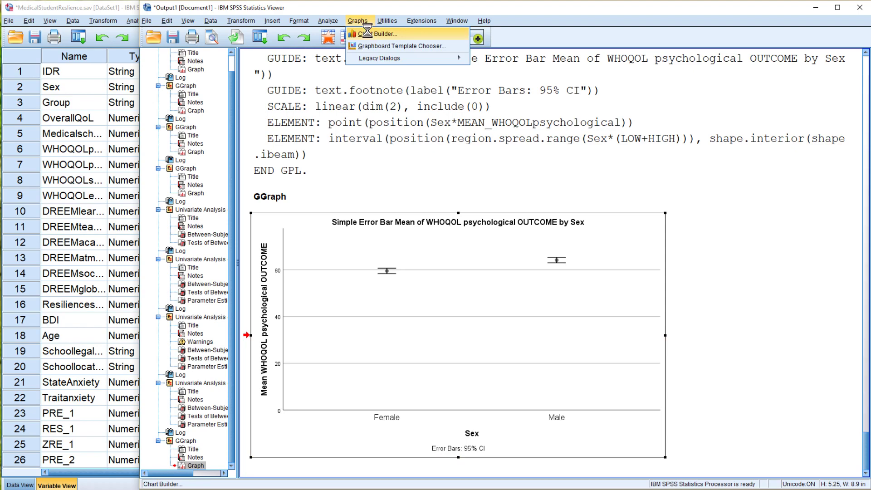
pyautogui.click(382, 33)
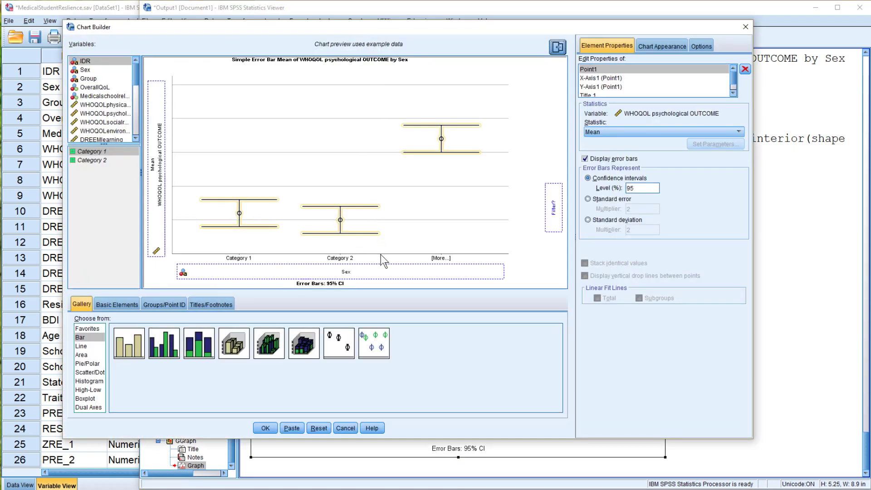
pyautogui.moveTo(381, 353)
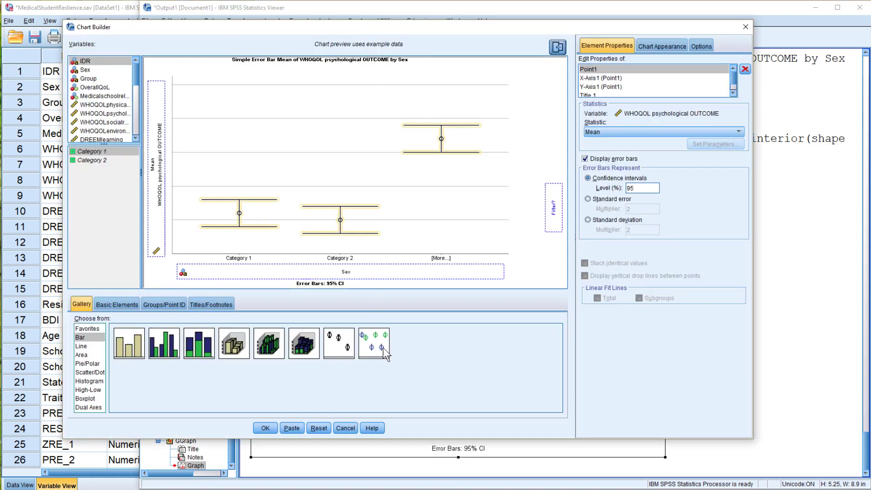
pyautogui.click(373, 343)
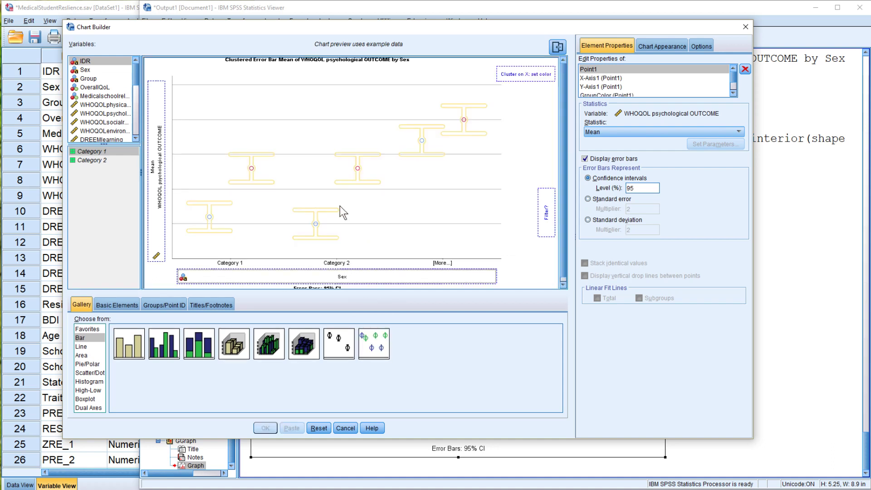
pyautogui.moveTo(304, 145)
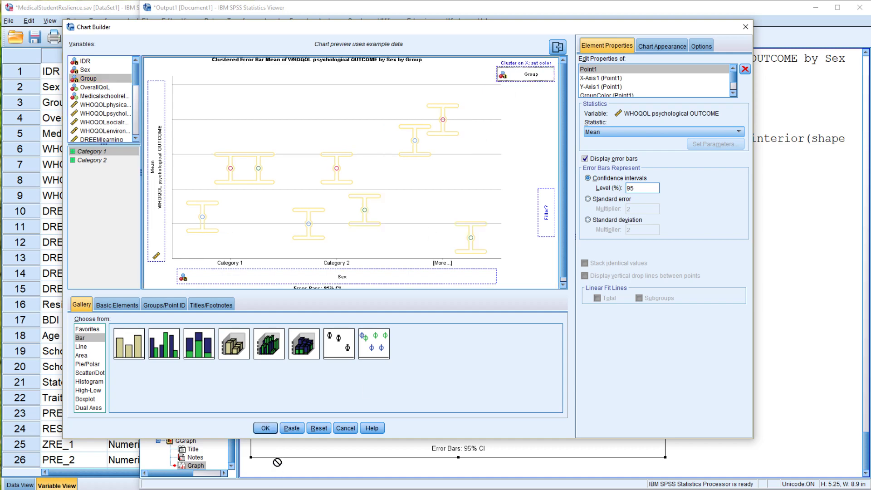
pyautogui.click(265, 428)
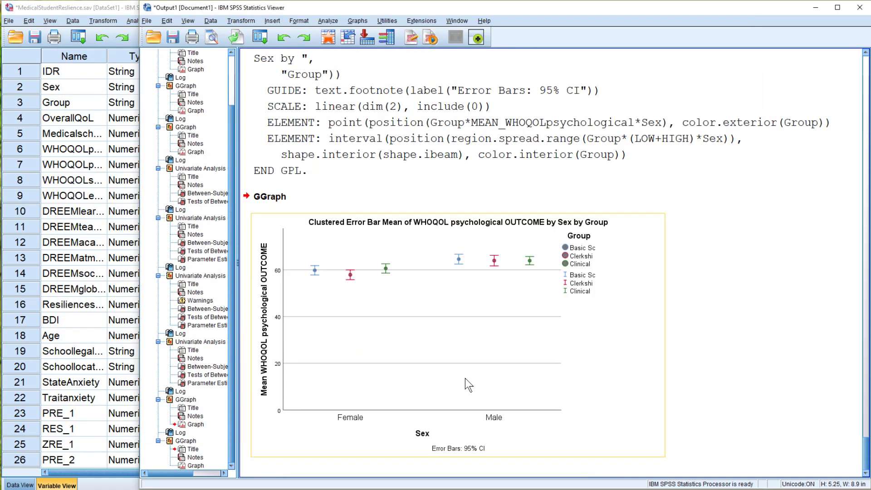
pyautogui.moveTo(432, 296)
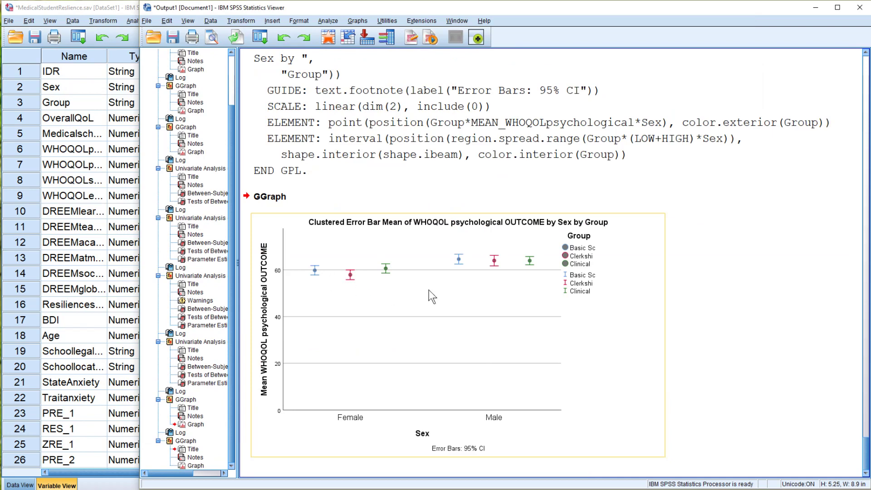
pyautogui.moveTo(312, 280)
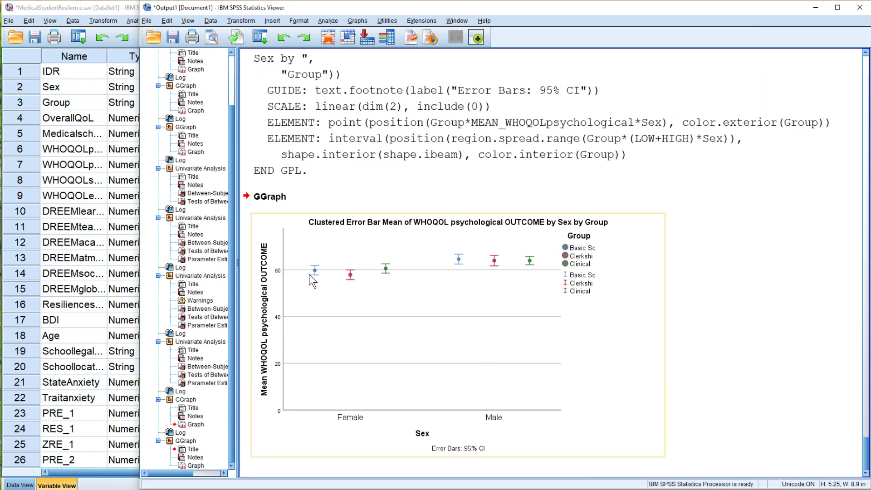
pyautogui.click(488, 270)
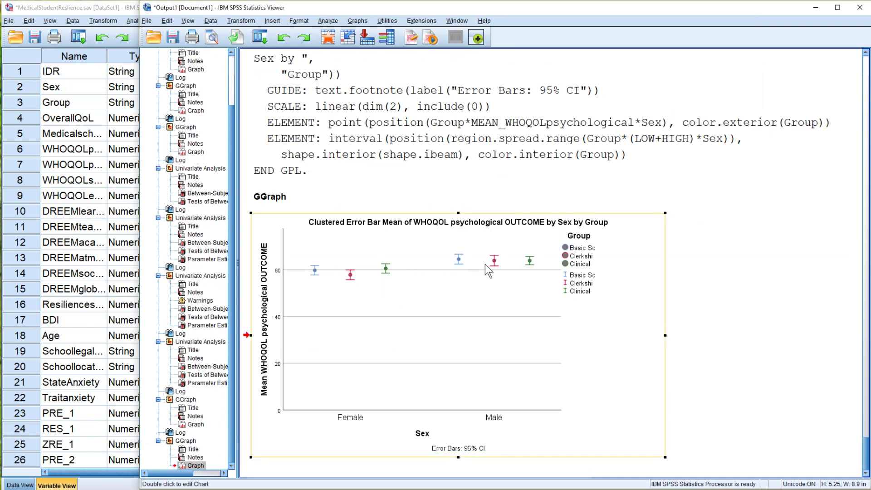
pyautogui.moveTo(405, 286)
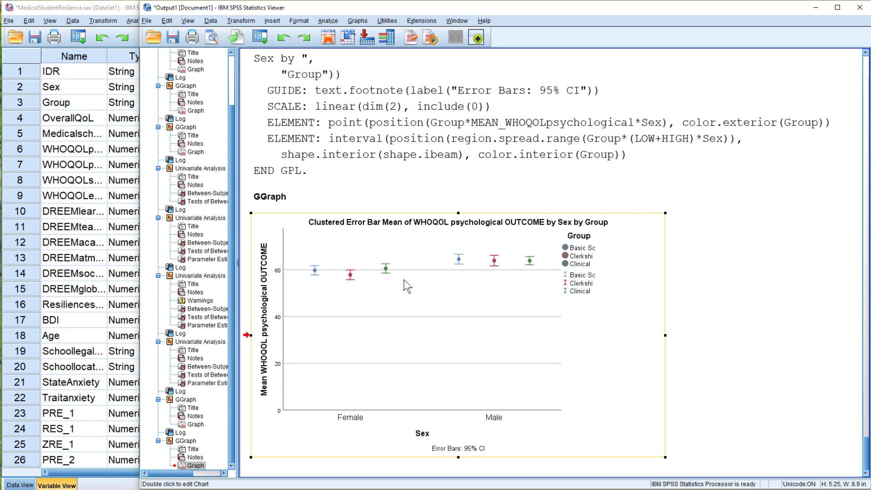
pyautogui.moveTo(464, 269)
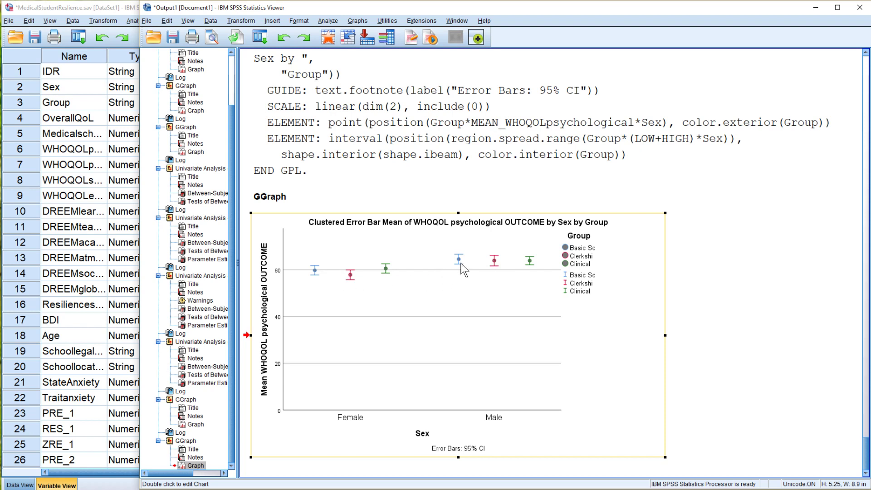
pyautogui.moveTo(536, 267)
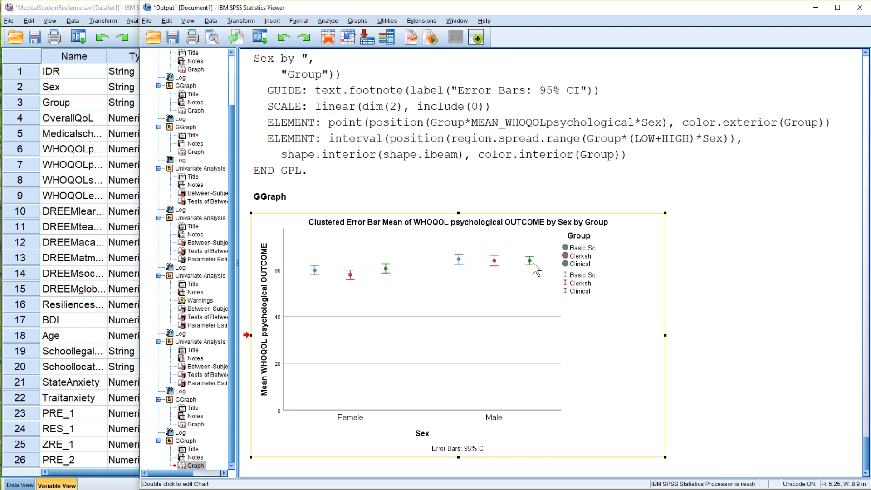
pyautogui.moveTo(526, 277)
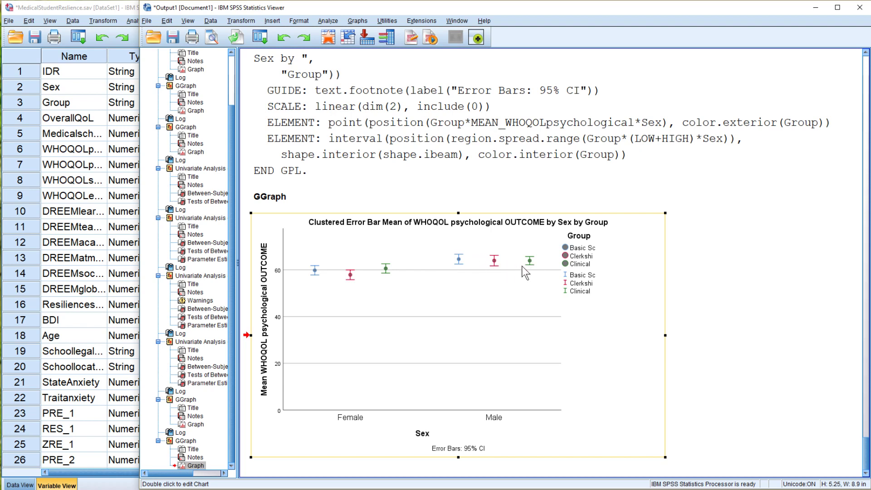
pyautogui.moveTo(388, 284)
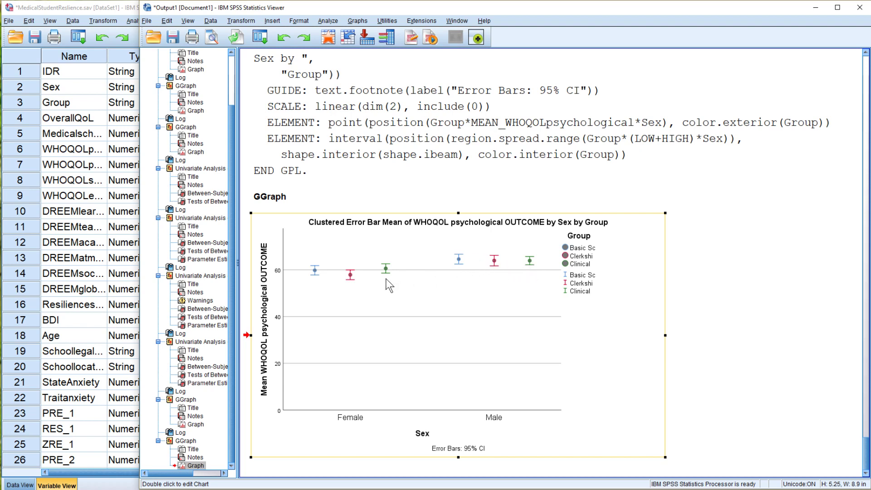
pyautogui.moveTo(345, 278)
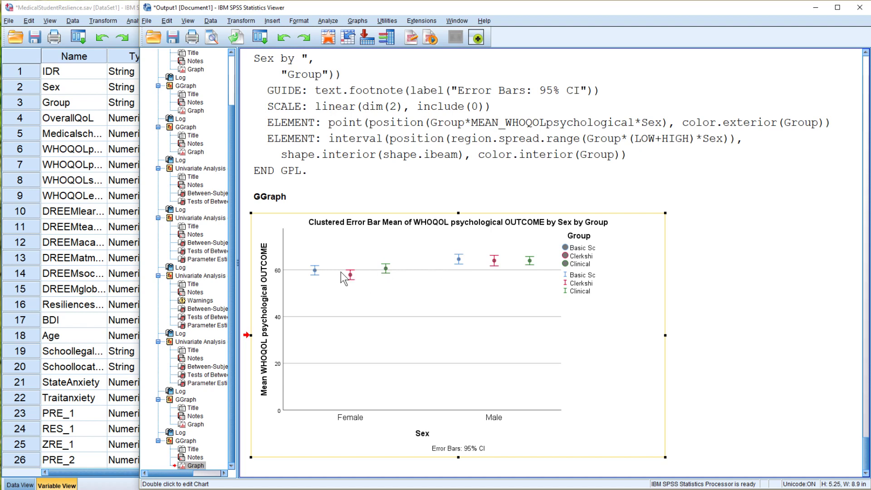
pyautogui.moveTo(334, 276)
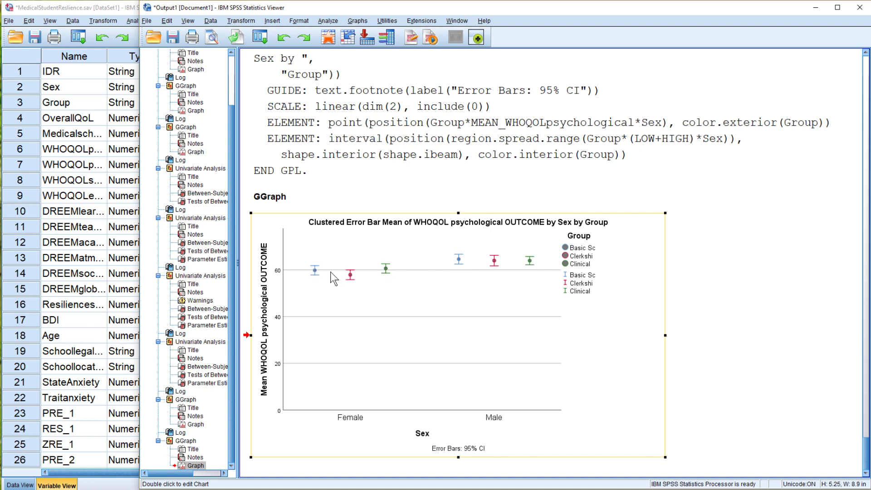
pyautogui.moveTo(320, 273)
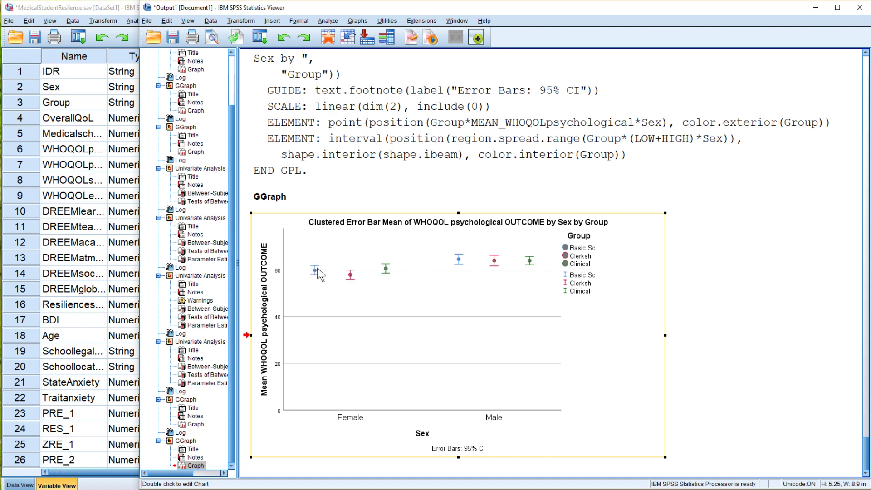
pyautogui.moveTo(324, 277)
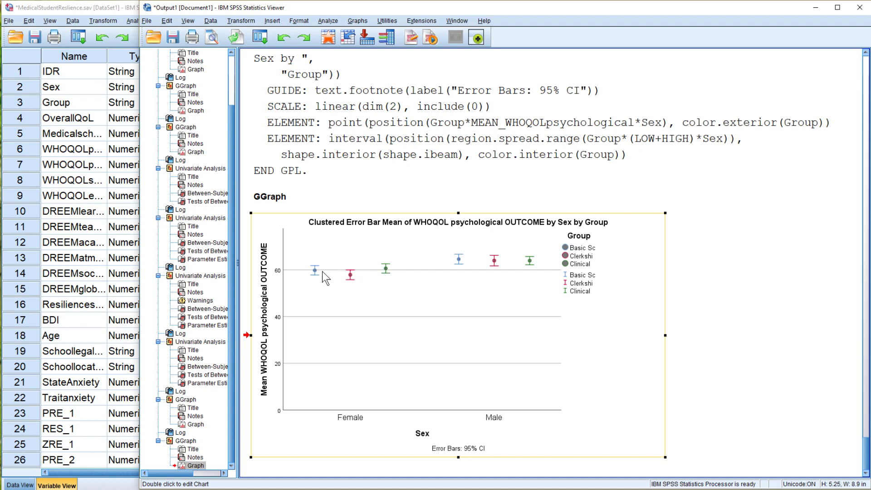
pyautogui.moveTo(354, 279)
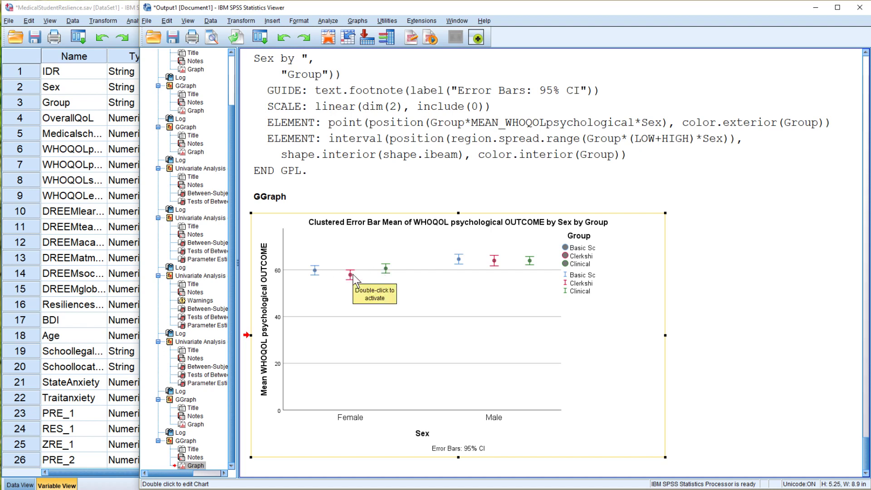
pyautogui.moveTo(347, 277)
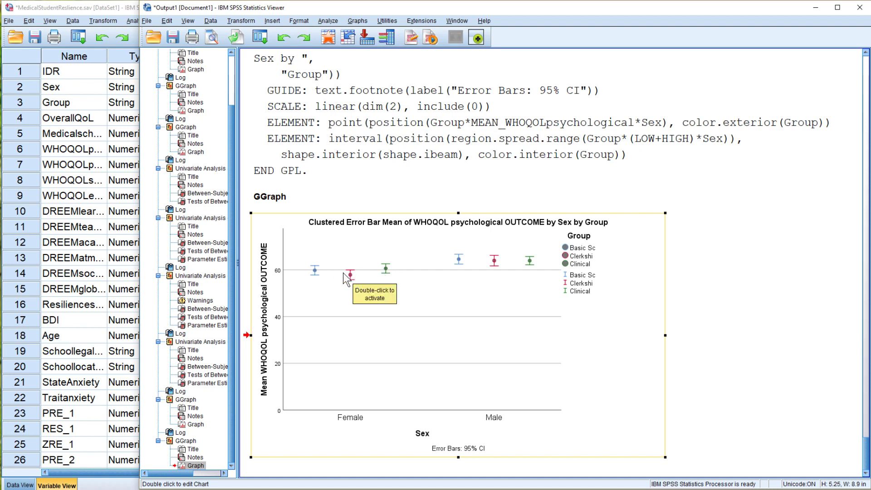
pyautogui.moveTo(370, 286)
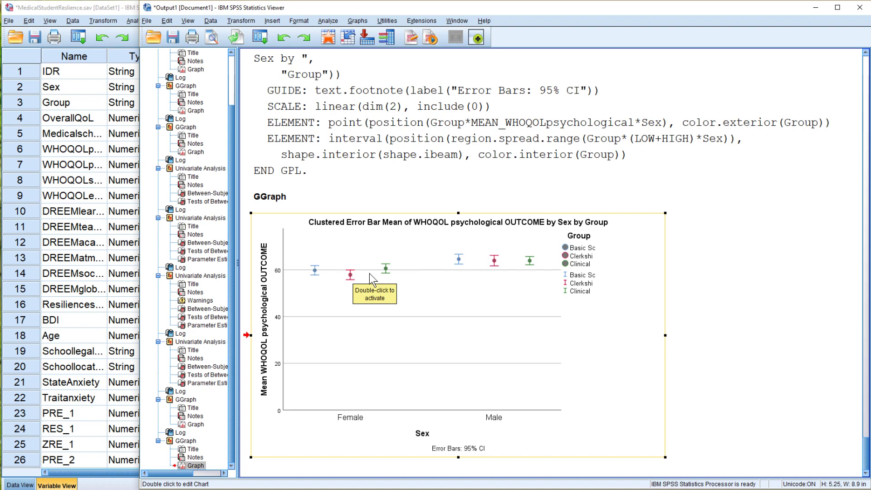
pyautogui.moveTo(393, 277)
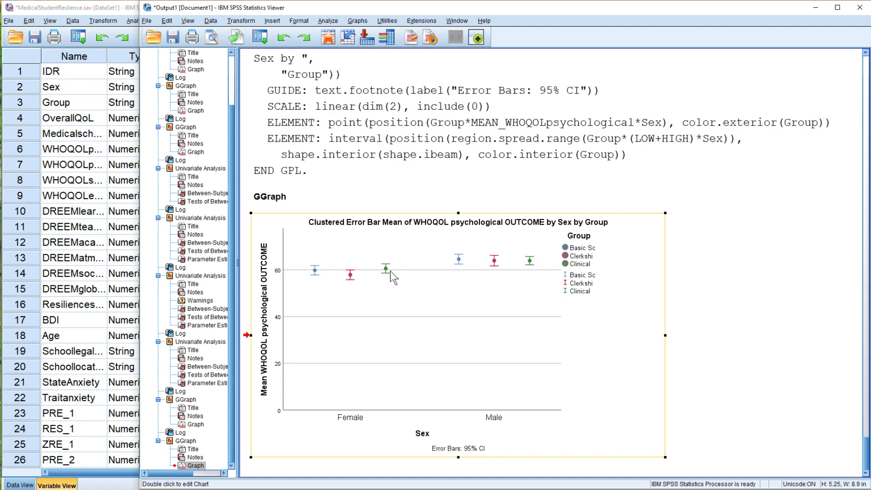
pyautogui.moveTo(425, 284)
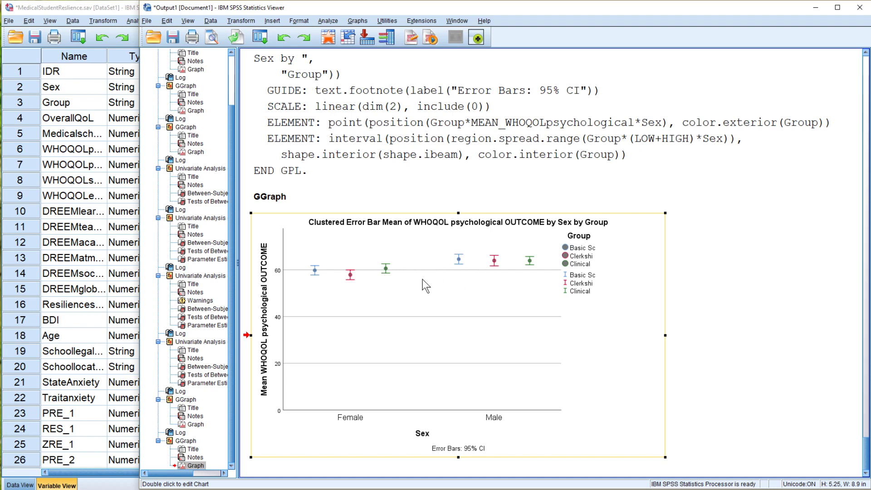
pyautogui.moveTo(398, 294)
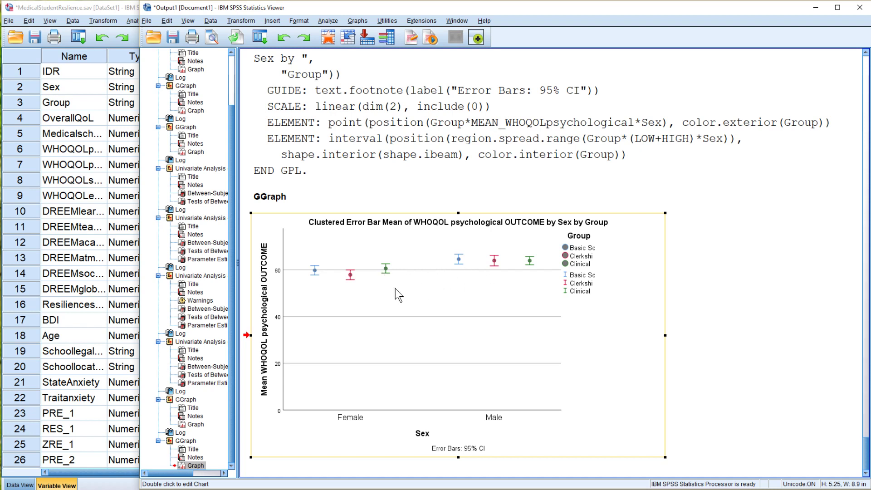
pyautogui.moveTo(475, 289)
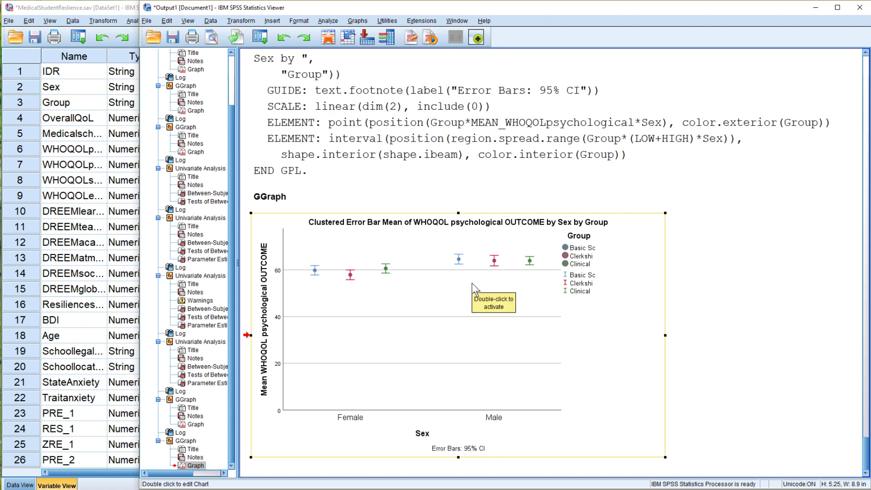
pyautogui.moveTo(431, 239)
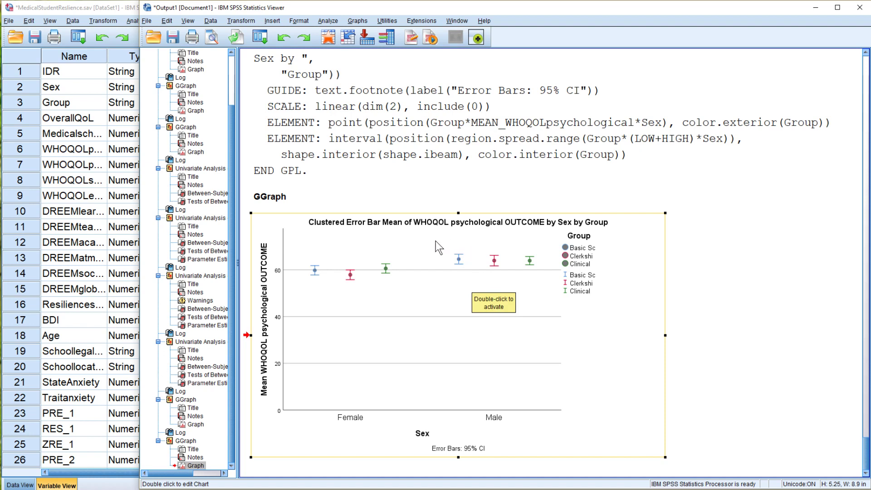
pyautogui.moveTo(434, 244)
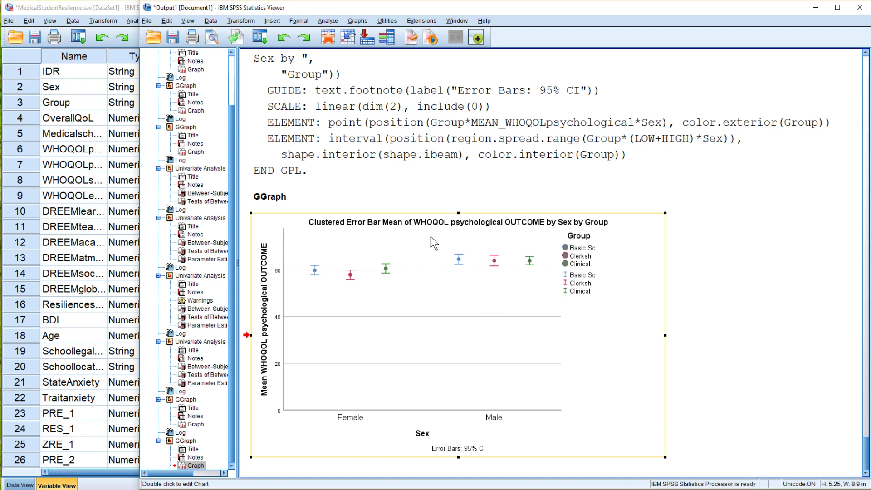
pyautogui.moveTo(432, 230)
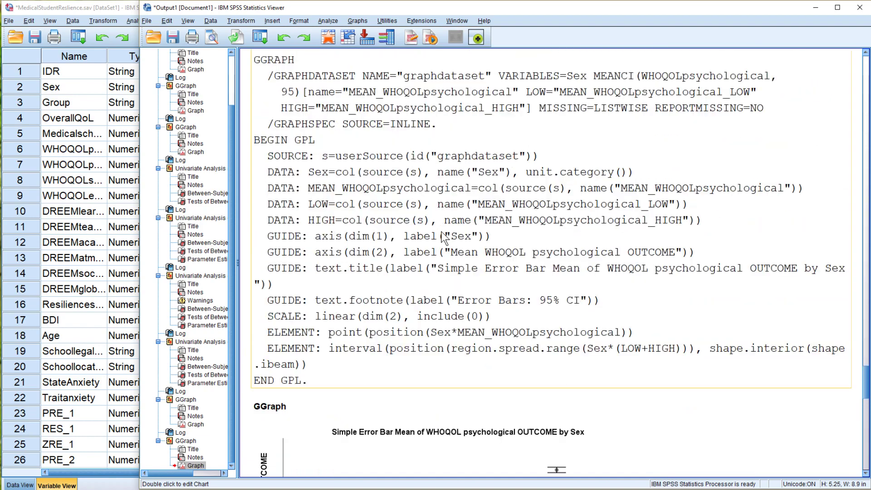
# Scroll the output up to the Sex-plus-resilience ANOVA tables (resilience F 890.068, R squared .411).
pyautogui.scroll(3)
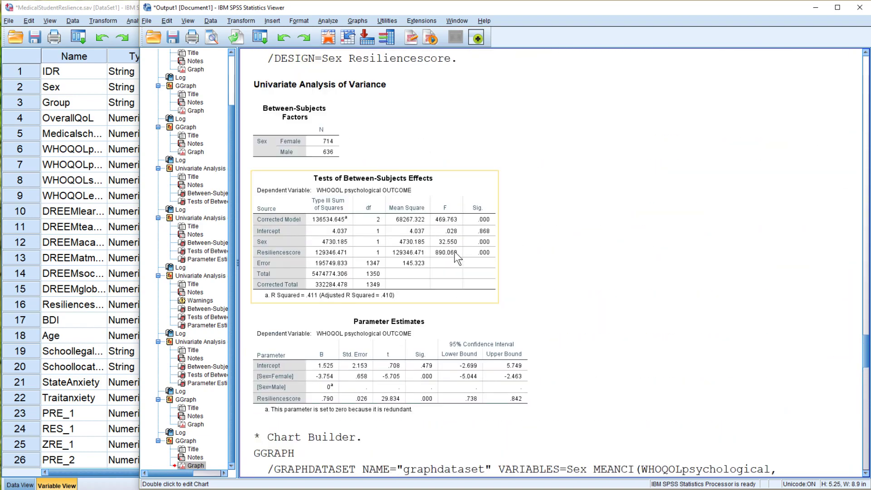
pyautogui.moveTo(529, 280)
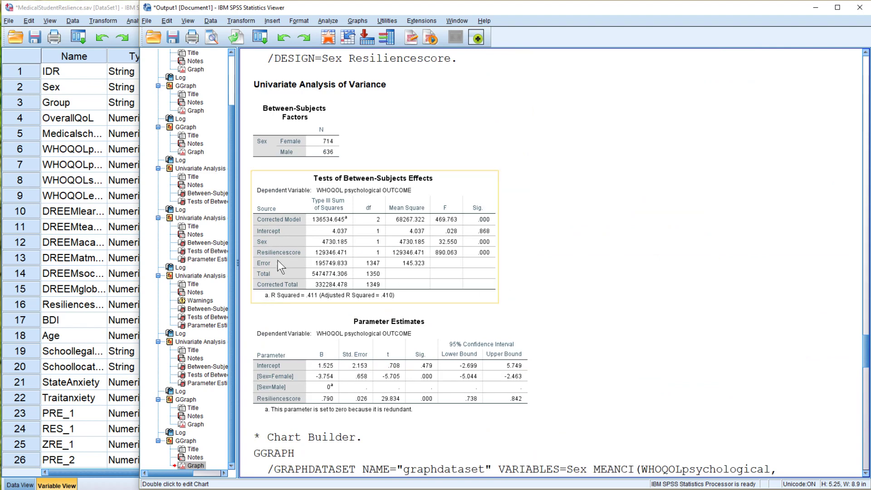
pyautogui.moveTo(288, 266)
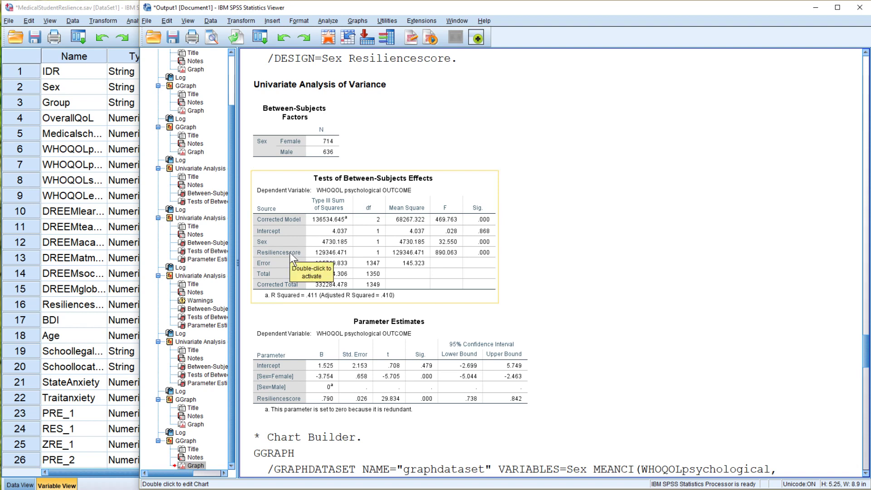
pyautogui.moveTo(304, 307)
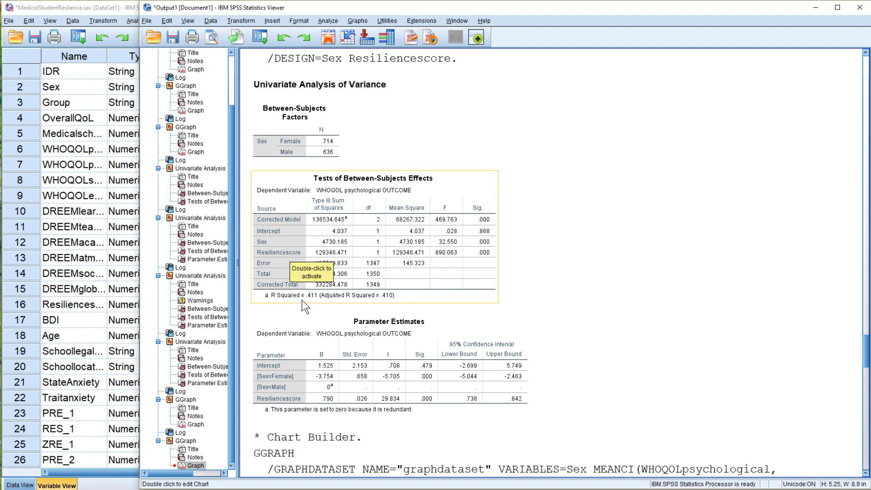
pyautogui.moveTo(313, 290)
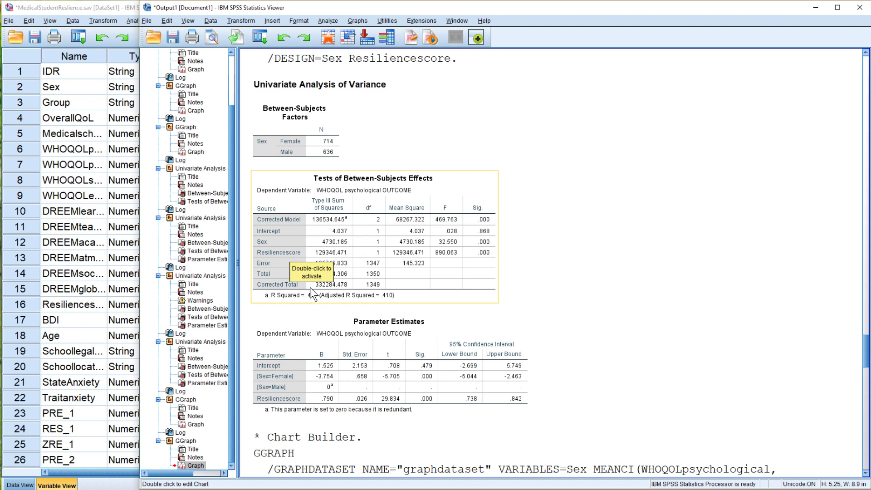
pyautogui.moveTo(310, 295)
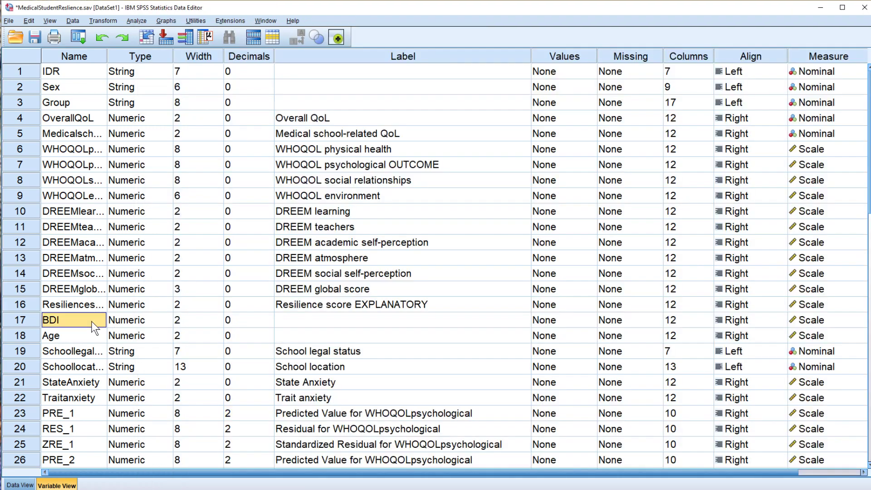
pyautogui.click(20, 485)
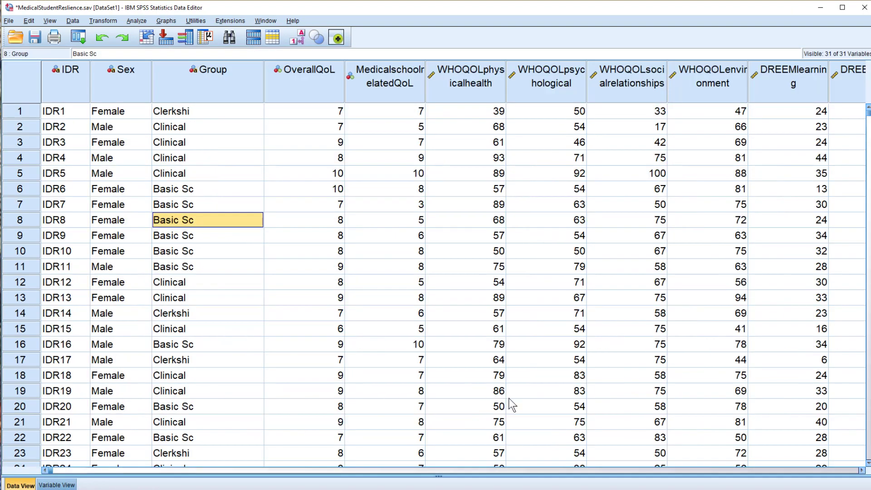
pyautogui.hscroll(3)
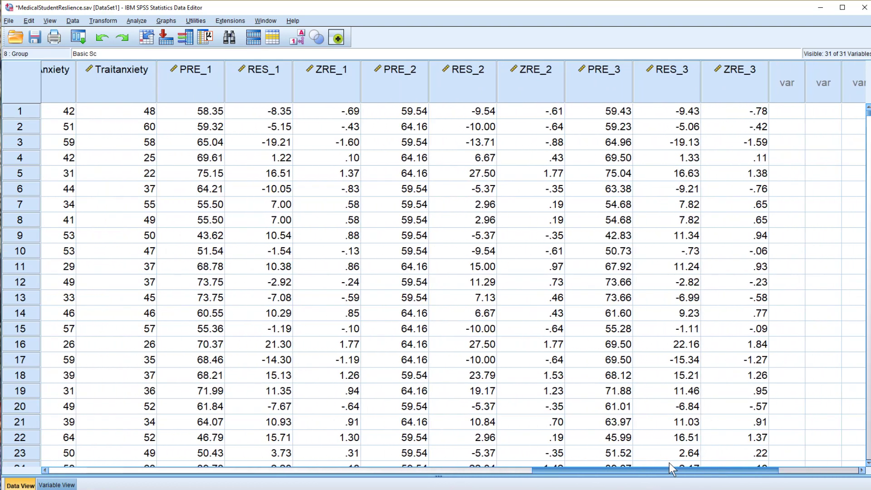
pyautogui.moveTo(325, 94)
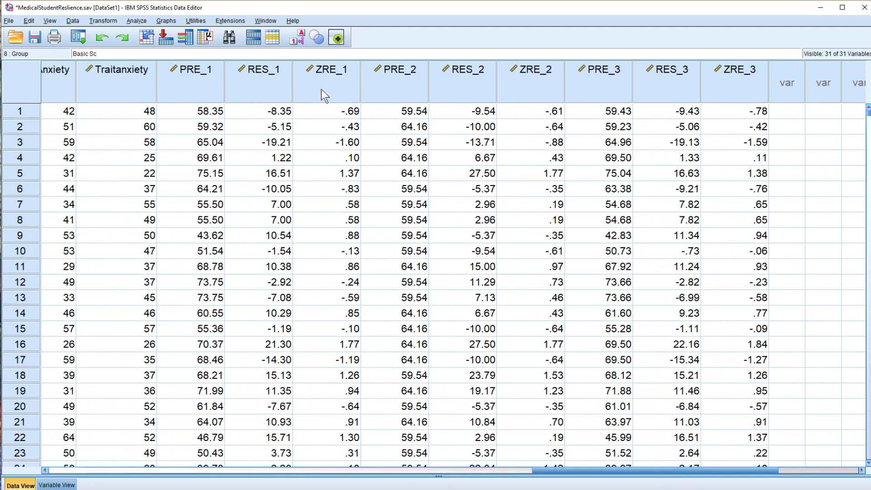
pyautogui.moveTo(206, 87)
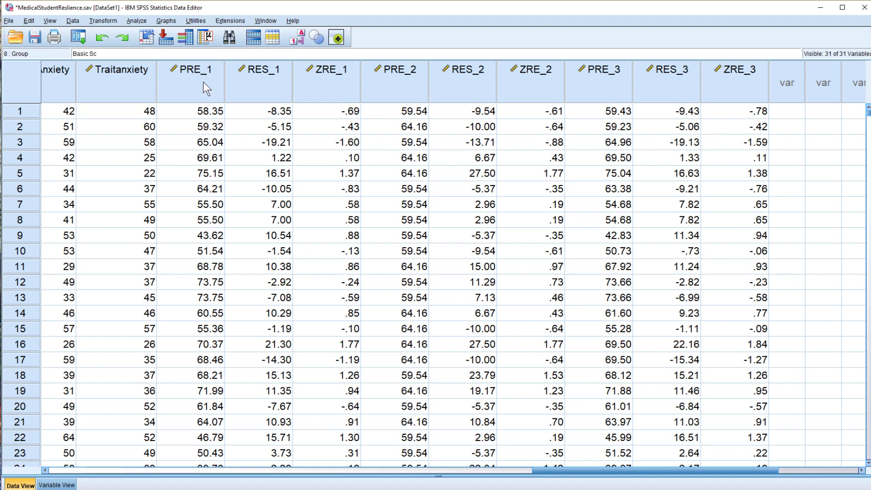
pyautogui.moveTo(333, 89)
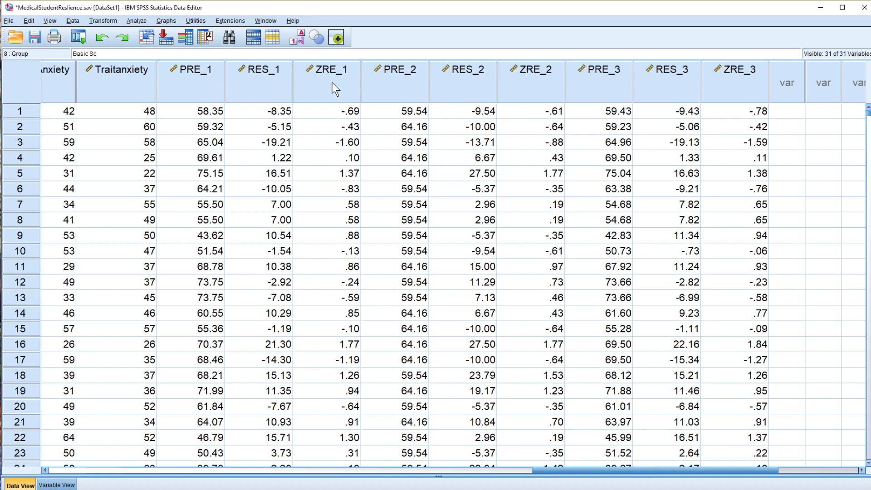
pyautogui.moveTo(581, 83)
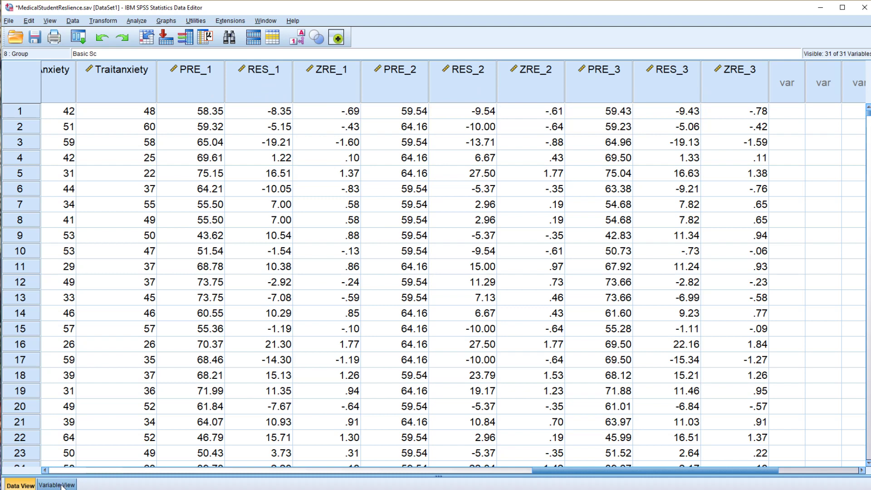
pyautogui.click(56, 485)
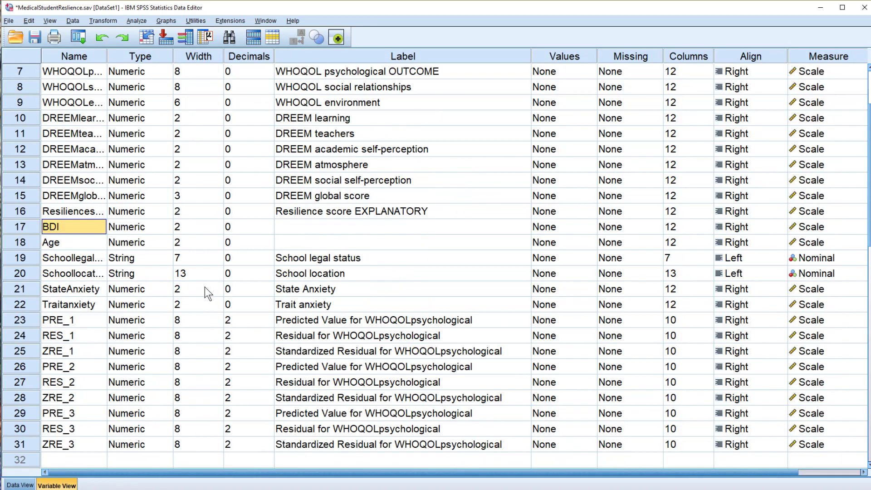
# Delete the saved variables PRE_1 through ZRE_2 from Variable View.
pyautogui.scroll(-3)
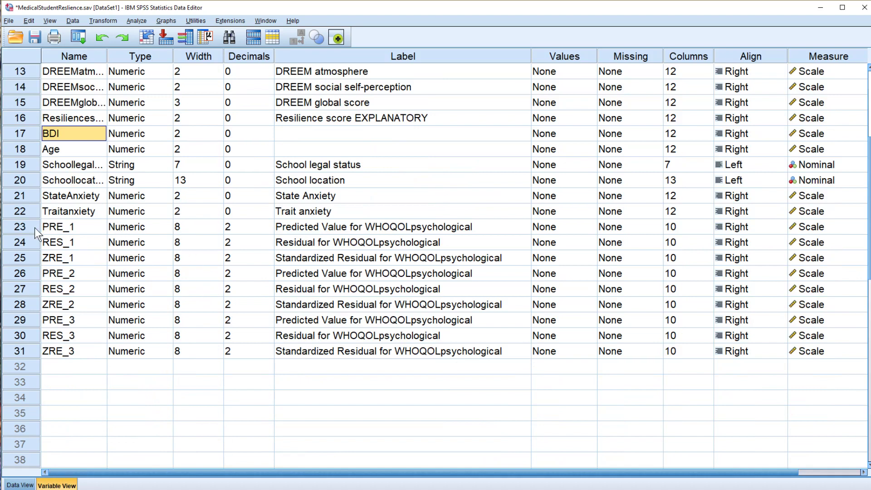
pyautogui.moveTo(23, 241)
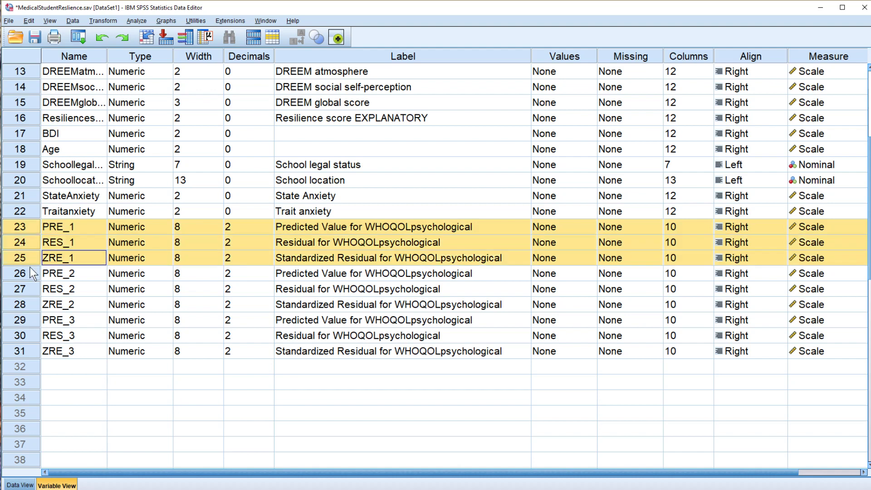
pyautogui.rightClick(27, 304)
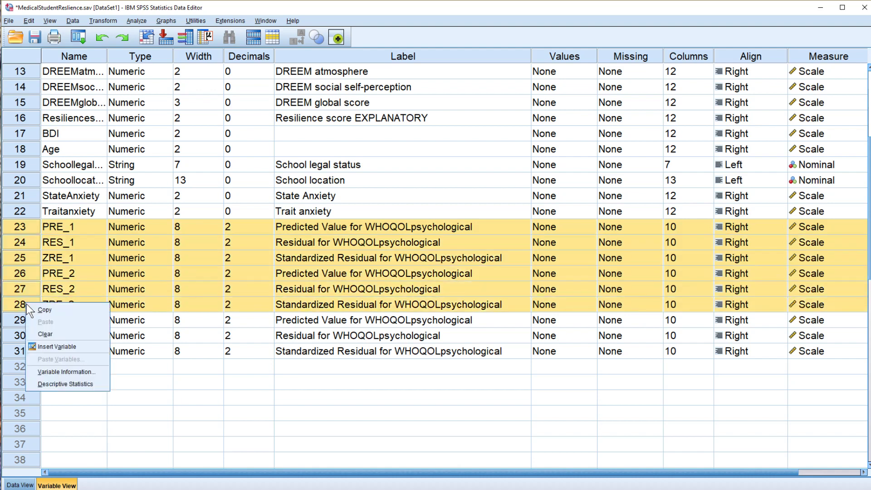
pyautogui.click(45, 334)
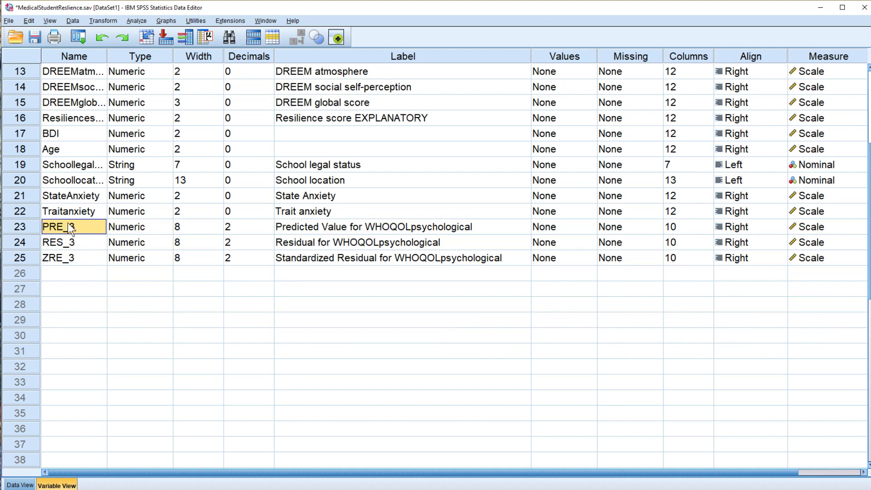
# Show Data View with WHOQOL psychological beside PRE_3, RES_3 and ZRE_3.
pyautogui.scroll(3)
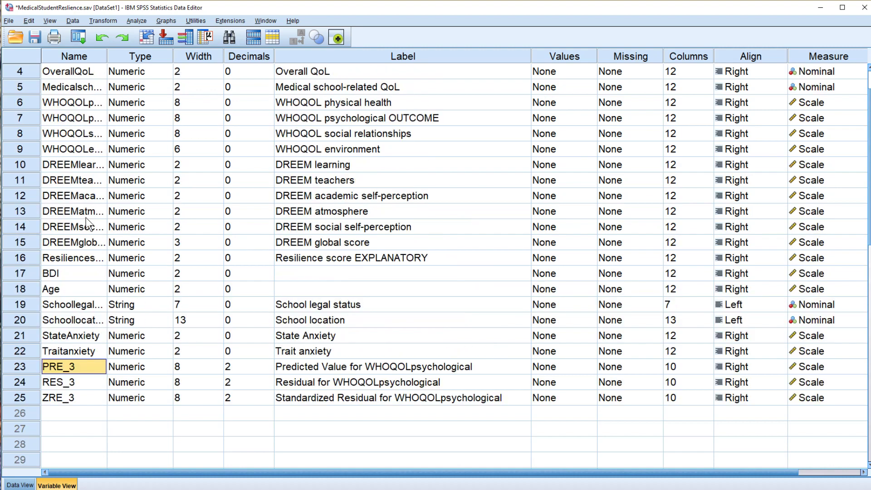
pyautogui.scroll(3)
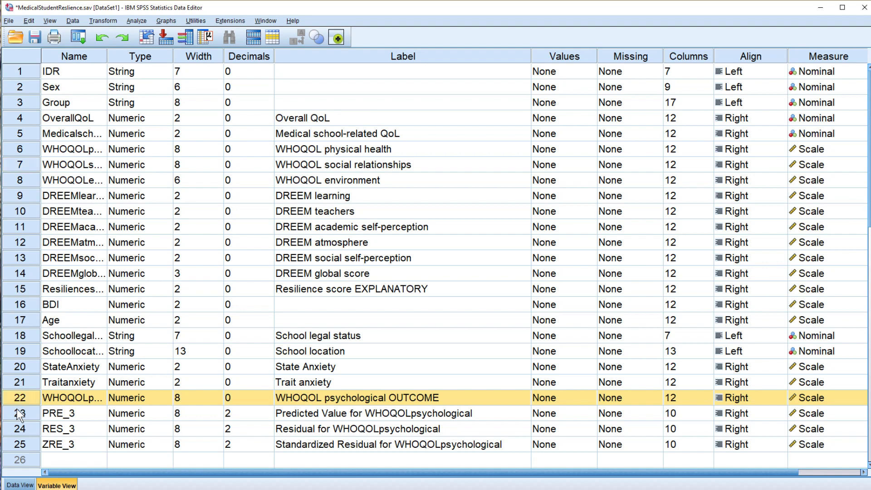
pyautogui.scroll(-3)
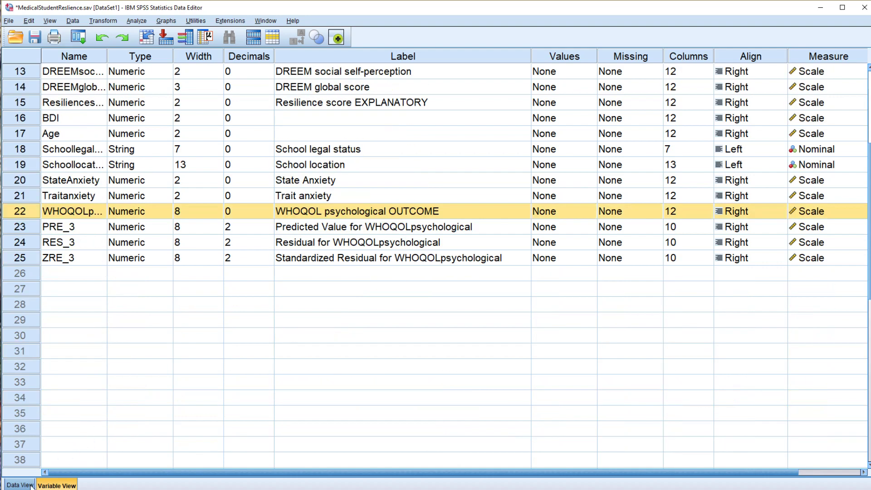
pyautogui.click(20, 484)
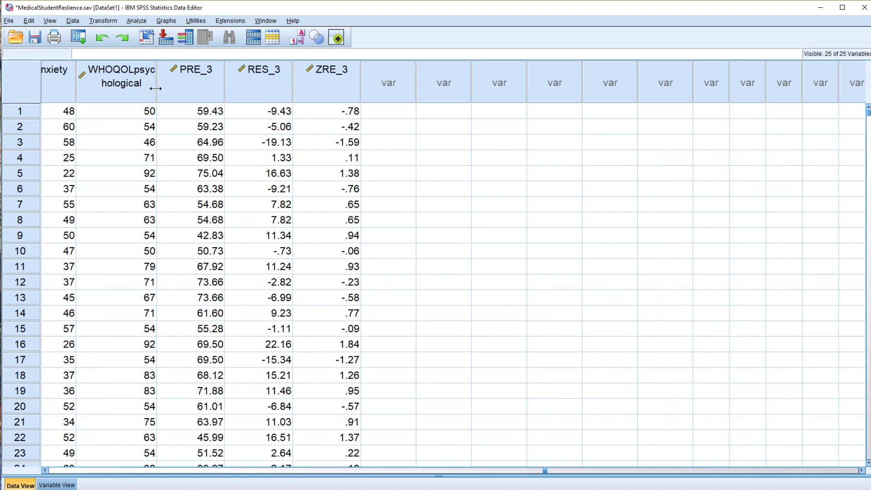
# Widen the WHOQOLpsychological column and select the ZRE_3 standardized residual column.
pyautogui.moveTo(157, 84); pyautogui.dragTo(200, 83)
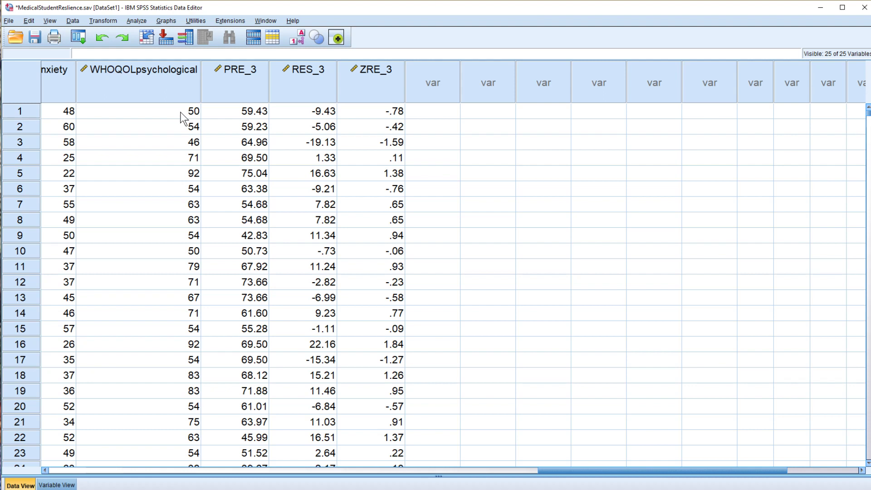
pyautogui.moveTo(207, 125)
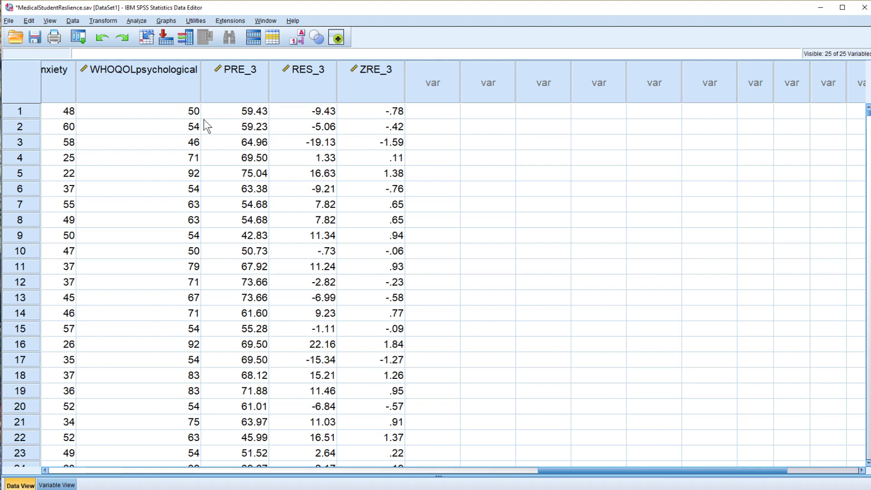
pyautogui.moveTo(236, 112)
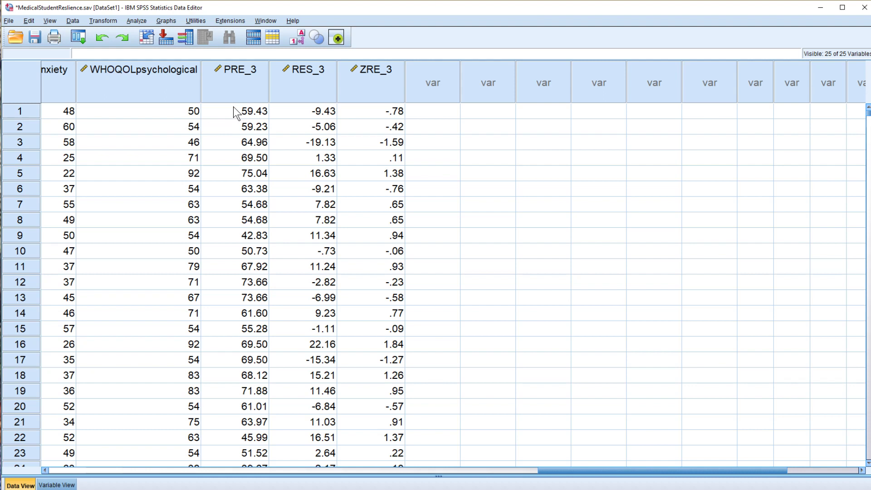
pyautogui.moveTo(240, 121)
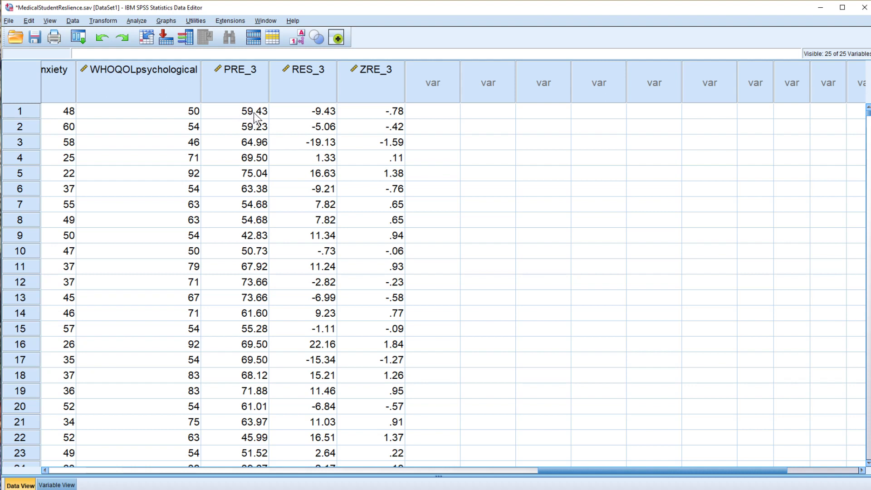
pyautogui.moveTo(185, 111)
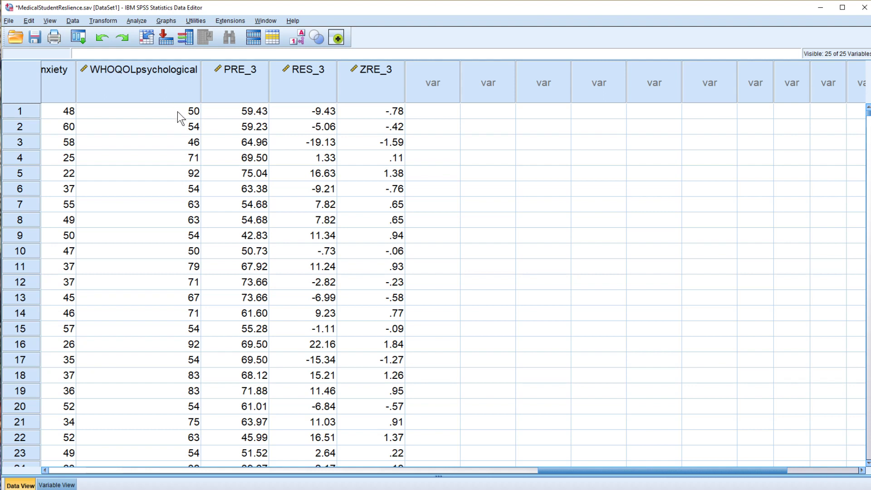
pyautogui.moveTo(239, 114)
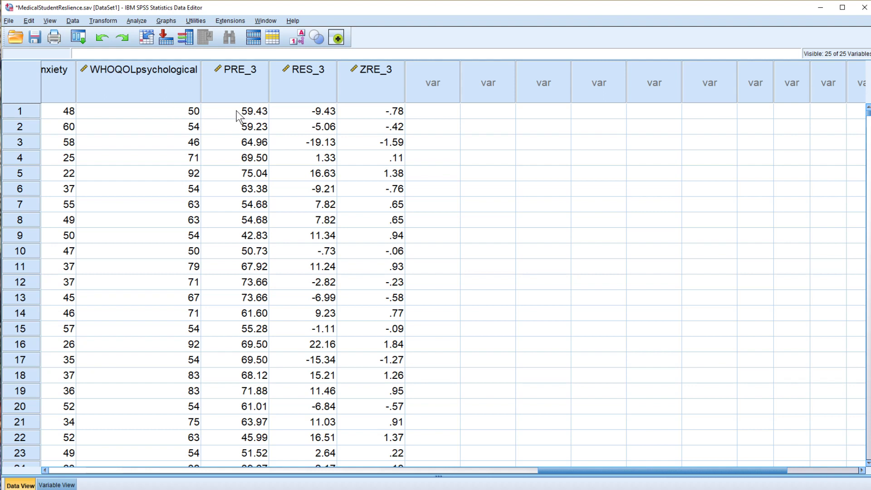
pyautogui.moveTo(325, 120)
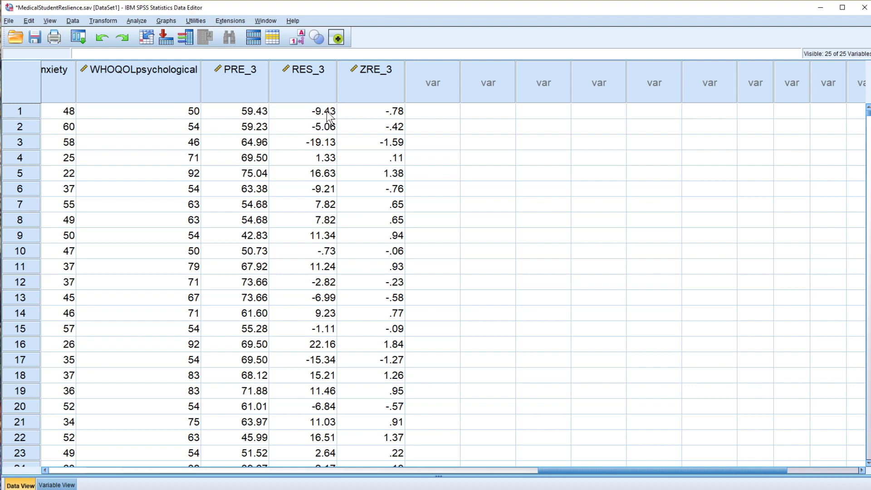
pyautogui.moveTo(381, 150)
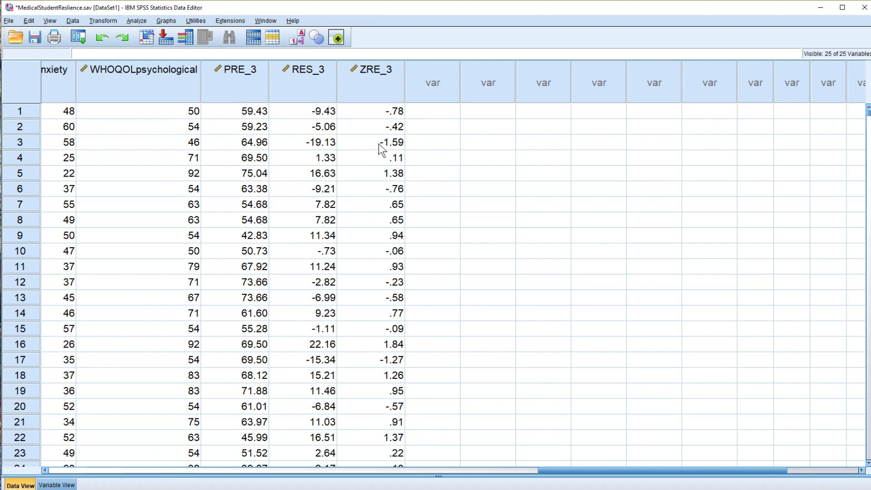
pyautogui.moveTo(398, 137)
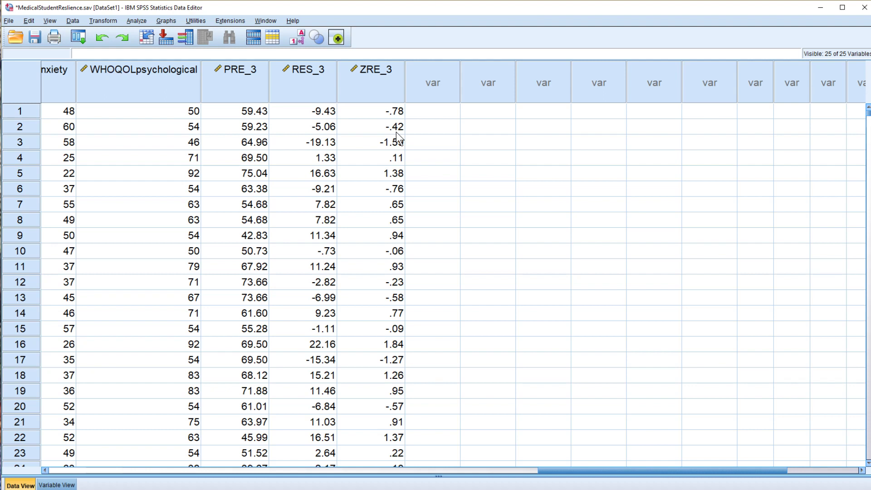
pyautogui.click(370, 69)
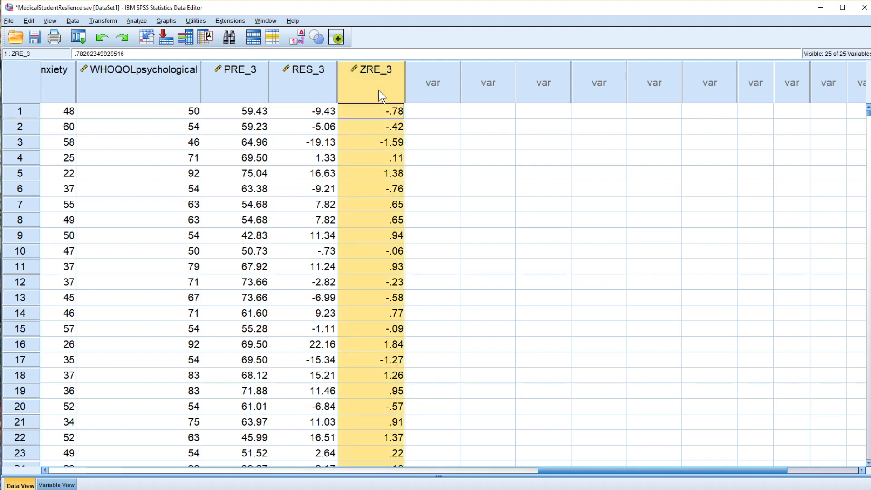
pyautogui.moveTo(381, 91)
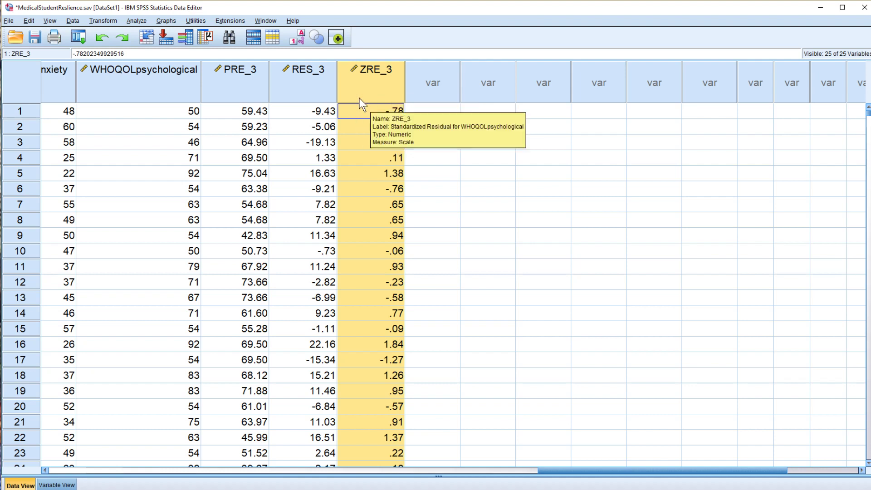
pyautogui.moveTo(400, 155)
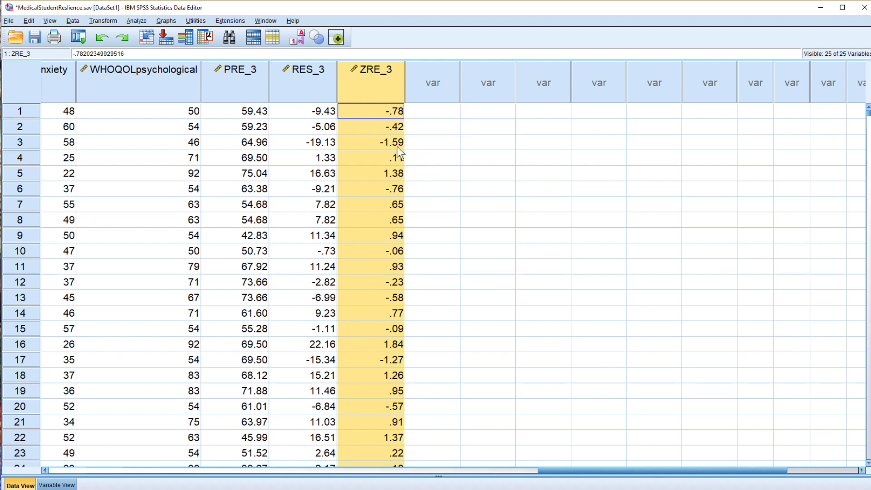
pyautogui.moveTo(373, 136)
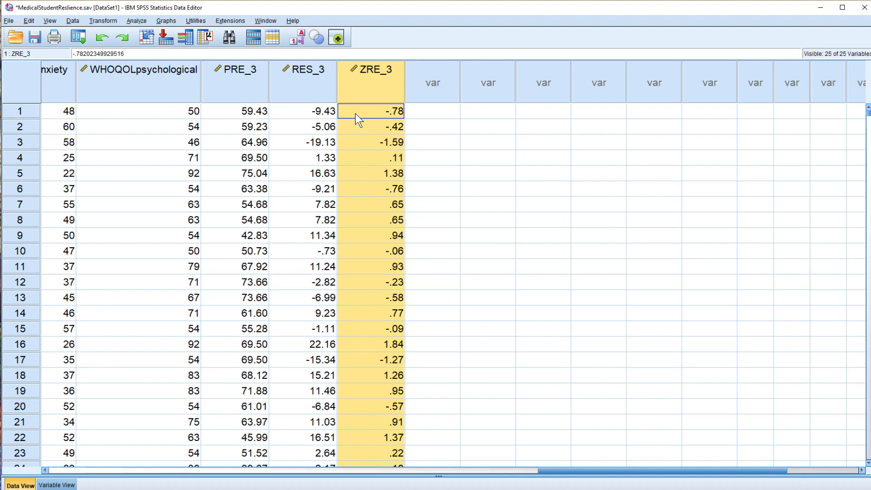
pyautogui.moveTo(371, 90)
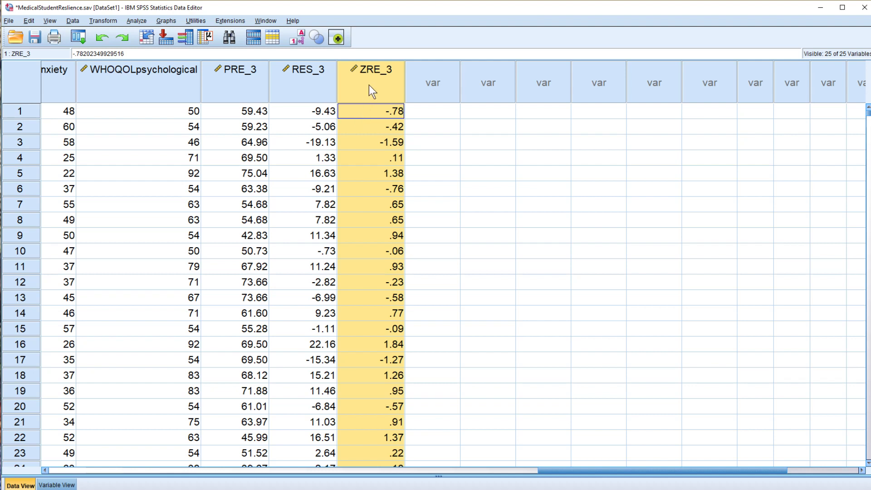
pyautogui.moveTo(384, 93)
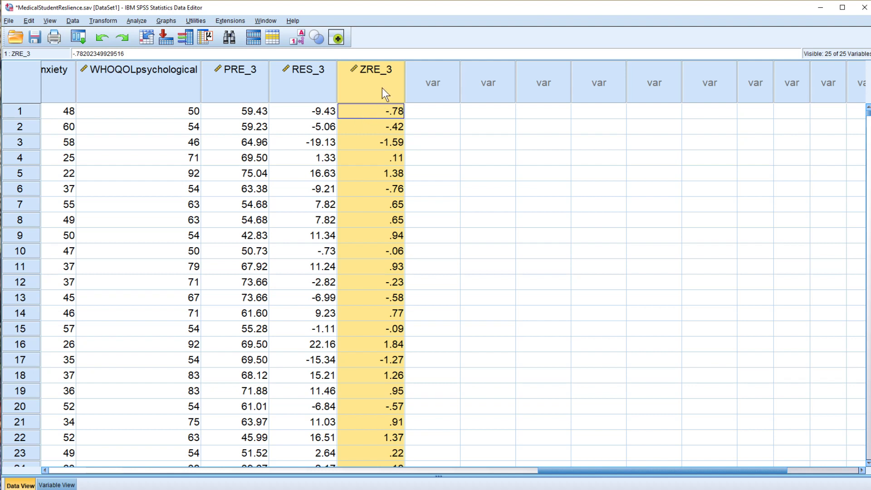
pyautogui.moveTo(383, 89)
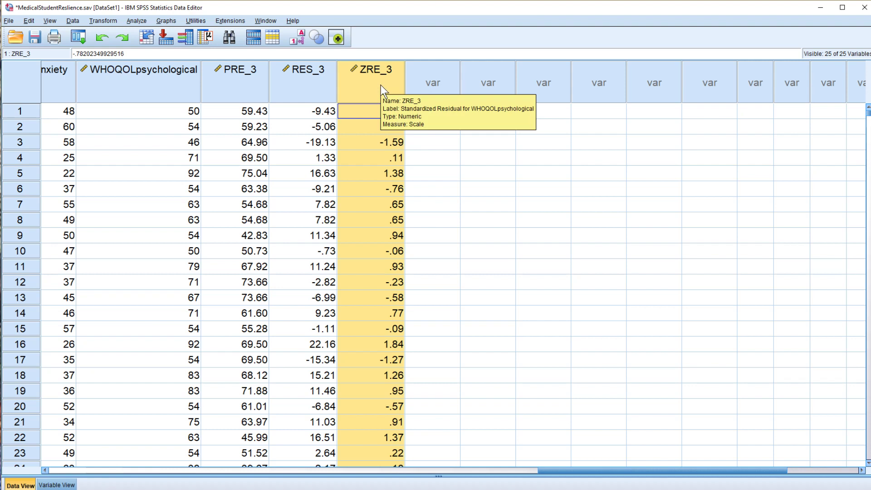
pyautogui.moveTo(172, 23)
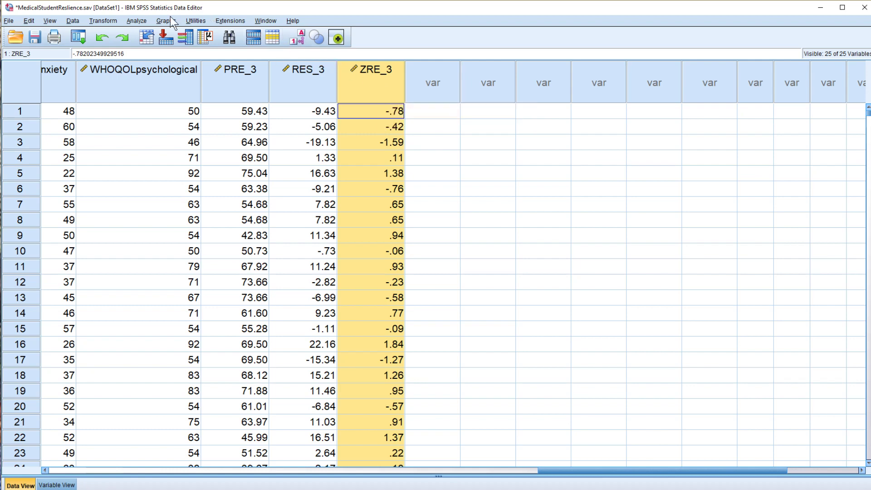
# Build a Chart Builder histogram of ZRE_3 with a normal curve overlaid.
pyautogui.click(166, 21)
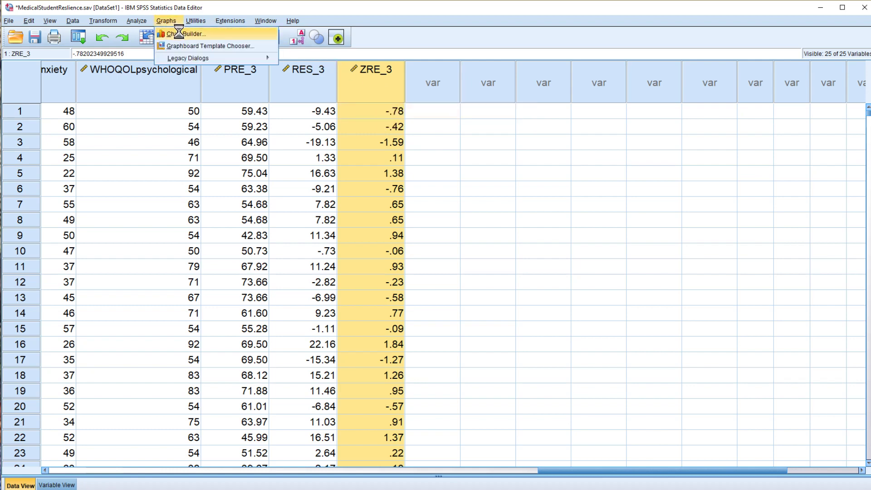
pyautogui.click(189, 33)
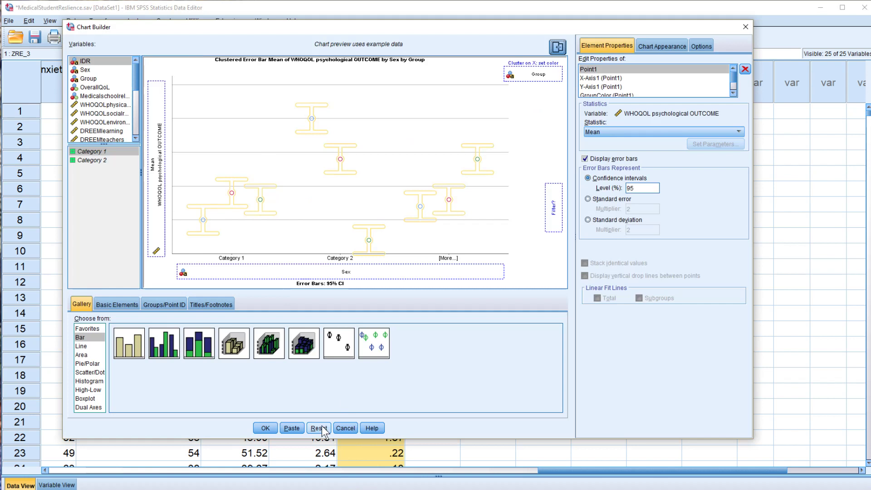
pyautogui.click(319, 427)
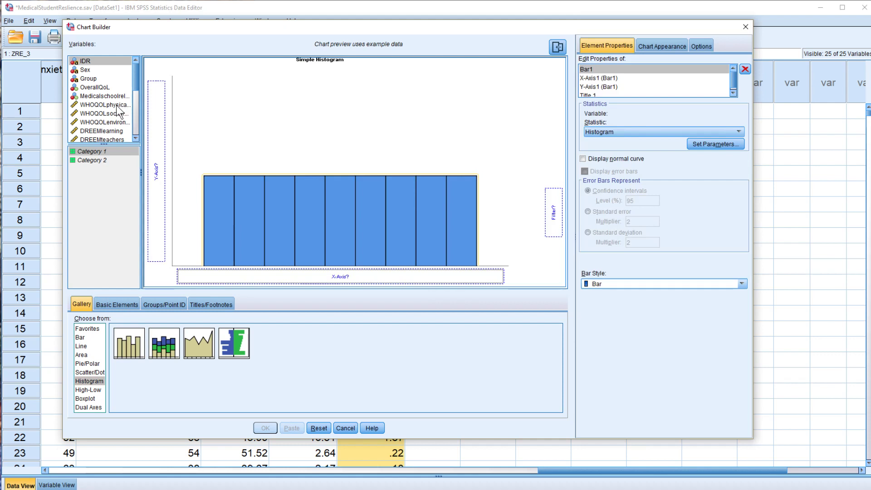
pyautogui.scroll(-3)
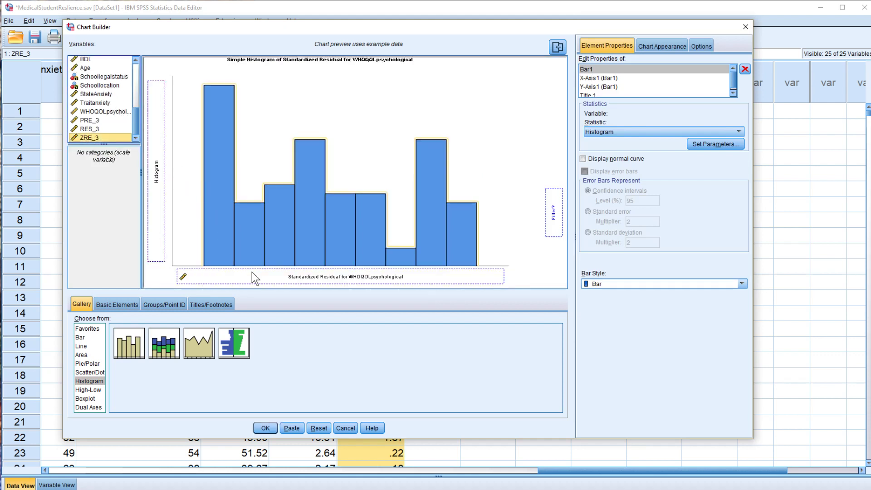
pyautogui.click(583, 158)
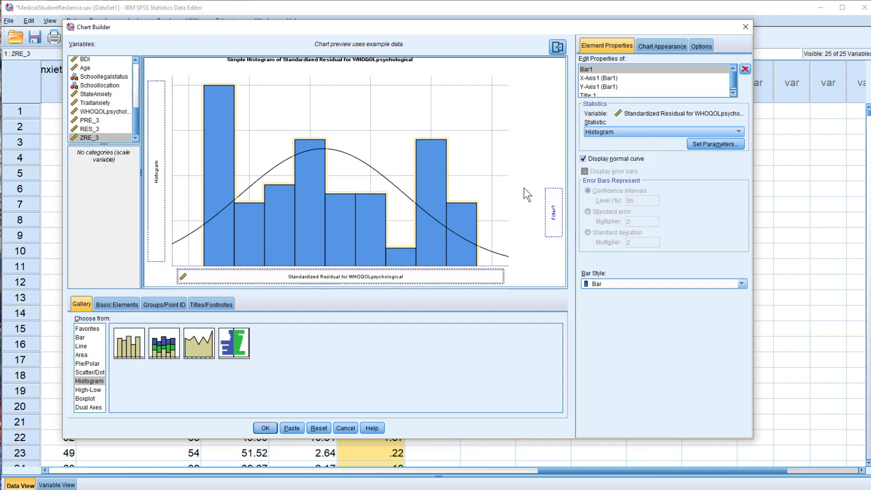
pyautogui.moveTo(599, 428)
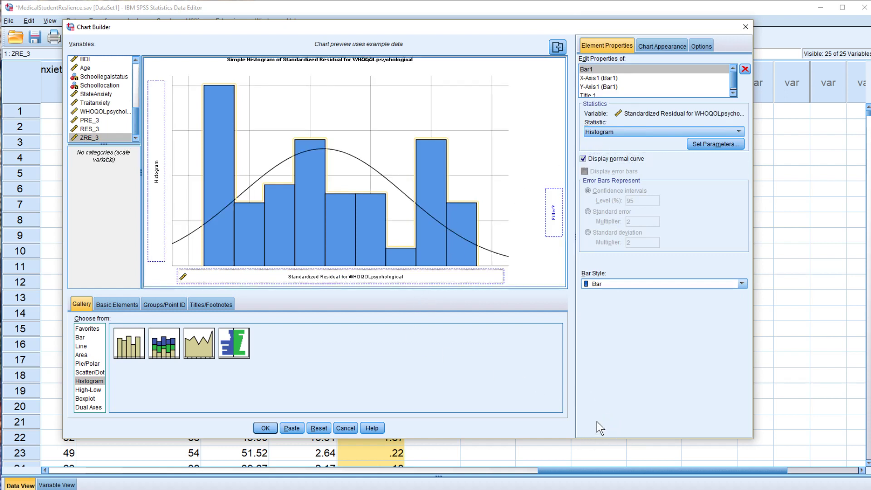
pyautogui.moveTo(353, 415)
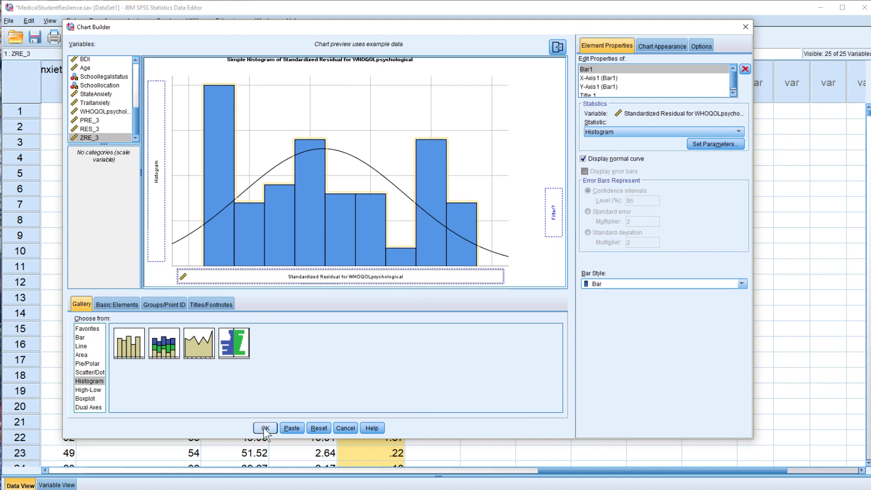
pyautogui.click(265, 427)
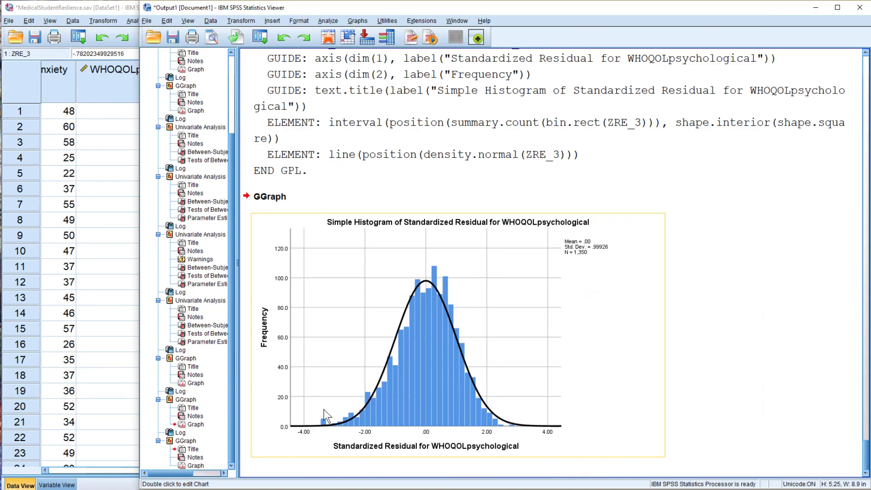
pyautogui.moveTo(484, 407)
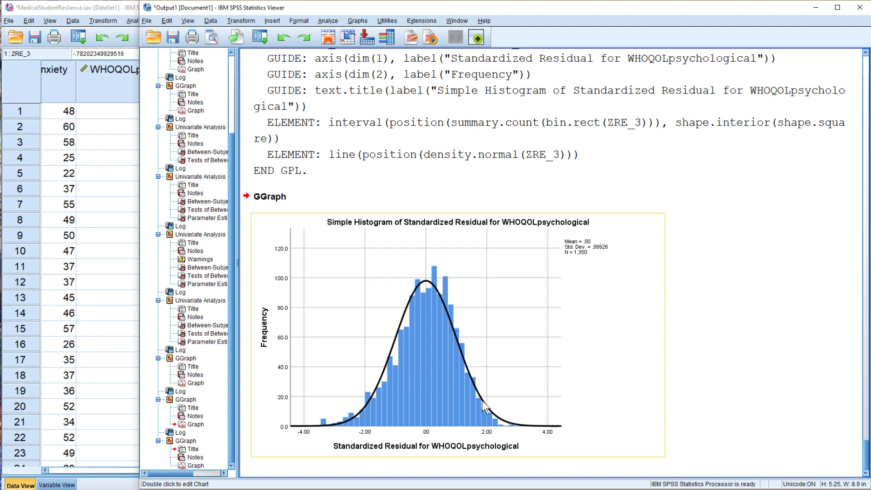
pyautogui.moveTo(582, 262)
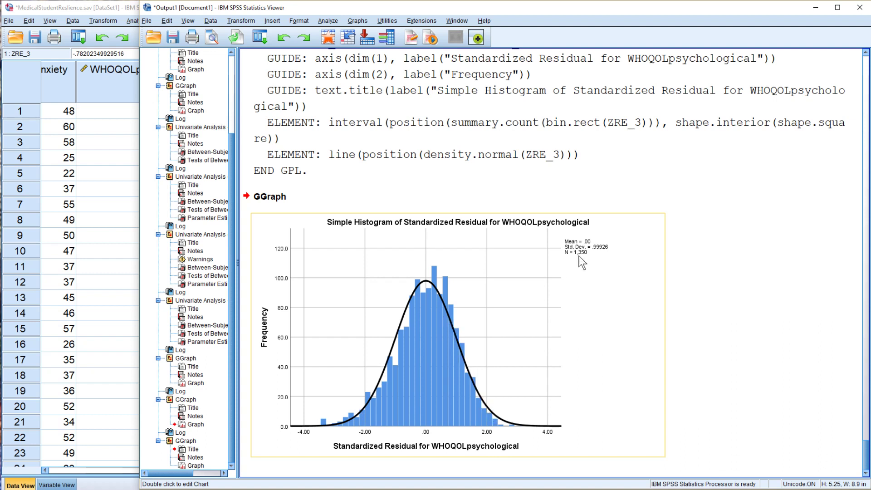
pyautogui.moveTo(341, 421)
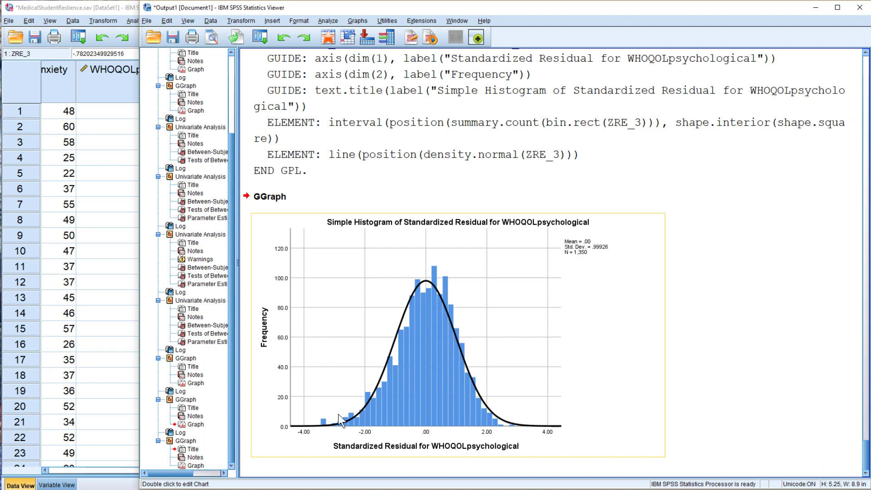
pyautogui.moveTo(327, 429)
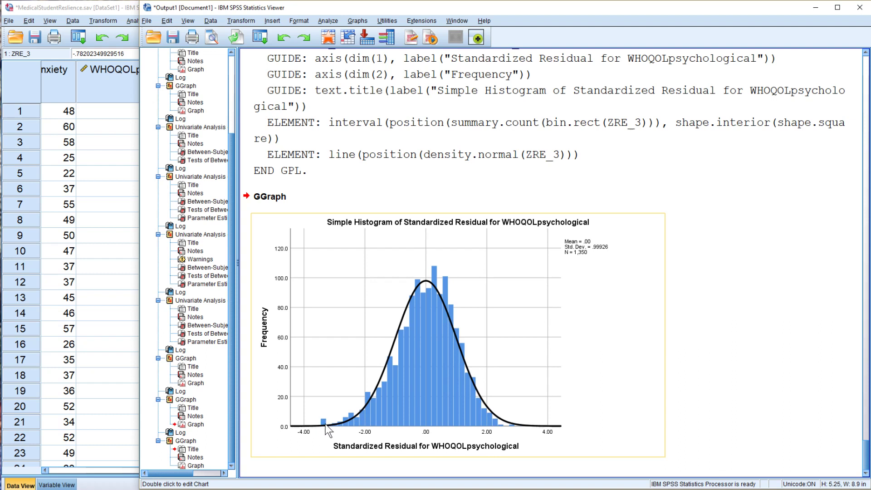
pyautogui.moveTo(381, 430)
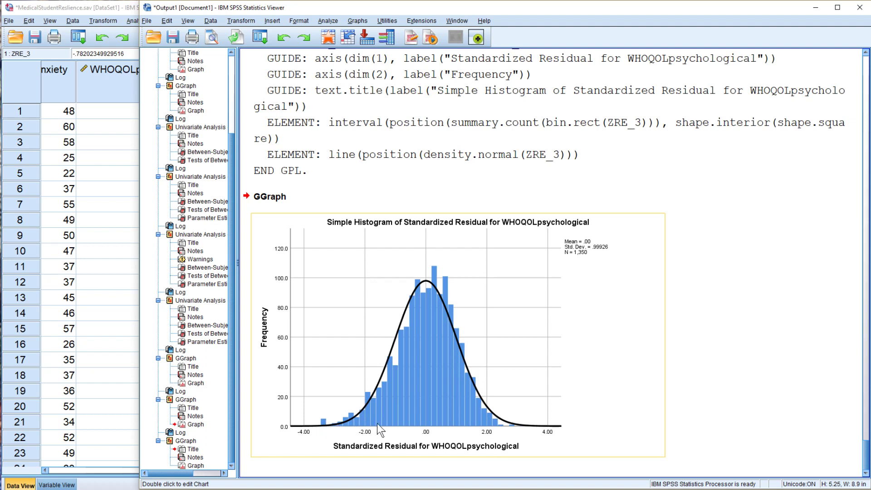
pyautogui.moveTo(386, 168)
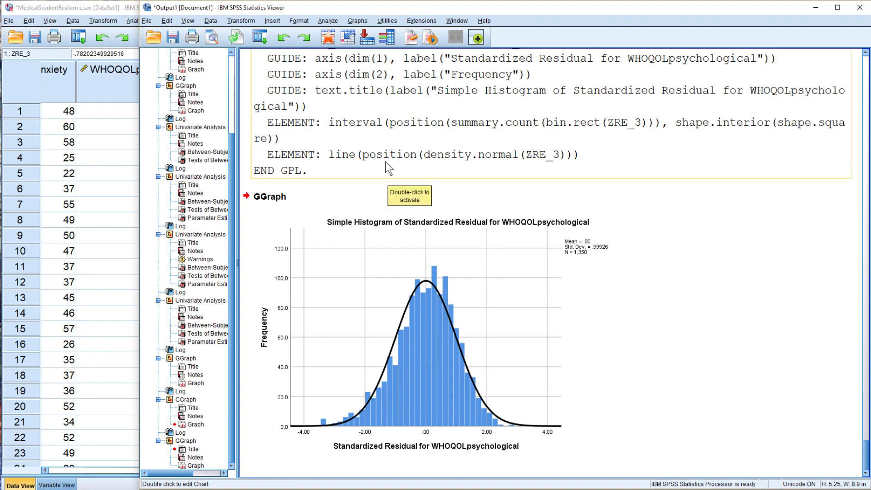
# Build a Chart Builder 1-D boxplot of the ZRE_3 standardized residuals.
pyautogui.click(356, 20)
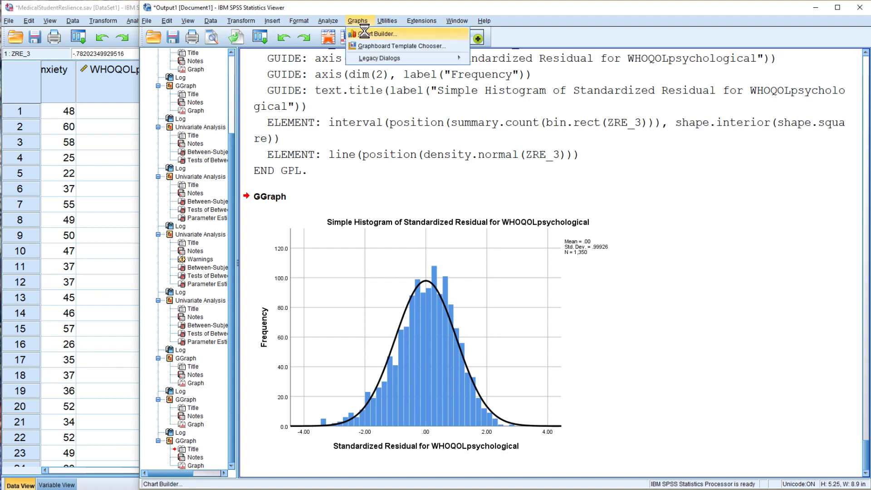
pyautogui.click(379, 34)
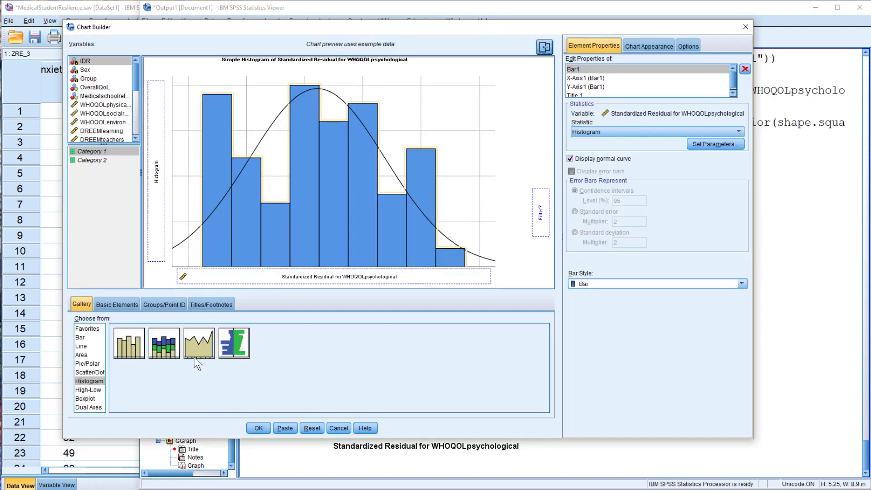
pyautogui.moveTo(252, 408)
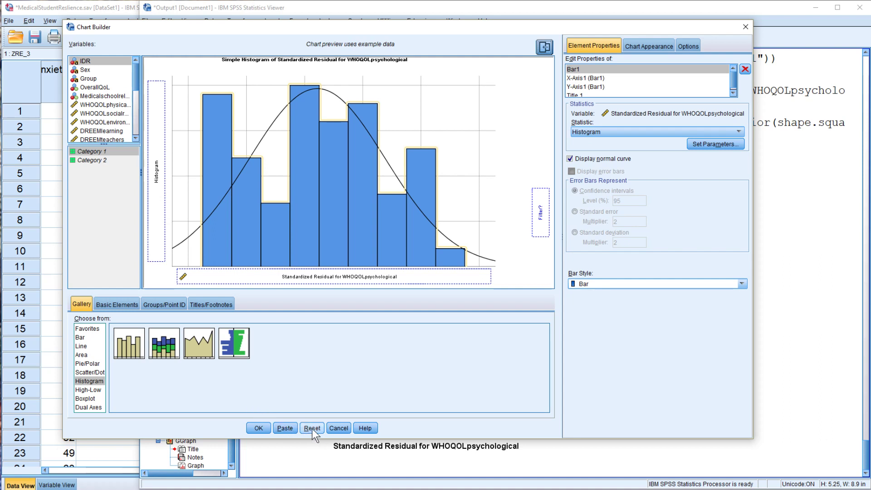
pyautogui.click(312, 428)
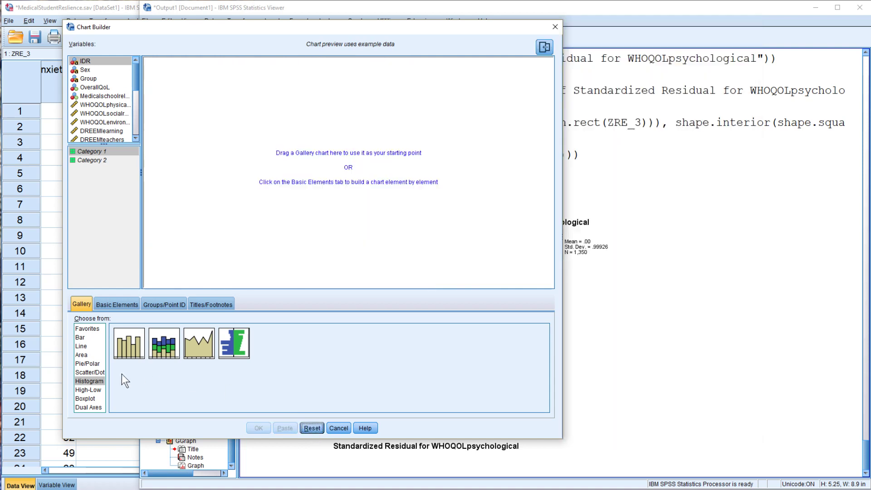
pyautogui.click(84, 398)
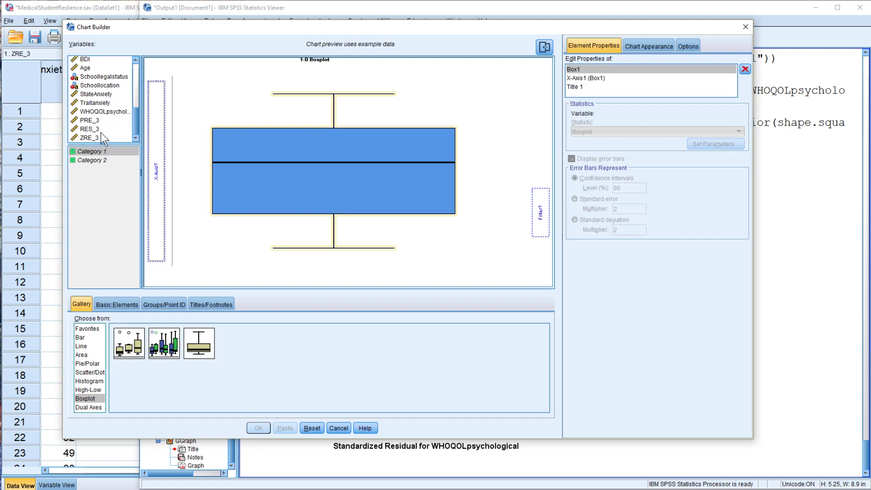
pyautogui.moveTo(87, 137); pyautogui.dragTo(157, 166)
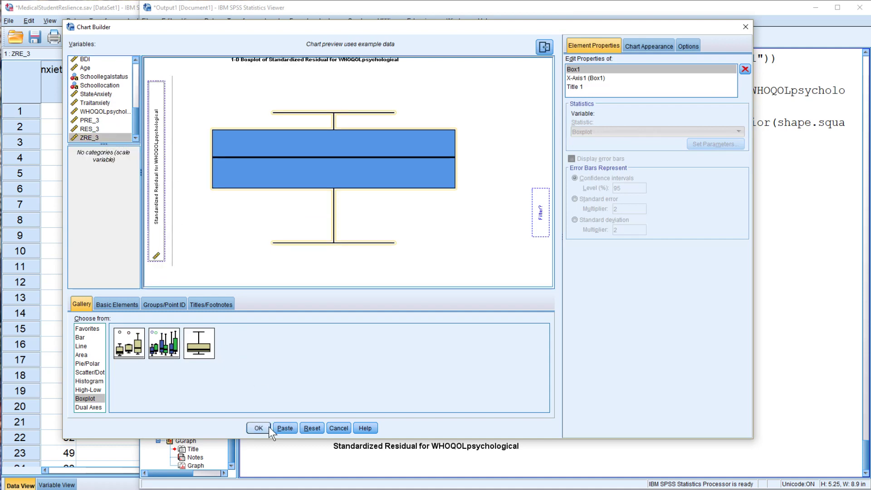
pyautogui.click(258, 428)
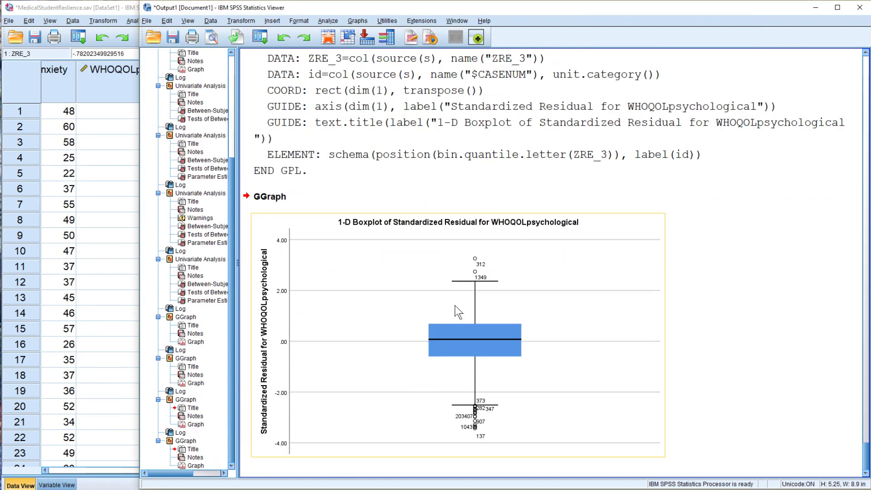
pyautogui.moveTo(476, 427)
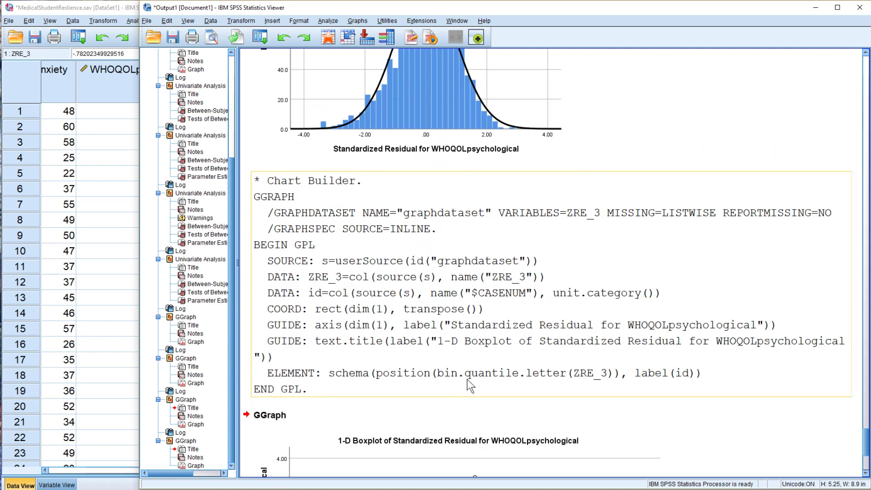
pyautogui.moveTo(386, 251)
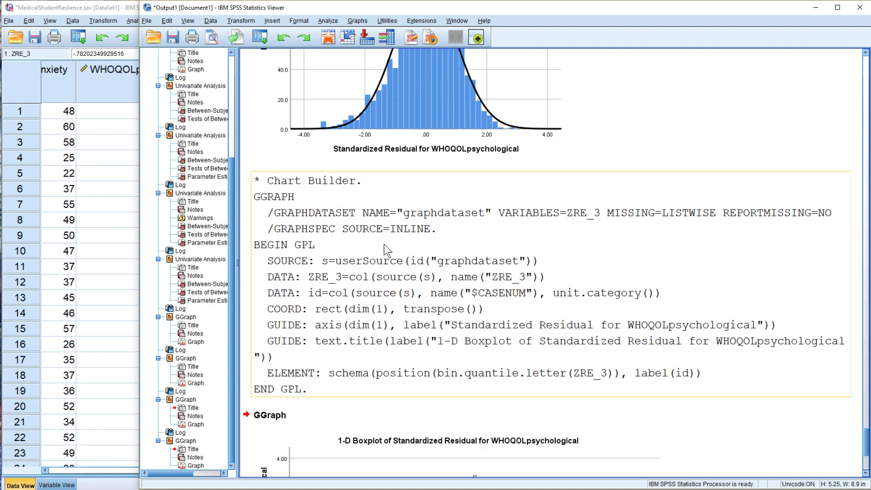
pyautogui.scroll(-3)
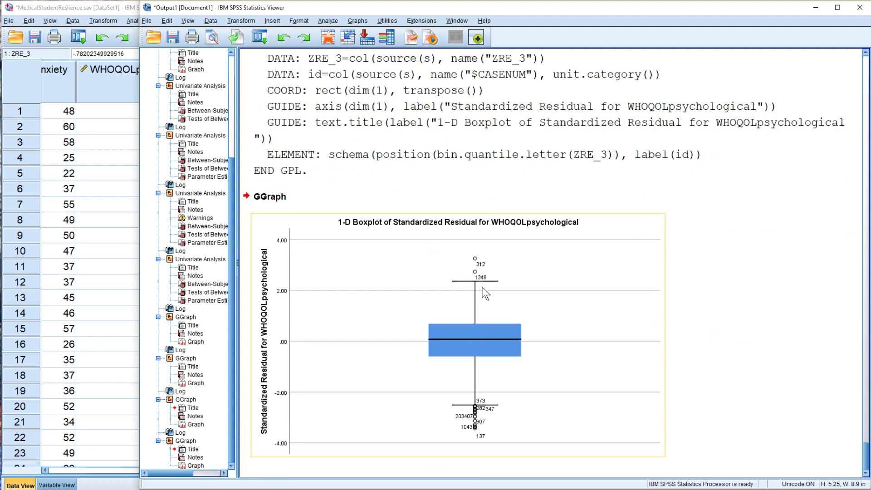
pyautogui.moveTo(502, 332)
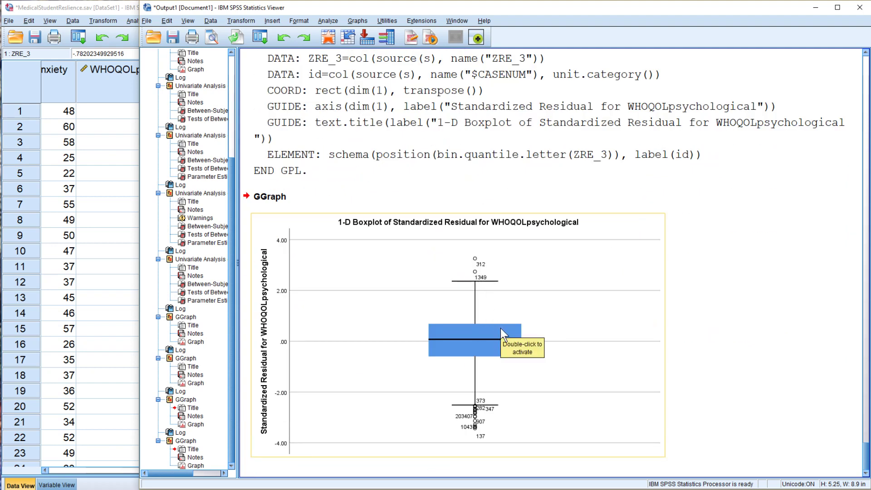
pyautogui.moveTo(481, 325)
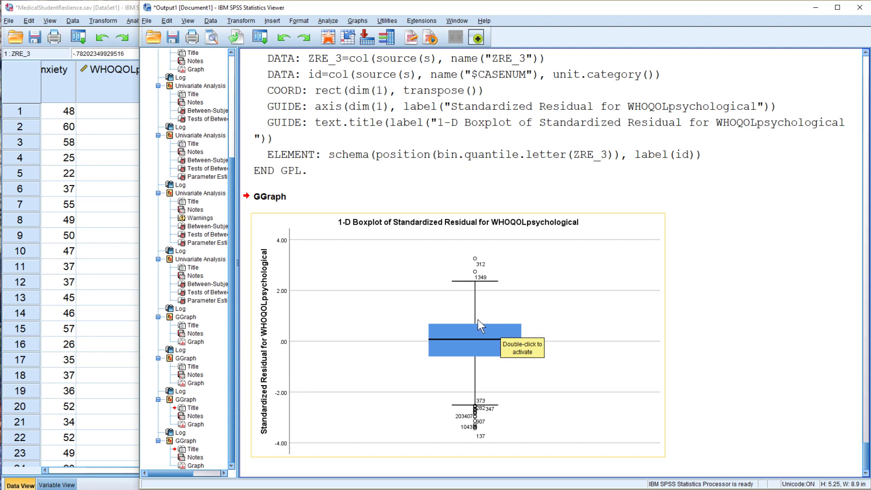
pyautogui.moveTo(472, 398)
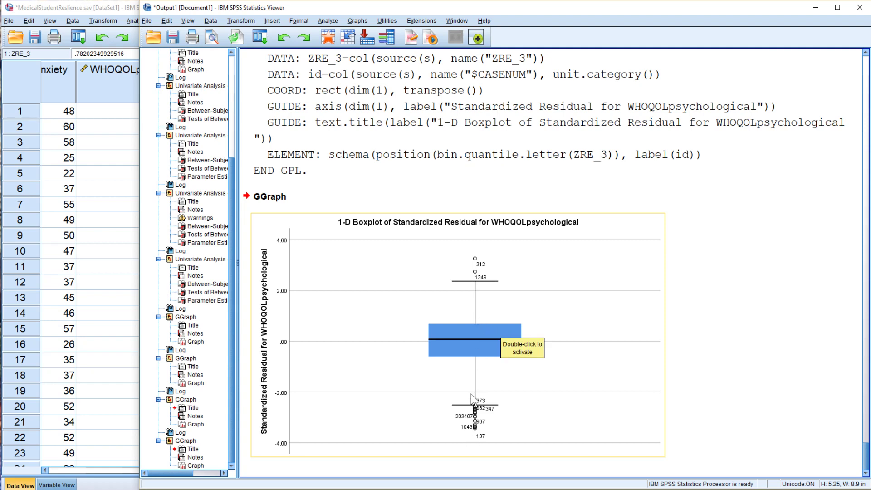
pyautogui.scroll(-3)
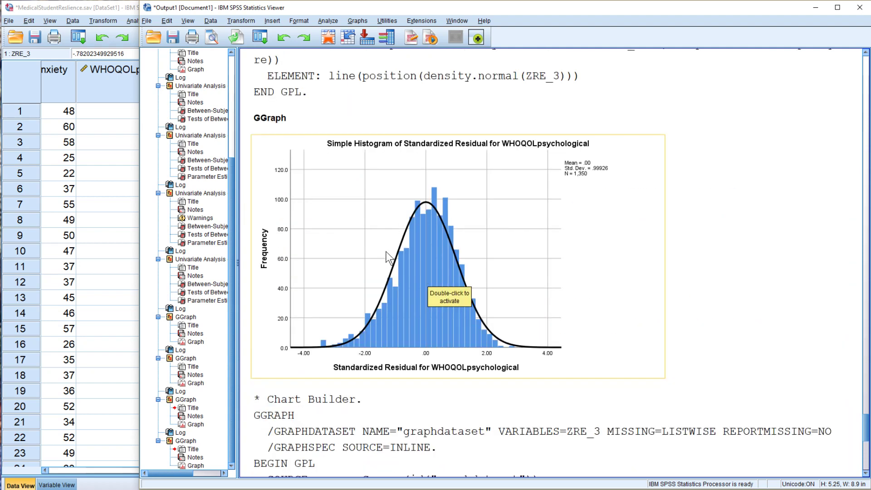
pyautogui.moveTo(475, 425)
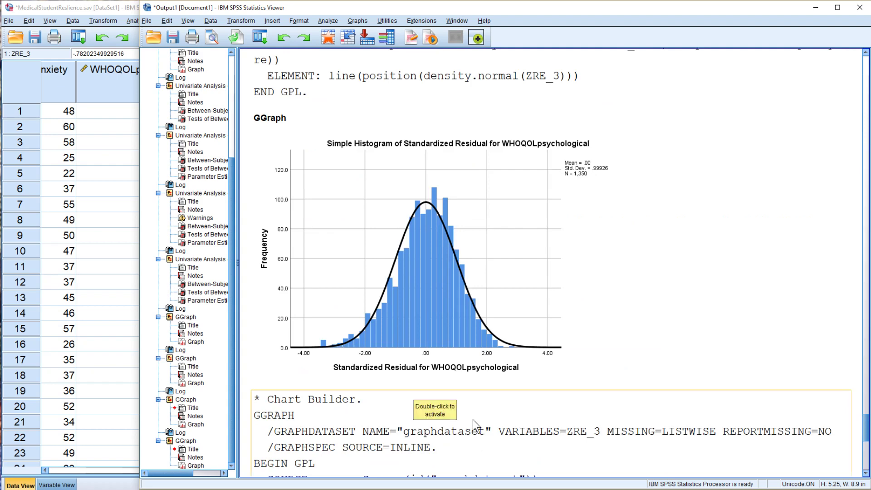
pyautogui.scroll(-3)
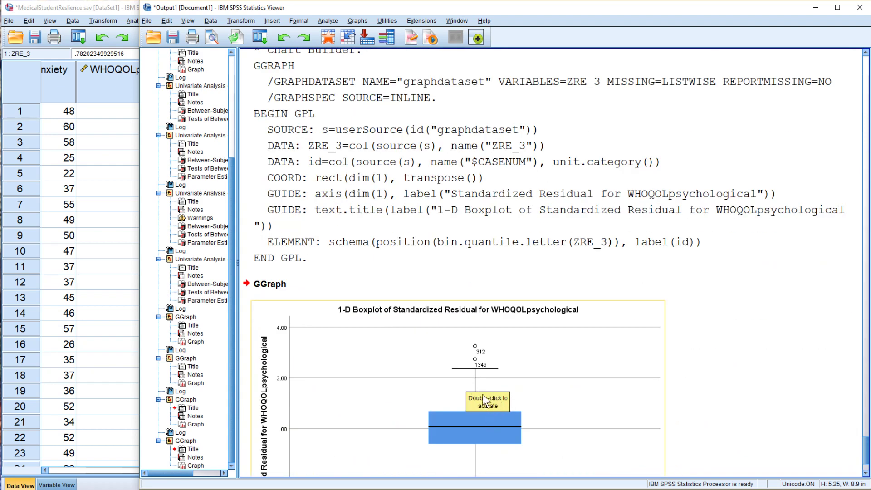
pyautogui.scroll(-3)
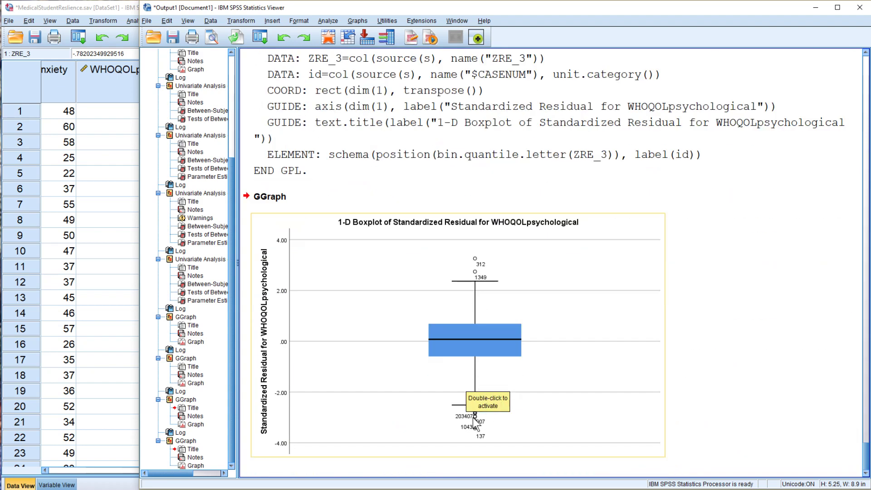
pyautogui.moveTo(426, 345)
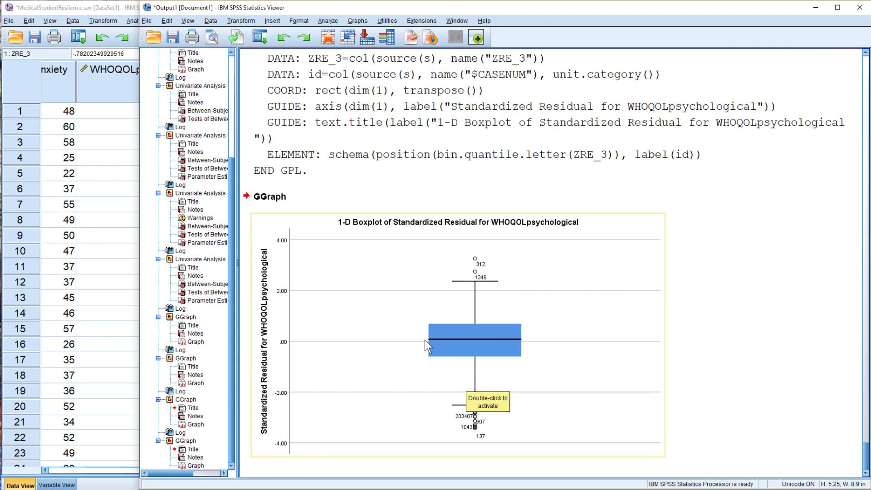
pyautogui.moveTo(393, 321)
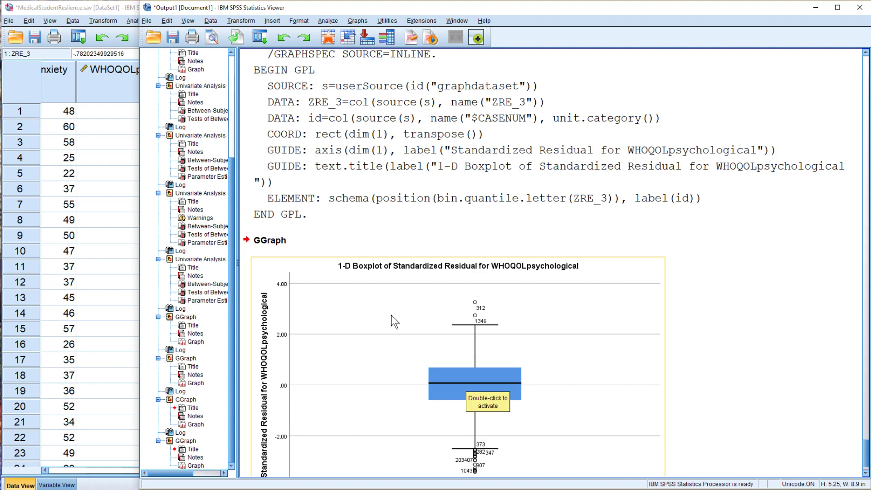
pyautogui.scroll(-3)
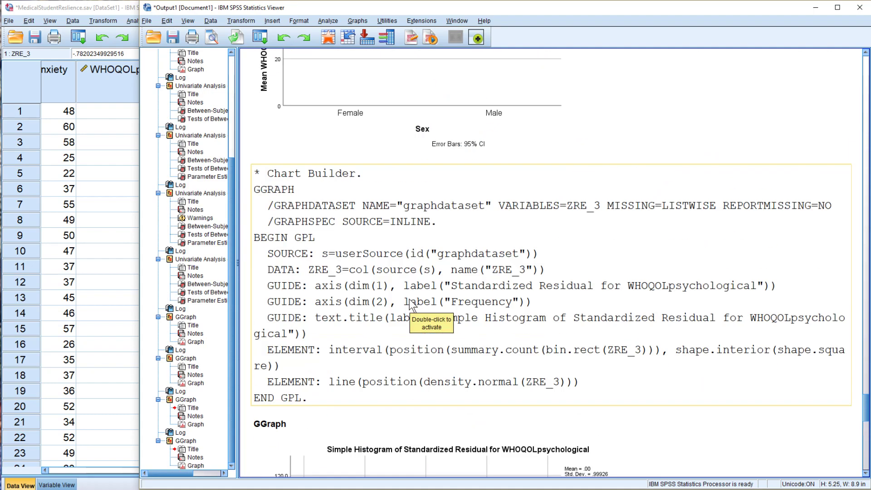
pyautogui.scroll(3)
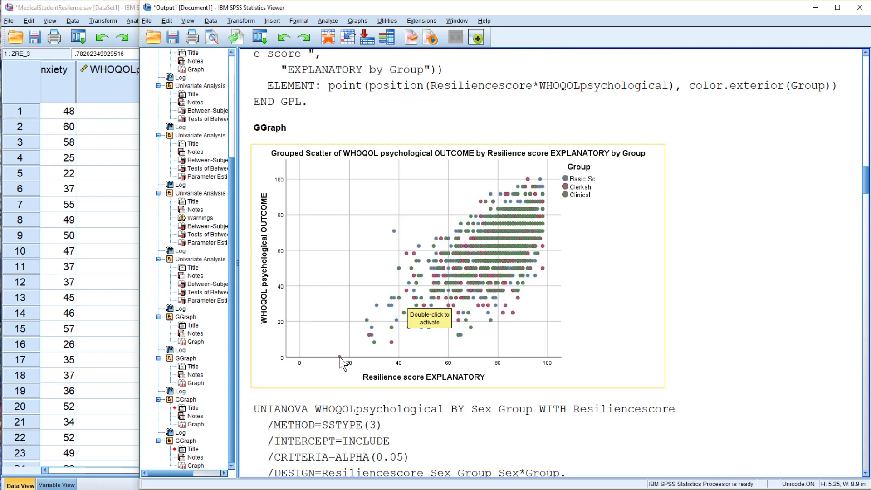
pyautogui.moveTo(361, 382)
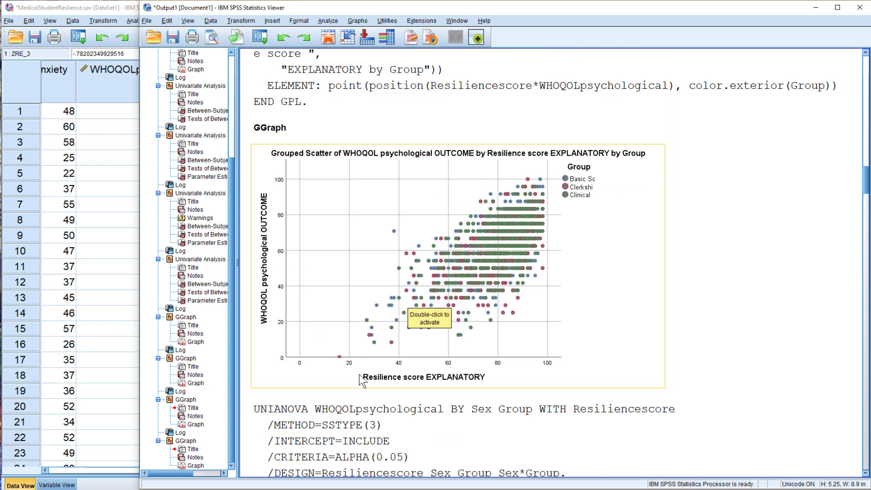
pyautogui.moveTo(342, 361)
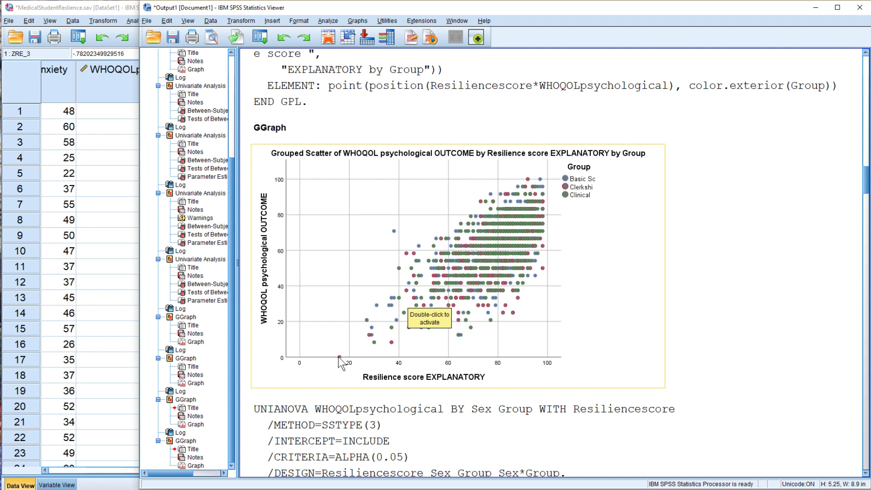
pyautogui.moveTo(286, 364)
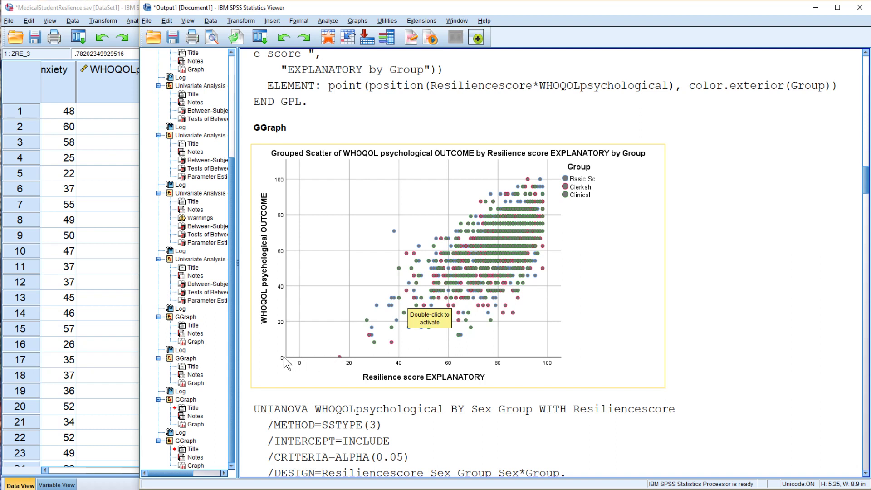
pyautogui.moveTo(341, 364)
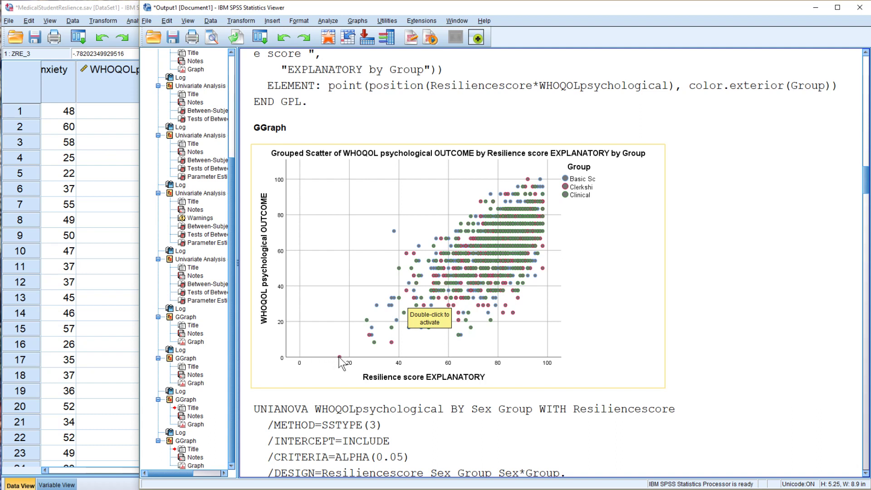
pyautogui.moveTo(340, 366)
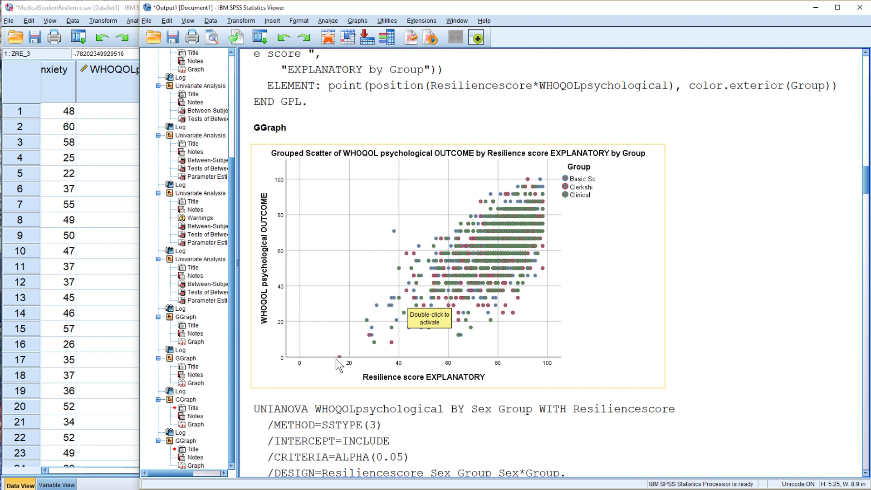
pyautogui.scroll(-3)
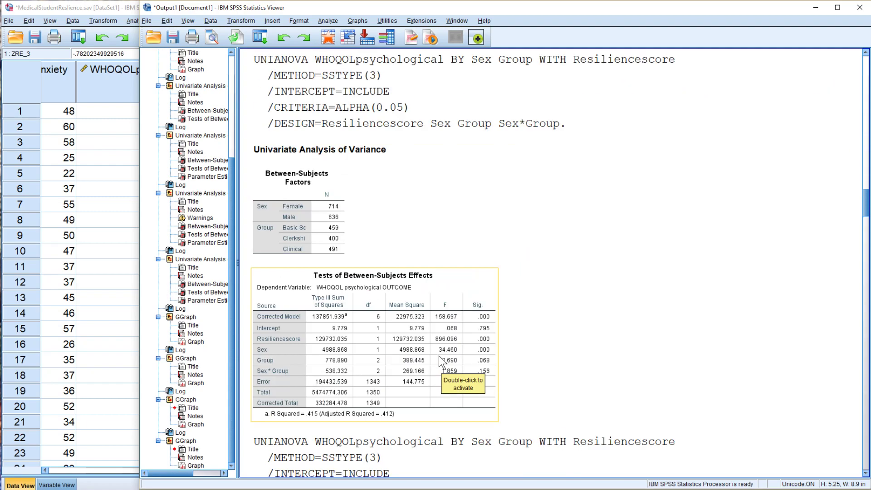
pyautogui.scroll(-3)
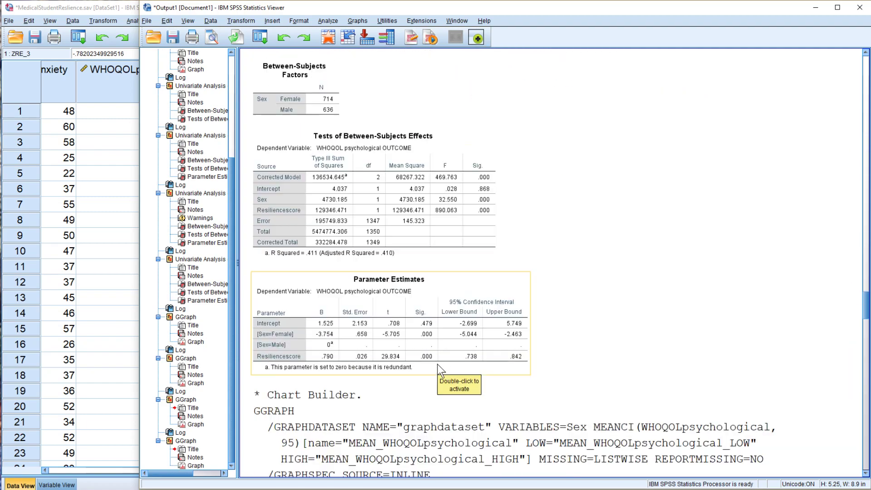
pyautogui.scroll(-3)
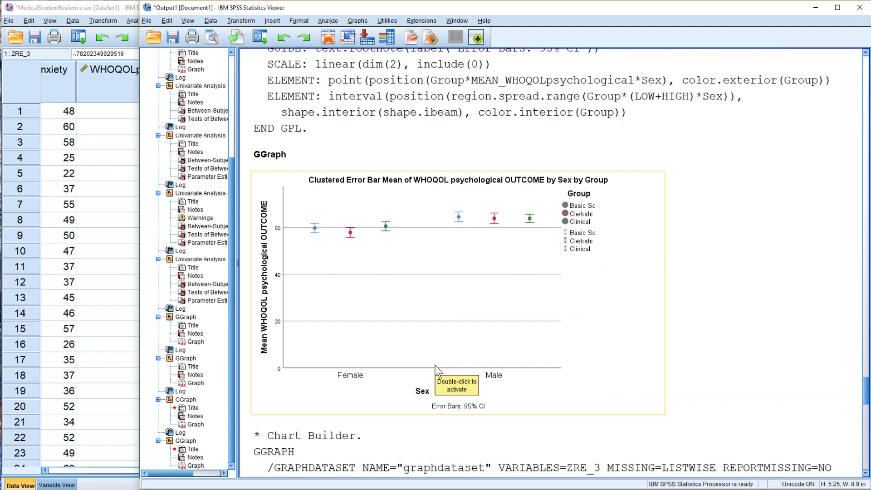
pyautogui.scroll(-3)
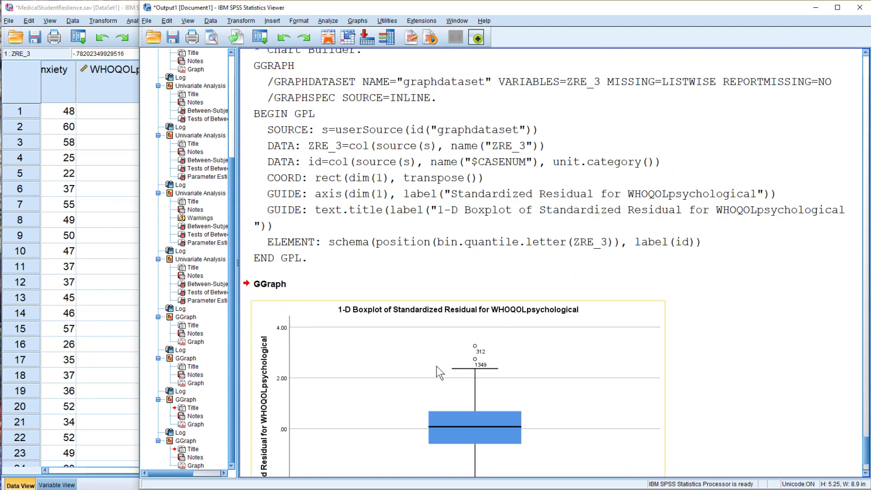
pyautogui.scroll(-3)
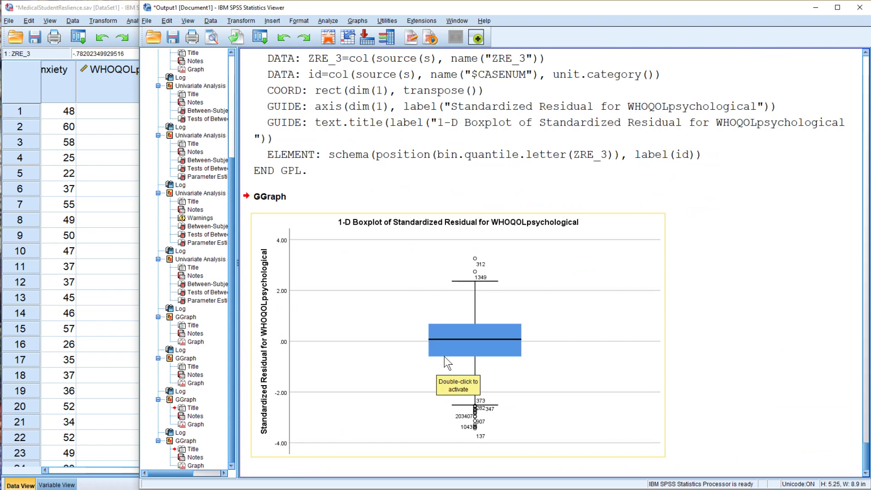
pyautogui.moveTo(397, 183)
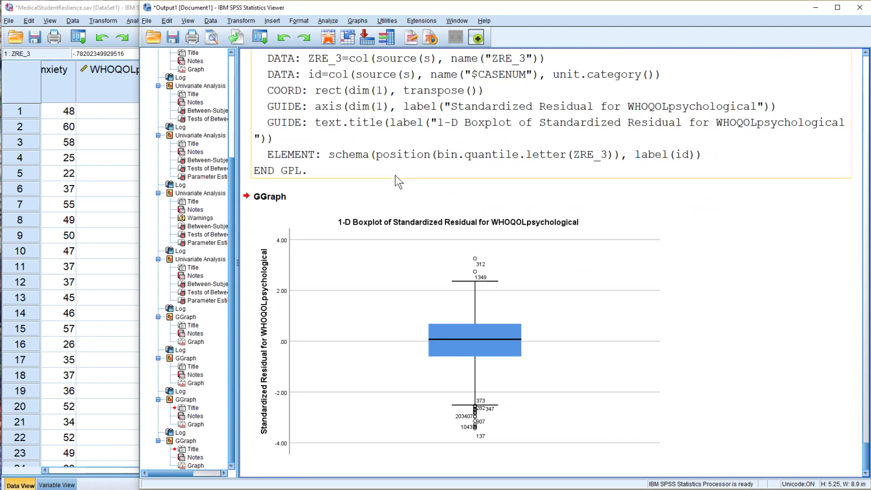
# Chart a simple scatter with PRE_3 on the X axis and ZRE_3 on the Y axis.
pyautogui.click(357, 20)
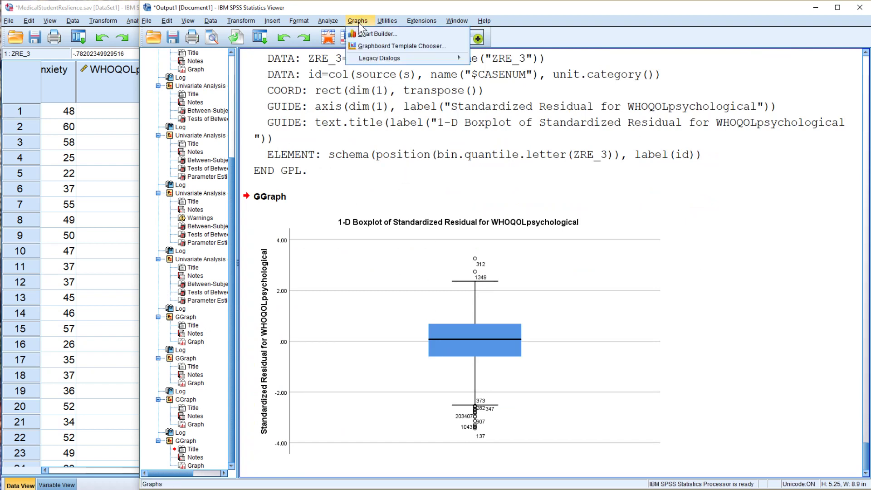
pyautogui.click(378, 34)
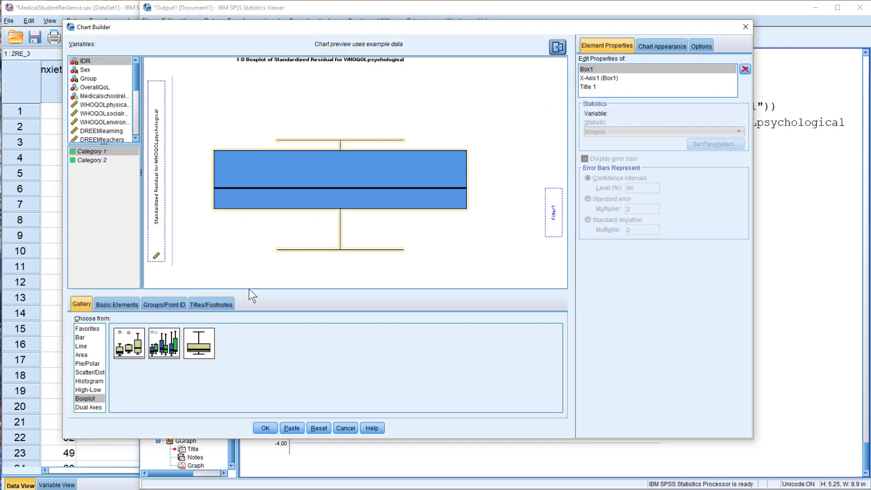
pyautogui.click(90, 372)
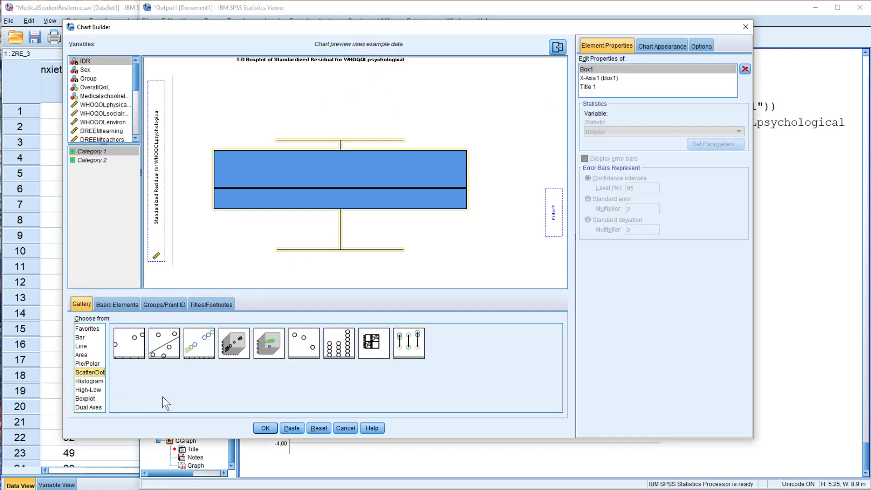
pyautogui.click(319, 428)
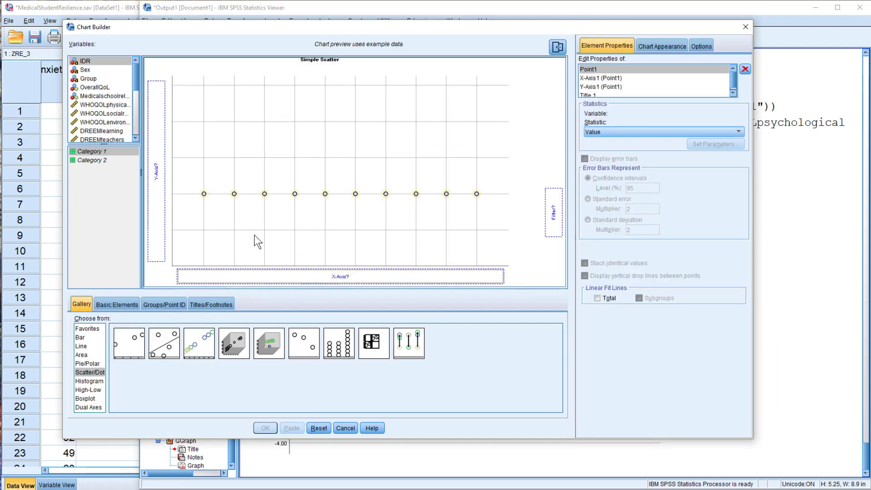
pyautogui.moveTo(161, 179)
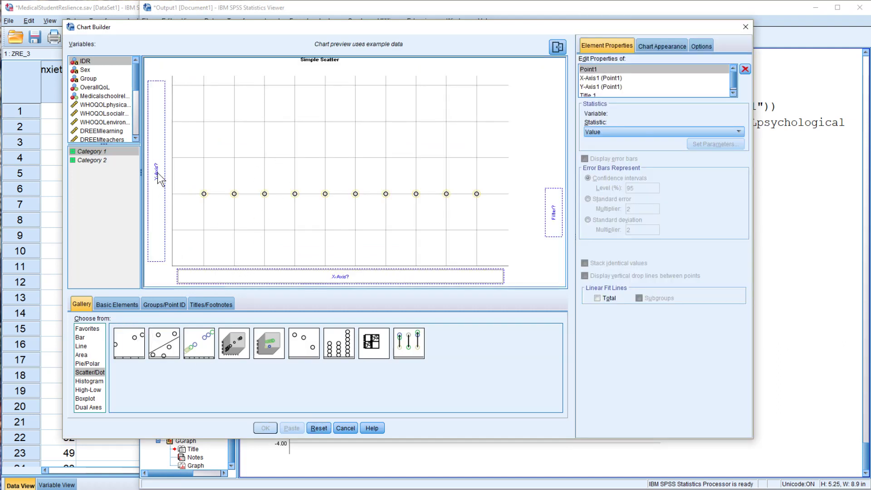
pyautogui.moveTo(336, 278)
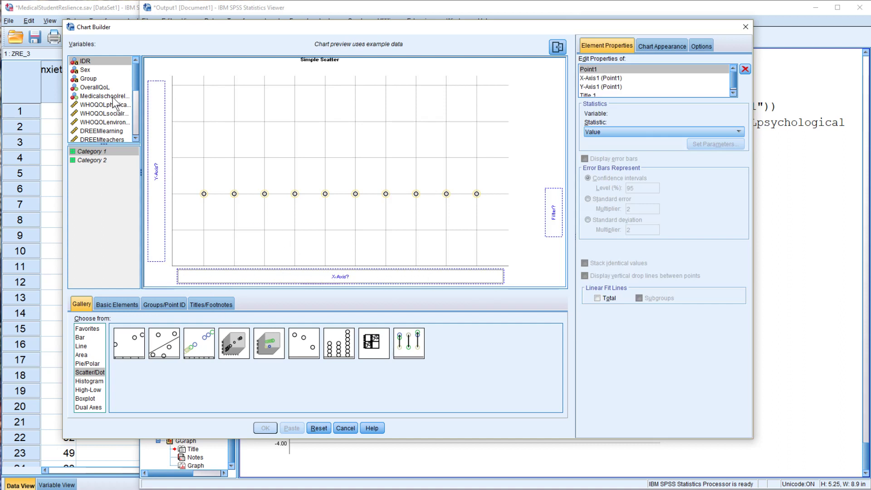
pyautogui.scroll(-3)
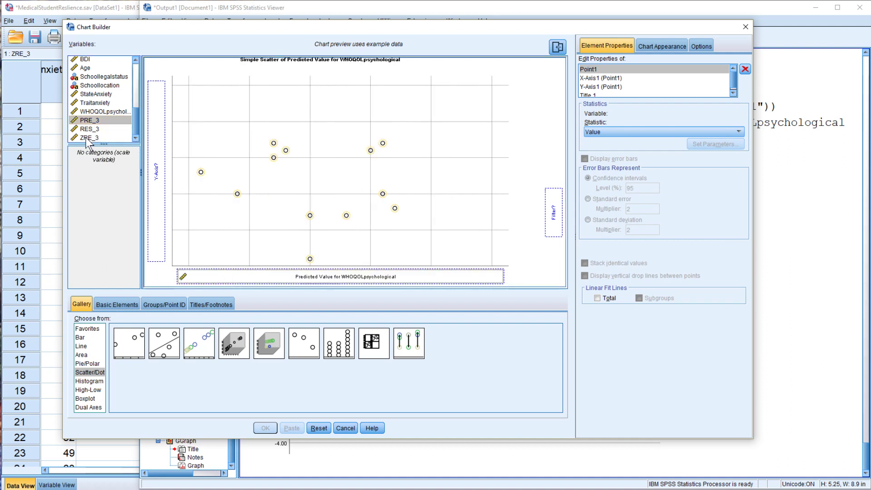
pyautogui.moveTo(89, 137); pyautogui.dragTo(161, 172)
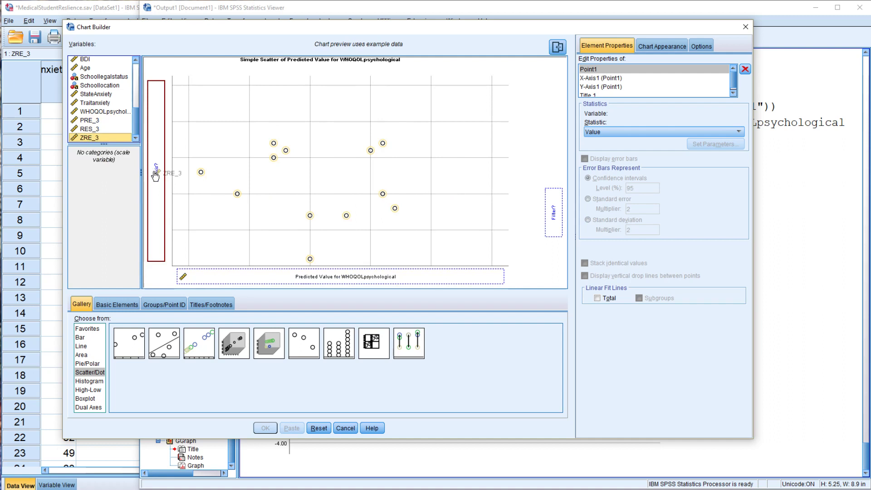
pyautogui.moveTo(101, 137); pyautogui.dragTo(154, 173)
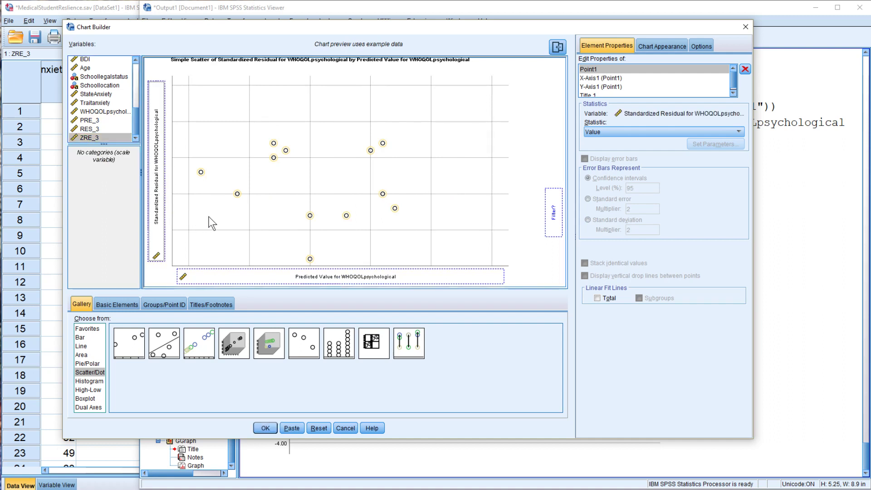
pyautogui.moveTo(275, 178)
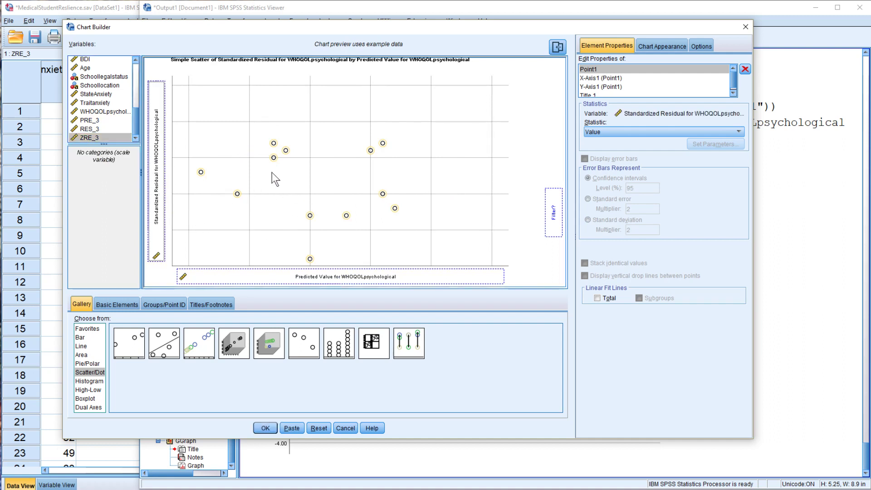
pyautogui.moveTo(257, 177)
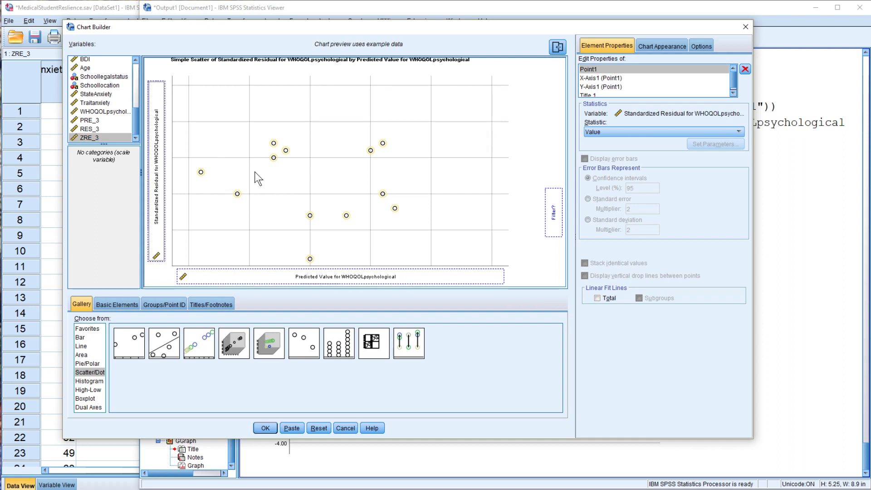
pyautogui.moveTo(289, 196)
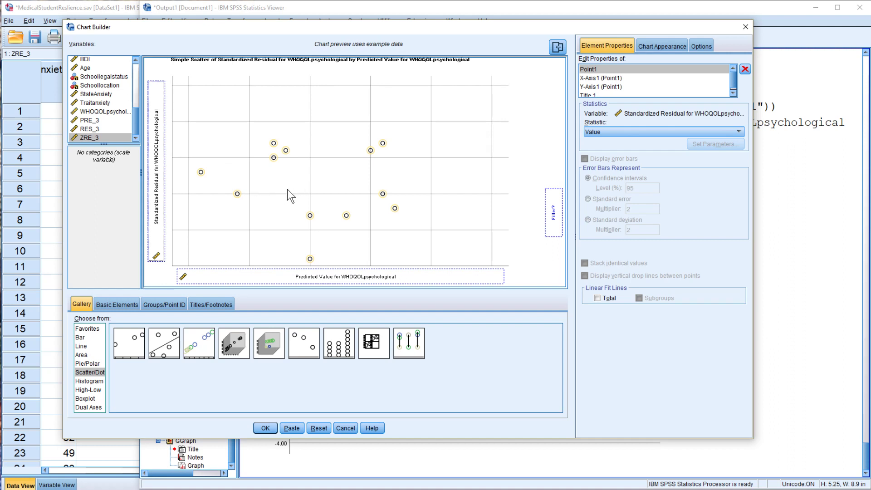
pyautogui.moveTo(315, 188)
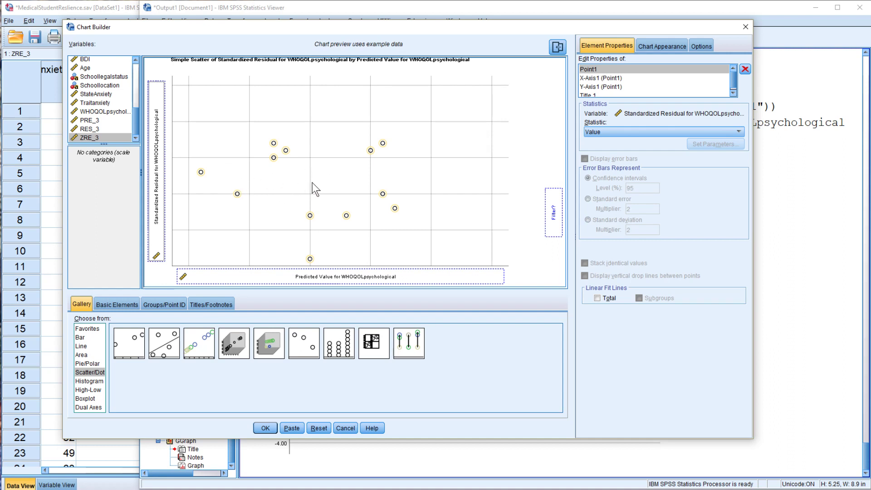
pyautogui.moveTo(291, 217)
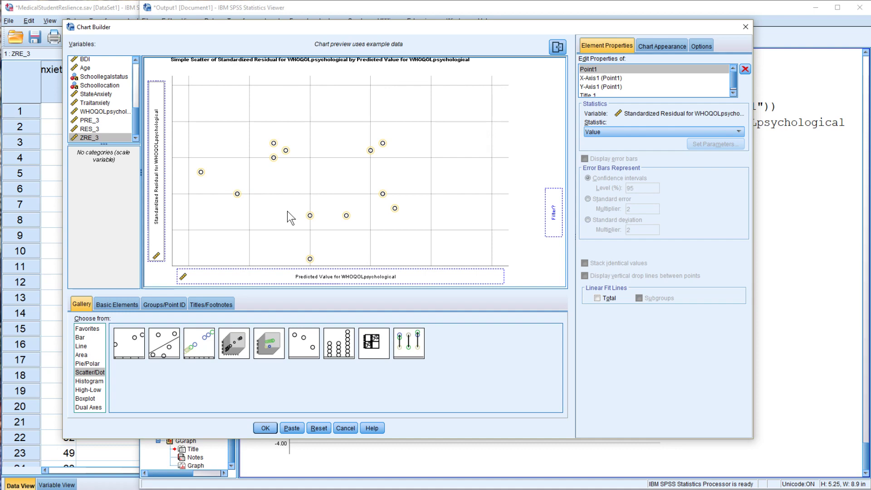
pyautogui.click(265, 427)
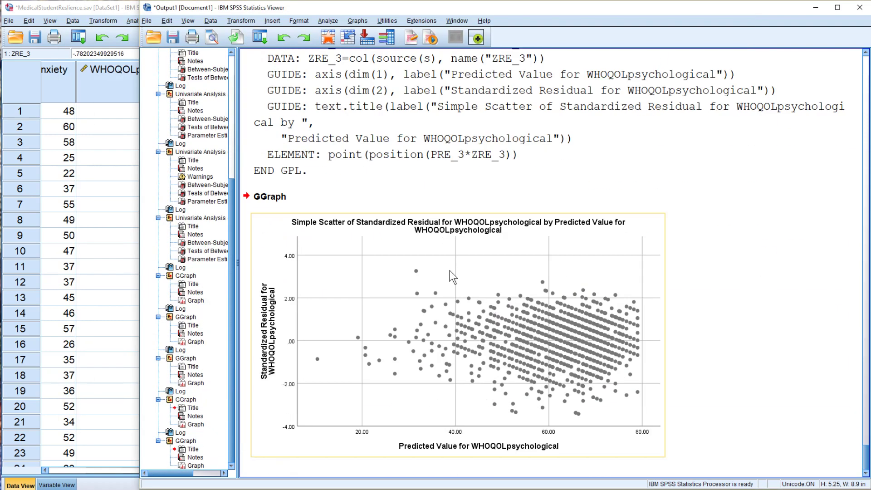
pyautogui.moveTo(330, 351)
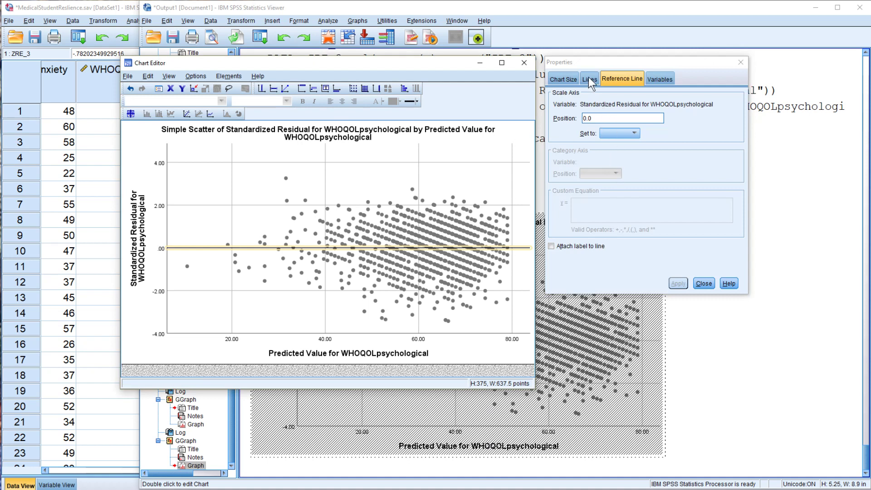
# Style the zero reference line red with weight 1.5 and close Properties.
pyautogui.click(588, 78)
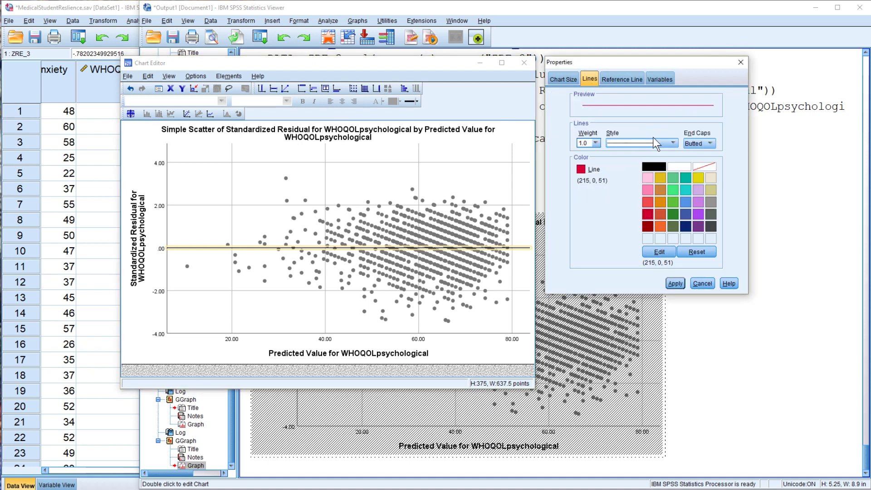
pyautogui.click(595, 143)
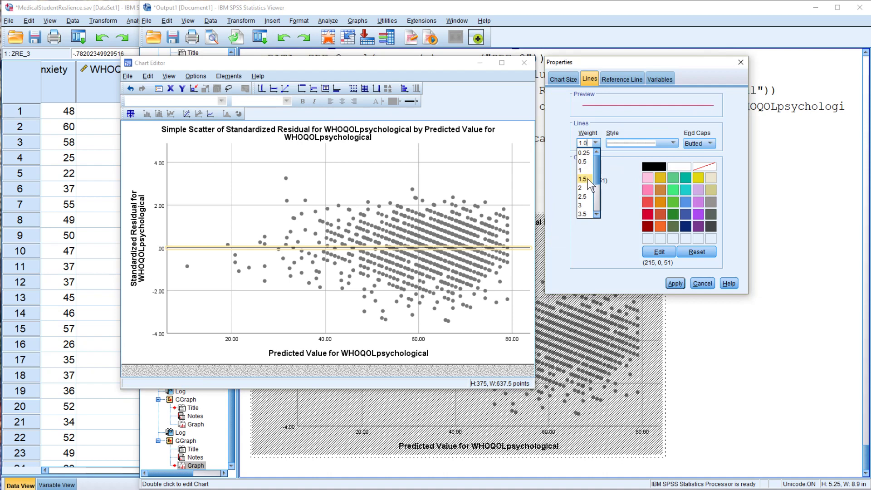
pyautogui.click(582, 178)
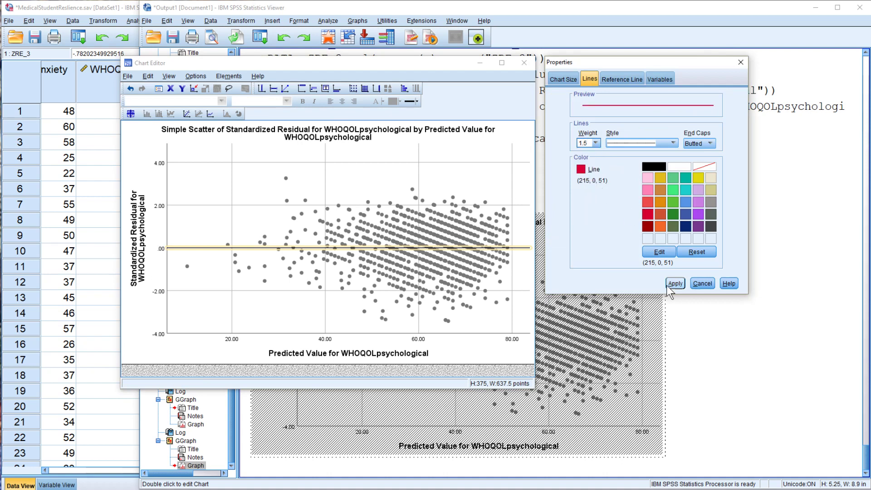
pyautogui.click(674, 283)
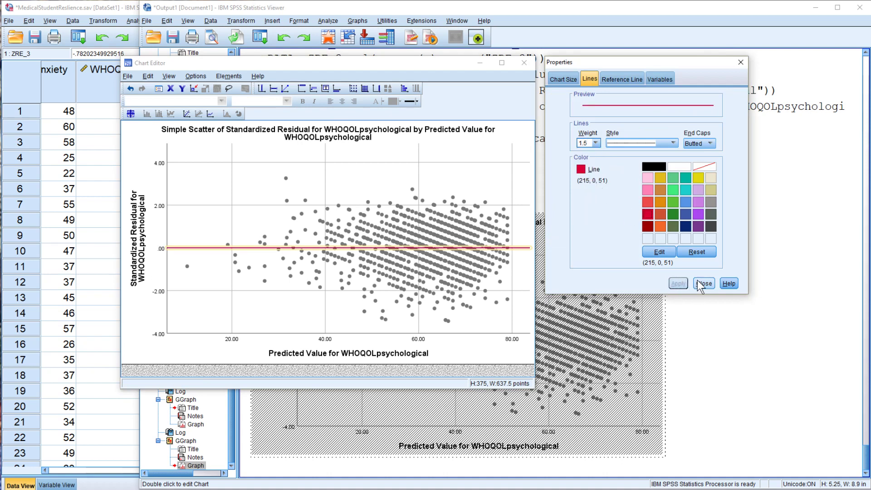
pyautogui.click(702, 283)
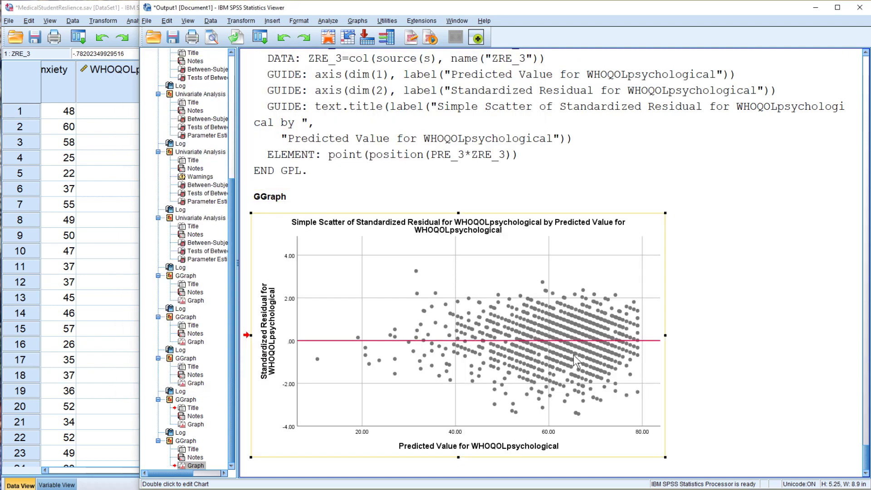
pyautogui.moveTo(577, 401)
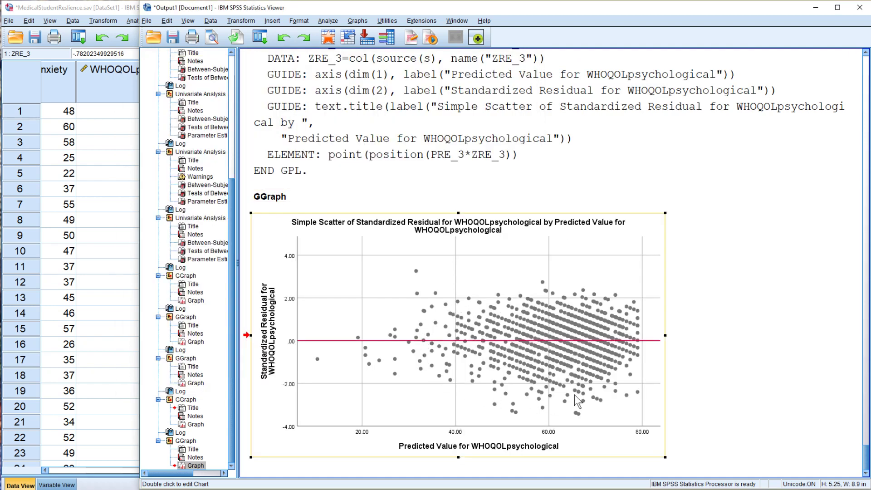
pyautogui.moveTo(473, 371)
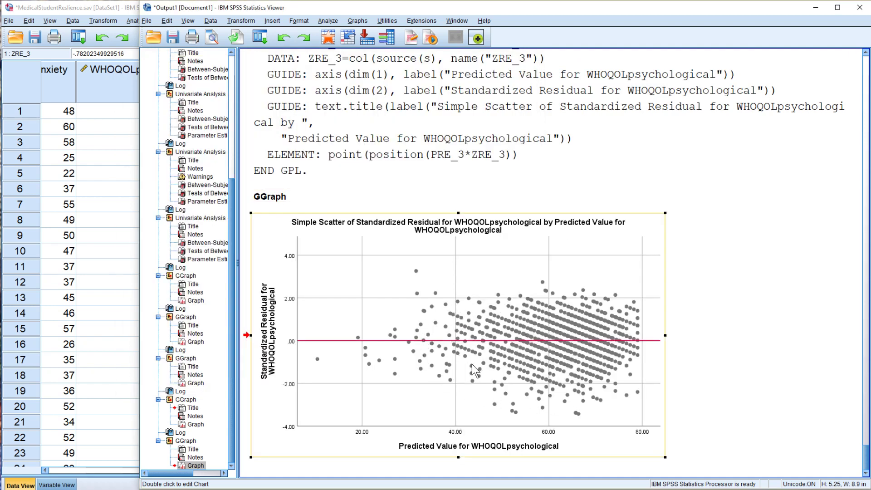
pyautogui.moveTo(472, 361)
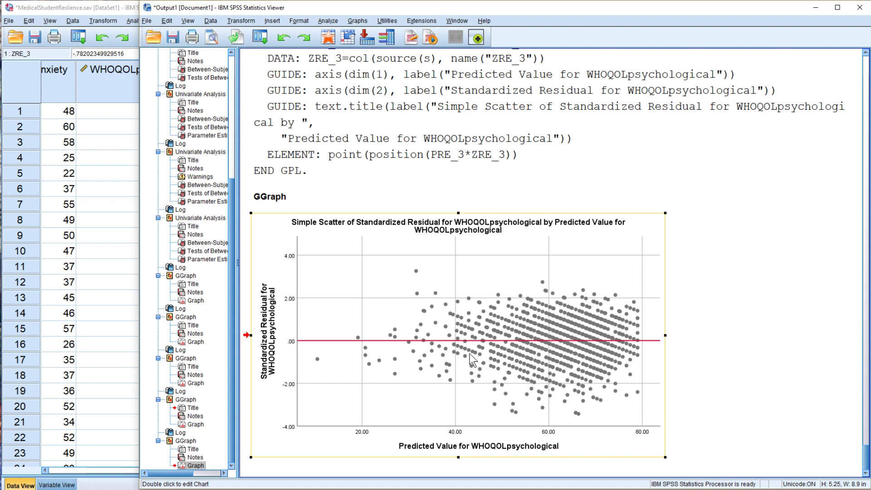
pyautogui.moveTo(517, 361)
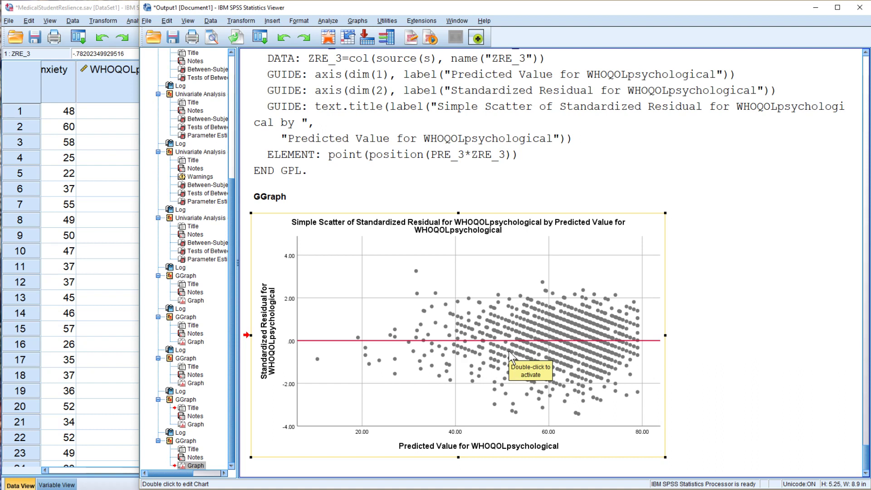
pyautogui.moveTo(511, 356)
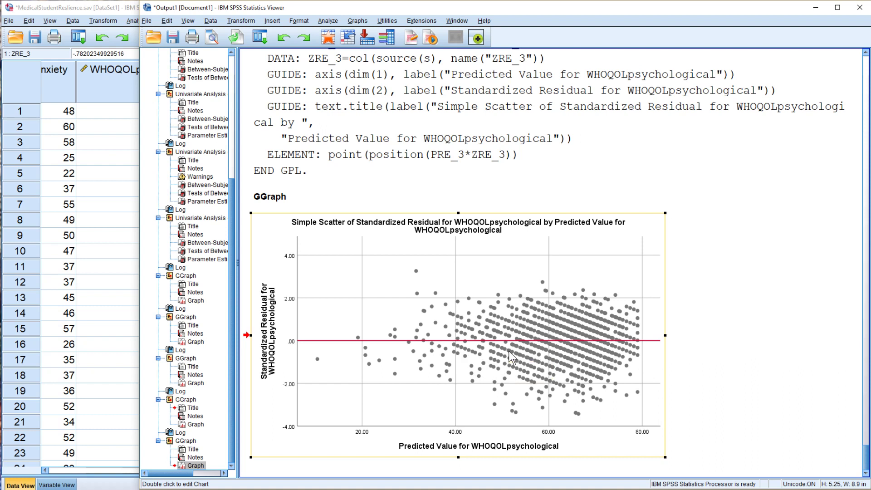
pyautogui.moveTo(459, 304)
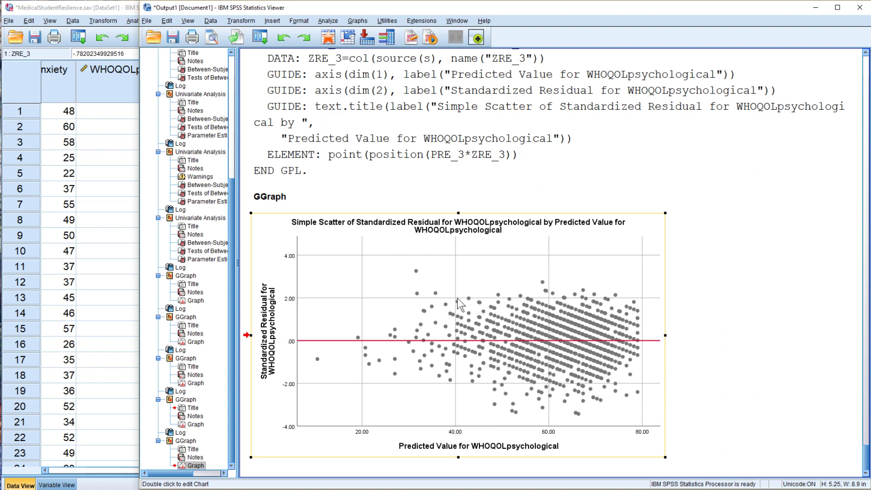
pyautogui.moveTo(589, 309)
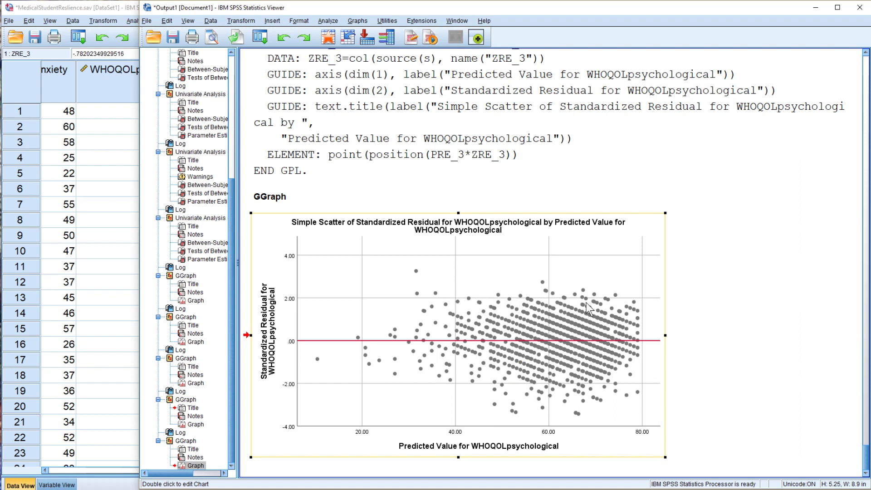
pyautogui.moveTo(362, 356)
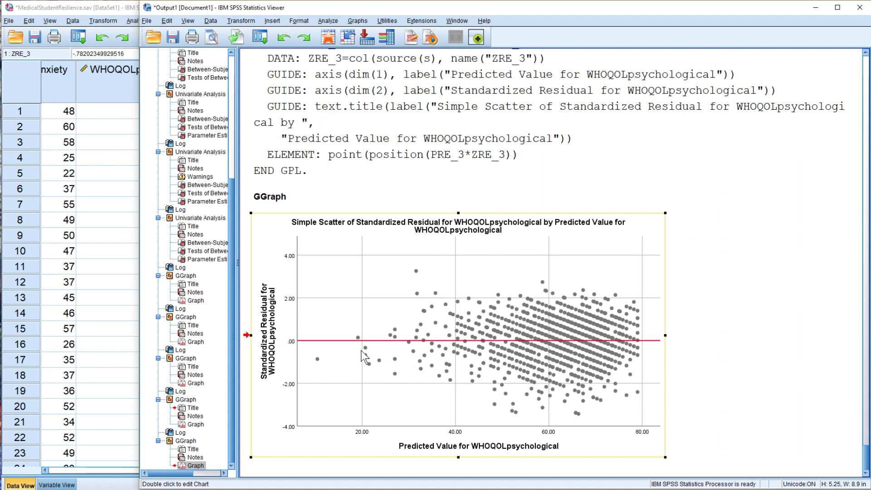
pyautogui.moveTo(455, 350)
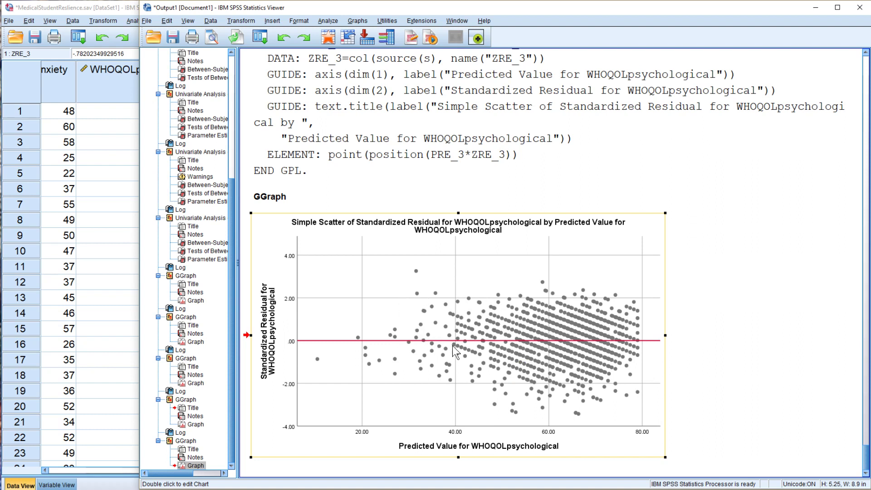
pyautogui.moveTo(524, 364)
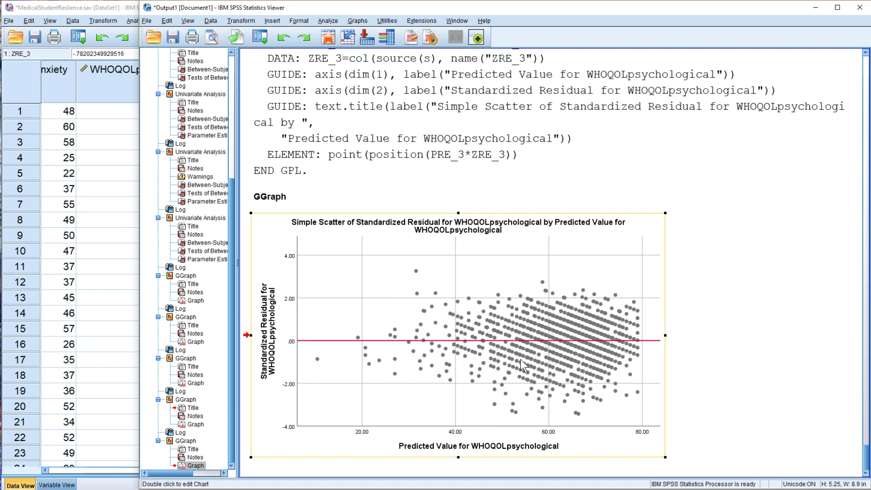
pyautogui.moveTo(500, 387)
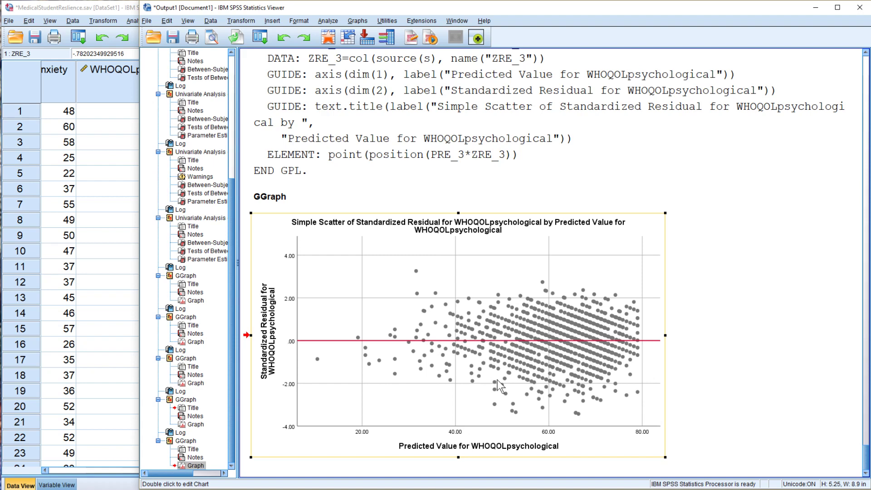
pyautogui.moveTo(378, 357)
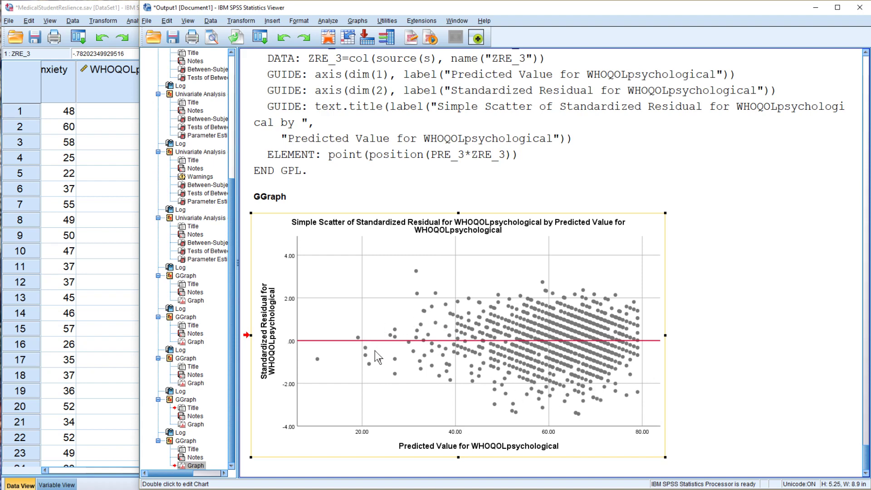
pyautogui.moveTo(458, 392)
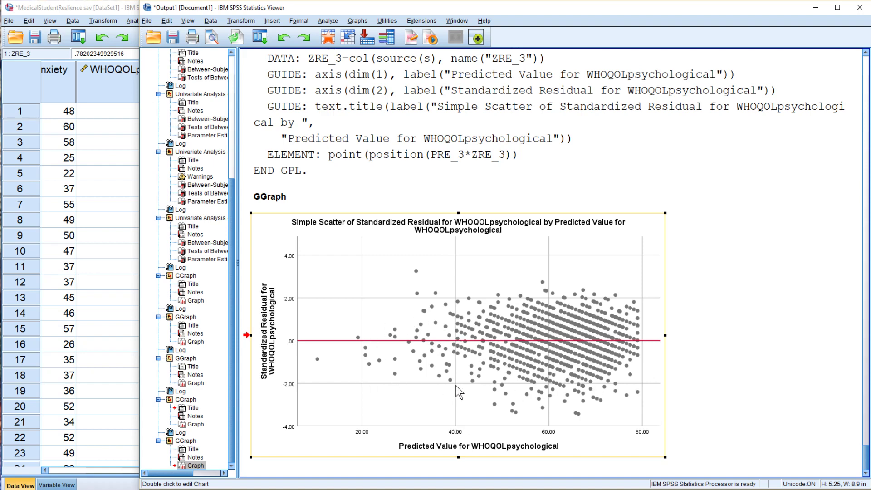
pyautogui.moveTo(511, 334)
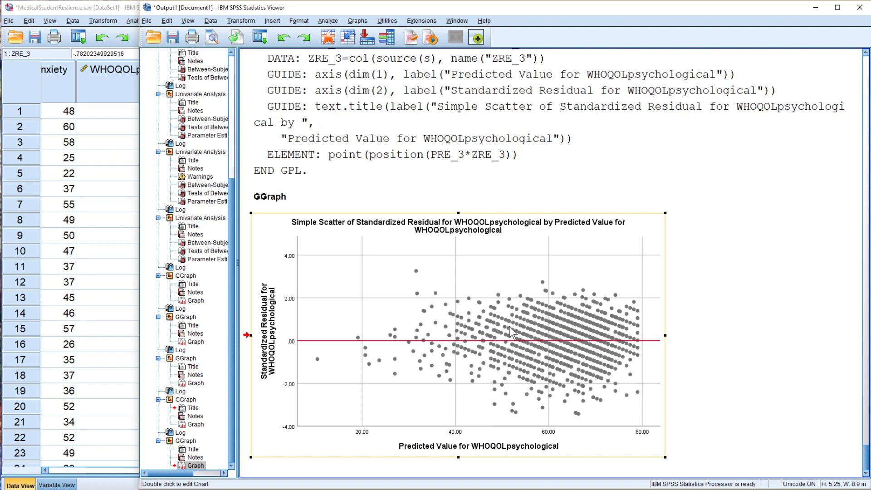
pyautogui.moveTo(511, 333)
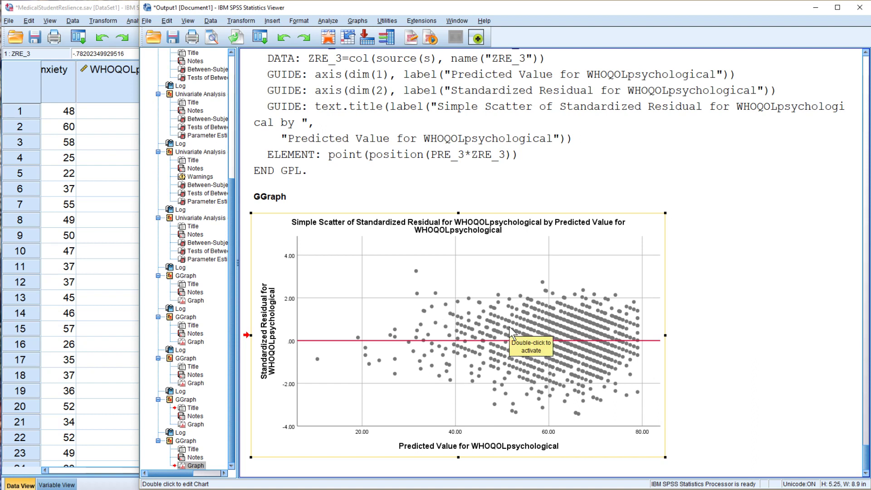
pyautogui.moveTo(504, 338)
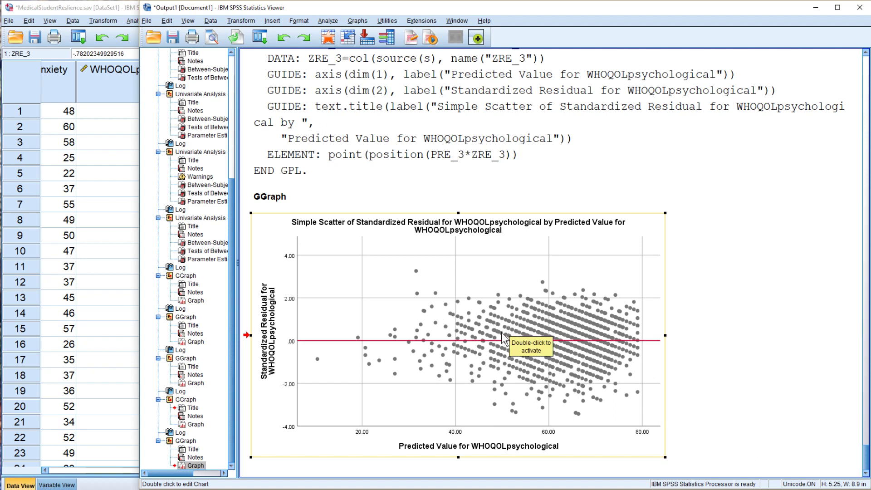
pyautogui.moveTo(464, 347)
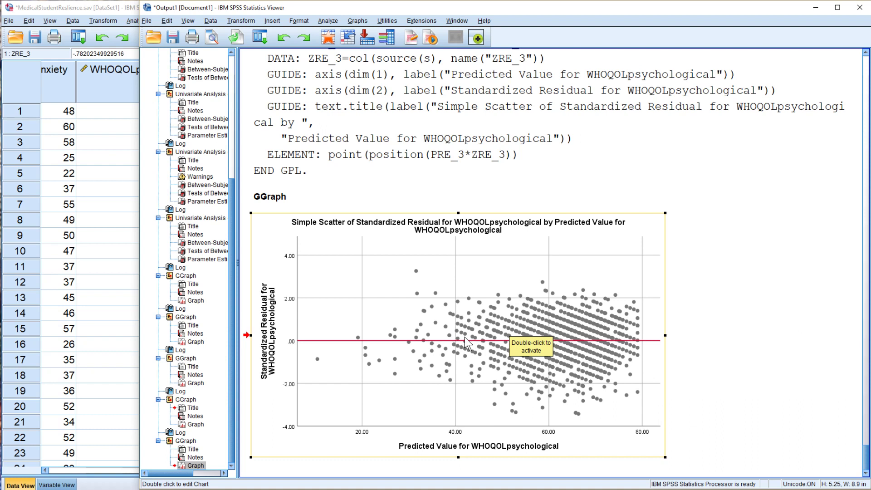
pyautogui.moveTo(477, 452)
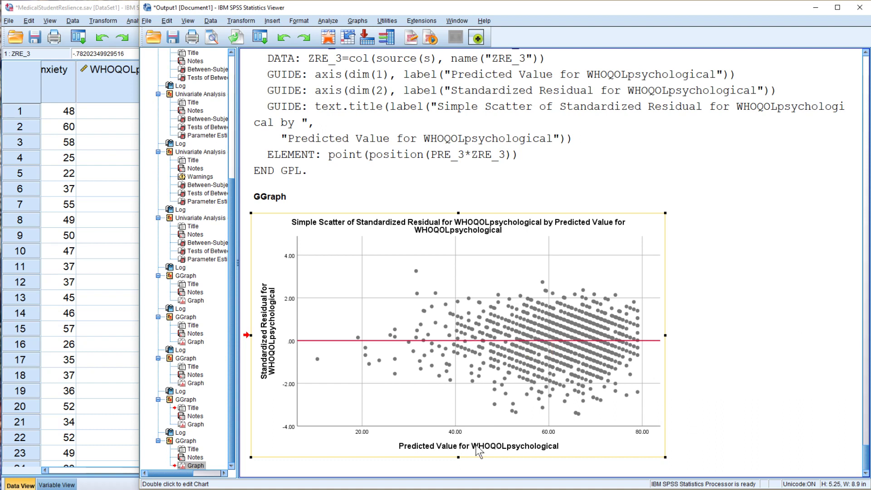
pyautogui.moveTo(282, 360)
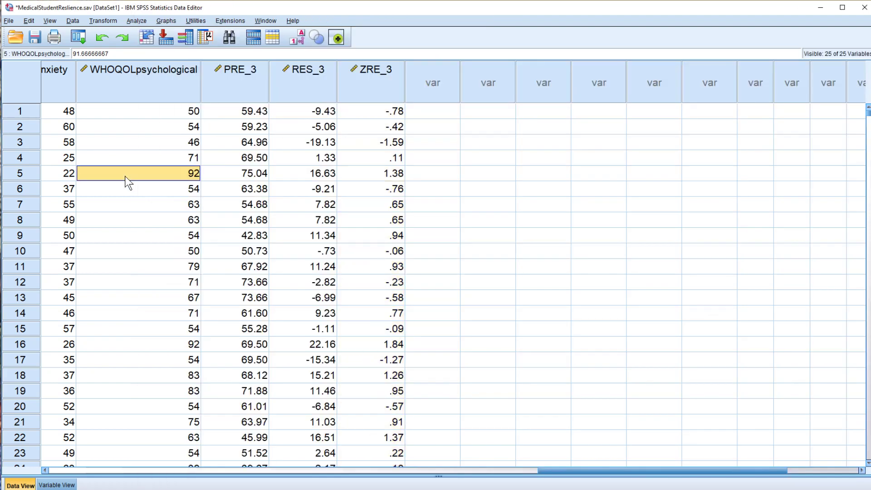
# Inspect the RES_3 residual column, then return to the output viewer.
pyautogui.click(304, 69)
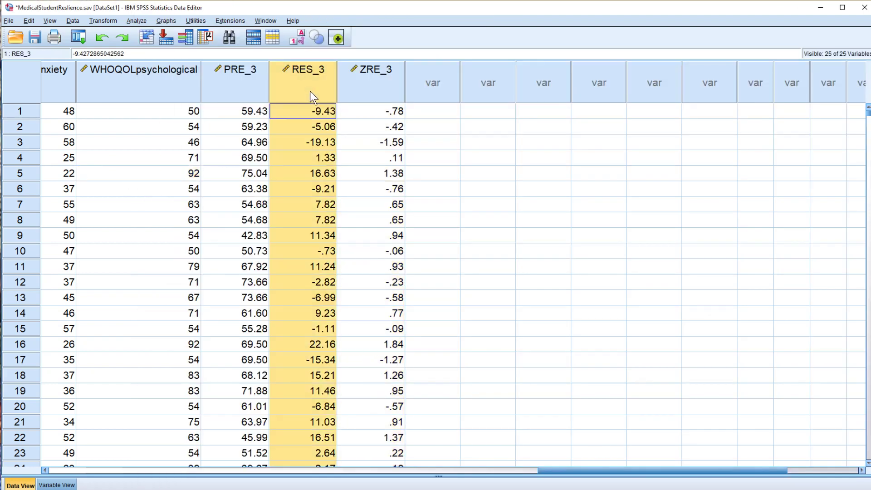
pyautogui.moveTo(376, 104)
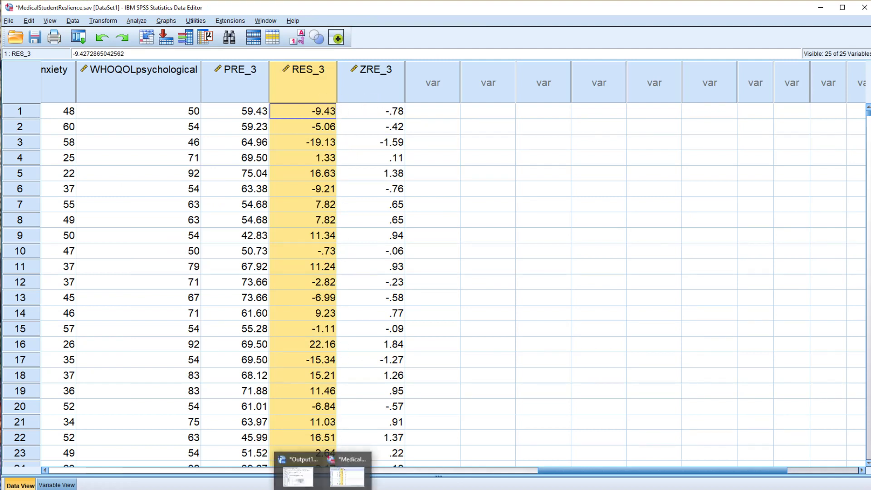
pyautogui.click(297, 475)
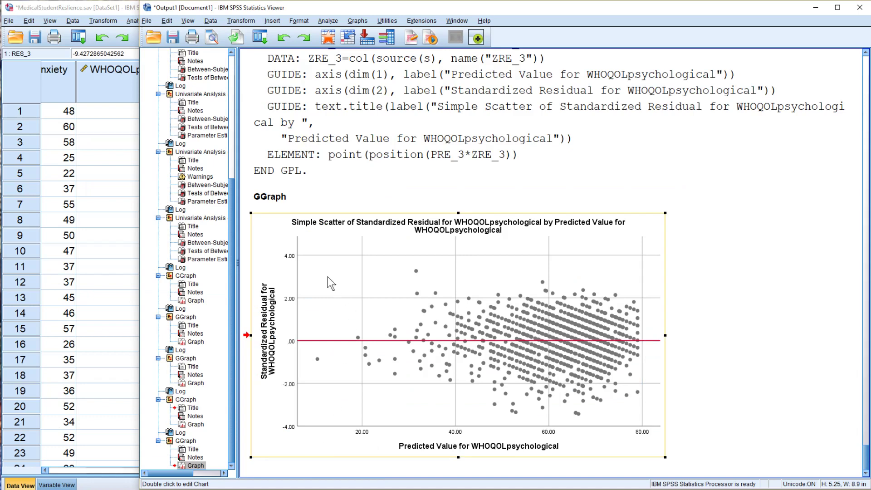
pyautogui.moveTo(297, 280)
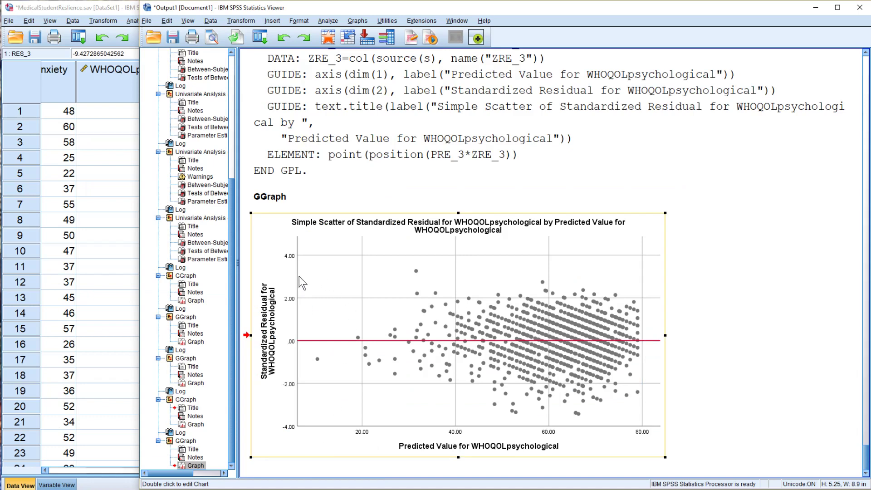
pyautogui.moveTo(300, 287)
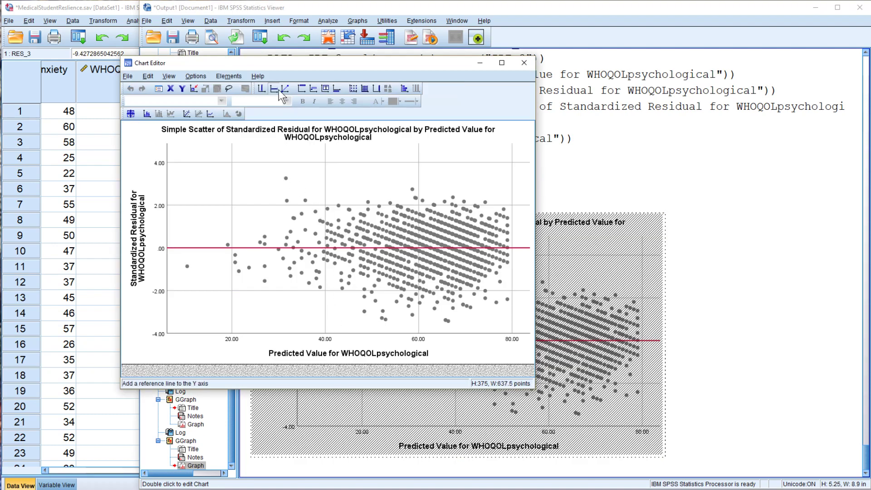
# Add a horizontal reference line at position 3 and colour it blue.
pyautogui.click(275, 92)
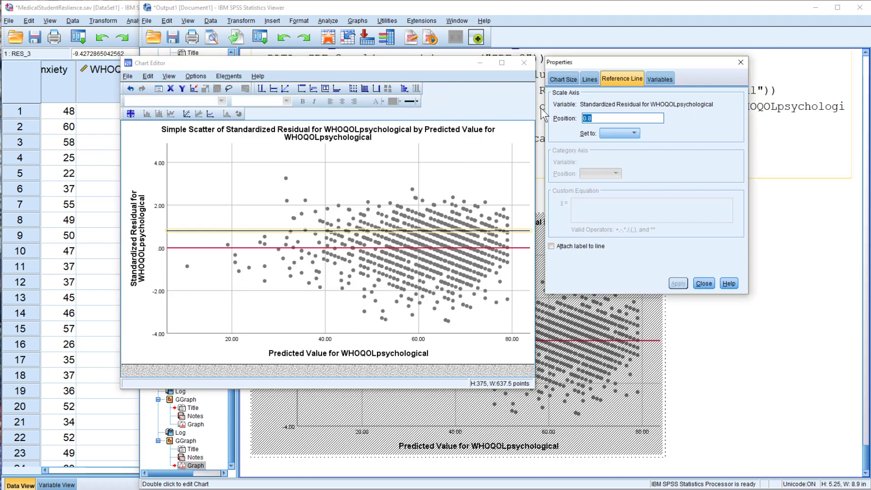
pyautogui.write('3')
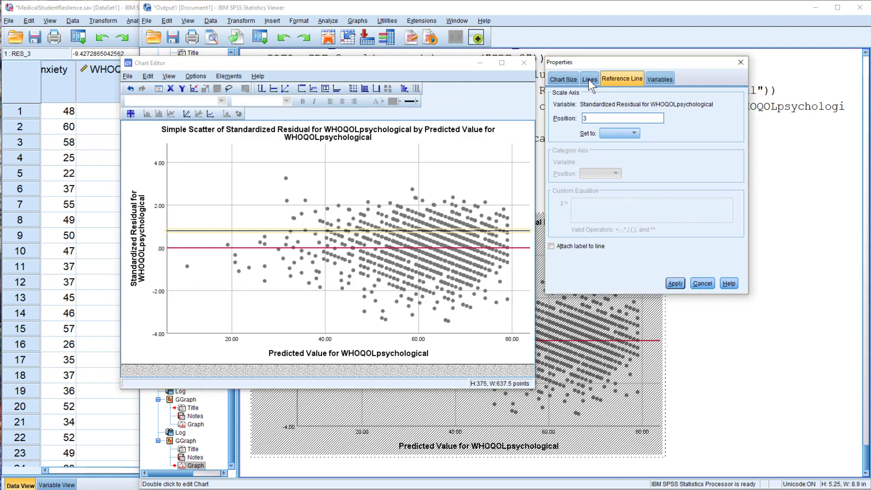
pyautogui.click(589, 79)
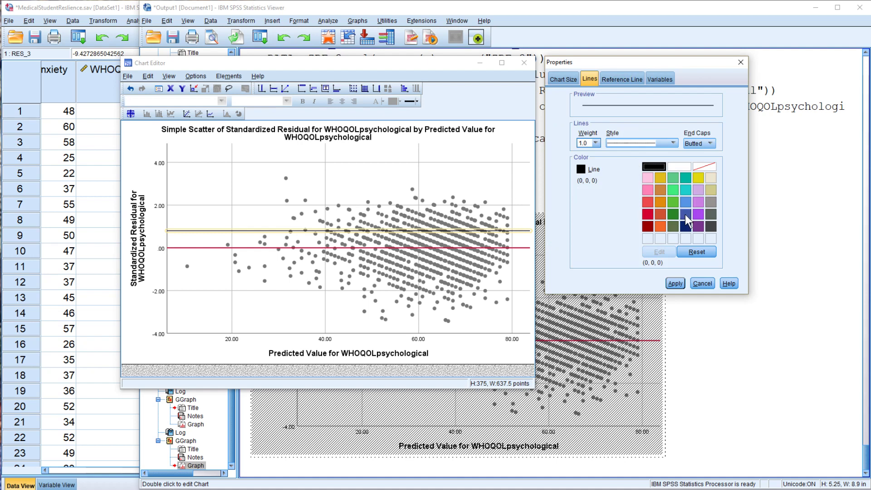
pyautogui.click(698, 215)
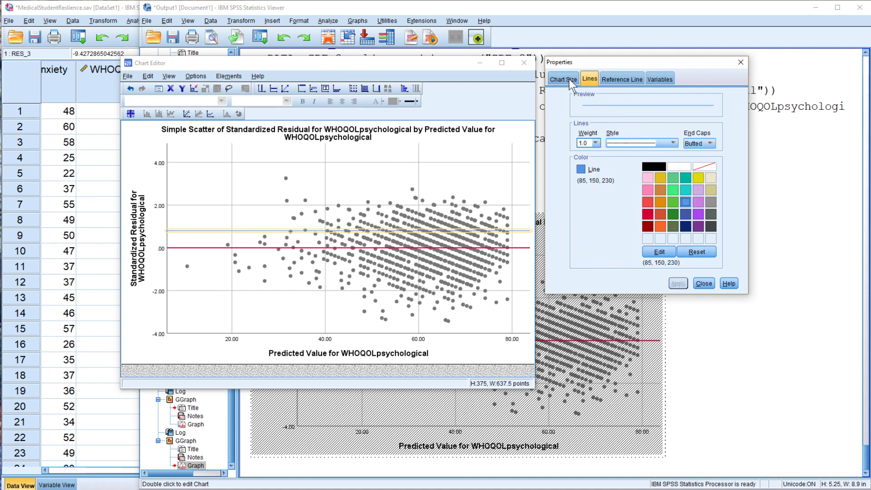
# Apply the +3 line position and colour the -3 reference line blue.
pyautogui.click(621, 78)
pyautogui.write('3')
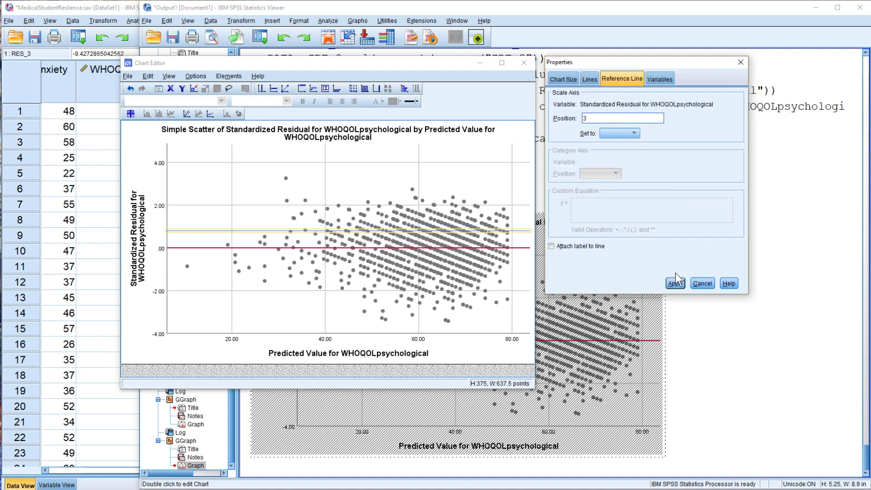
pyautogui.click(674, 283)
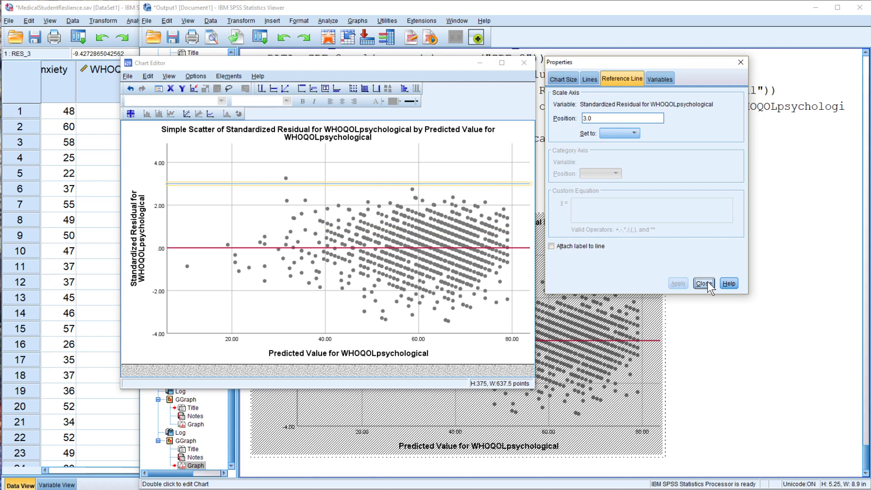
pyautogui.click(703, 283)
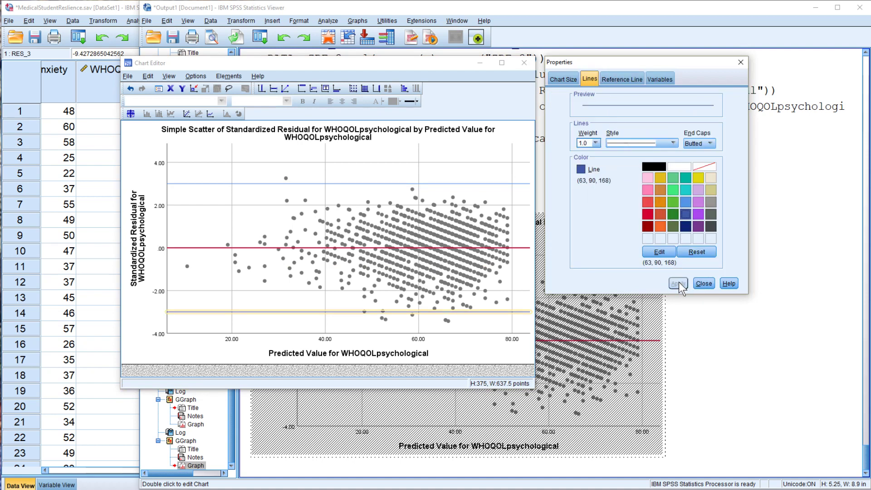
pyautogui.click(703, 283)
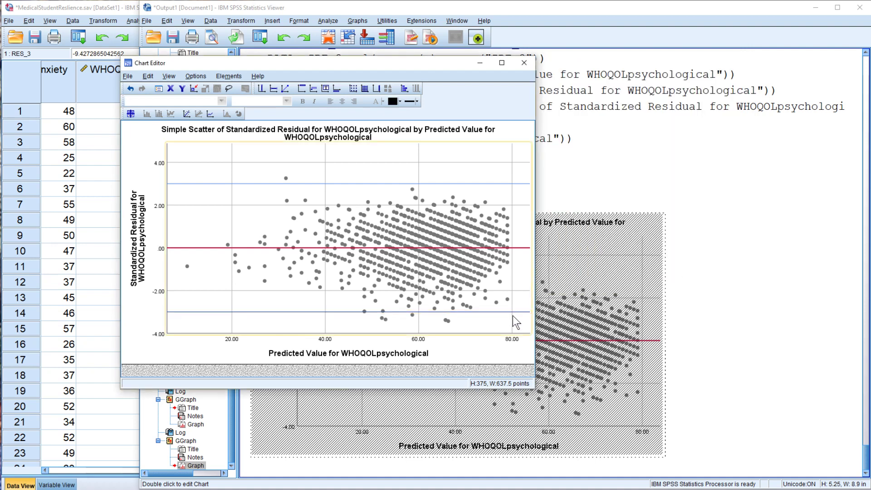
pyautogui.moveTo(517, 127)
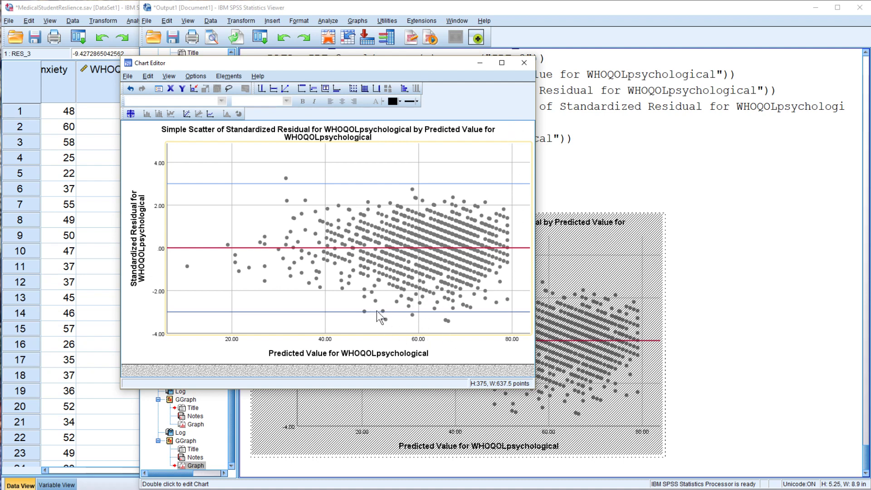
pyautogui.moveTo(288, 182)
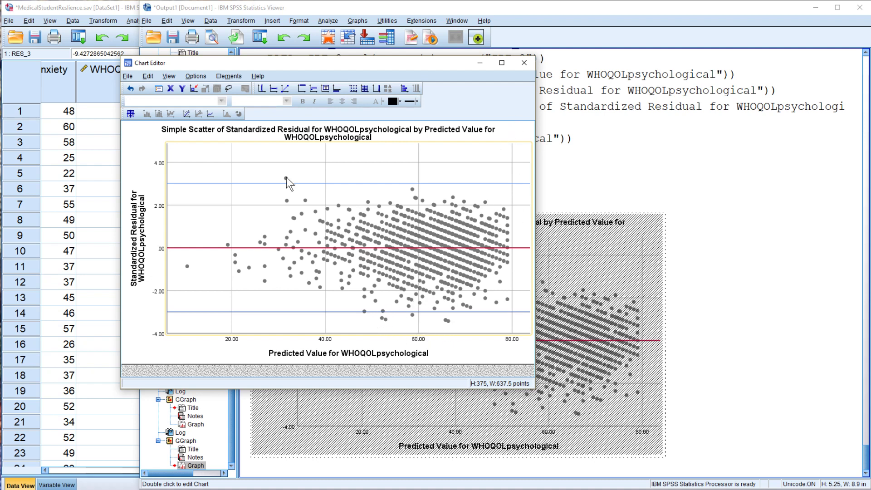
pyautogui.moveTo(322, 218)
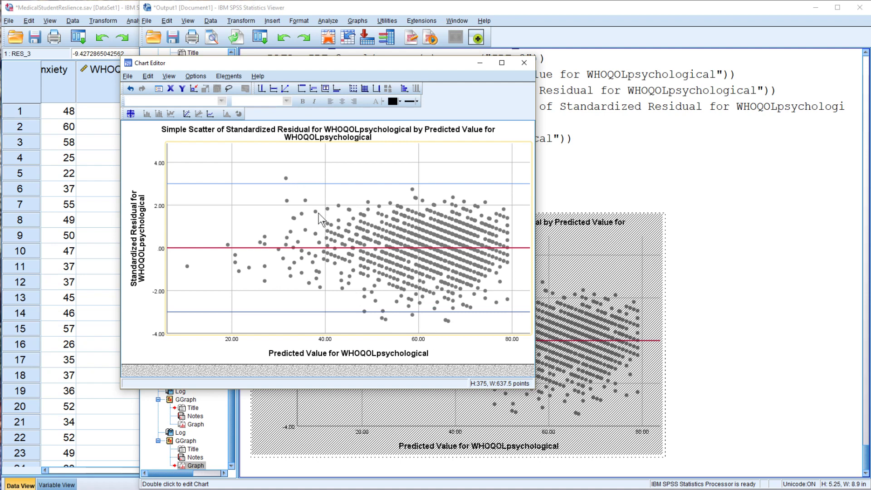
pyautogui.moveTo(384, 234)
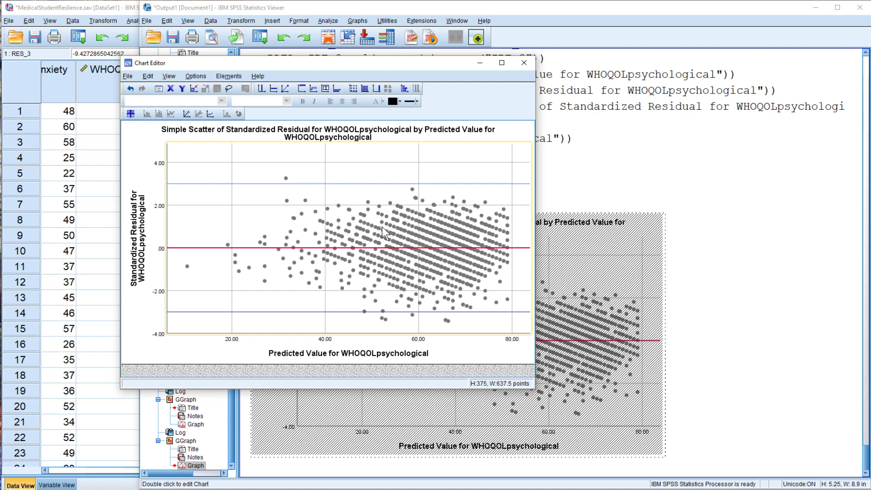
# Close the Chart Editor so the output shows red zero and blue ±3 lines.
pyautogui.click(522, 62)
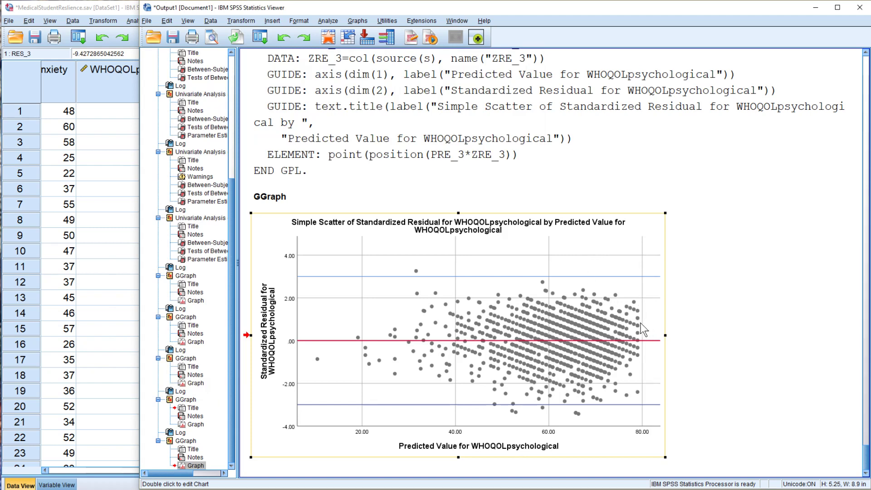
pyautogui.moveTo(618, 316)
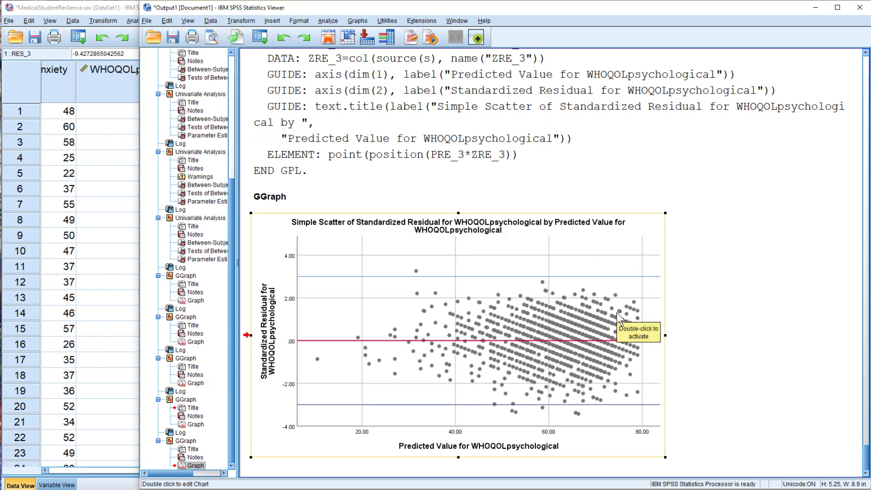
pyautogui.moveTo(292, 330)
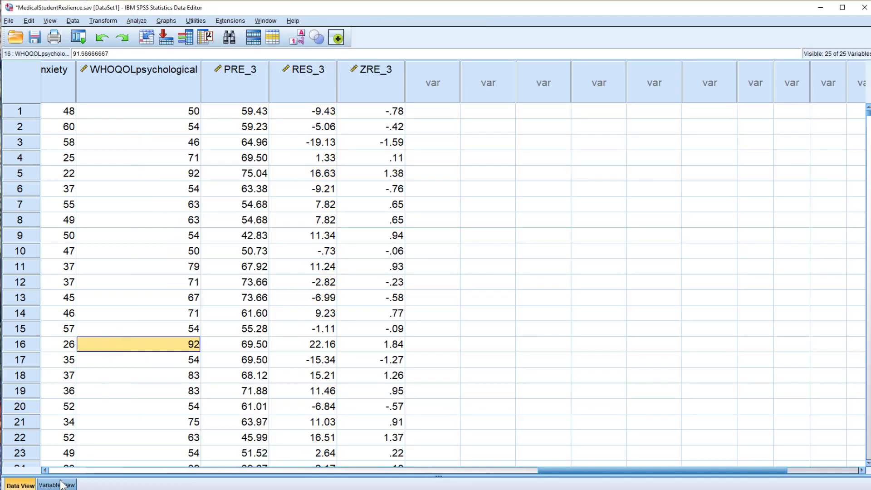
pyautogui.click(57, 485)
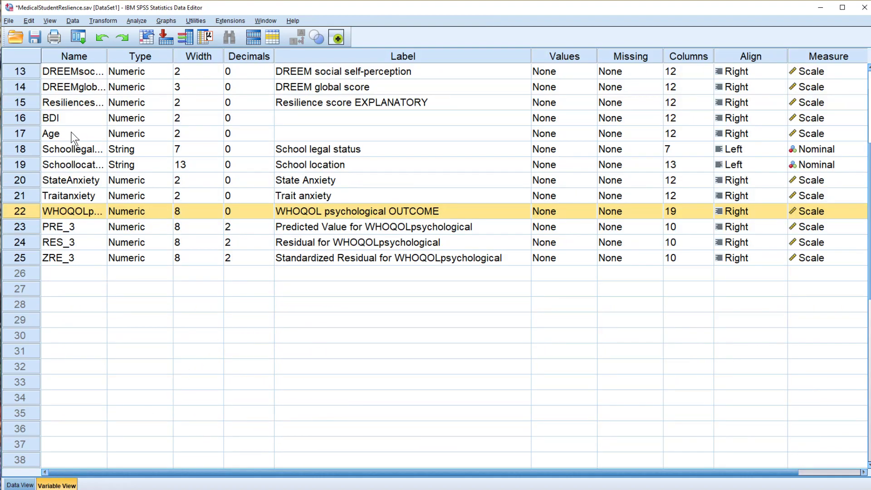
pyautogui.scroll(3)
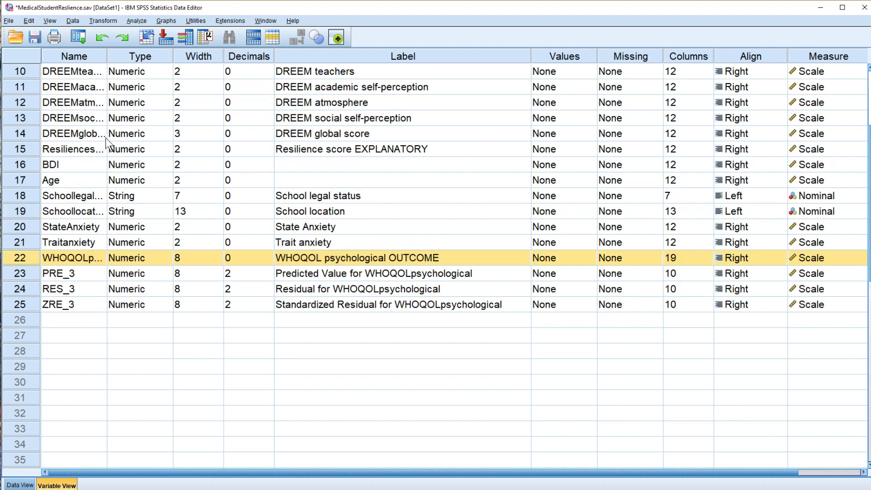
pyautogui.scroll(3)
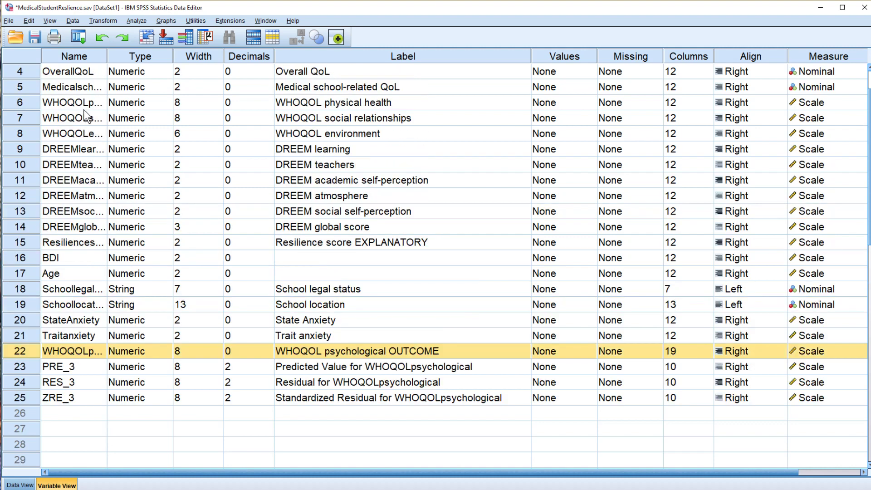
pyautogui.scroll(3)
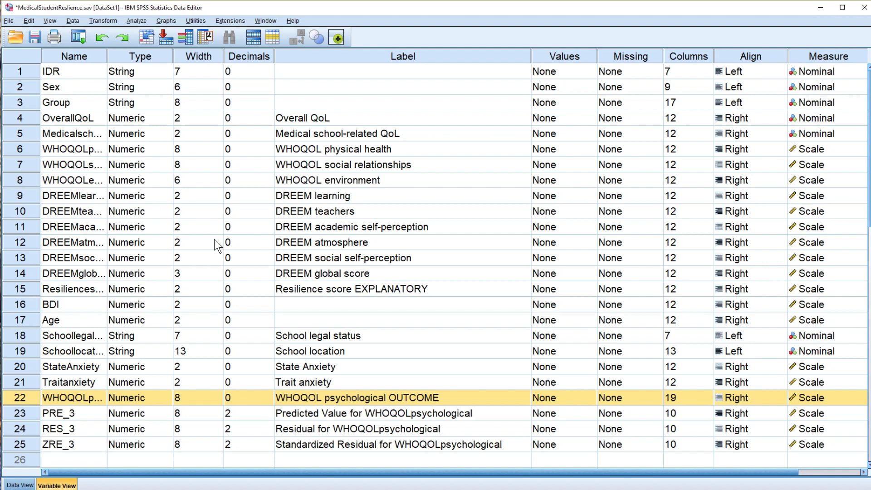
pyautogui.scroll(-3)
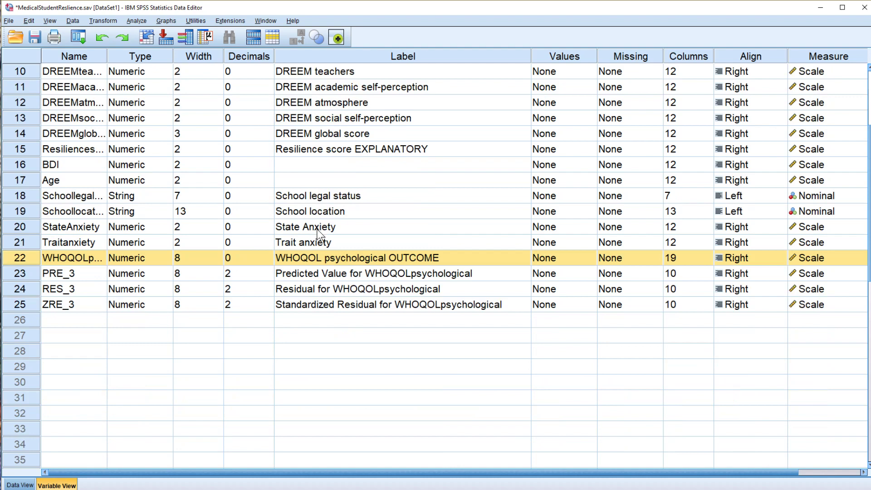
pyautogui.moveTo(314, 219)
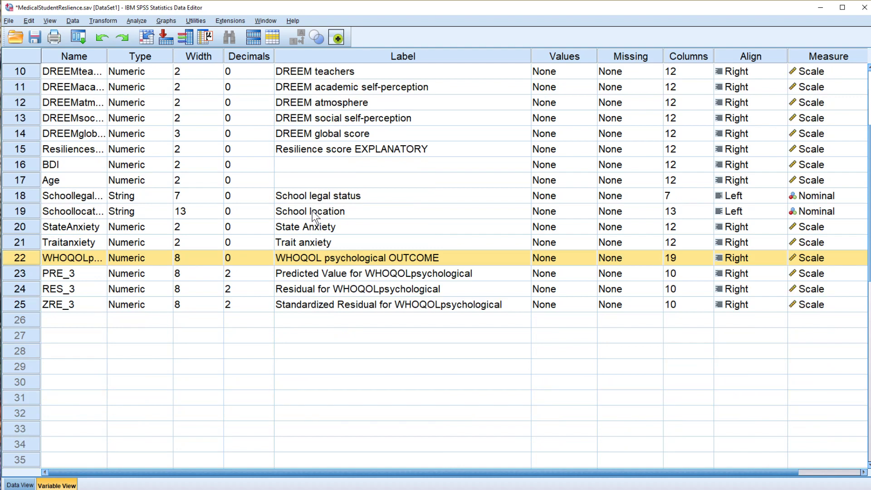
pyautogui.moveTo(60, 412)
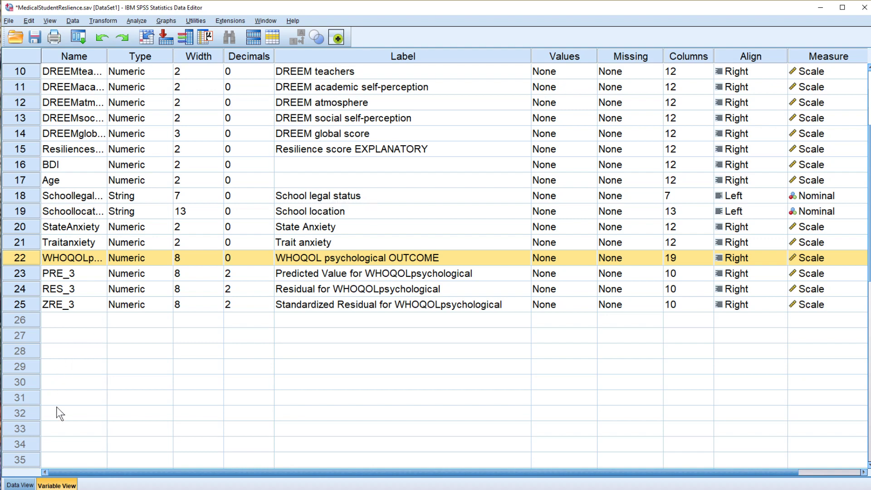
pyautogui.click(19, 485)
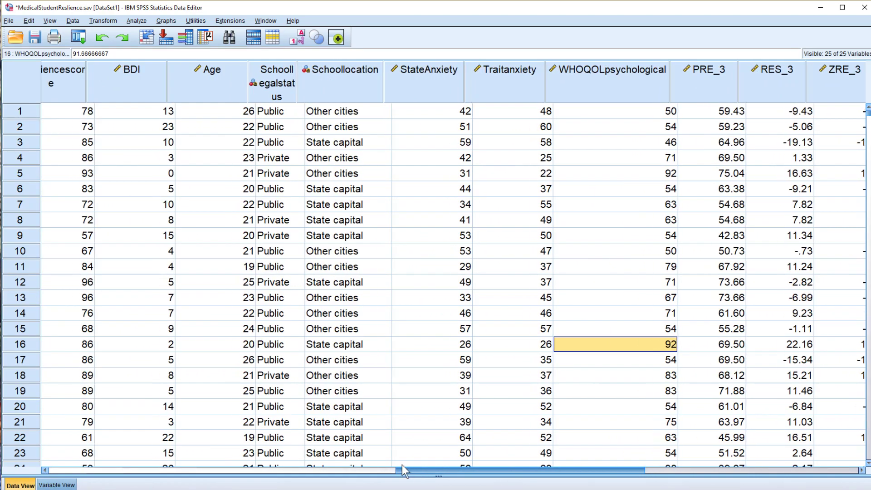
# Browse the case rows, then return to Variable View listing PRE_3, RES_3 and ZRE_3.
pyautogui.scroll(-3)
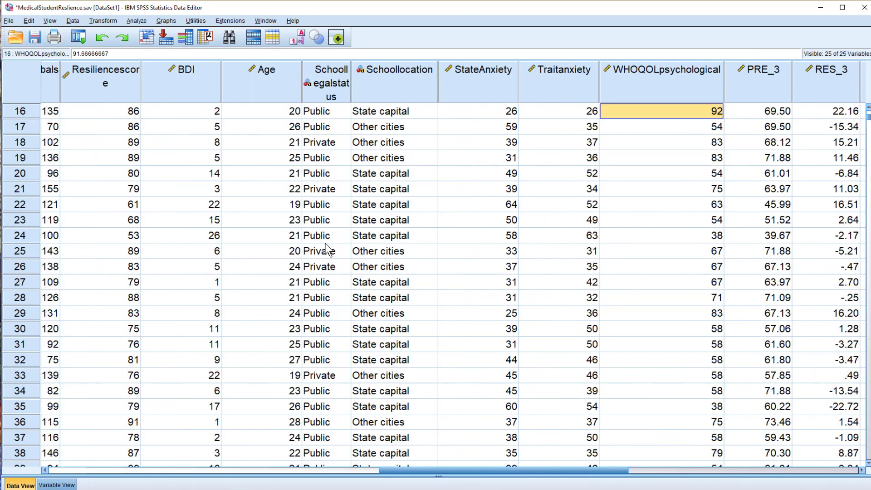
pyautogui.scroll(-3)
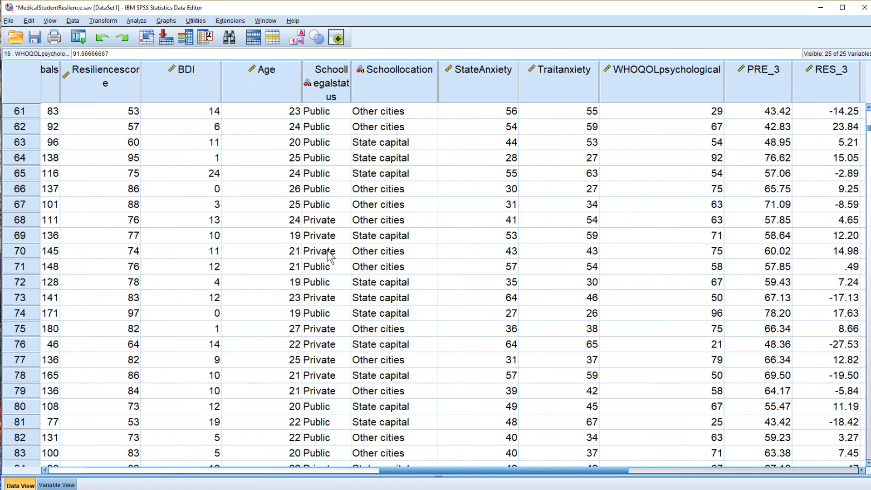
pyautogui.scroll(3)
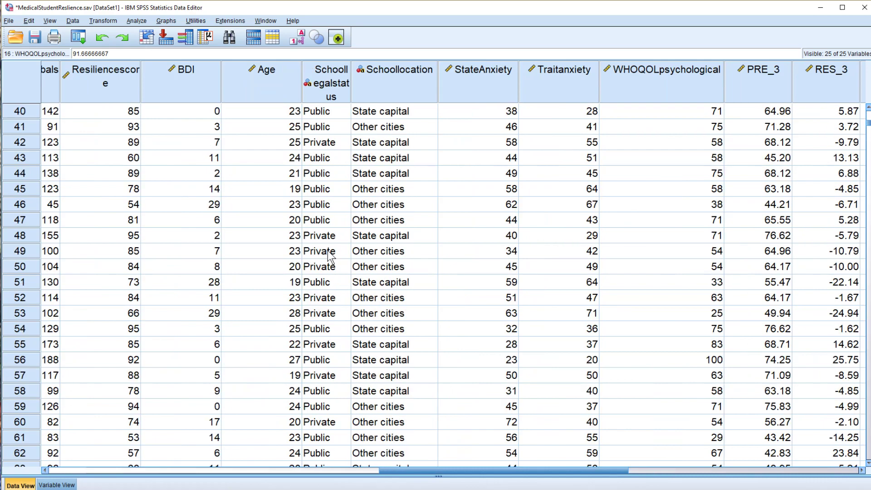
pyautogui.scroll(-3)
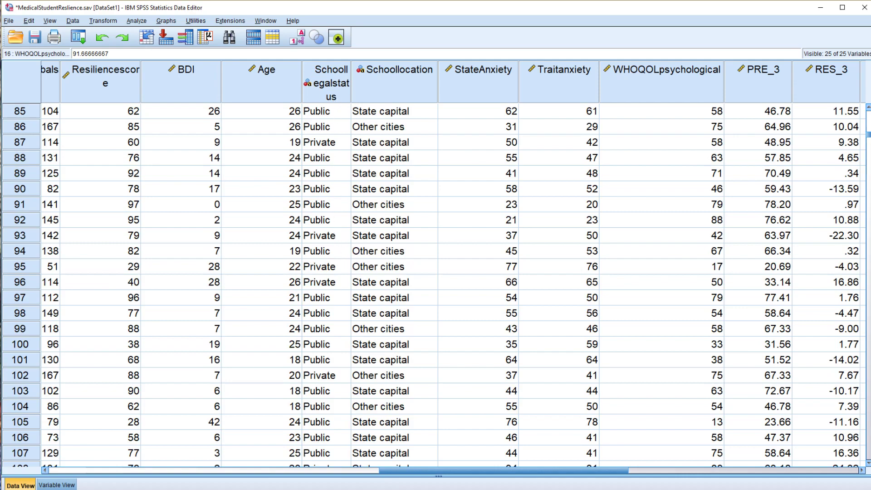
pyautogui.click(56, 485)
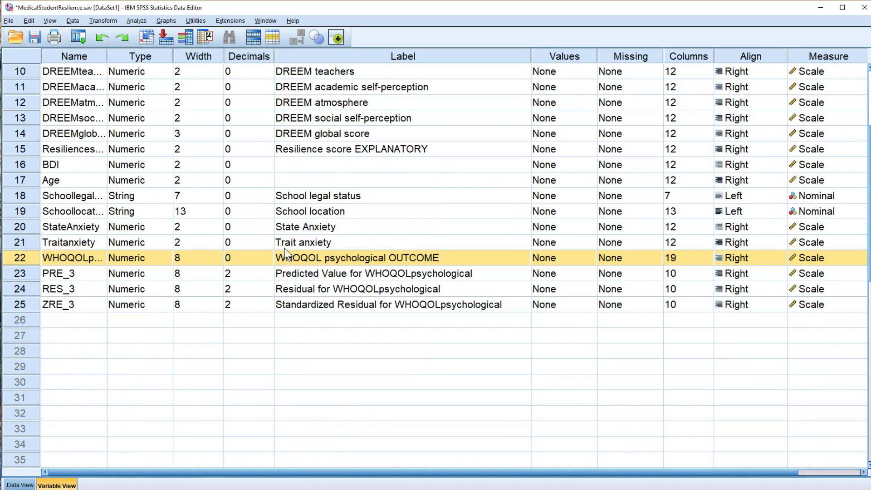
pyautogui.scroll(3)
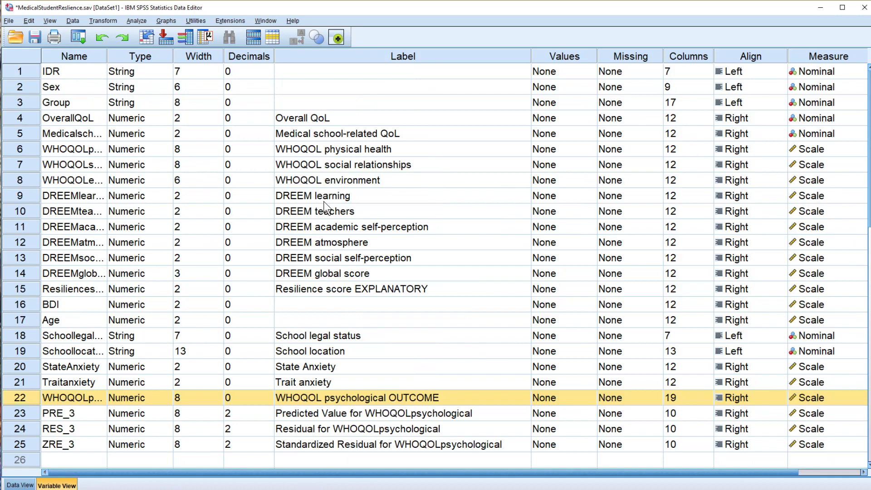
pyautogui.moveTo(391, 176)
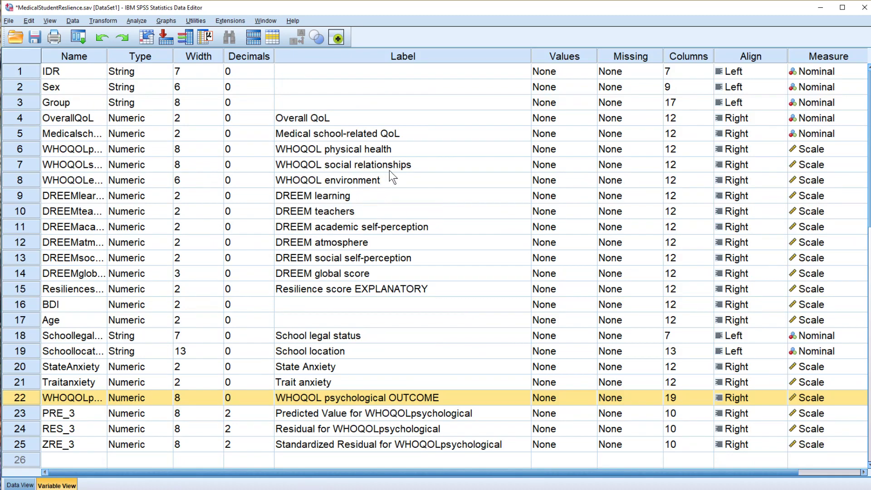
pyautogui.click(403, 164)
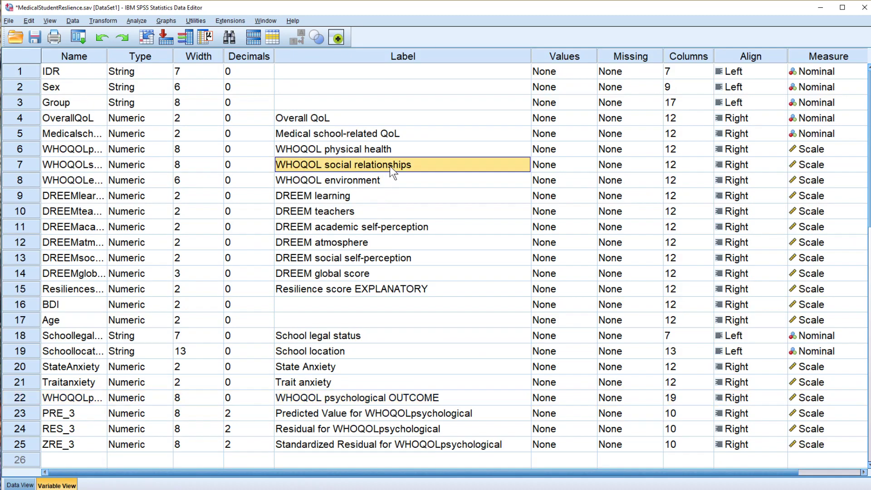